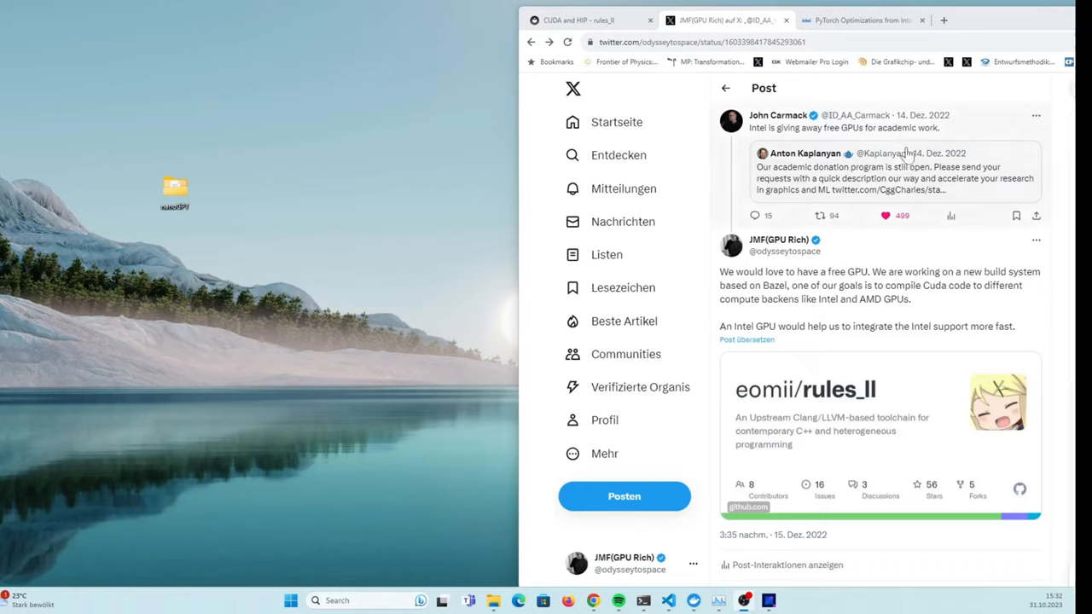
{"action": "mouse_move", "coordinate": [911, 145]}
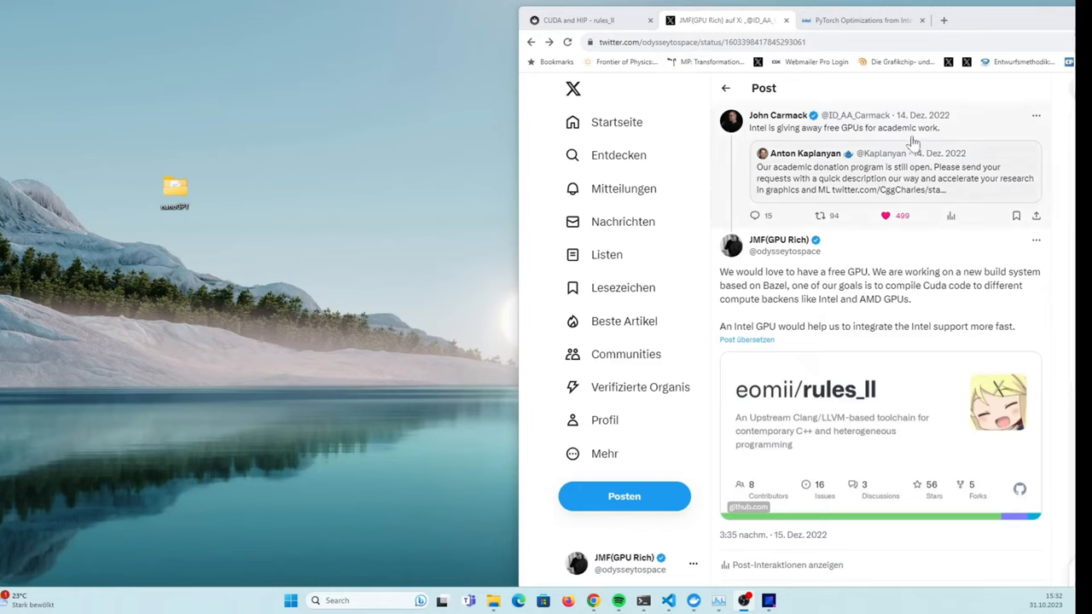
{"action": "mouse_move", "coordinate": [925, 164]}
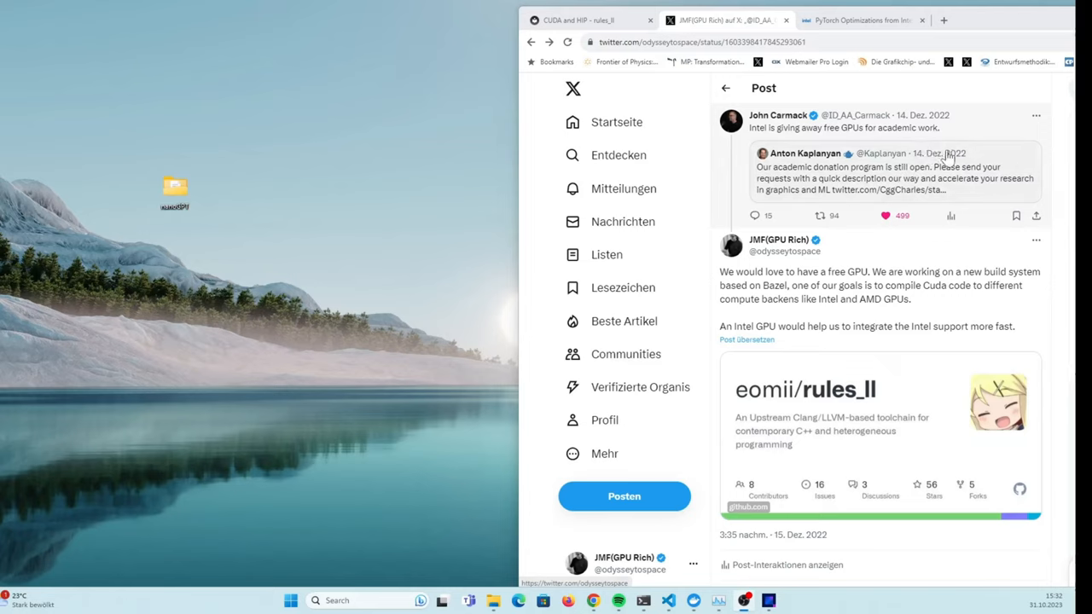
{"action": "mouse_move", "coordinate": [930, 106]}
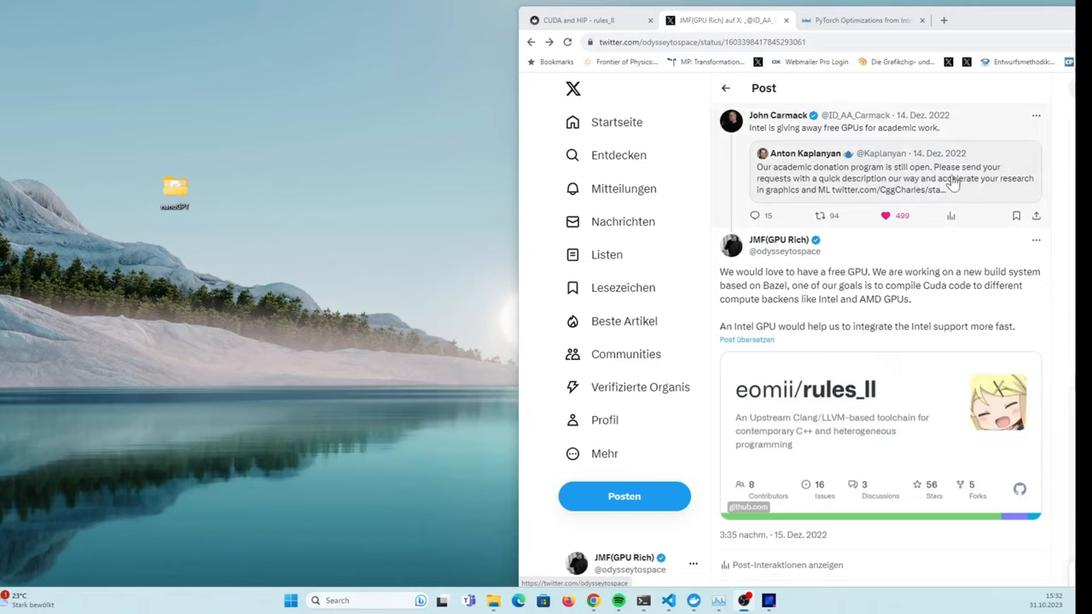
{"action": "mouse_move", "coordinate": [918, 189]}
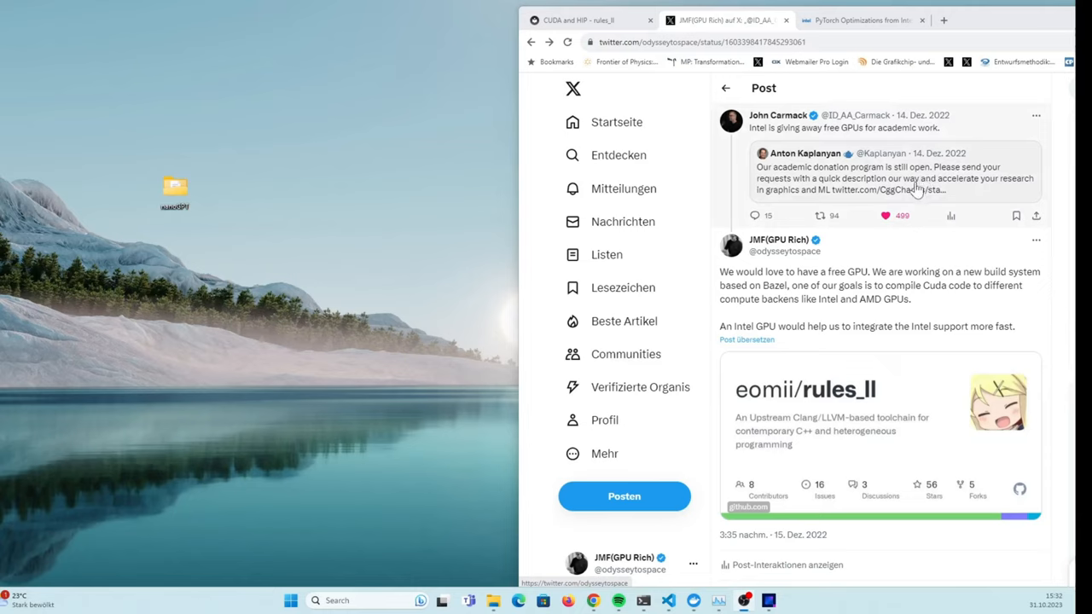
{"action": "mouse_move", "coordinate": [860, 168]}
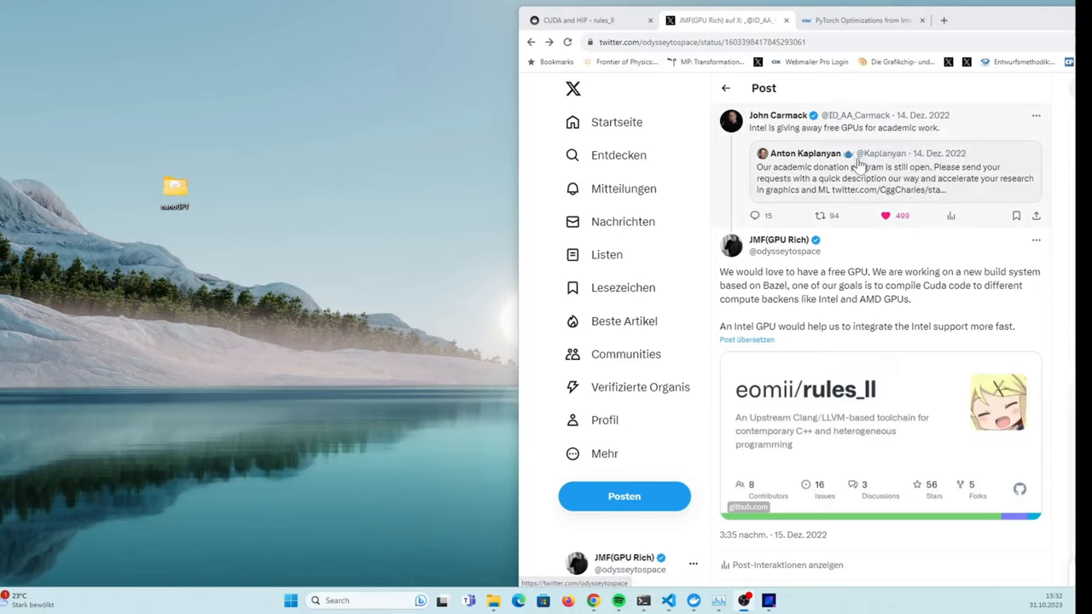
{"action": "mouse_move", "coordinate": [881, 154]}
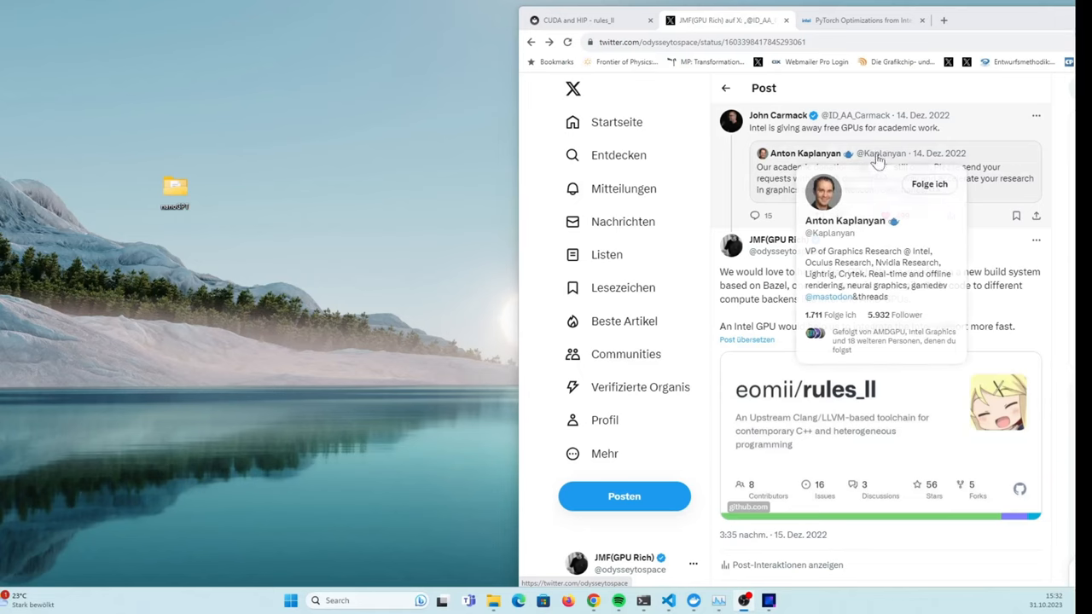
{"action": "mouse_move", "coordinate": [891, 81]}
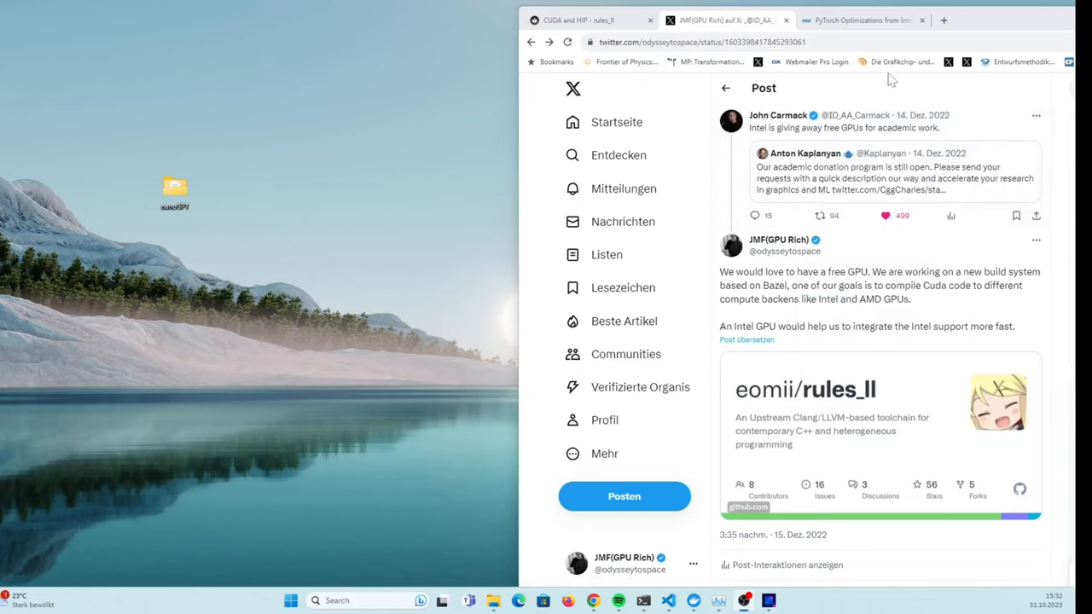
{"action": "mouse_move", "coordinate": [882, 92]}
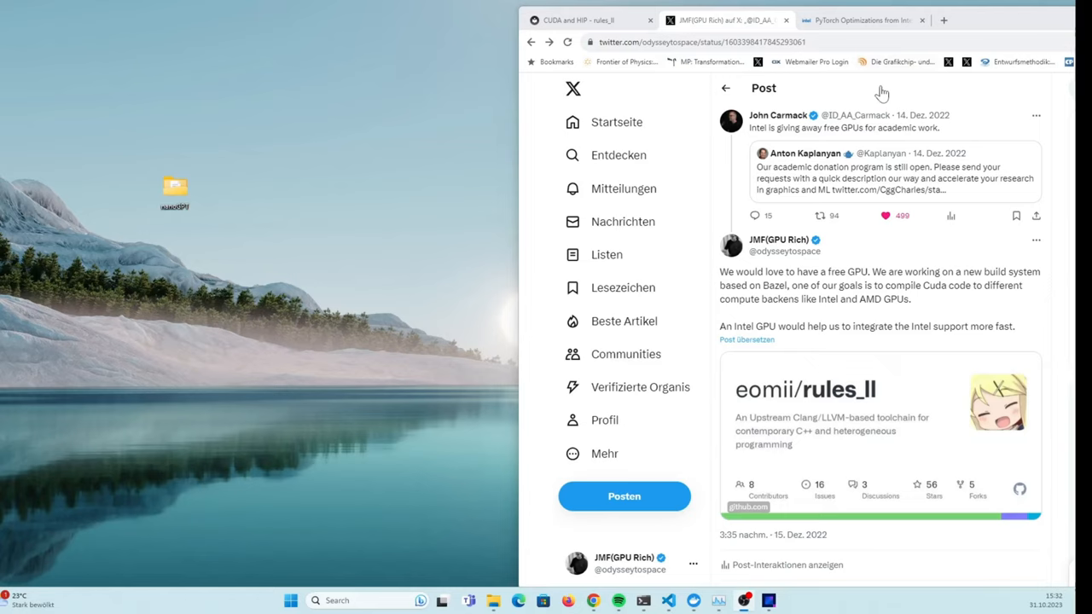
{"action": "mouse_move", "coordinate": [844, 102]}
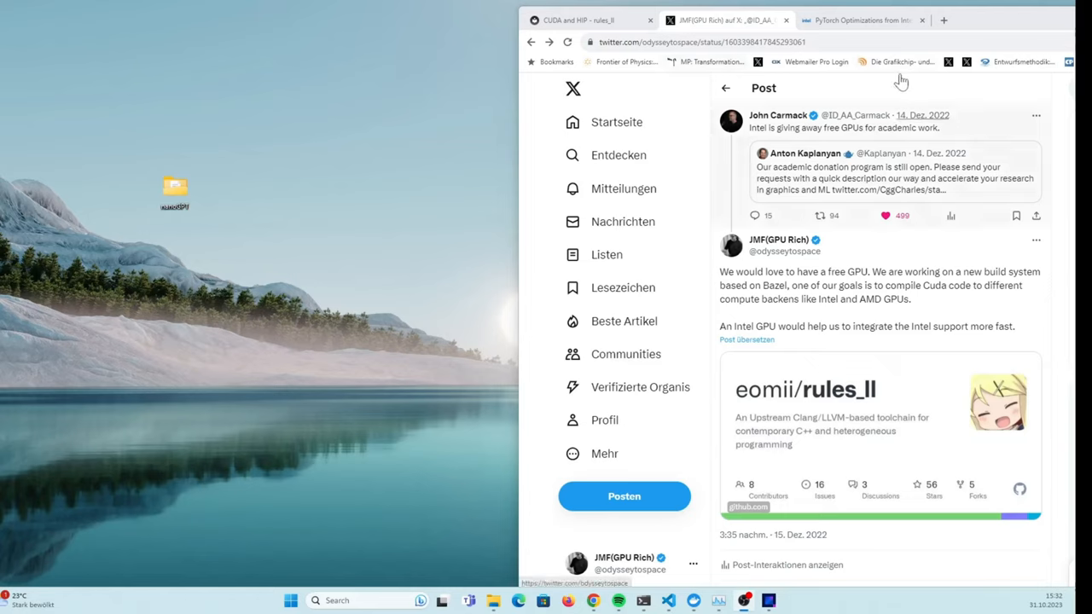
{"action": "mouse_move", "coordinate": [854, 179]}
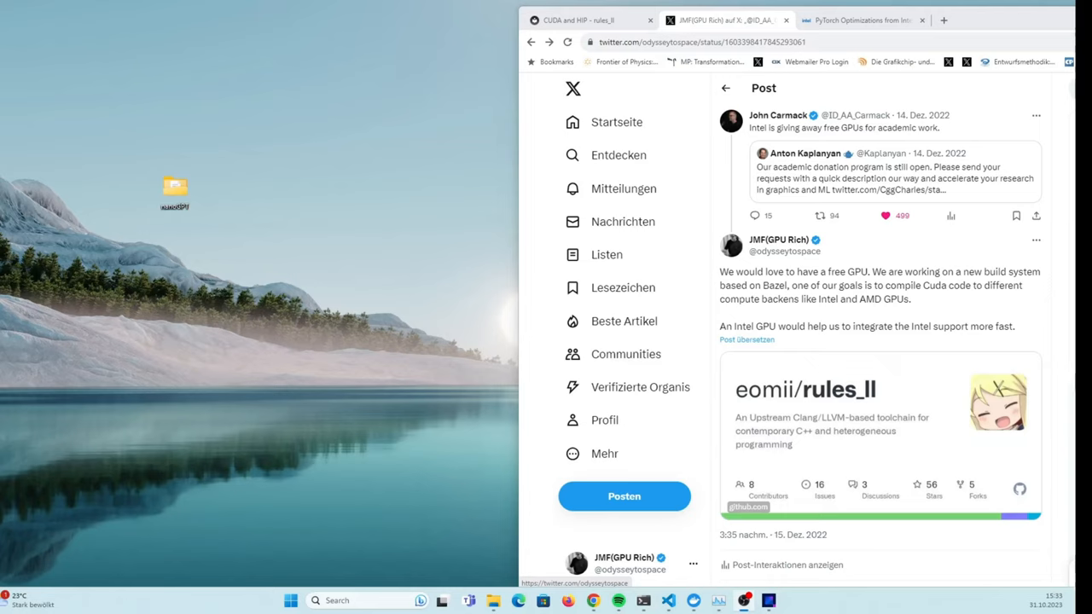
{"action": "mouse_move", "coordinate": [930, 249]}
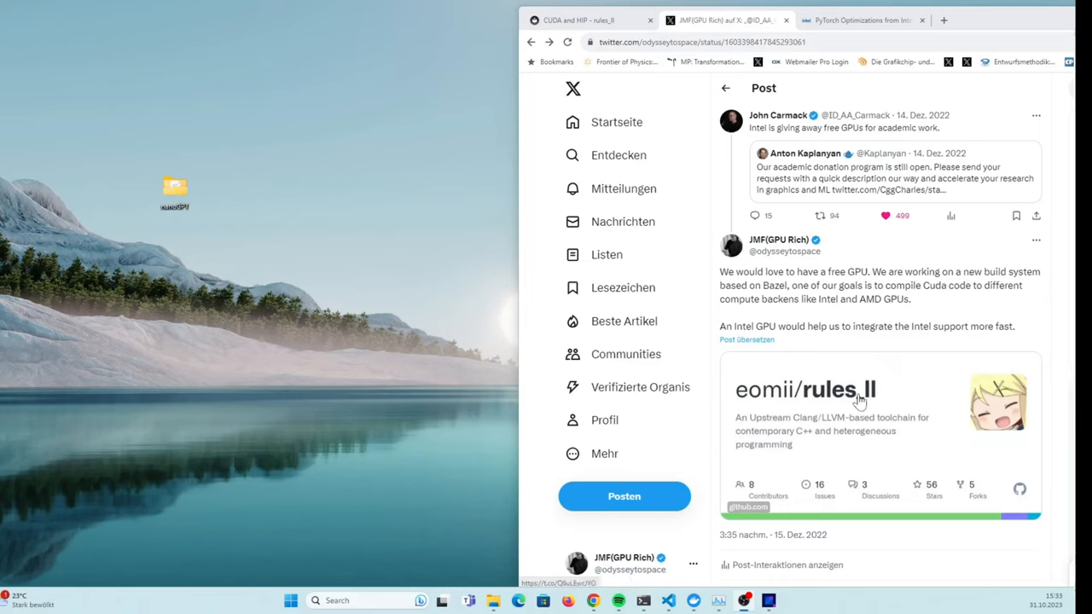
View the X post's action list and who interacted with it
{"action": "scroll", "scroll_direction": "down", "scroll_amount": 3}
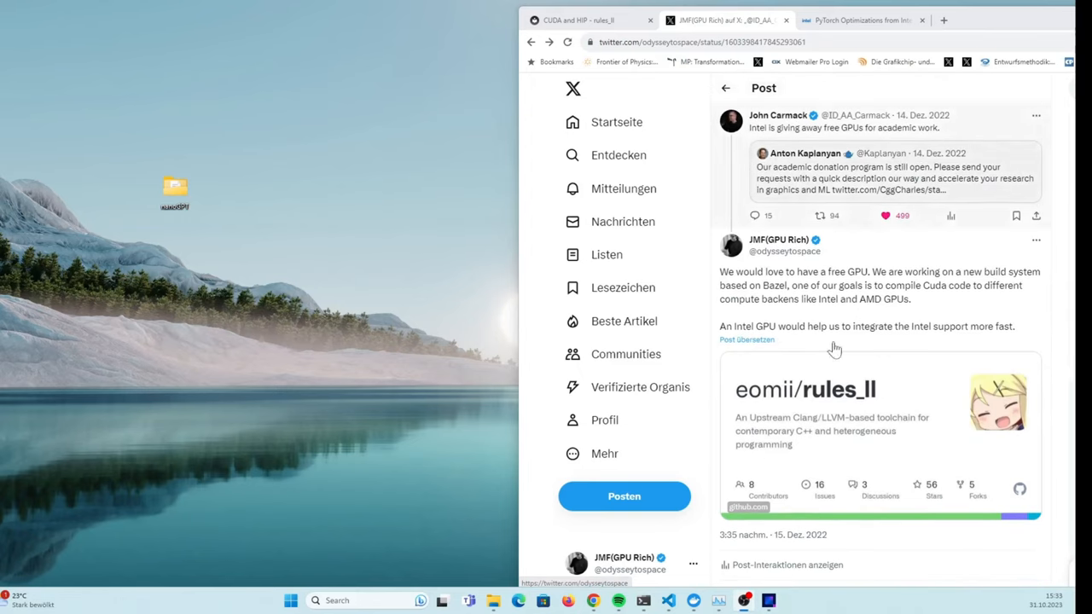
{"action": "mouse_move", "coordinate": [1027, 263]}
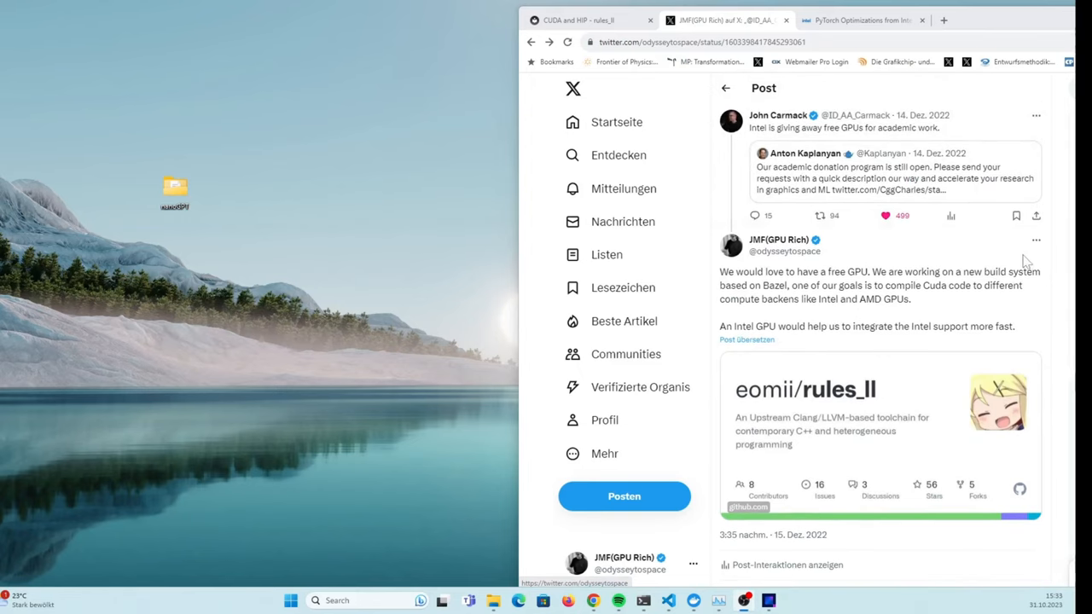
{"action": "left_click", "coordinate": [1036, 239]}
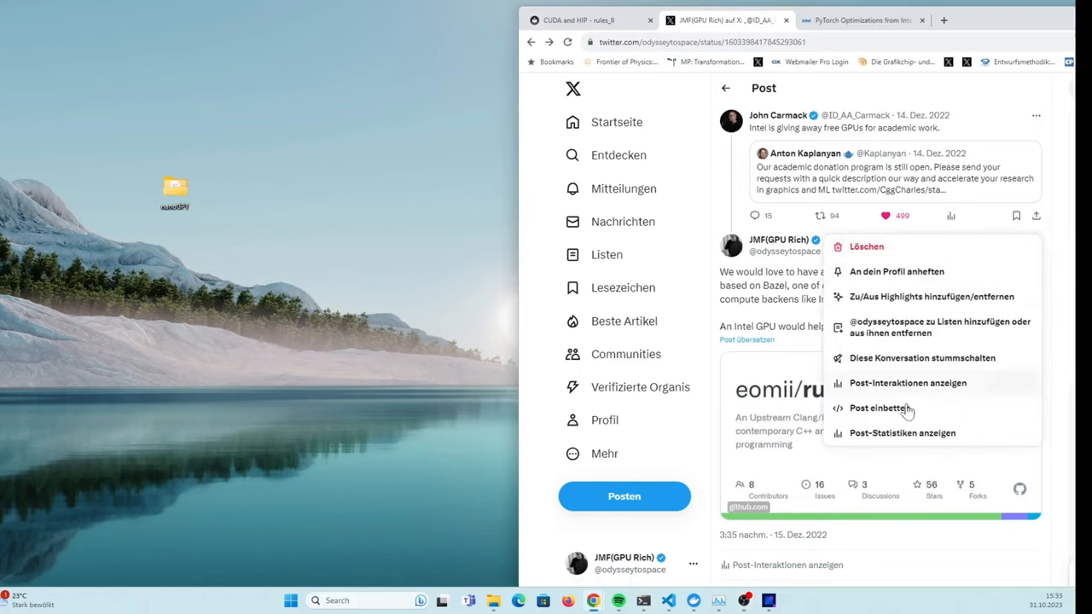
{"action": "mouse_move", "coordinate": [869, 420]}
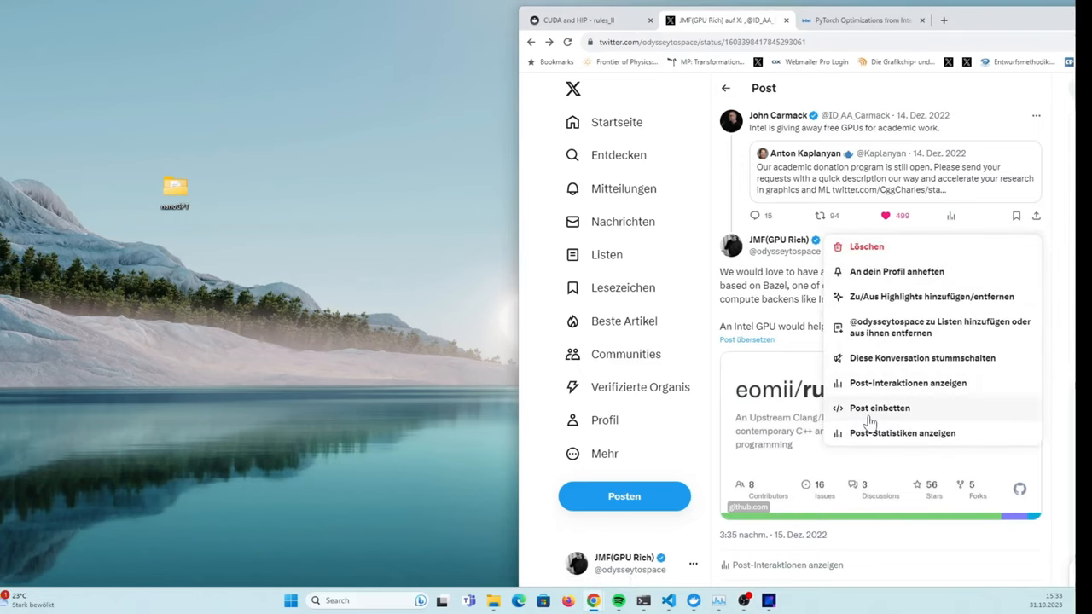
{"action": "left_click", "coordinate": [908, 383]}
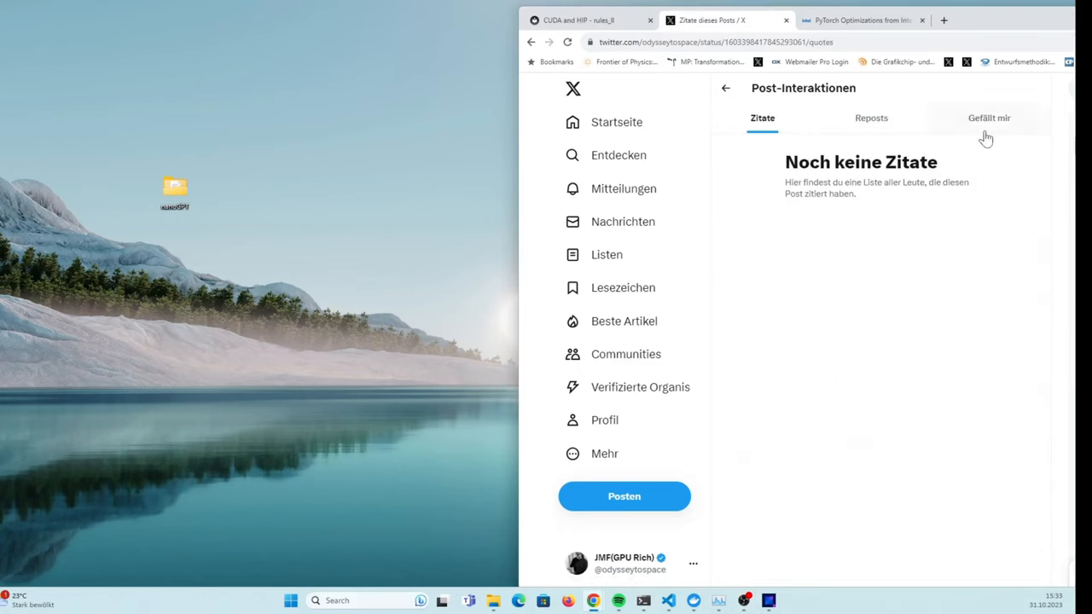
{"action": "left_click", "coordinate": [988, 118]}
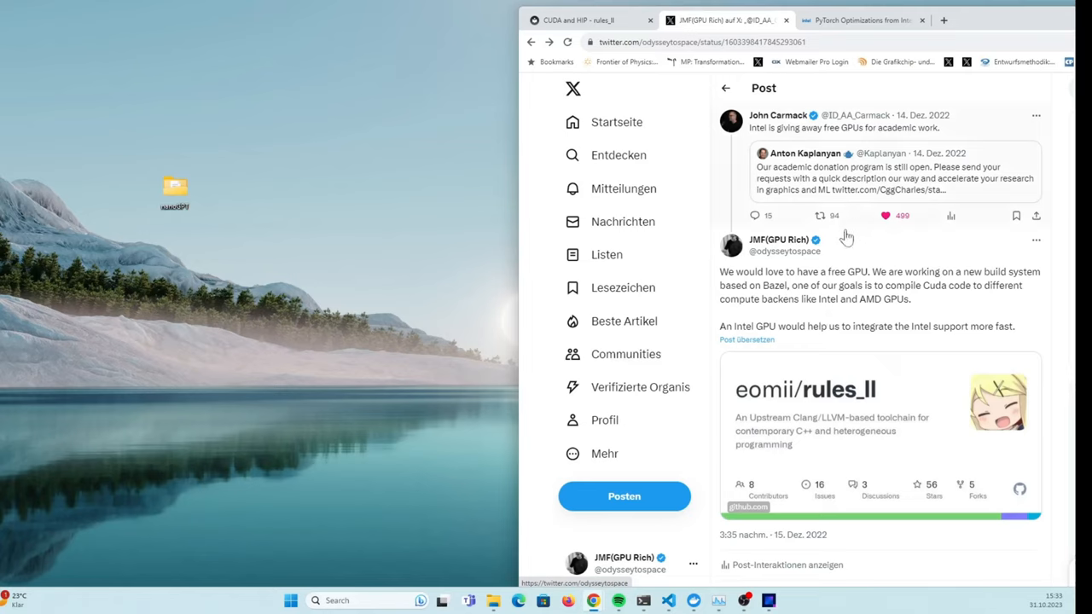
{"action": "mouse_move", "coordinate": [760, 318]}
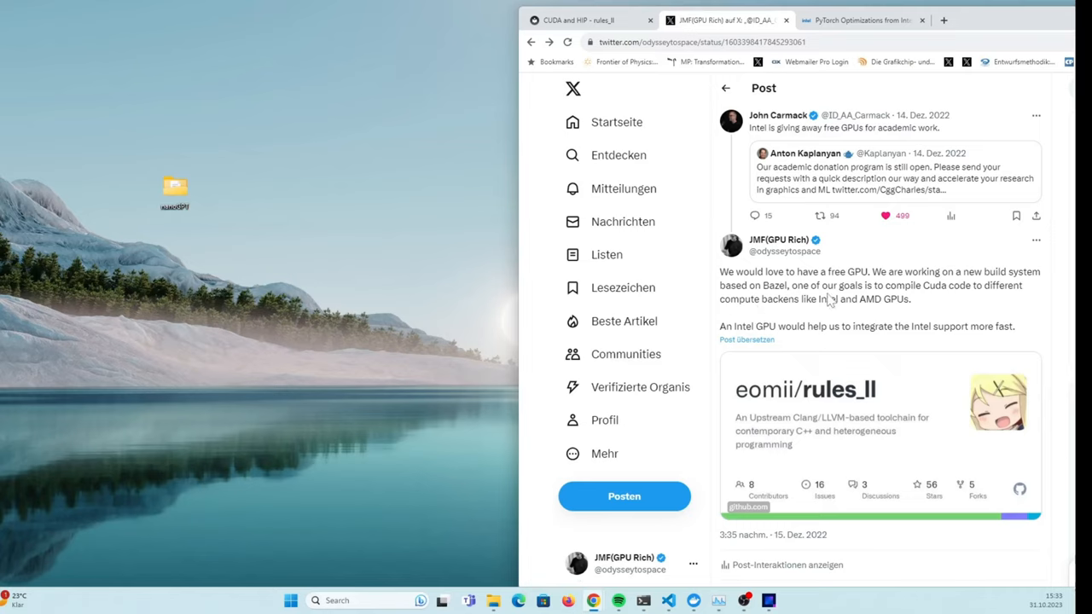
{"action": "mouse_move", "coordinate": [829, 299]}
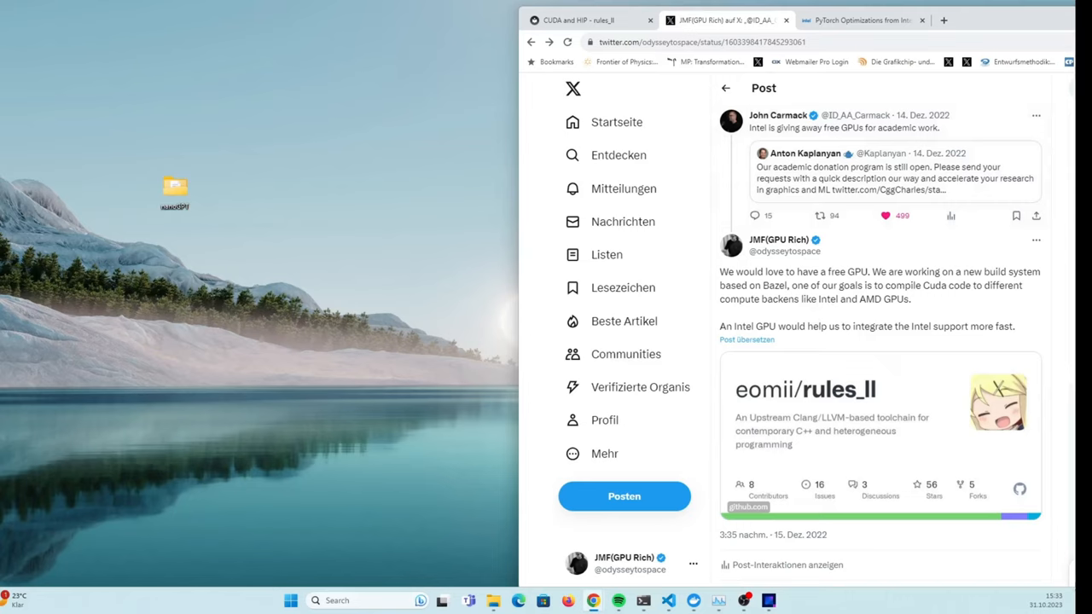
{"action": "mouse_move", "coordinate": [828, 350]}
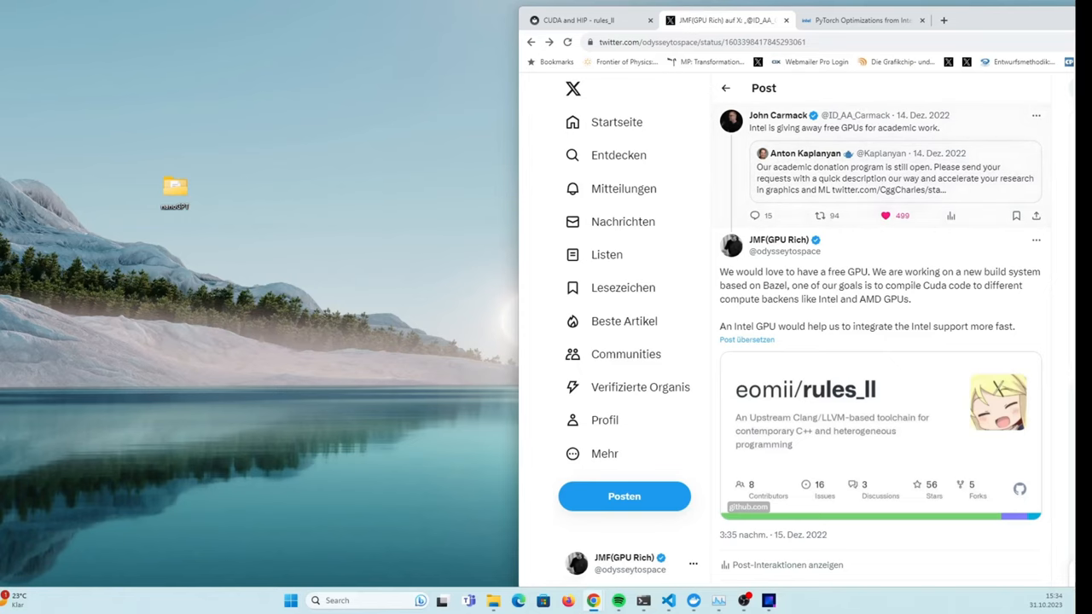
{"action": "mouse_move", "coordinate": [860, 21]}
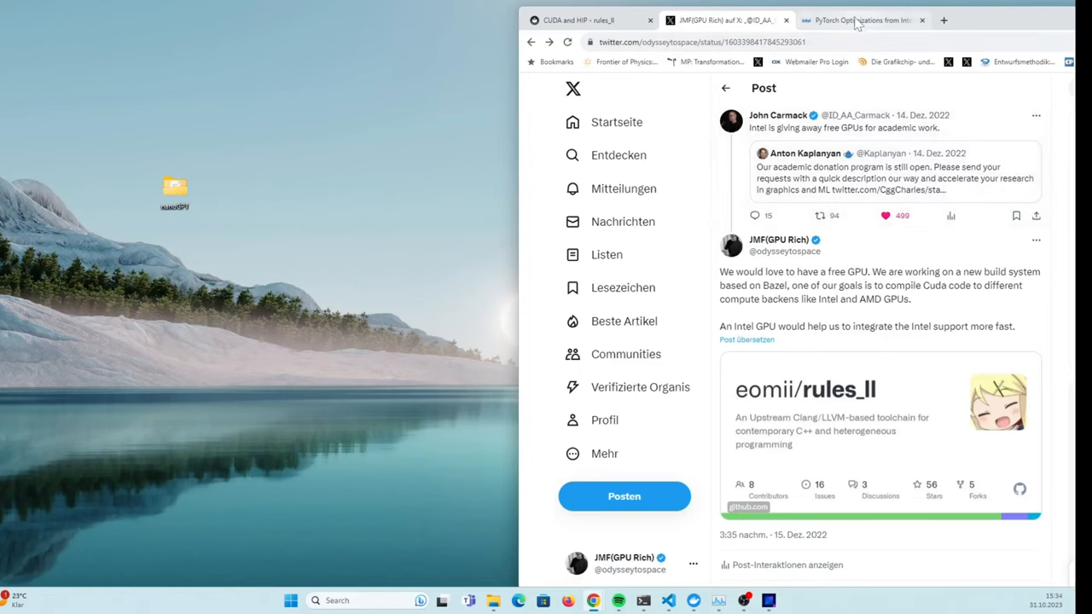
Switch to Intel's PyTorch Optimizations page and skim its Features section, returning to the top
{"action": "left_click", "coordinate": [860, 20]}
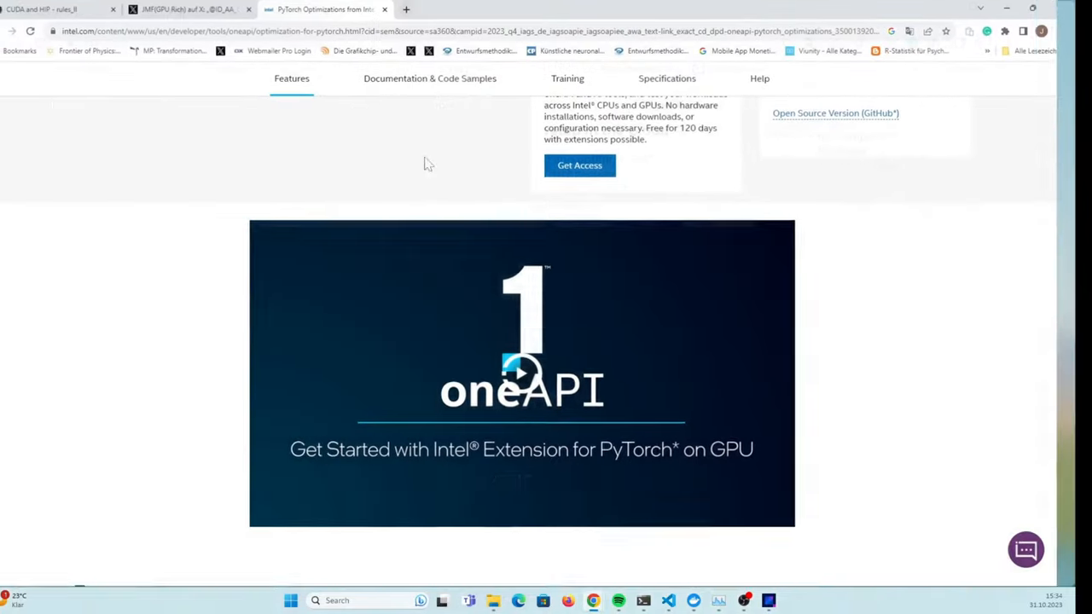
{"action": "scroll", "scroll_direction": "down", "scroll_amount": 3}
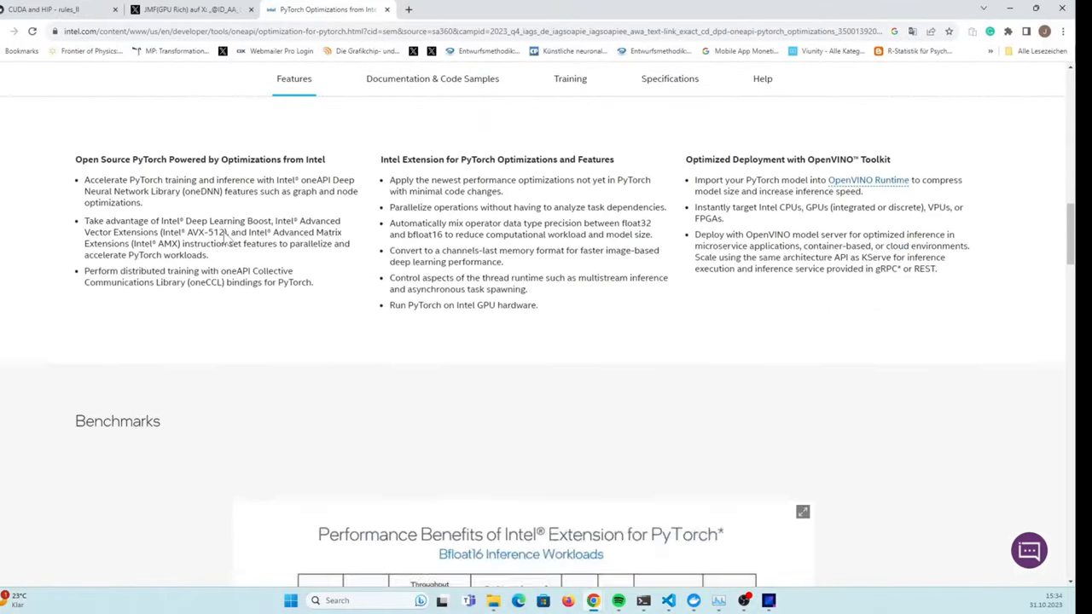
{"action": "left_click", "coordinate": [432, 79]}
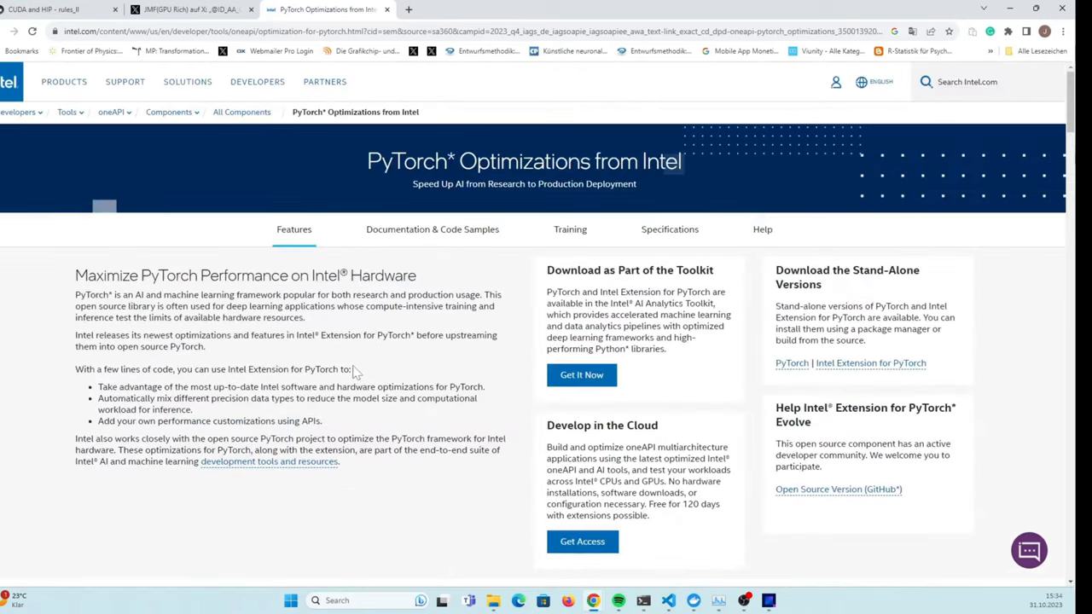
{"action": "scroll", "scroll_direction": "down", "scroll_amount": 3}
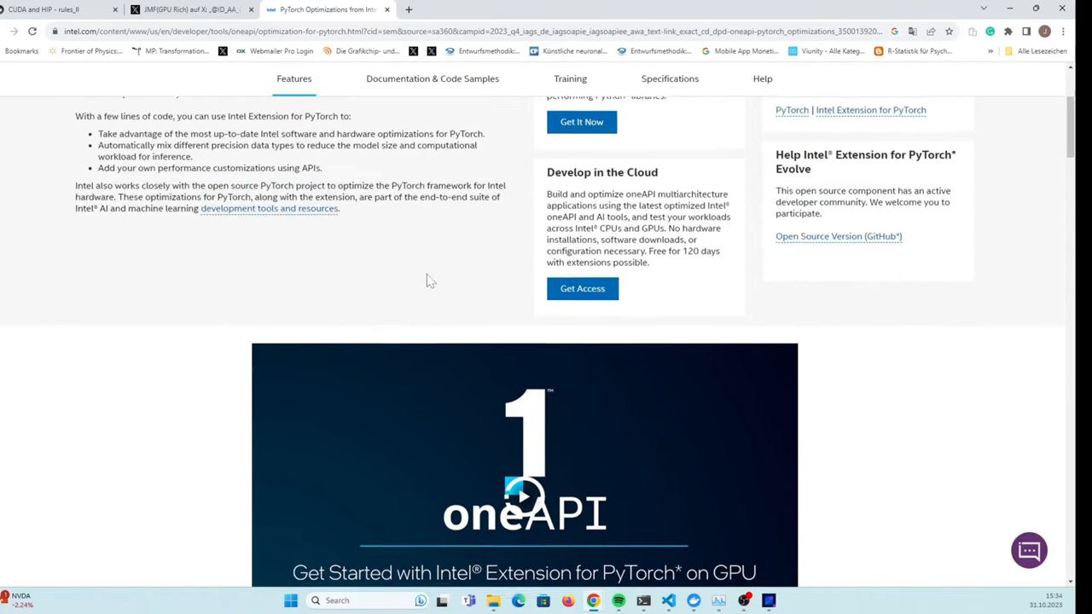
{"action": "scroll", "scroll_direction": "up", "scroll_amount": 3}
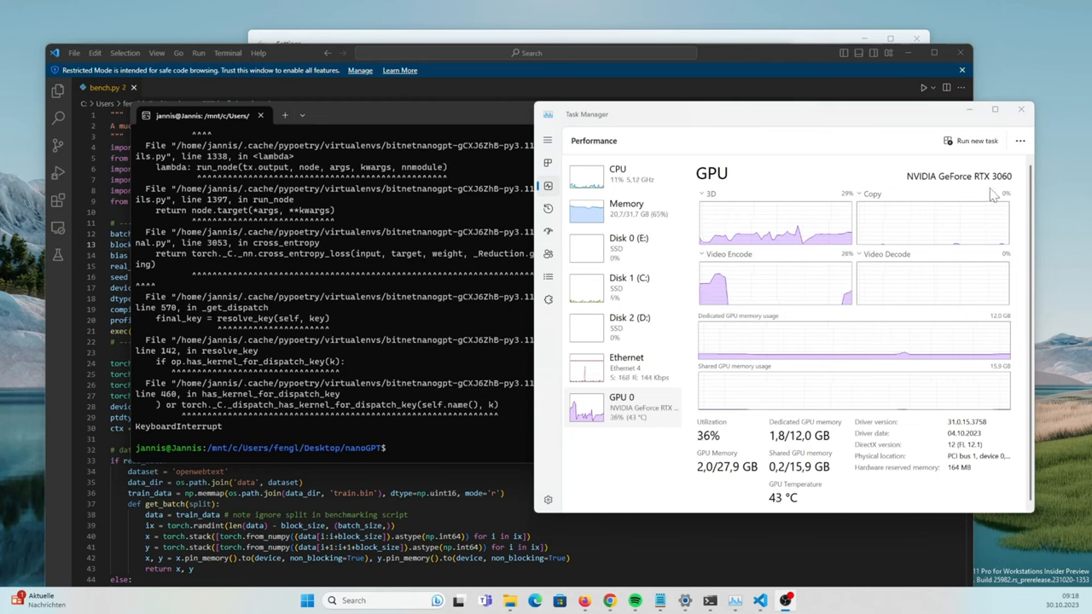
{"action": "mouse_move", "coordinate": [444, 282]}
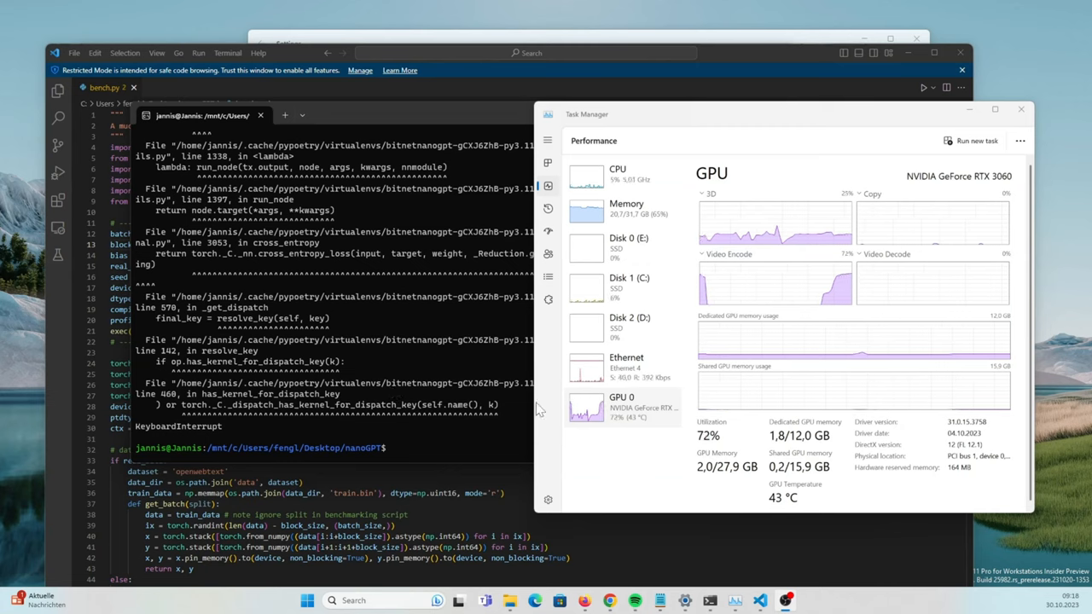
{"action": "mouse_move", "coordinate": [553, 444]}
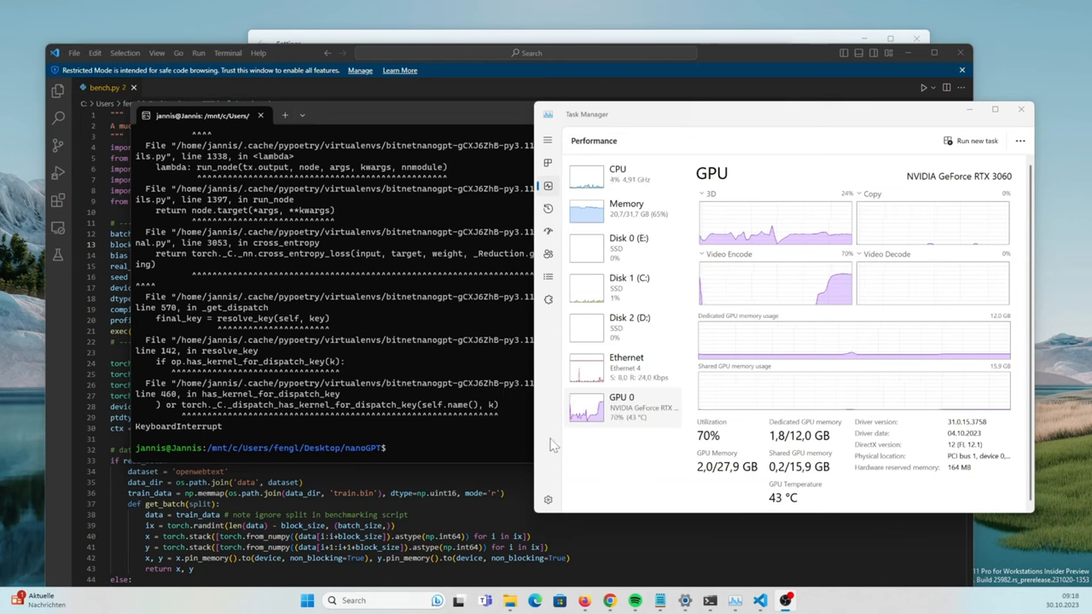
{"action": "mouse_move", "coordinate": [747, 386]}
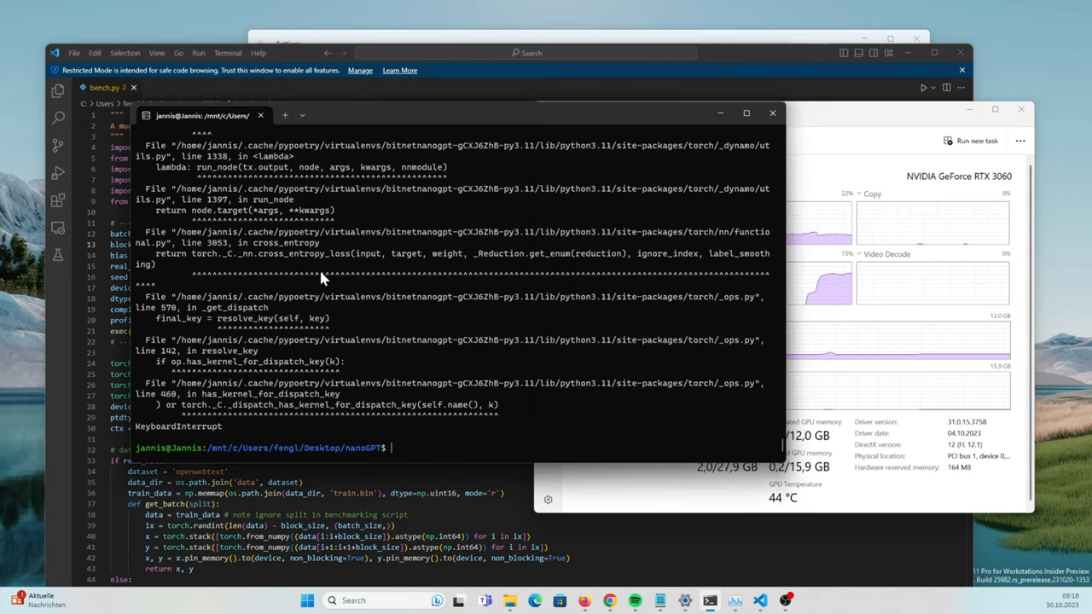
Run the benchmark again with 'poetry run python bench.py' in the nanoGPT folder
{"action": "type", "text": "poetry run python bench.py"}
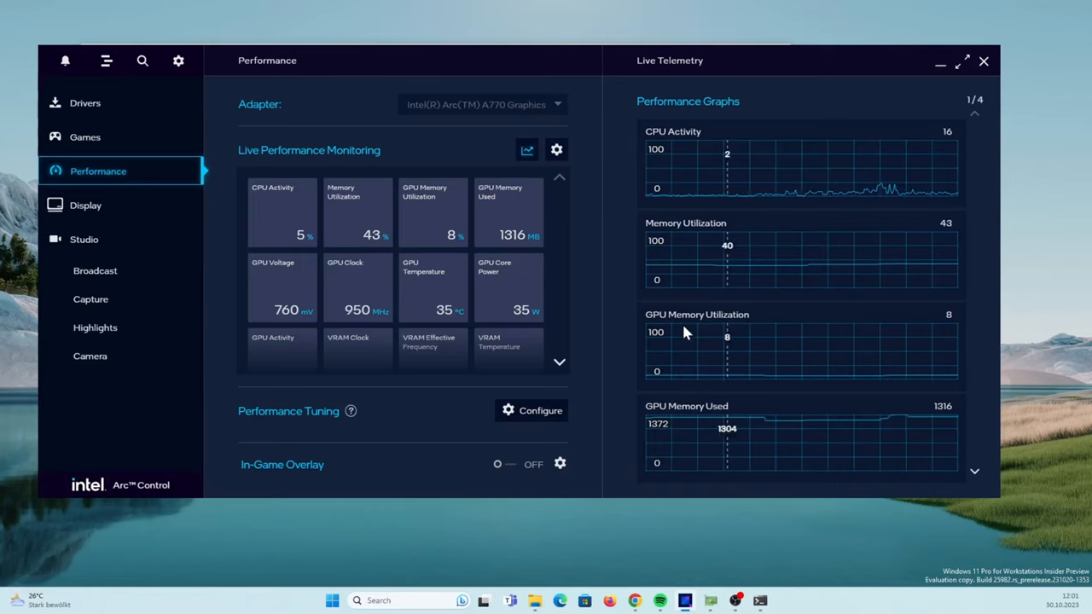
Page through the Arc A770 live telemetry performance graphs in Arc Control
{"action": "left_click", "coordinate": [973, 113]}
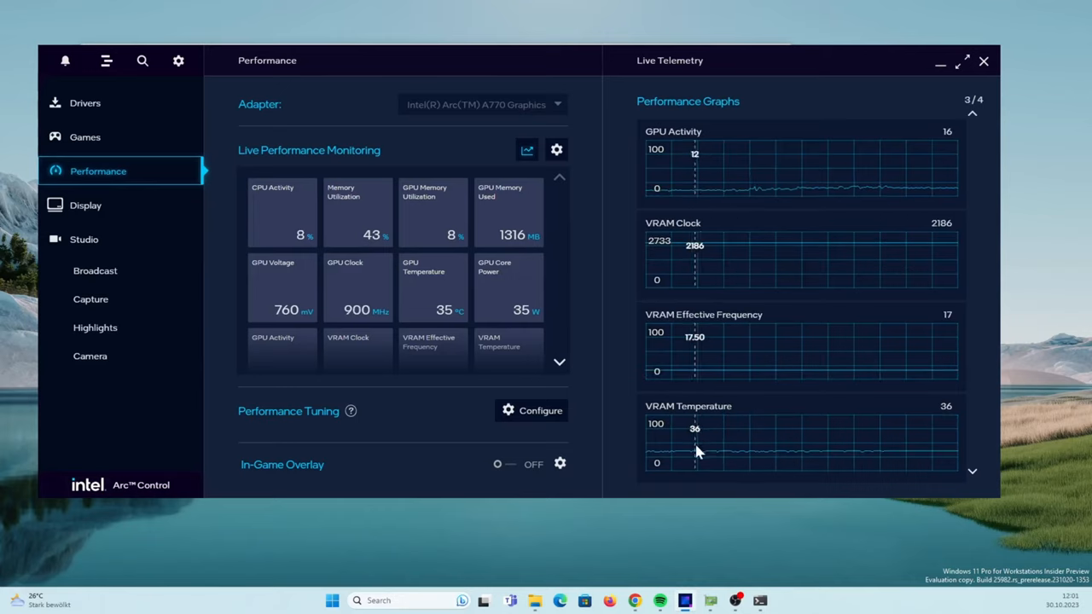
{"action": "left_click", "coordinate": [972, 471]}
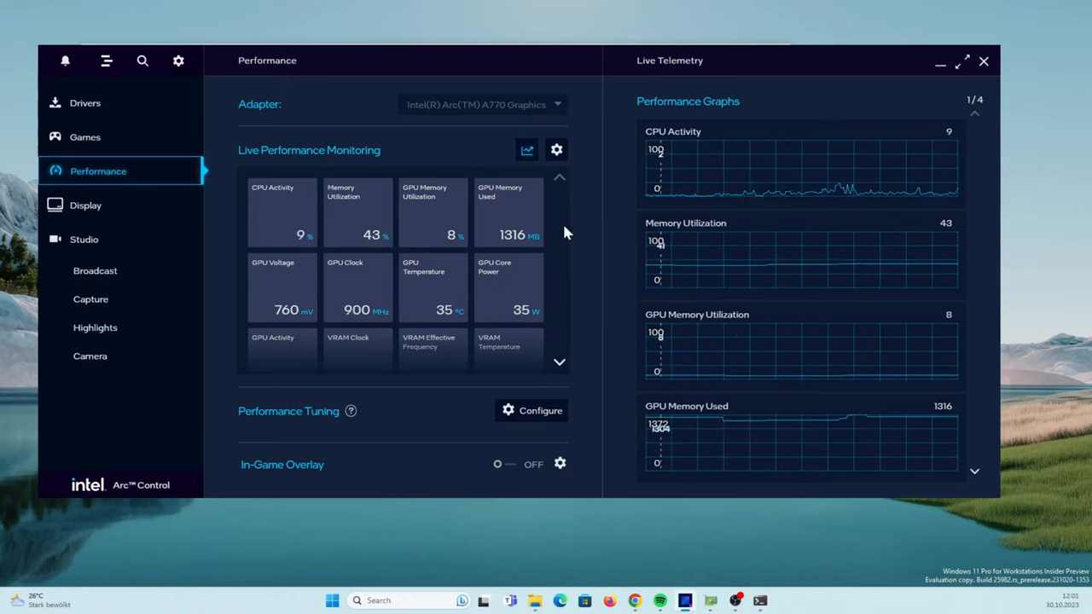
{"action": "scroll", "scroll_direction": "down", "scroll_amount": 3}
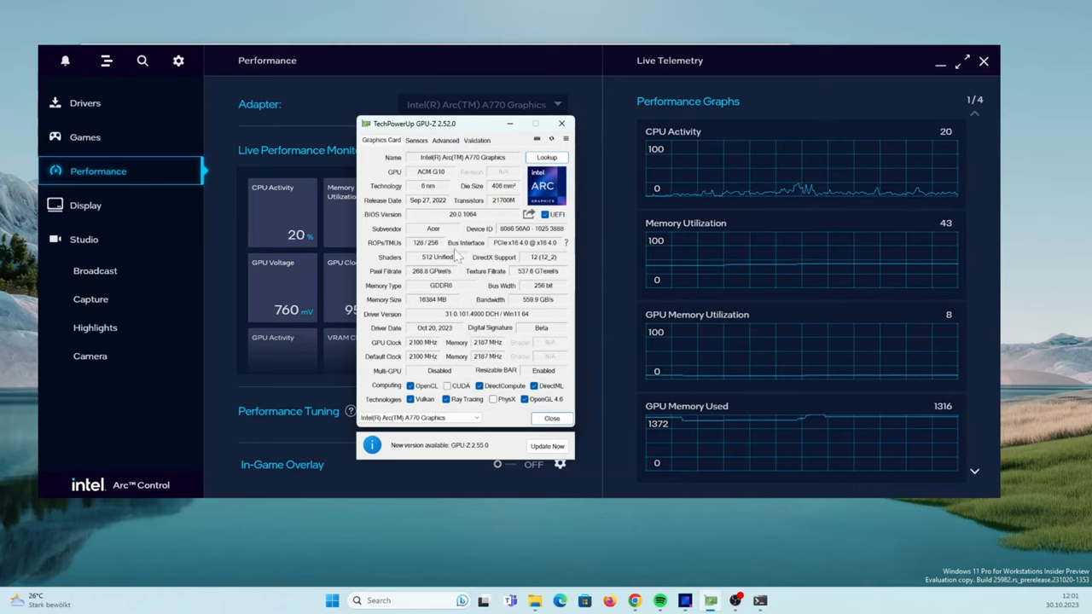
{"action": "mouse_move", "coordinate": [427, 186]}
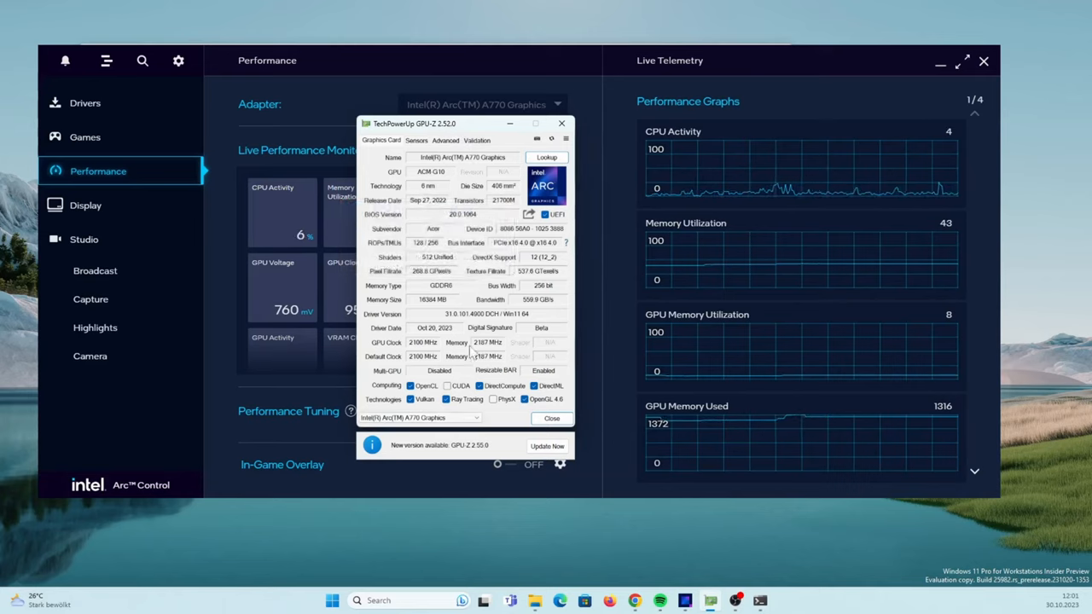
{"action": "mouse_move", "coordinate": [435, 300]}
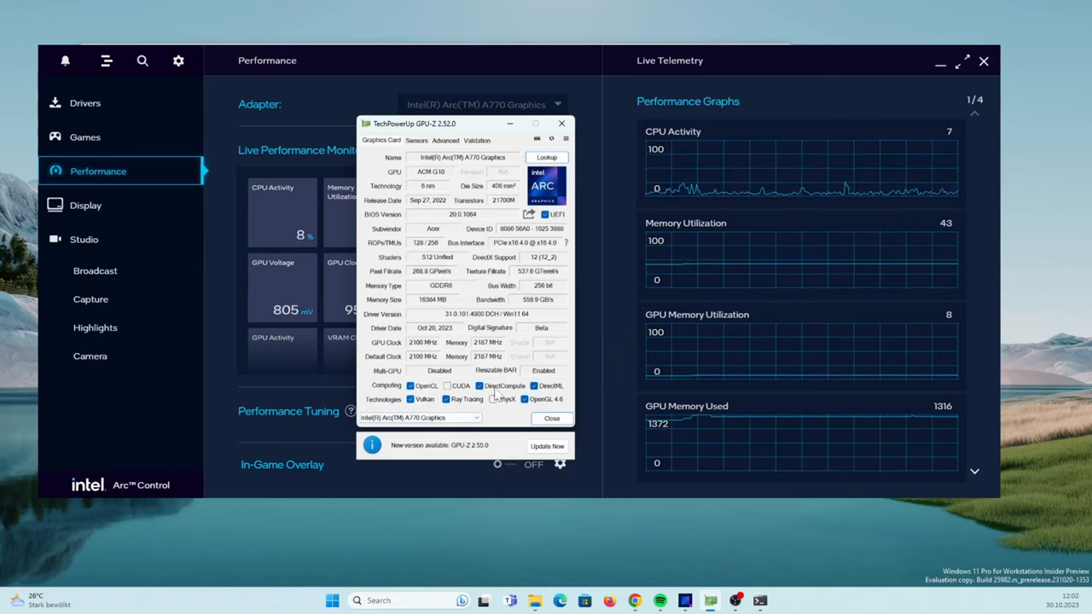
{"action": "mouse_move", "coordinate": [505, 386]}
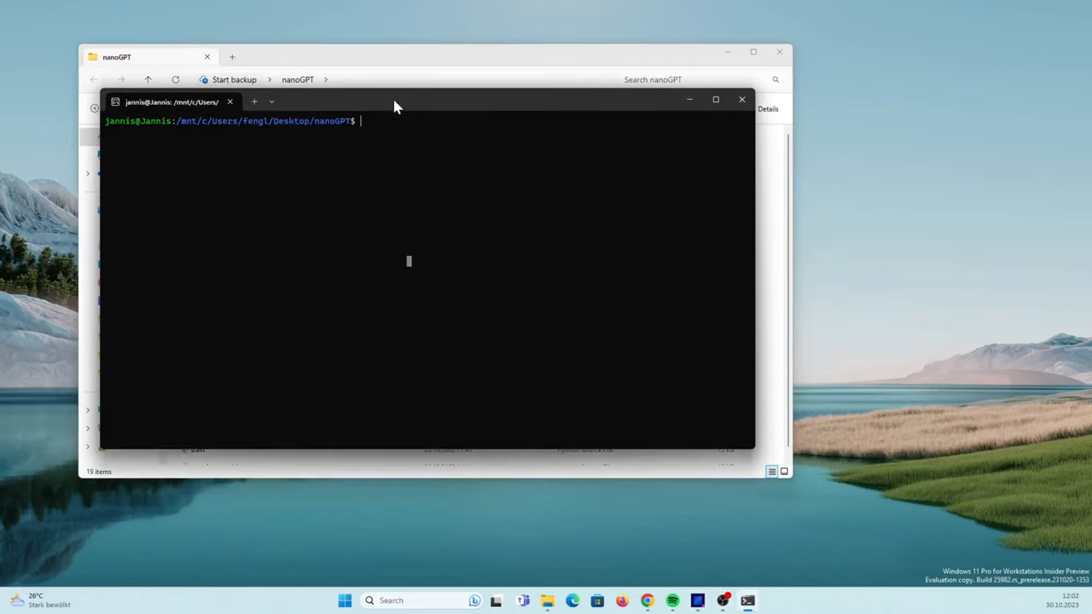
Activate the arc virtual environment with 'source arc/bin/activate'
{"action": "type", "text": "source arc/bin/activate"}
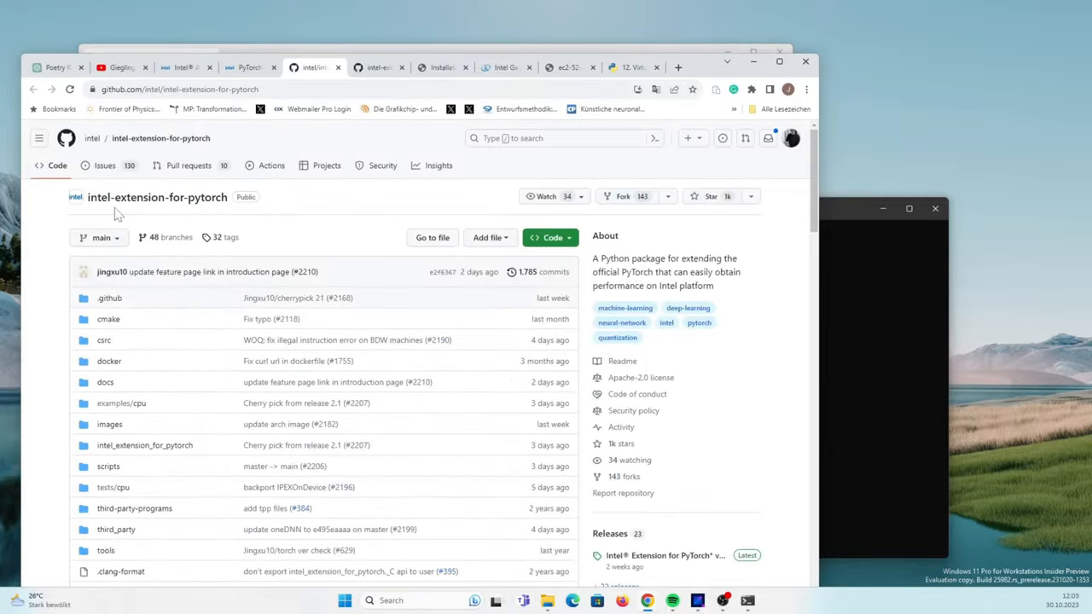
Scroll the intel-extension-for-pytorch README down to the GPU version install command
{"action": "scroll", "scroll_direction": "down", "scroll_amount": 3}
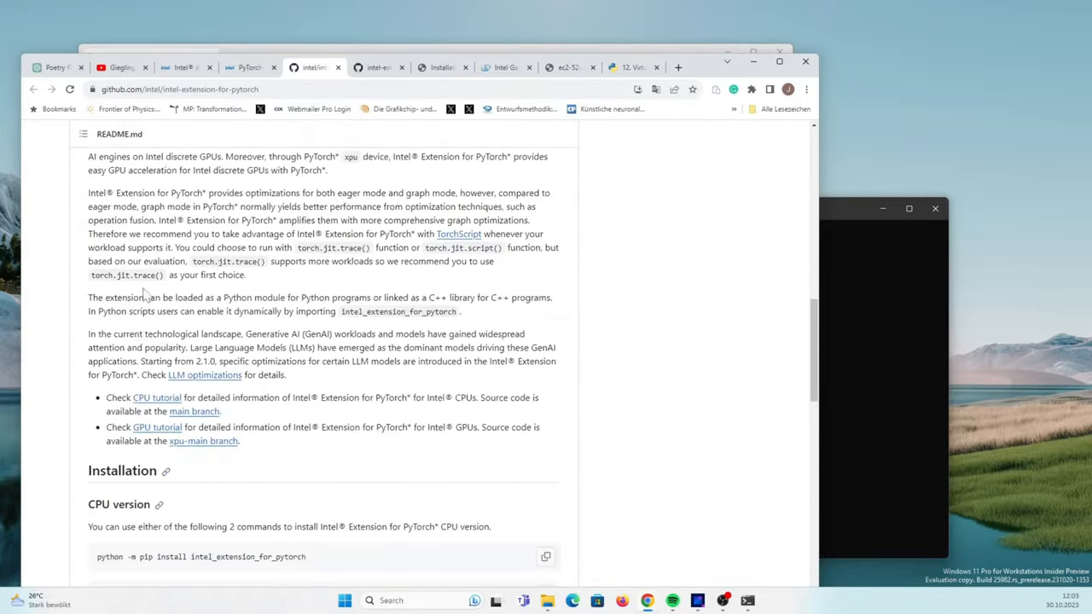
{"action": "scroll", "scroll_direction": "down", "scroll_amount": 3}
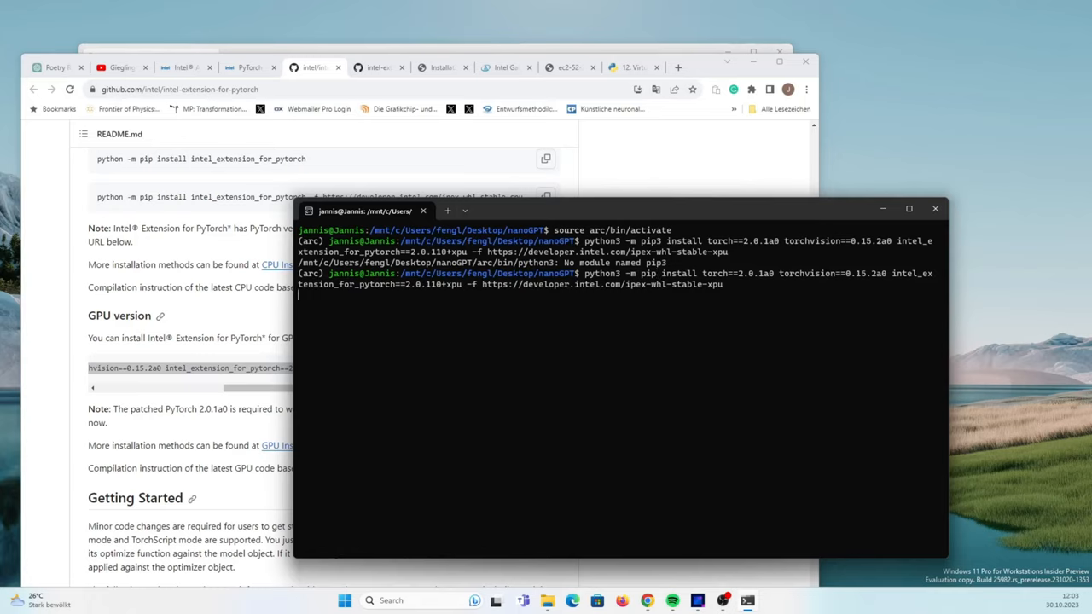
{"action": "mouse_move", "coordinate": [635, 350]}
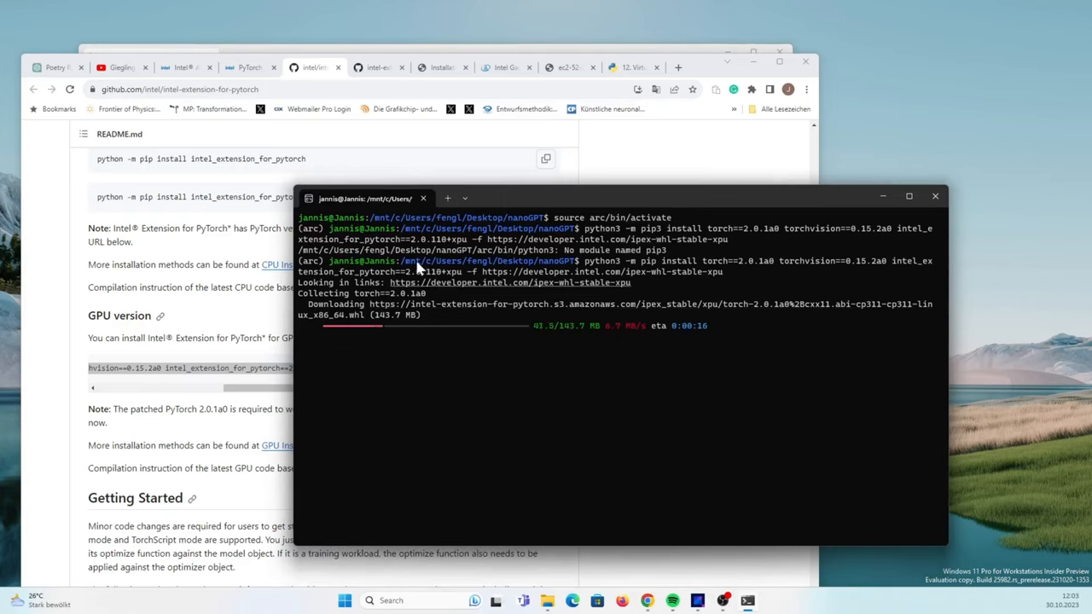
{"action": "mouse_move", "coordinate": [667, 485]}
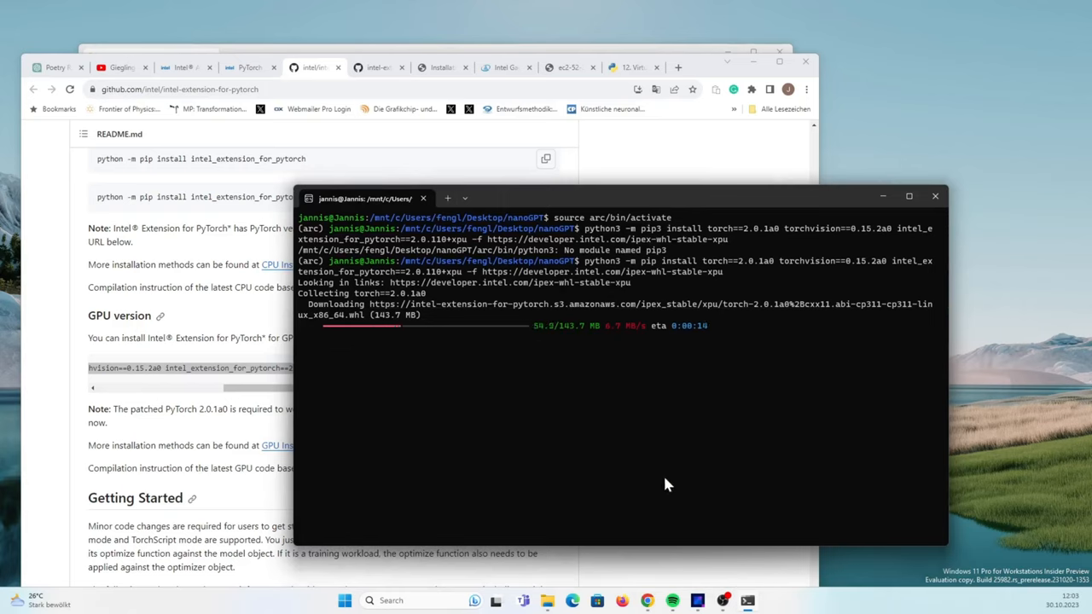
{"action": "mouse_move", "coordinate": [656, 423]}
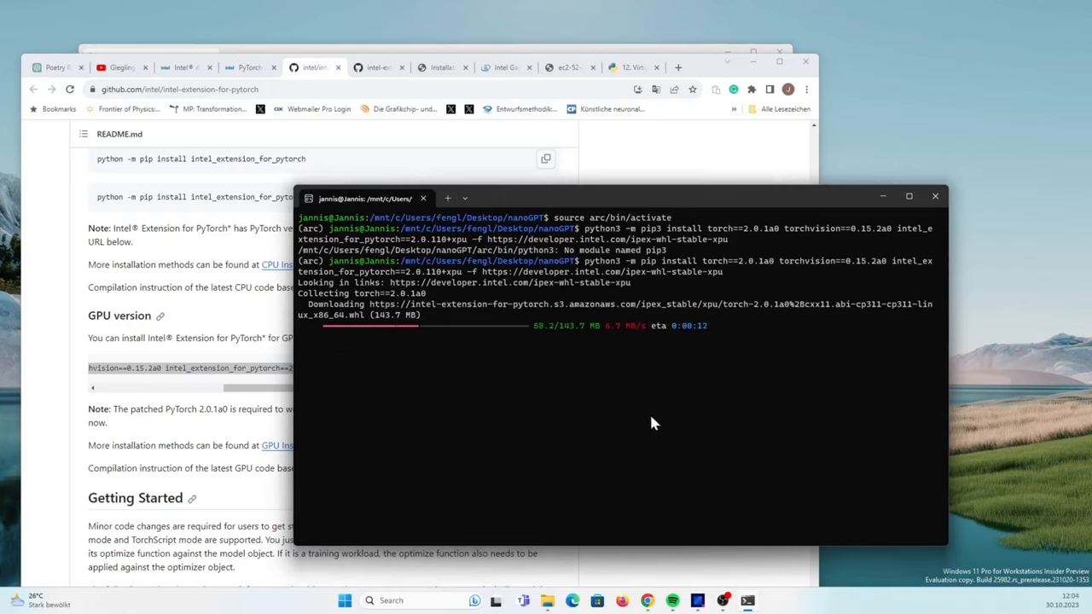
{"action": "mouse_move", "coordinate": [512, 316]}
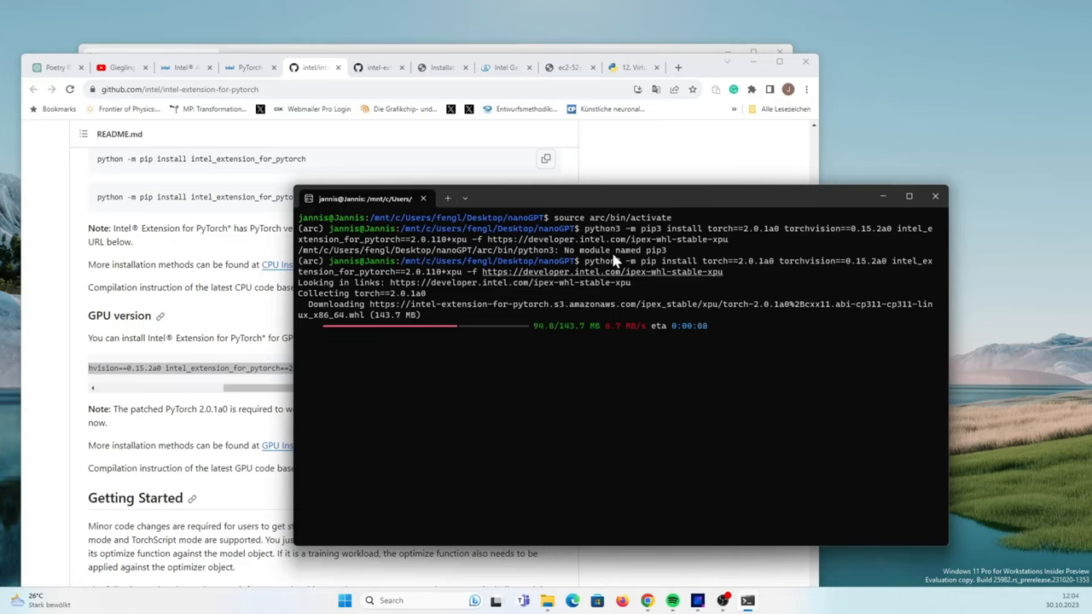
{"action": "mouse_move", "coordinate": [614, 413]}
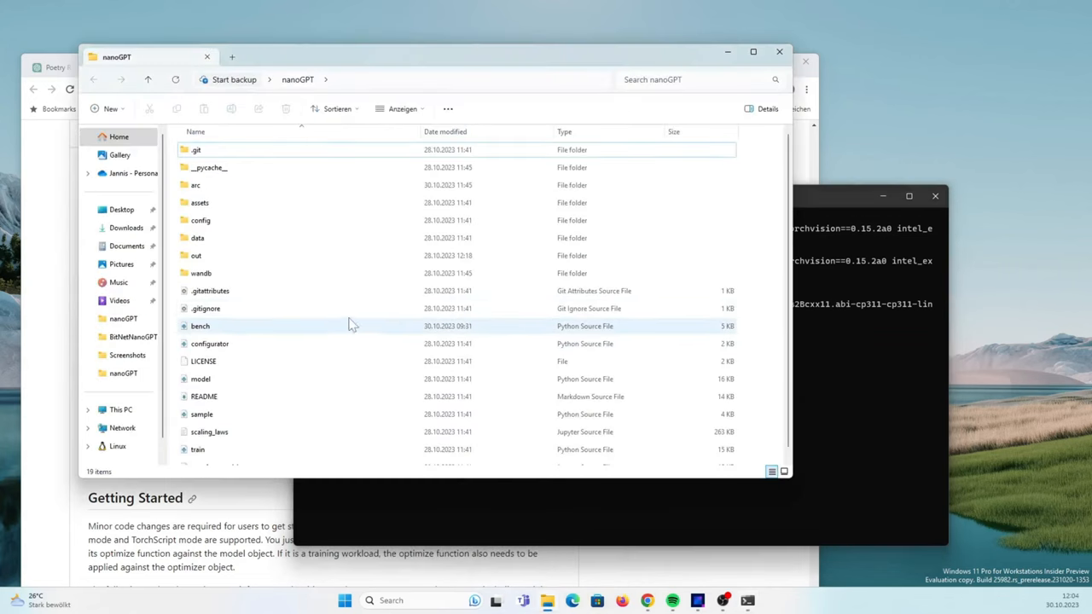
Open the bench script from the nanoGPT folder in Visual Studio Code
{"action": "scroll", "scroll_direction": "down", "scroll_amount": 3}
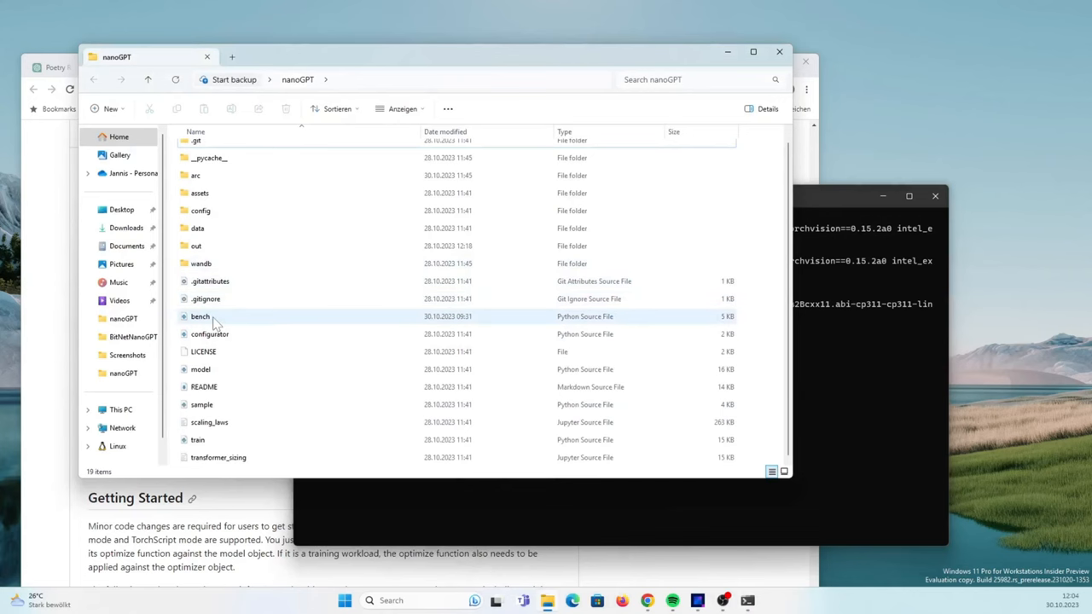
{"action": "double_click", "coordinate": [202, 316]}
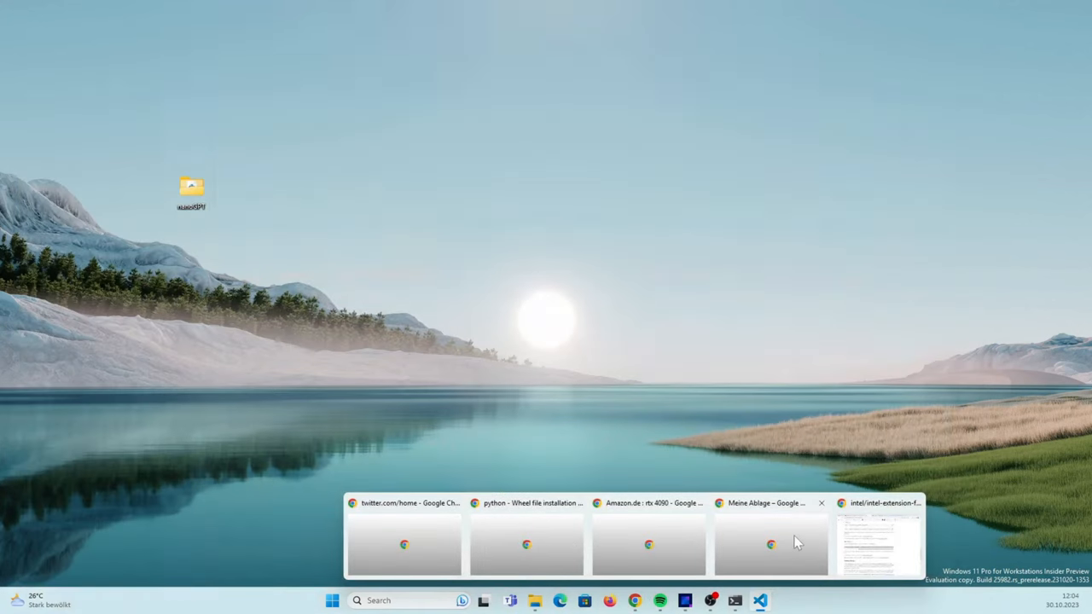
Return to the README in Chrome and scroll to its Inference on GPU example
{"action": "left_click", "coordinate": [874, 543]}
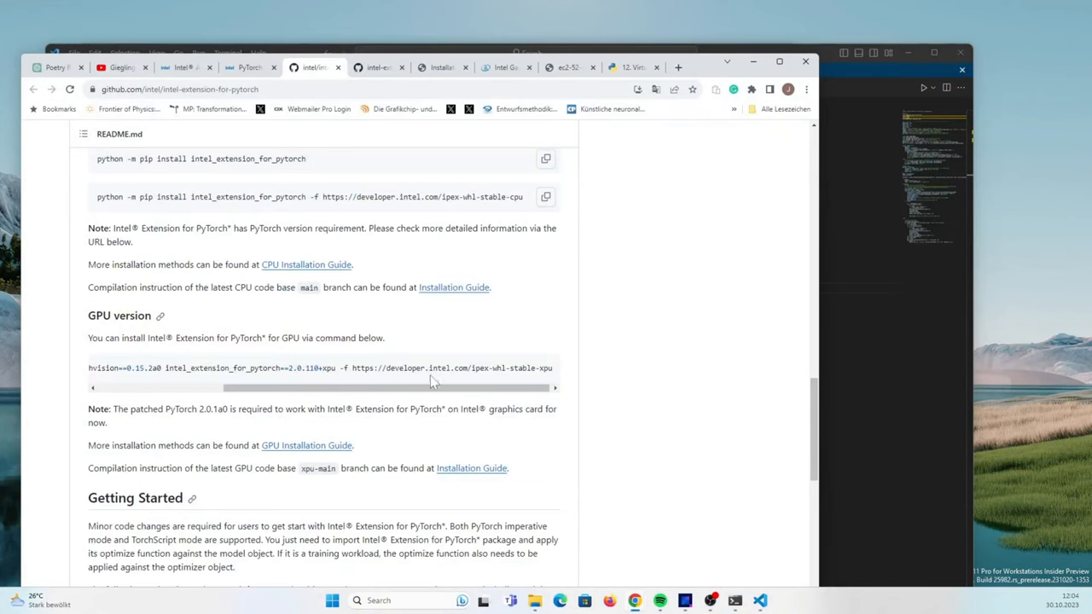
{"action": "scroll", "scroll_direction": "down", "scroll_amount": 3}
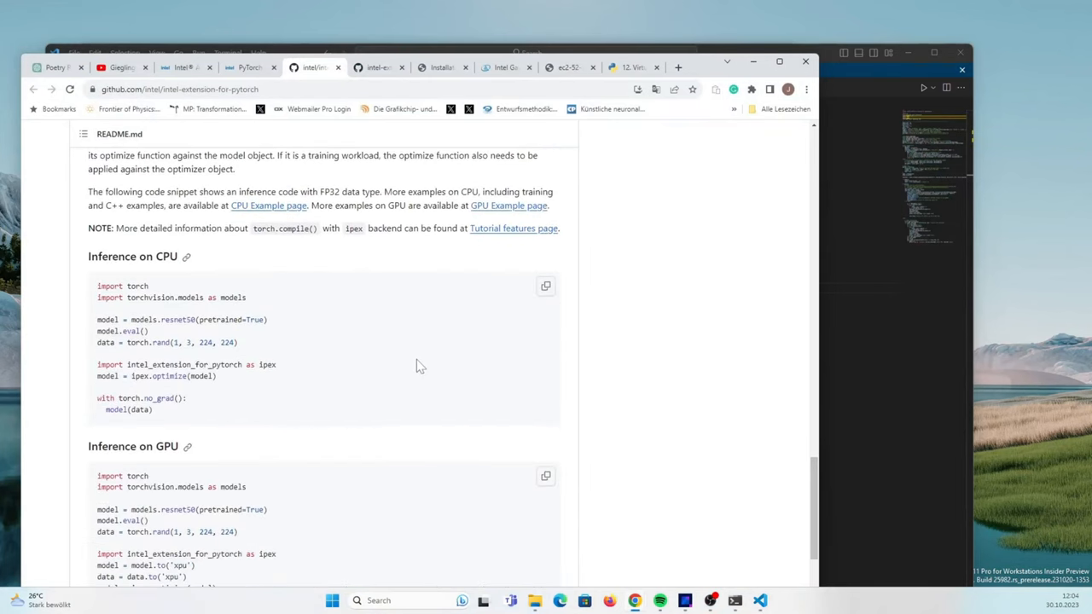
{"action": "scroll", "scroll_direction": "down", "scroll_amount": 3}
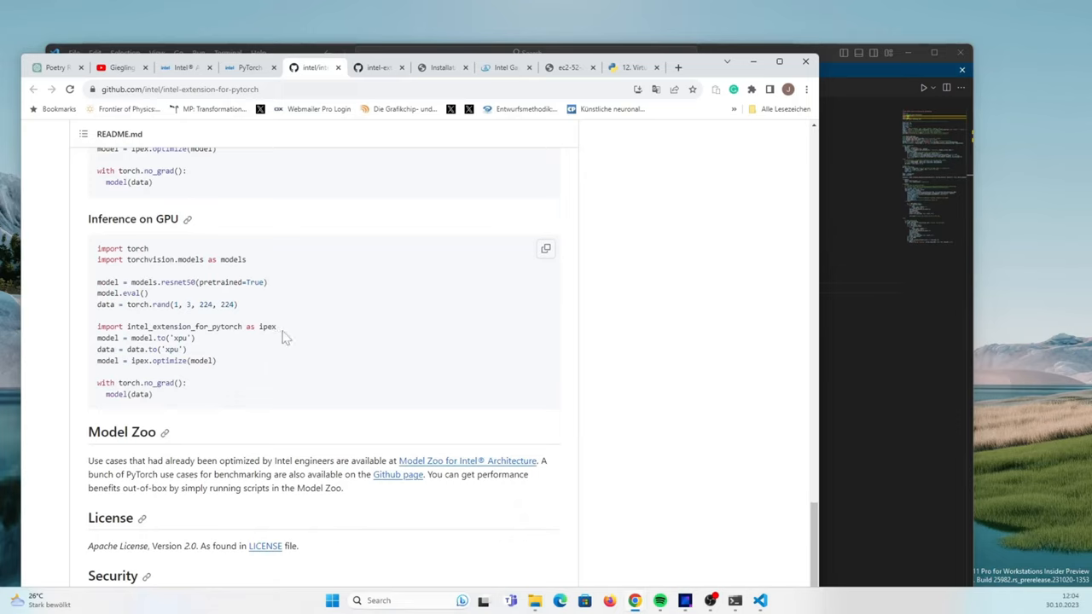
{"action": "mouse_move", "coordinate": [254, 328]}
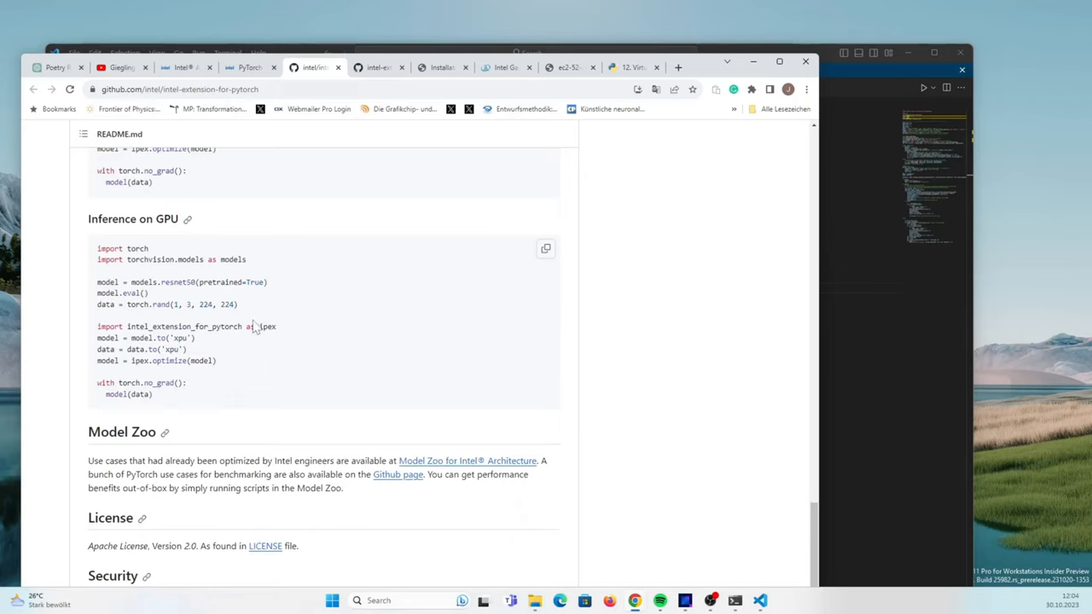
{"action": "mouse_move", "coordinate": [263, 322]}
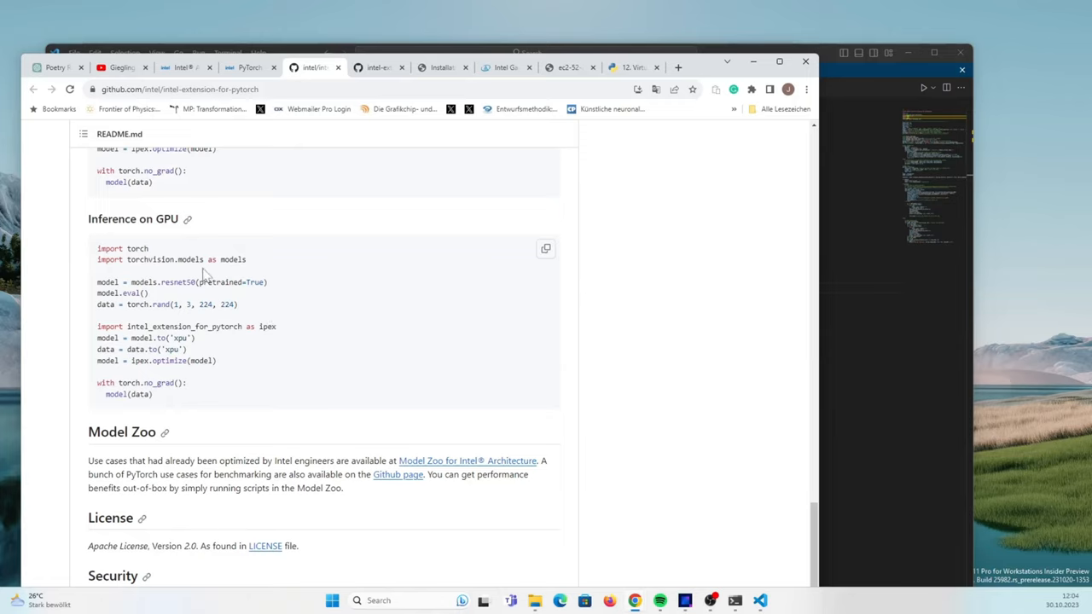
{"action": "mouse_move", "coordinate": [189, 338]}
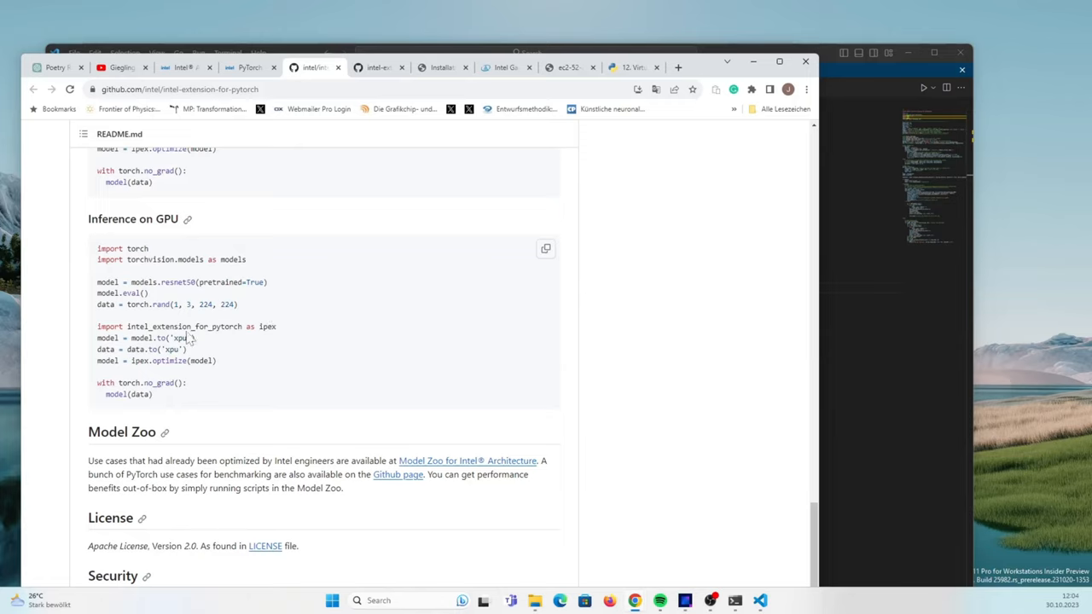
{"action": "mouse_move", "coordinate": [263, 337]}
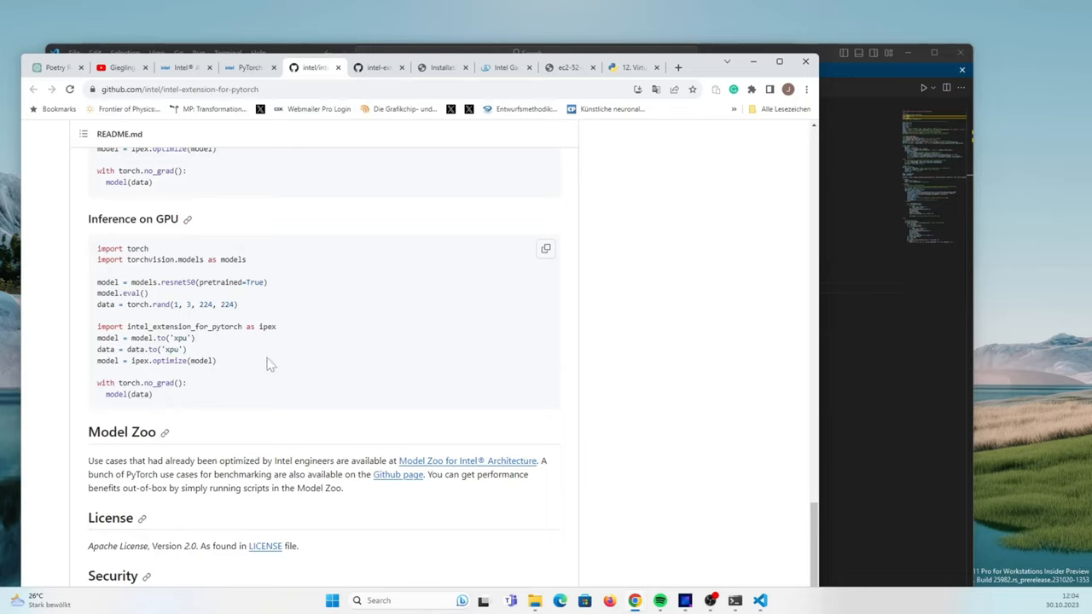
{"action": "mouse_move", "coordinate": [297, 333]}
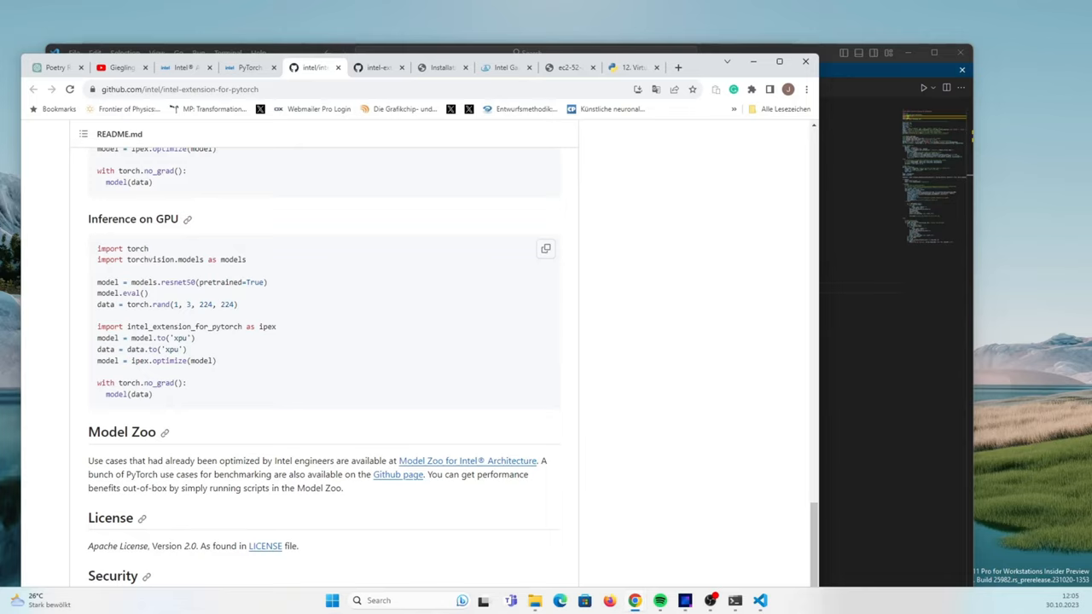
{"action": "mouse_move", "coordinate": [287, 335]}
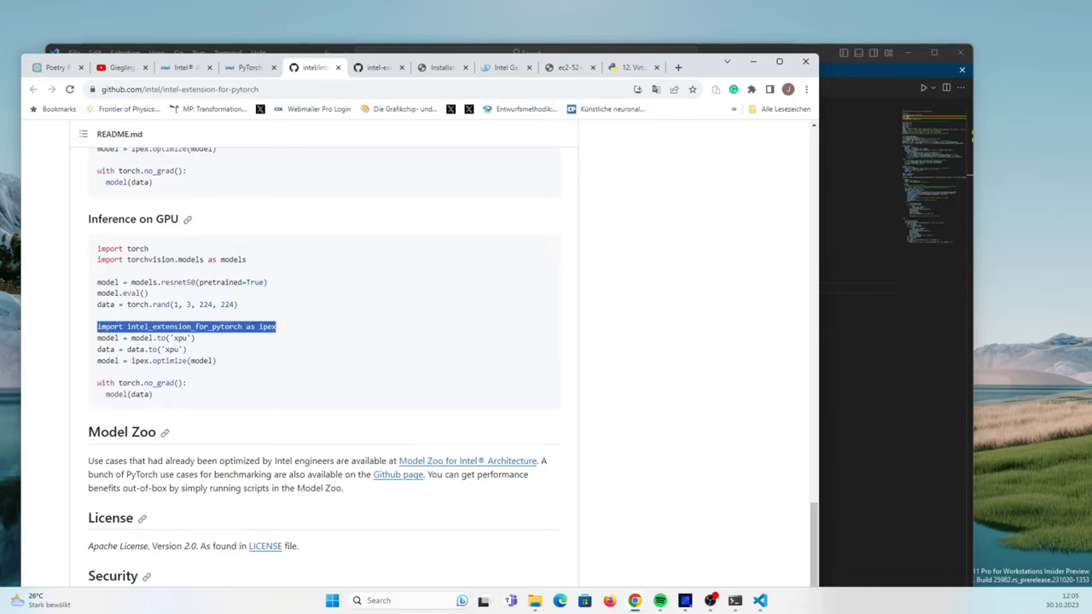
{"action": "mouse_move", "coordinate": [819, 304]}
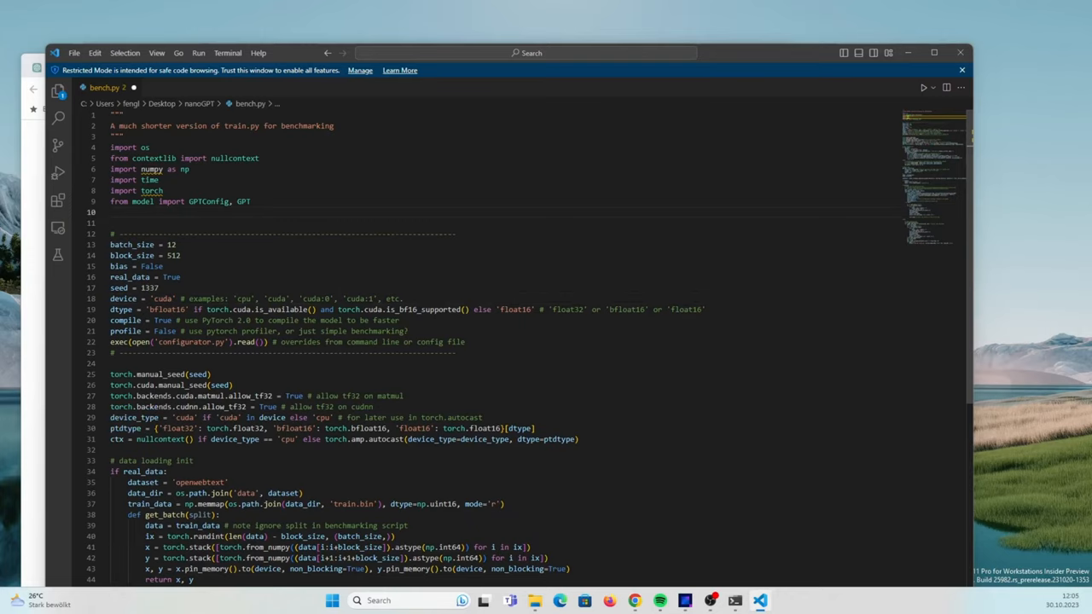
Add 'import intel_extension_for_pytorch as ipex' to bench.py's imports and edit the device line
{"action": "type", "text": "import intel_extension_for_pytorch as ipex"}
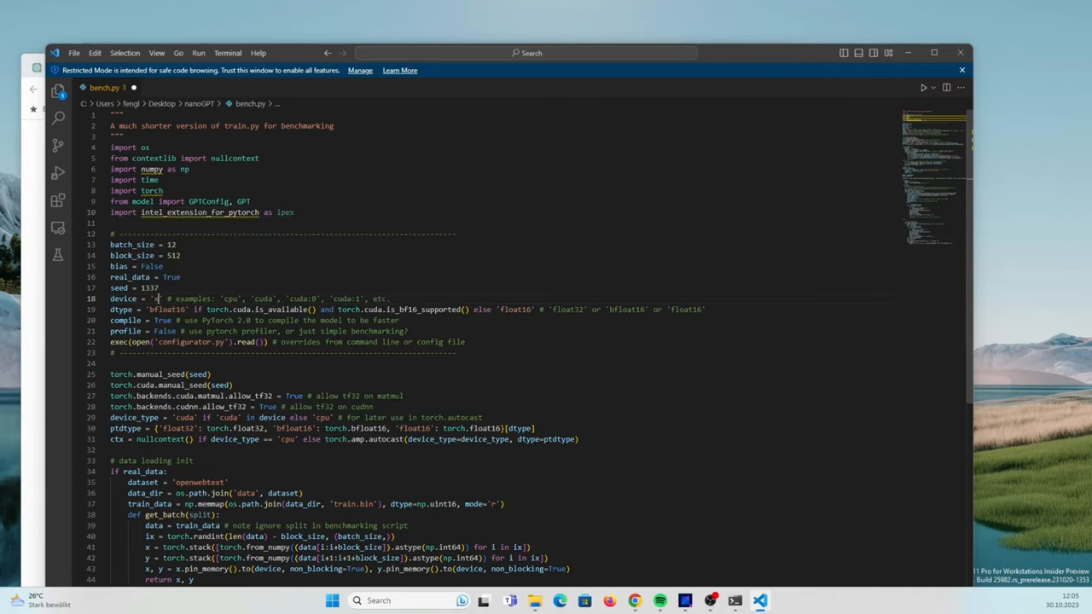
{"action": "type", "text": "cpu"}
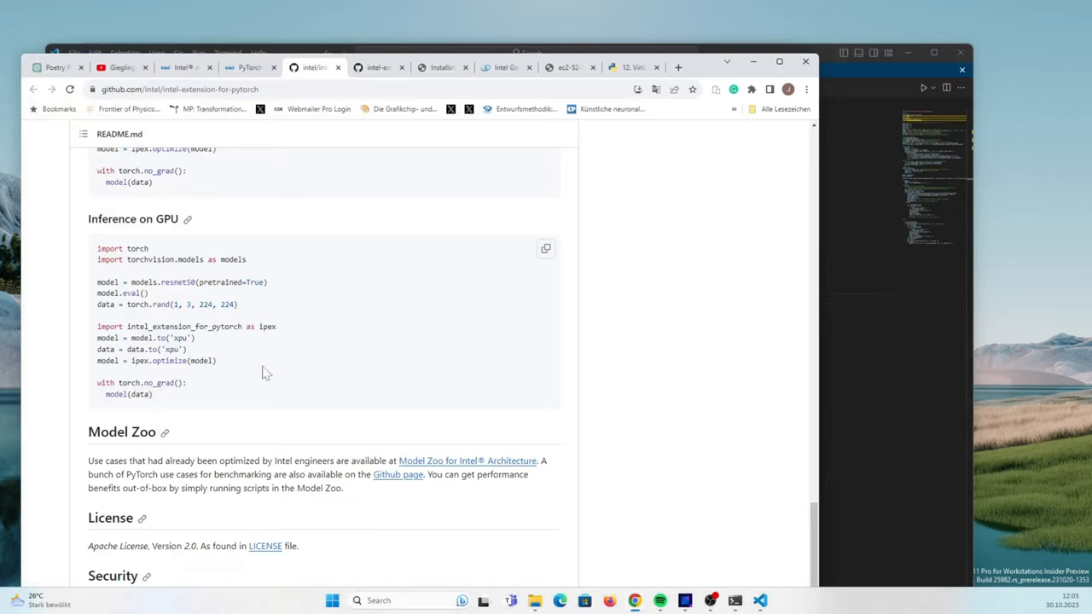
{"action": "mouse_move", "coordinate": [212, 410]}
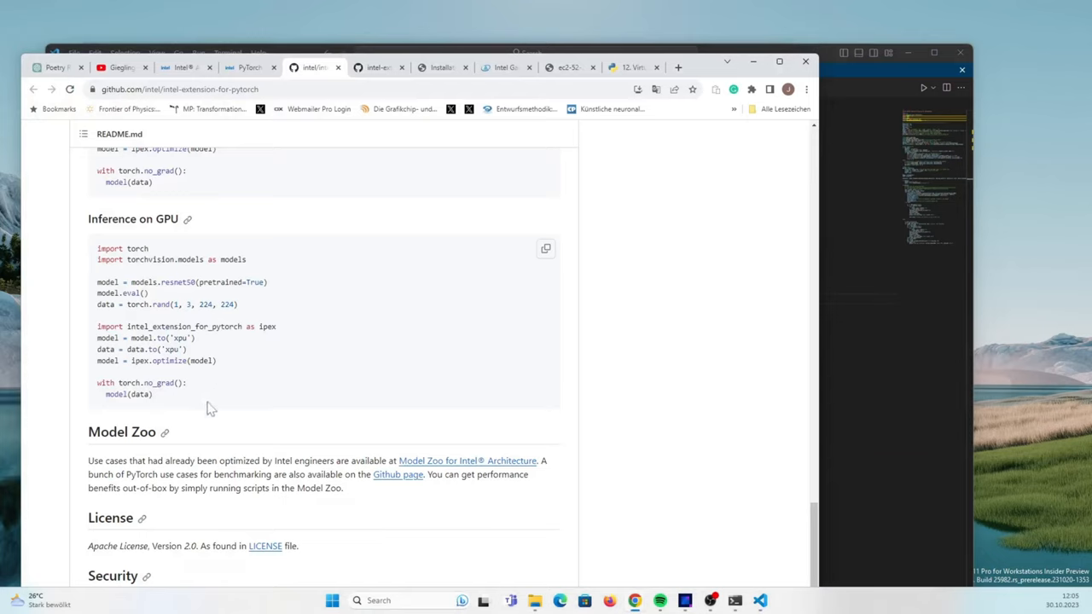
{"action": "mouse_move", "coordinate": [143, 382]}
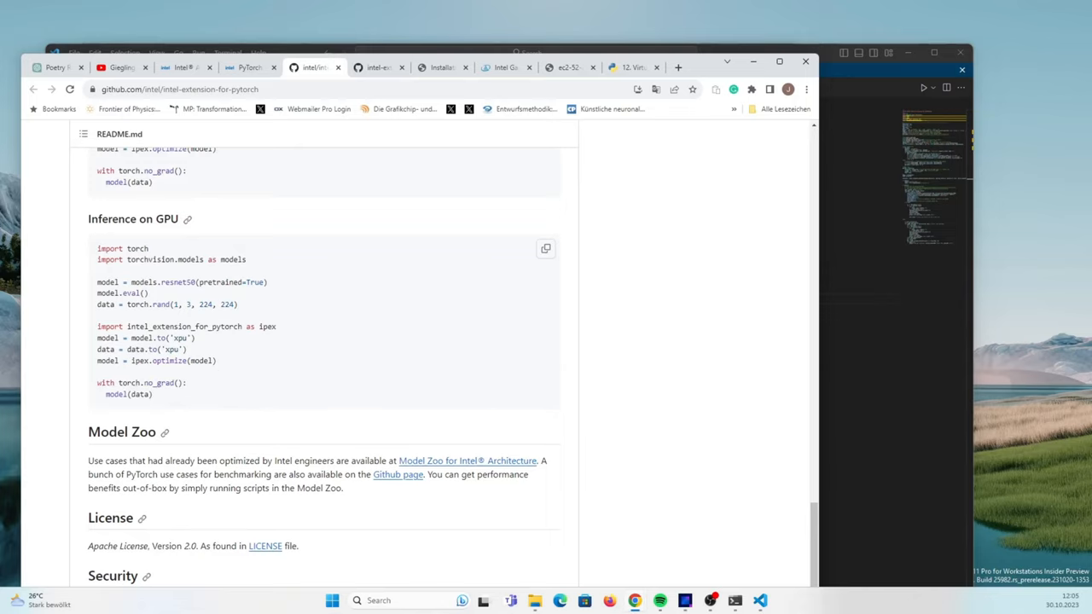
Search bench.py for the model compile calls and step through each occurrence
{"action": "right_click", "coordinate": [167, 360]}
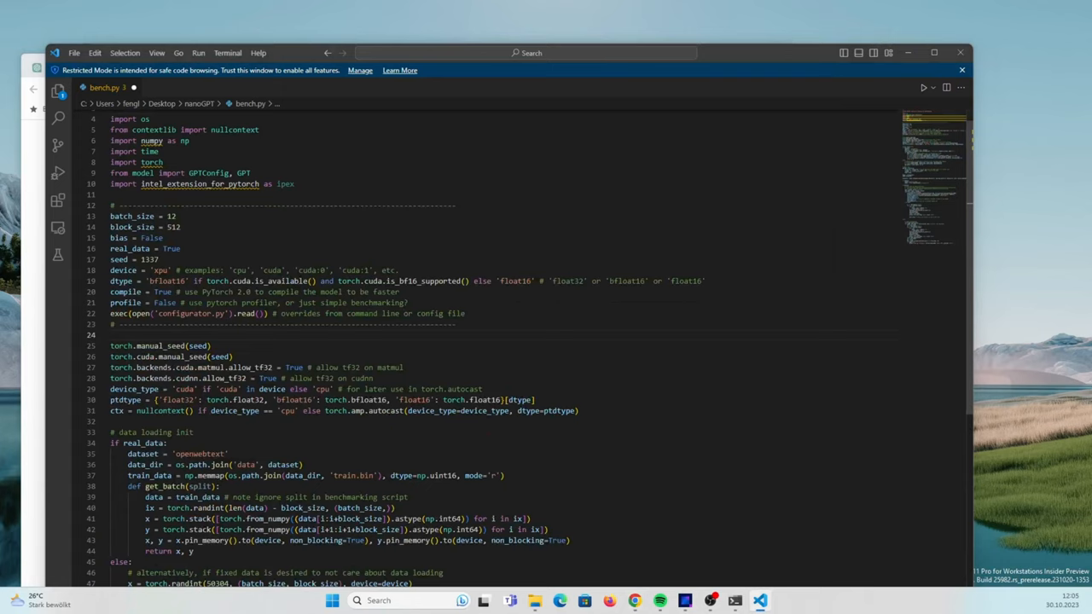
{"action": "key", "text": "Ctrl+f"}
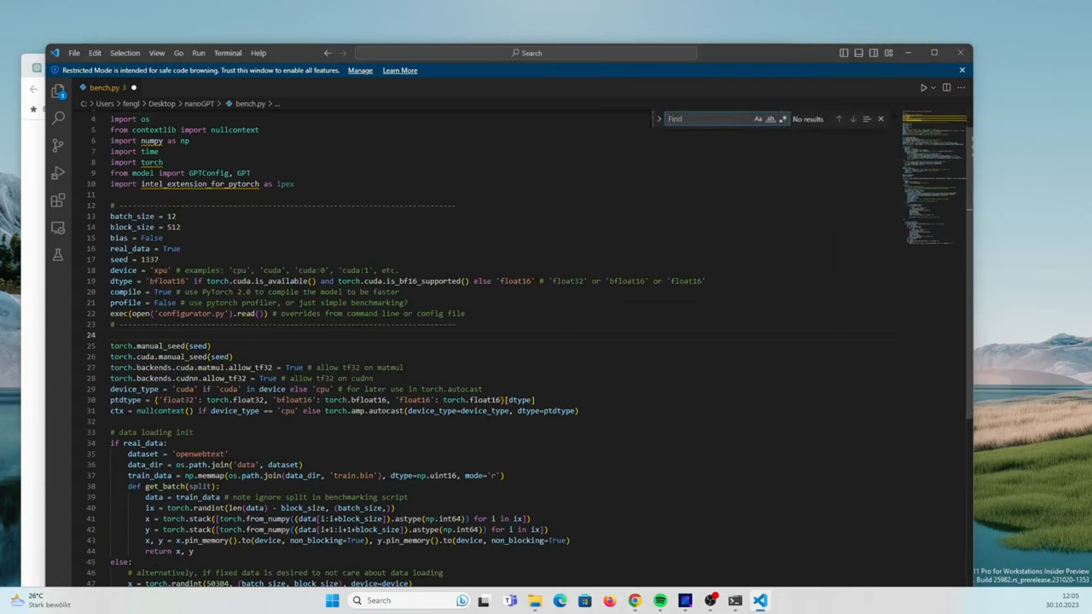
{"action": "type", "text": "model"}
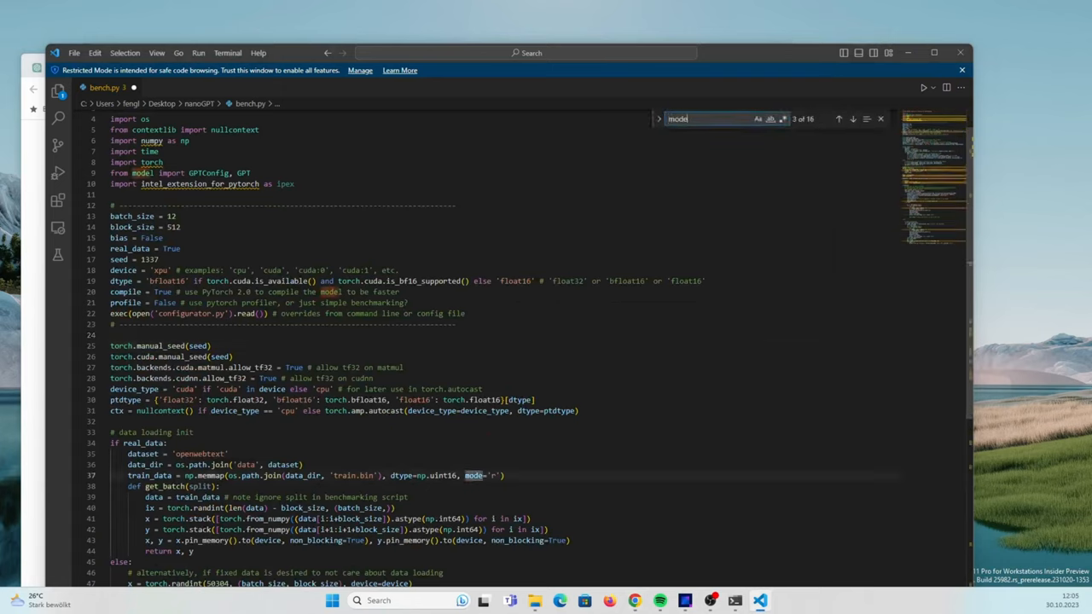
{"action": "type", "text": "compil"}
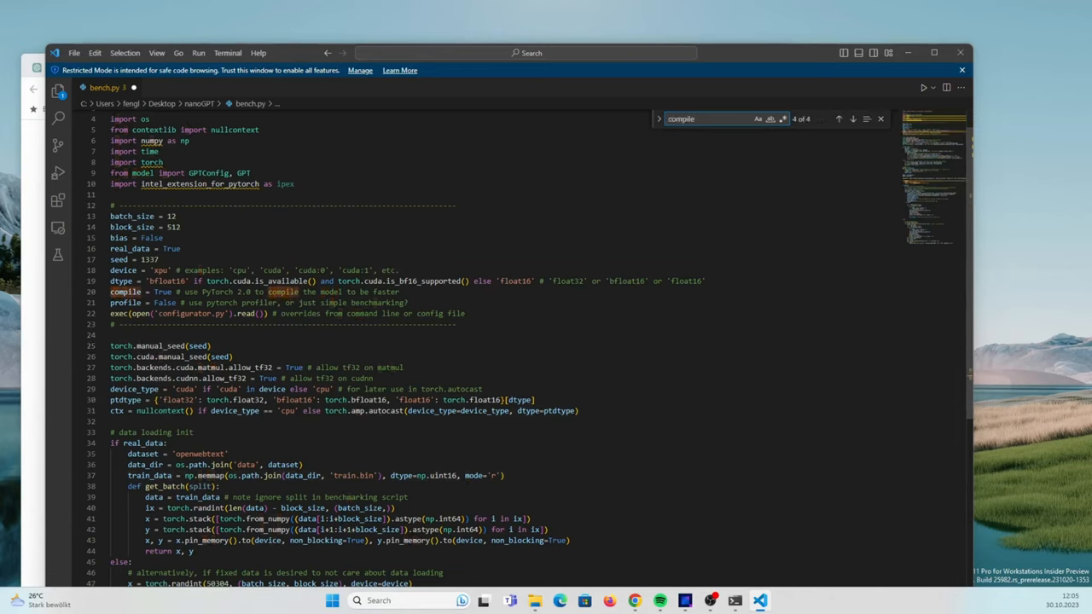
{"action": "left_click", "coordinate": [840, 120]}
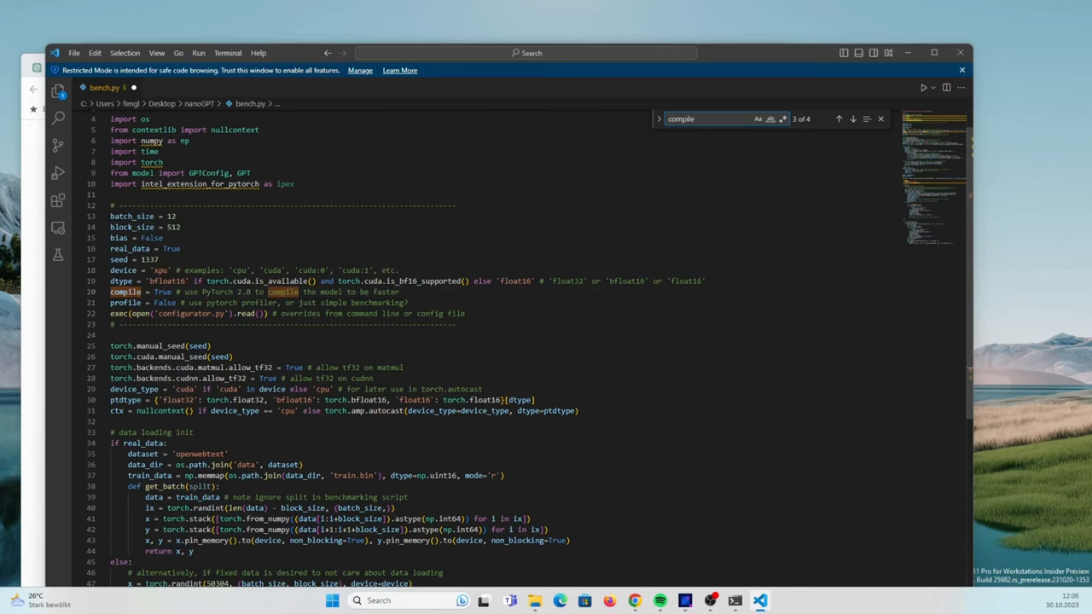
{"action": "left_click", "coordinate": [851, 120]}
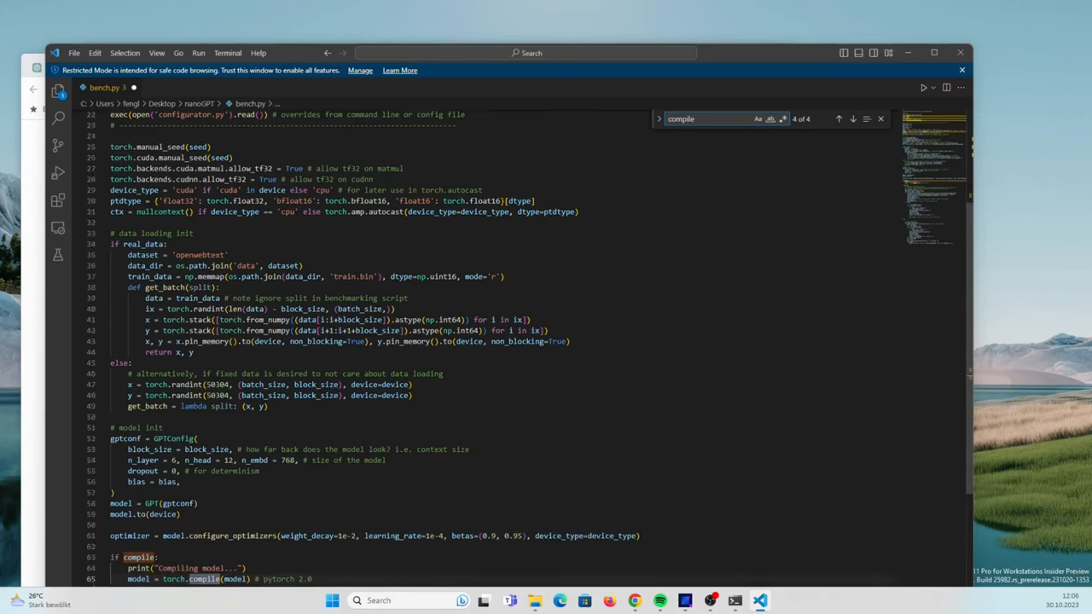
{"action": "scroll", "scroll_direction": "down", "scroll_amount": 3}
{"action": "type", "text": " ipex.optimiz"}
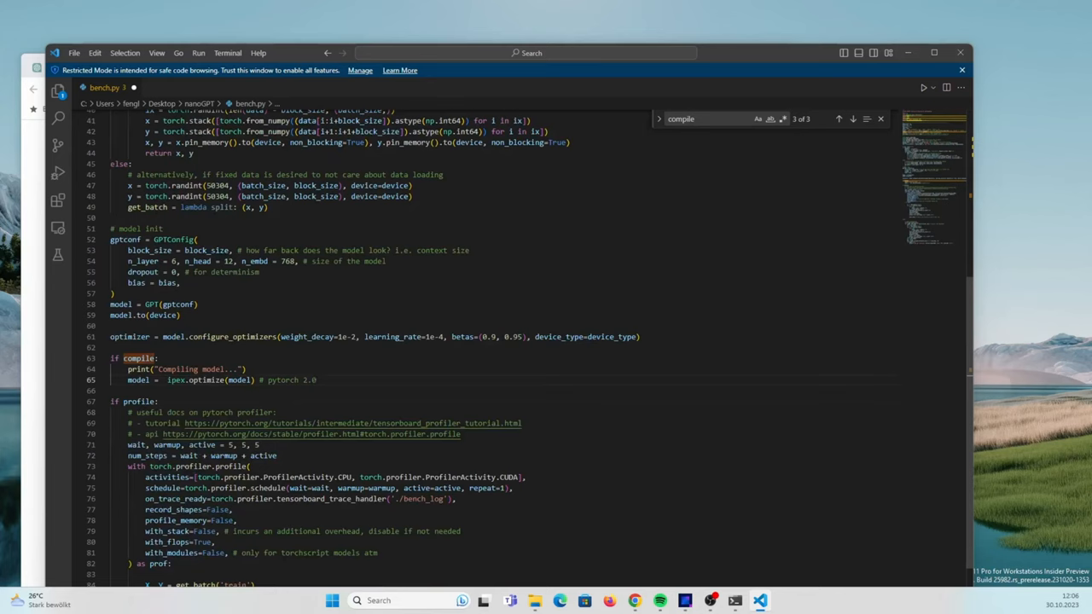
{"action": "scroll", "scroll_direction": "down", "scroll_amount": 3}
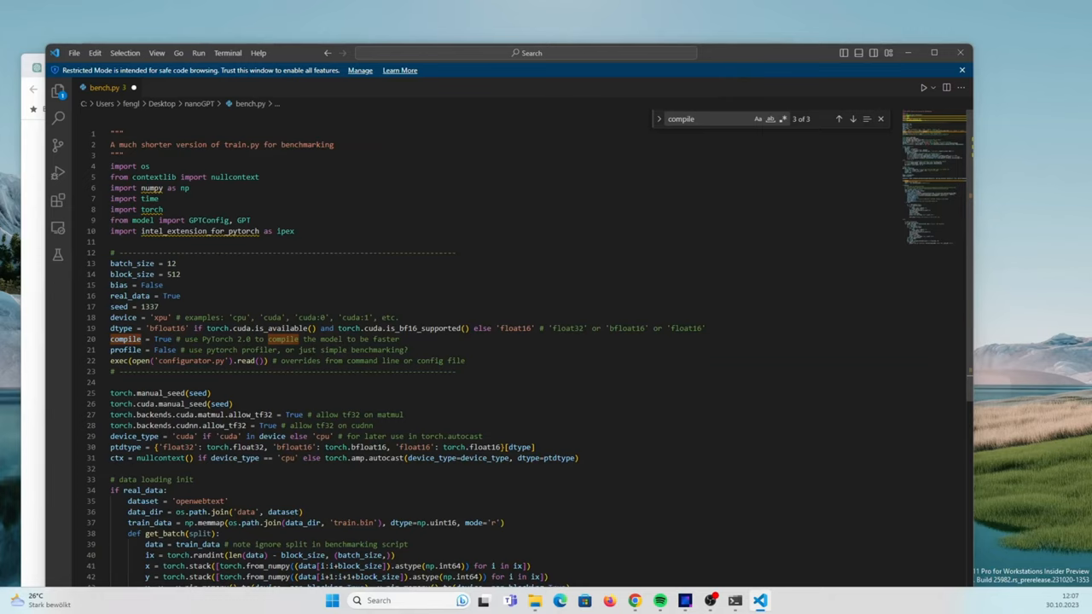
{"action": "mouse_move", "coordinate": [785, 70]}
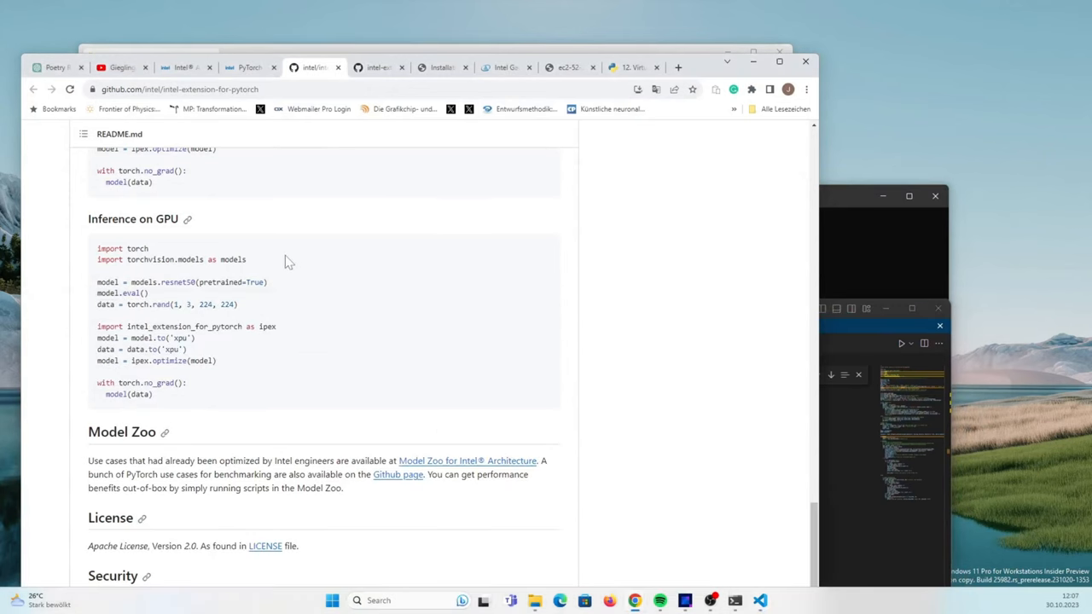
{"action": "mouse_move", "coordinate": [210, 348]}
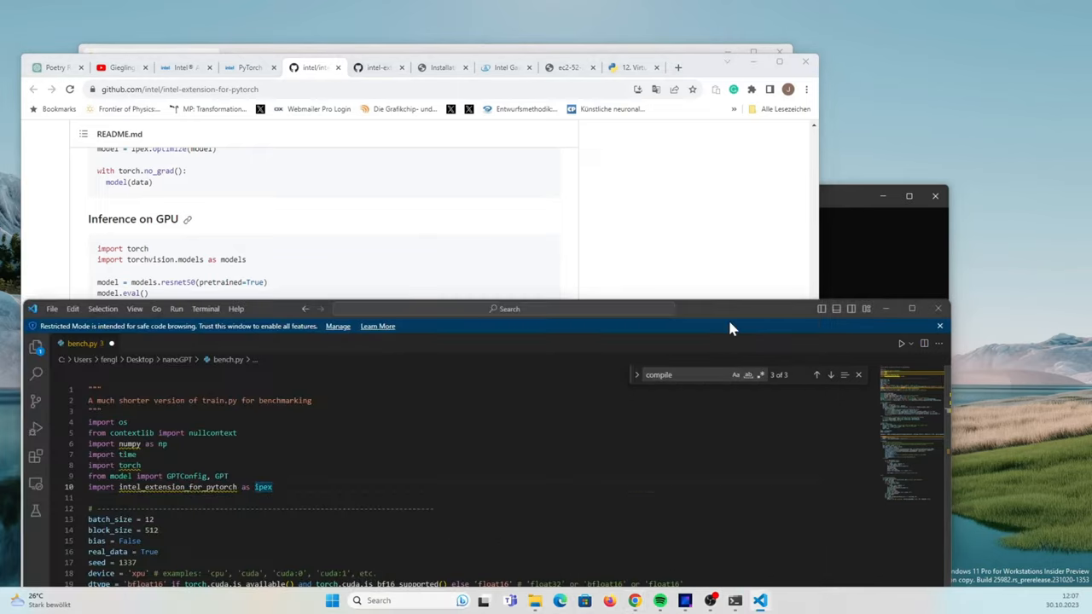
Rewrite the device_type line to plain 'xpu' and trim the example-devices comment
{"action": "left_click", "coordinate": [912, 307]}
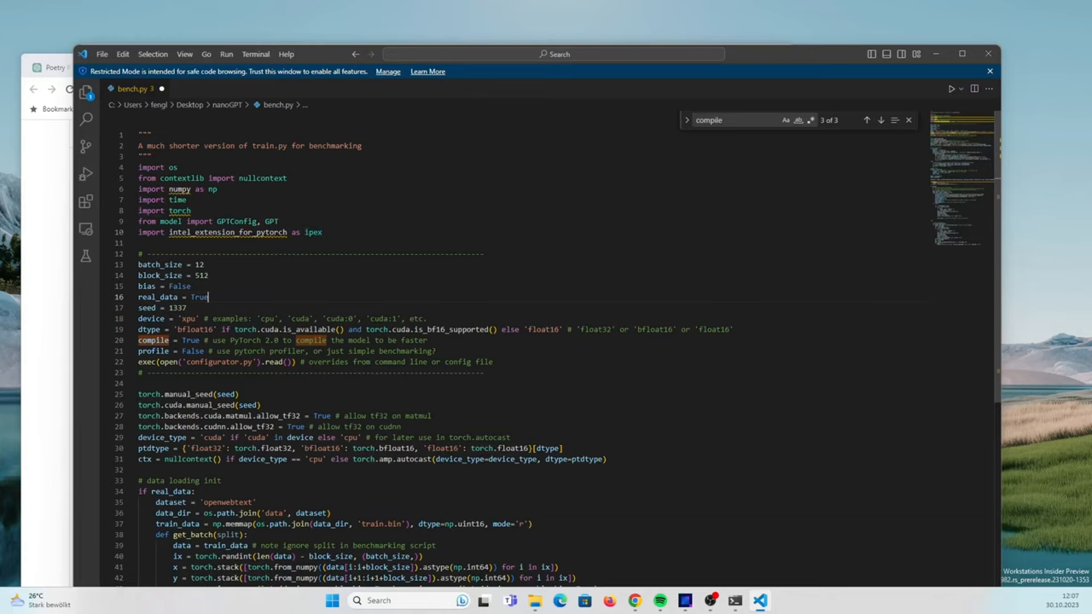
{"action": "scroll", "scroll_direction": "down", "scroll_amount": 3}
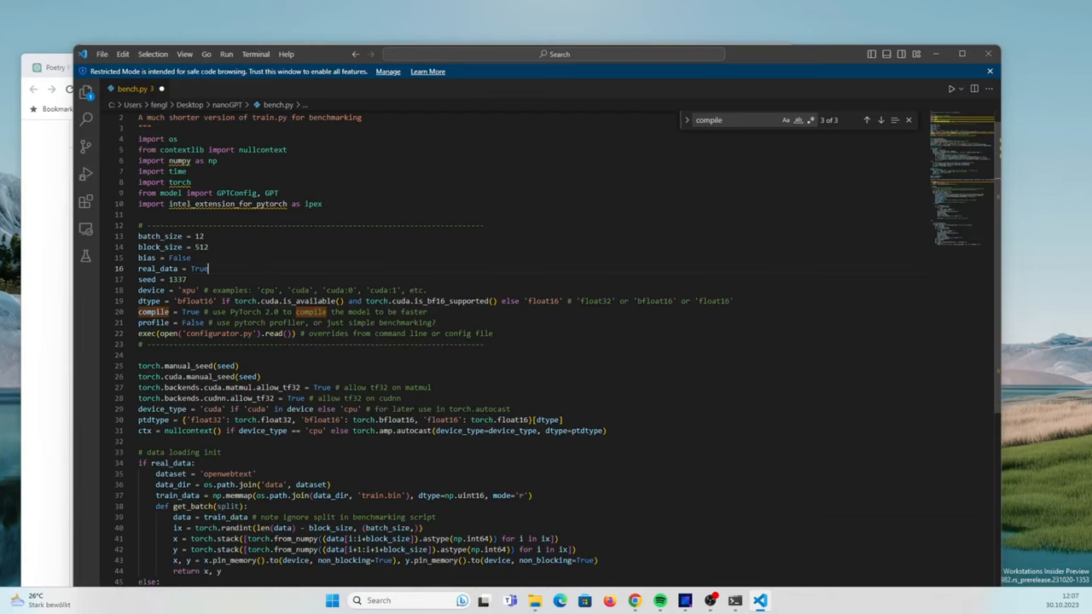
{"action": "scroll", "scroll_direction": "down", "scroll_amount": 3}
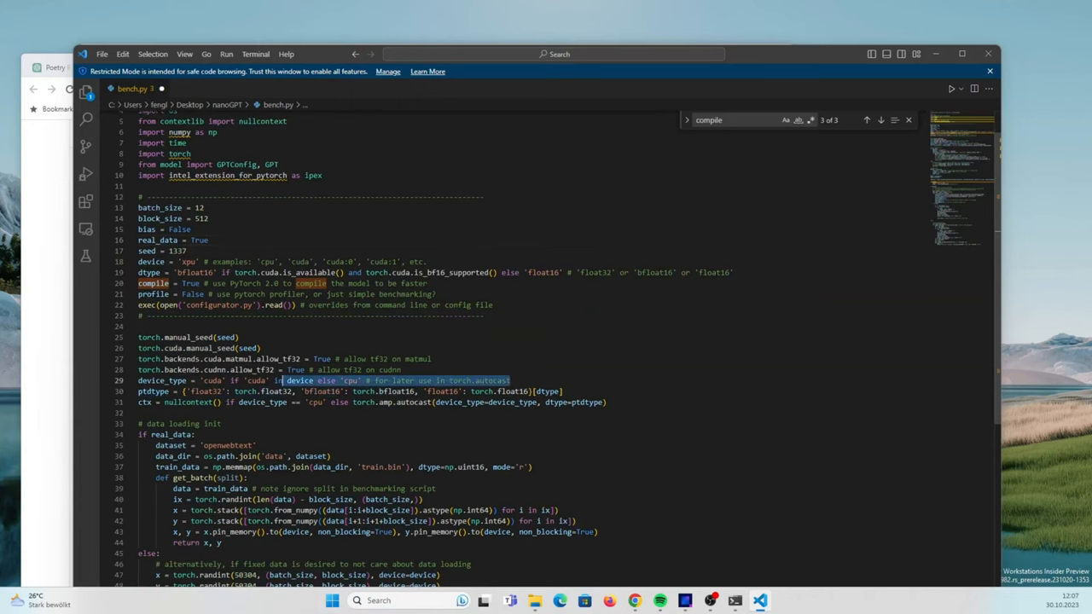
{"action": "key", "text": "Delete"}
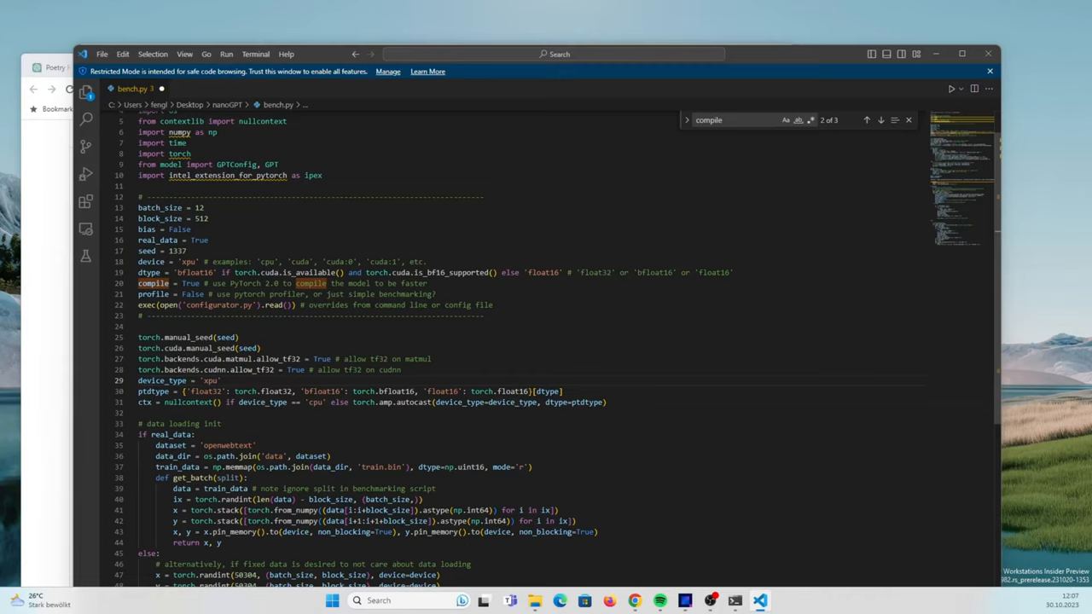
{"action": "left_click_drag", "start_coordinate": [203, 262], "coordinate": [425, 261]}
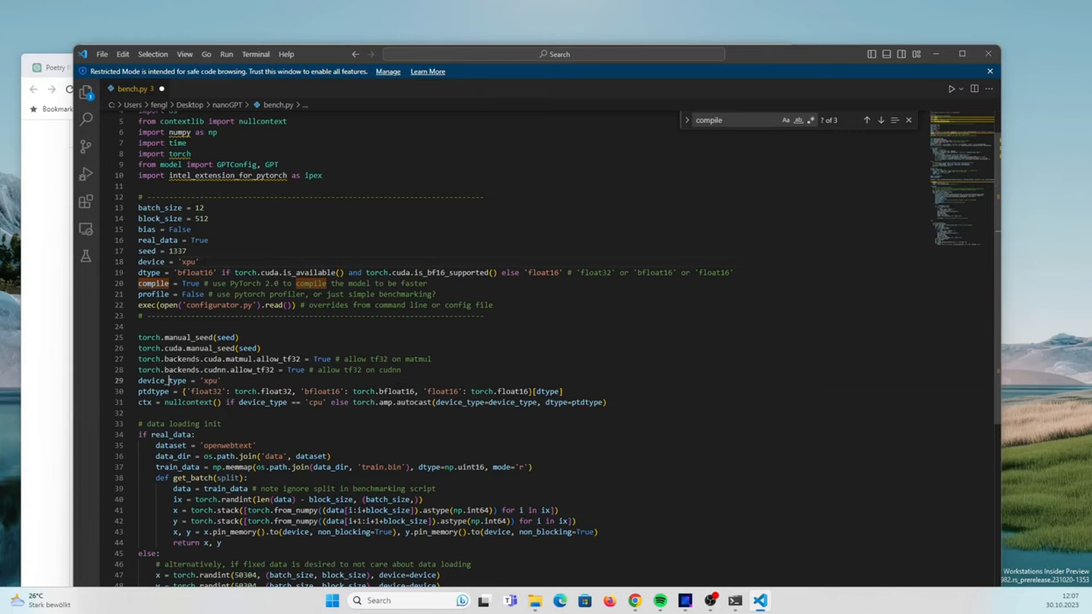
Select the autocast ctx variable and review where it is used further down
{"action": "double_click", "coordinate": [160, 380]}
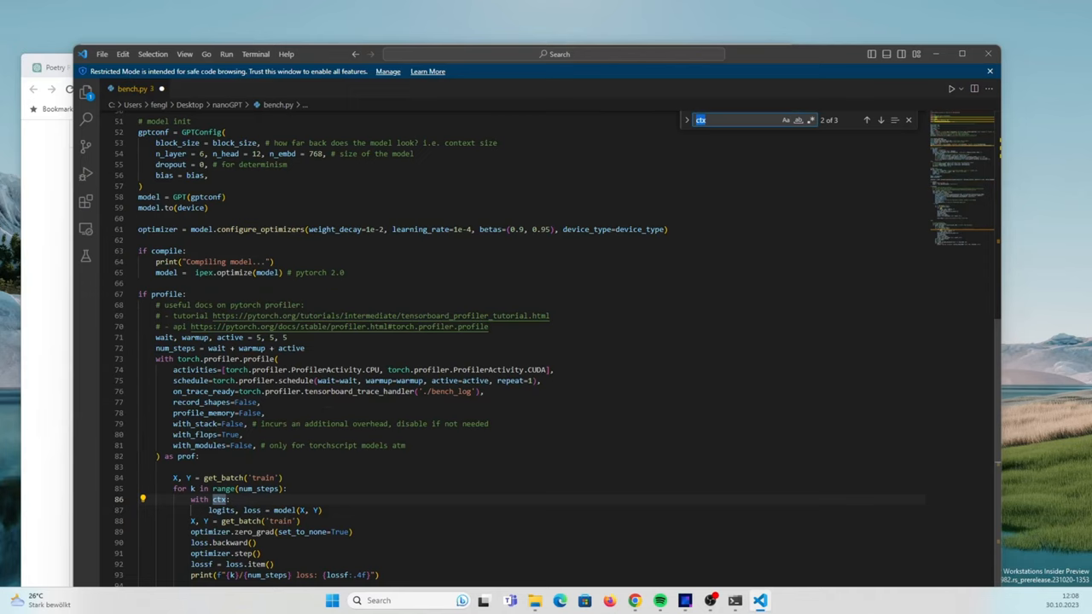
{"action": "scroll", "scroll_direction": "down", "scroll_amount": 3}
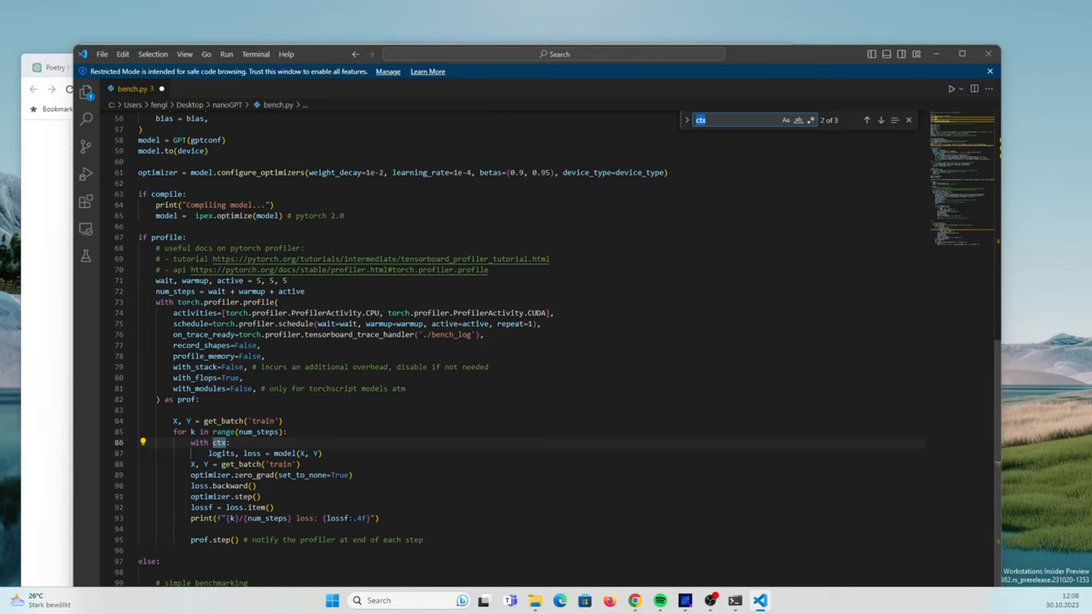
{"action": "scroll", "scroll_direction": "down", "scroll_amount": 3}
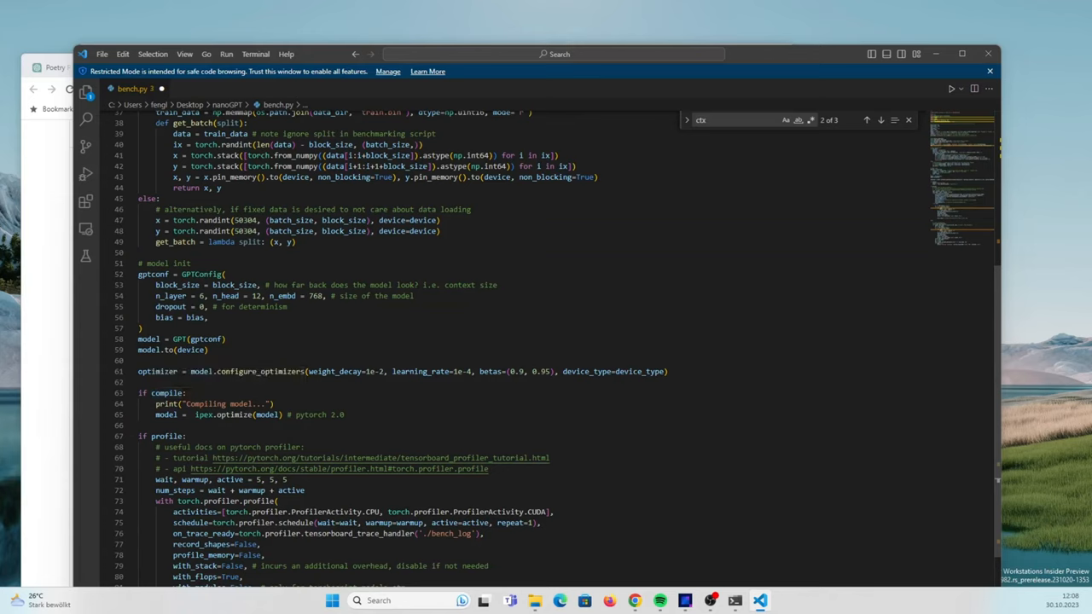
Bring the WSL terminal forward to confirm pip installed torch, torchvision and intel_extension_for_pytorch
{"action": "left_click", "coordinate": [297, 243]}
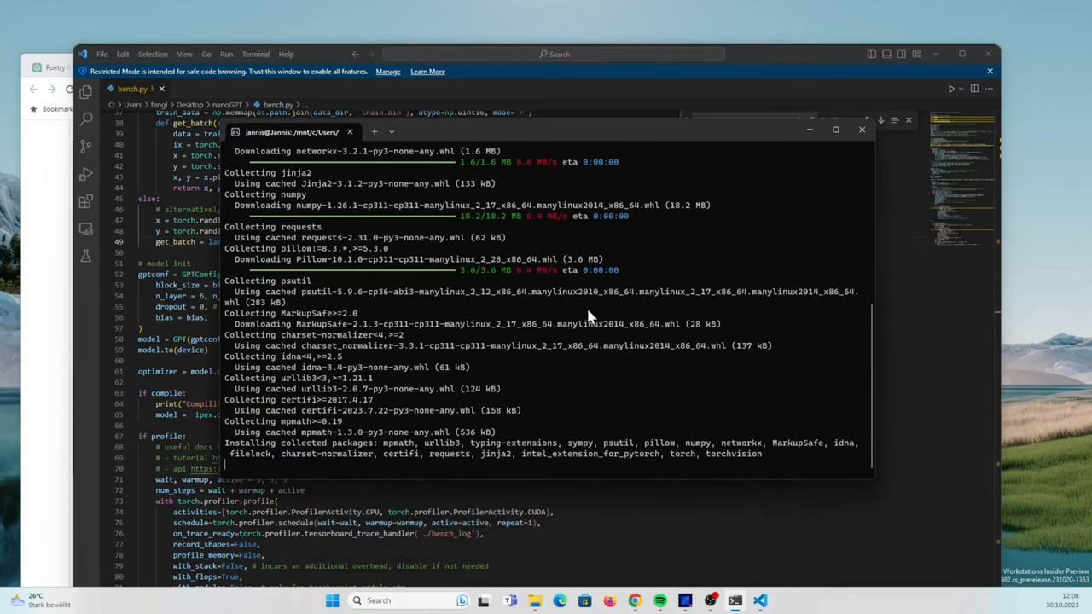
{"action": "mouse_move", "coordinate": [535, 322]}
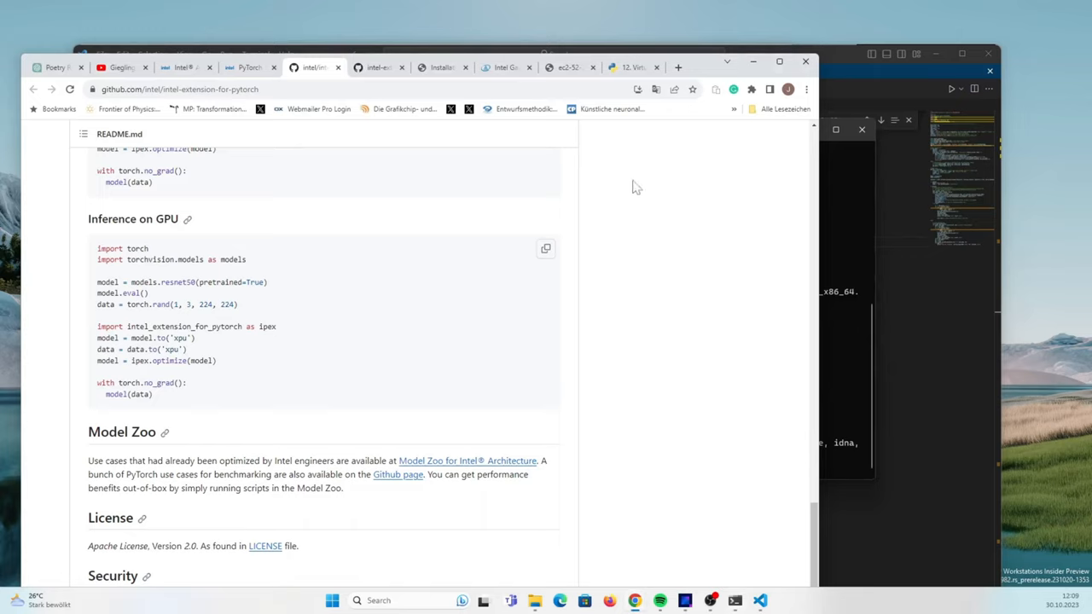
{"action": "mouse_move", "coordinate": [485, 312]}
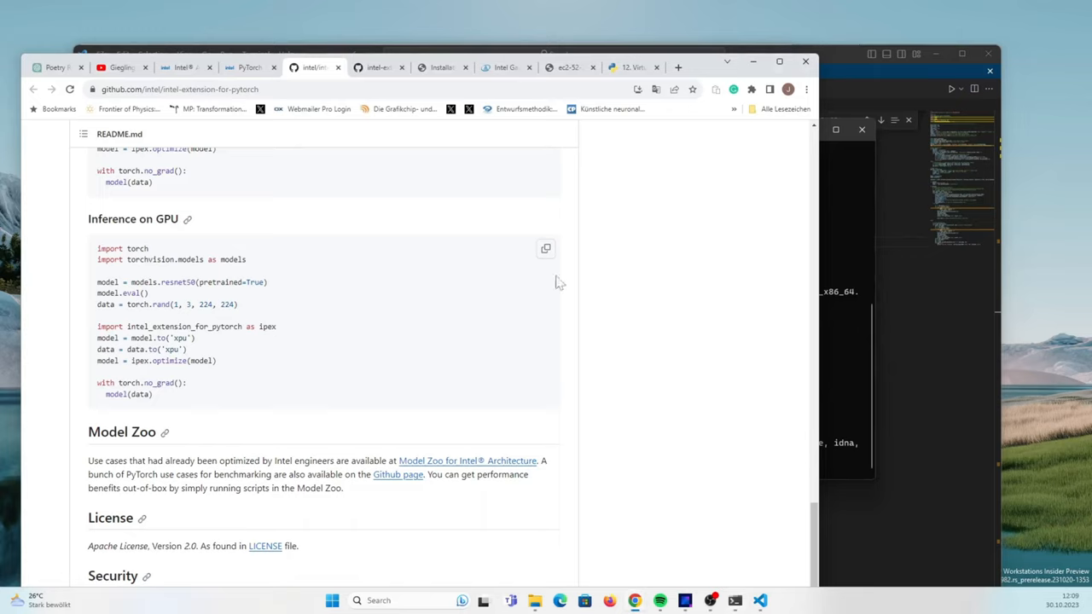
{"action": "mouse_move", "coordinate": [546, 225]}
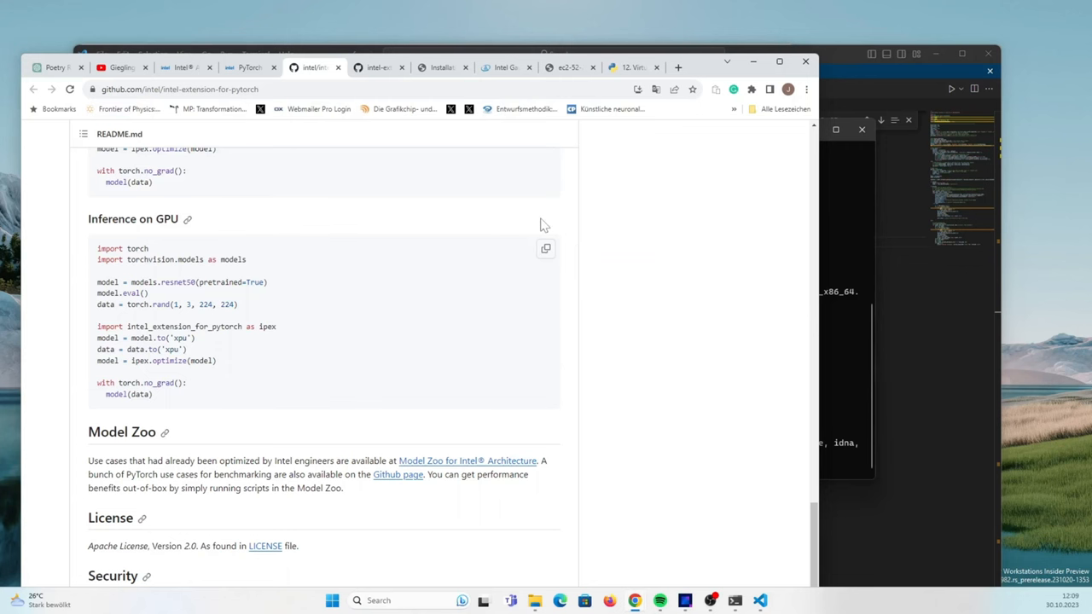
Switch to the habana.ai Gaudi2 accelerator page and scroll through its product details
{"action": "left_click", "coordinate": [505, 69]}
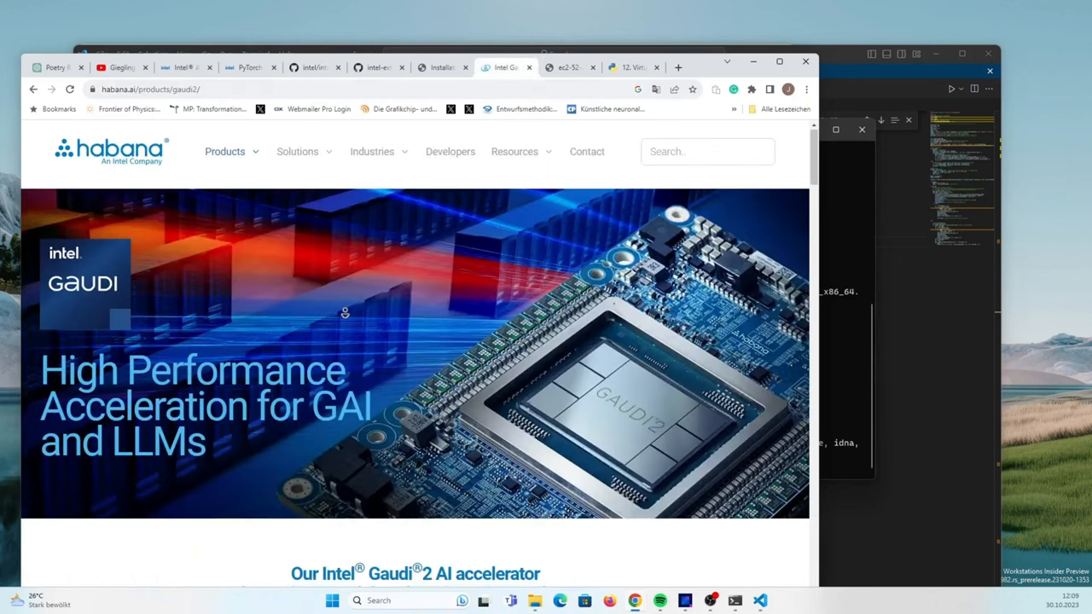
{"action": "scroll", "scroll_direction": "down", "scroll_amount": 3}
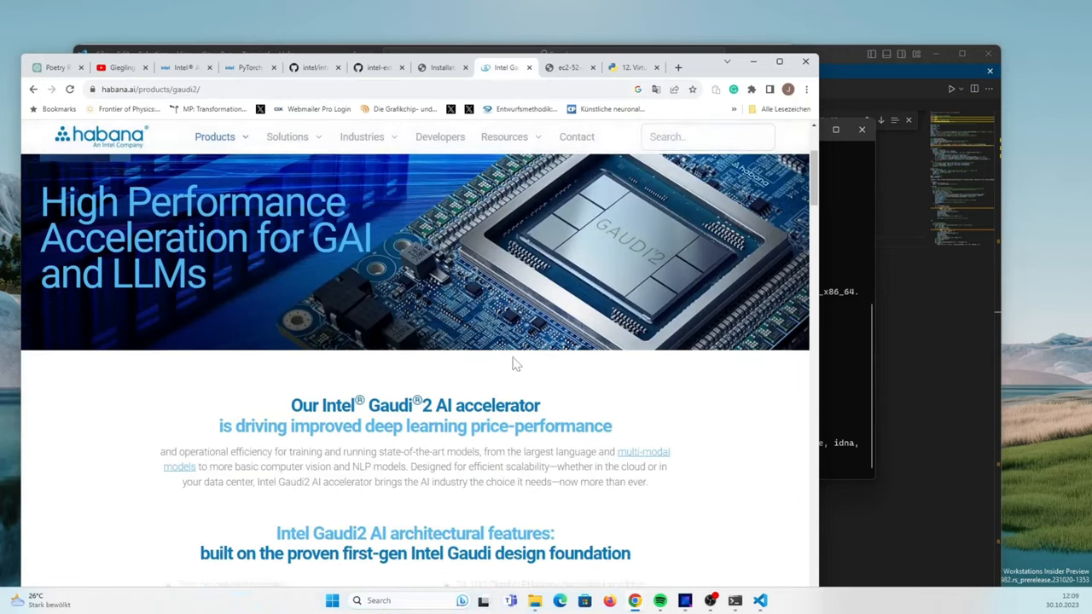
{"action": "scroll", "scroll_direction": "down", "scroll_amount": 3}
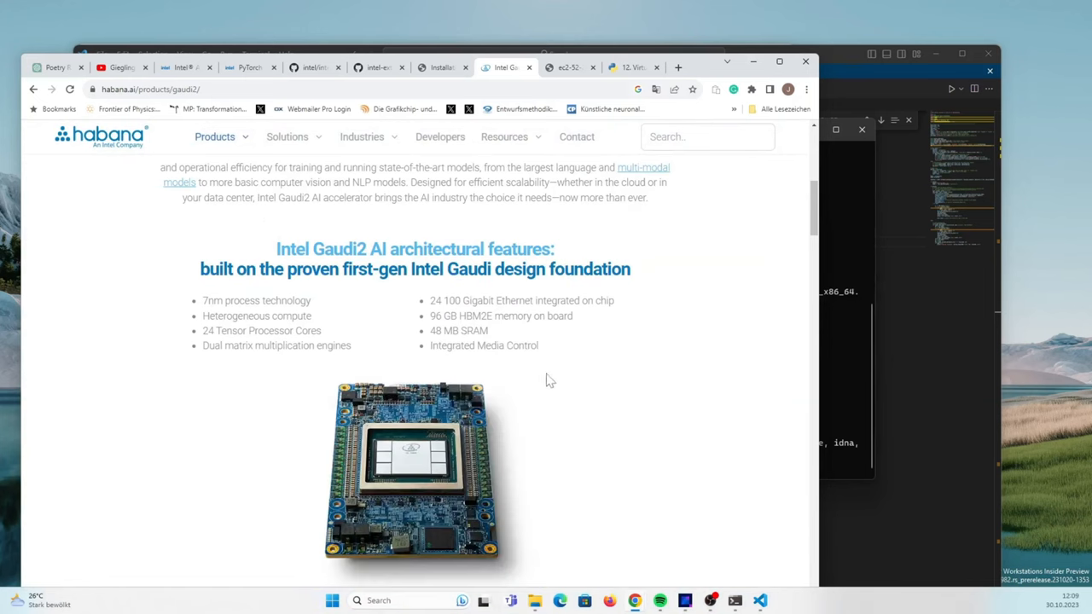
{"action": "scroll", "scroll_direction": "down", "scroll_amount": 3}
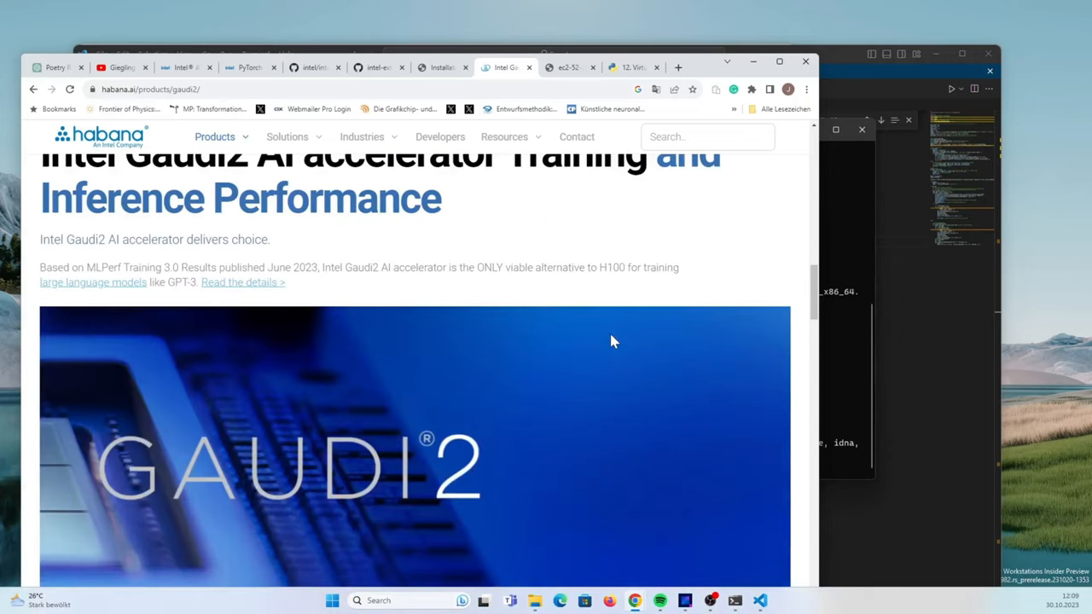
{"action": "scroll", "scroll_direction": "down", "scroll_amount": 3}
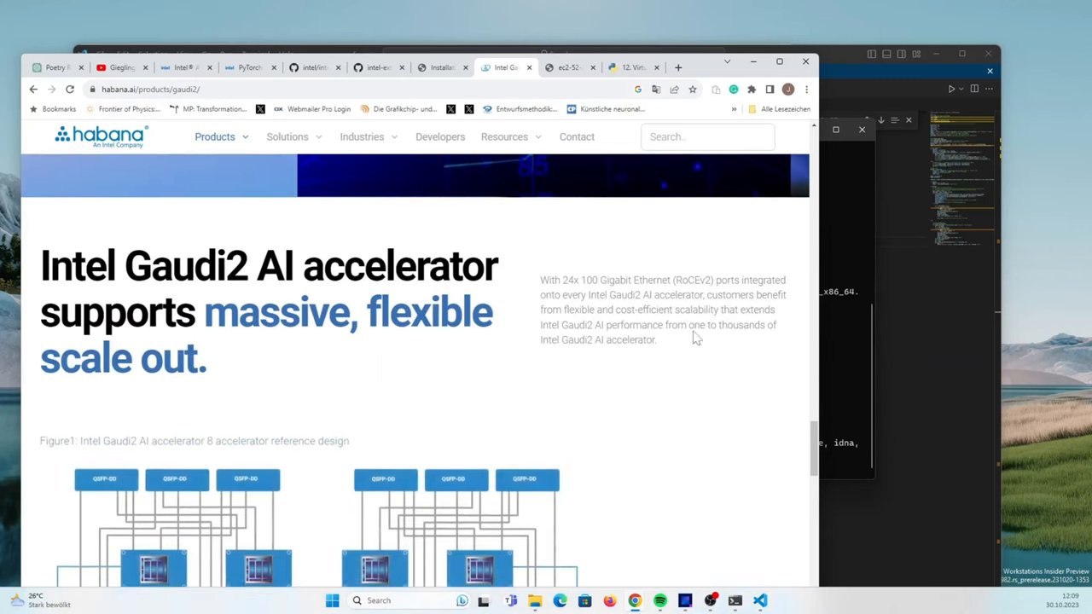
{"action": "scroll", "scroll_direction": "down", "scroll_amount": 3}
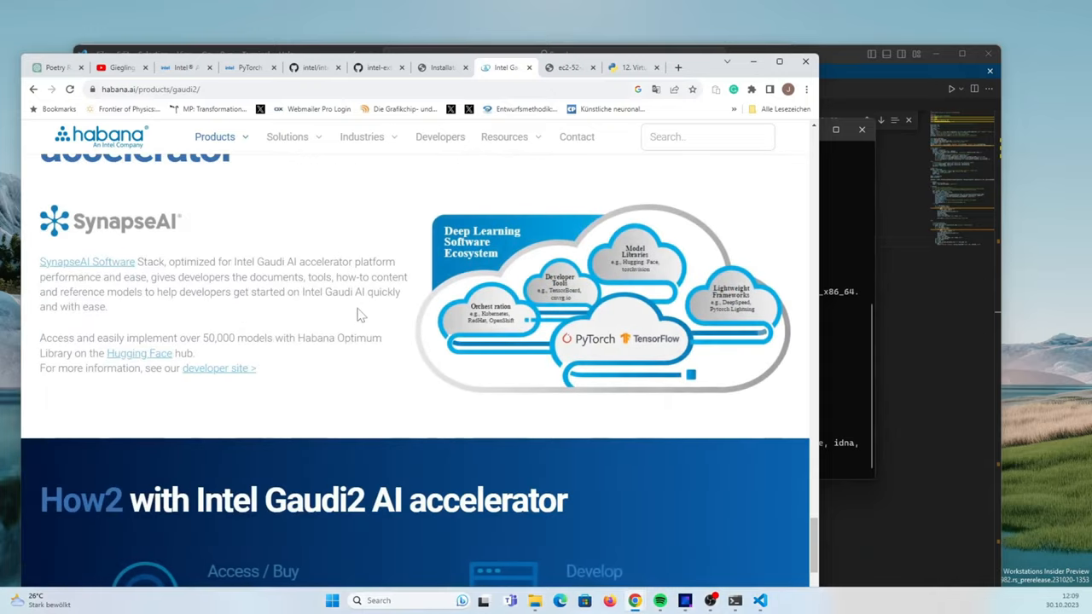
{"action": "scroll", "scroll_direction": "down", "scroll_amount": 3}
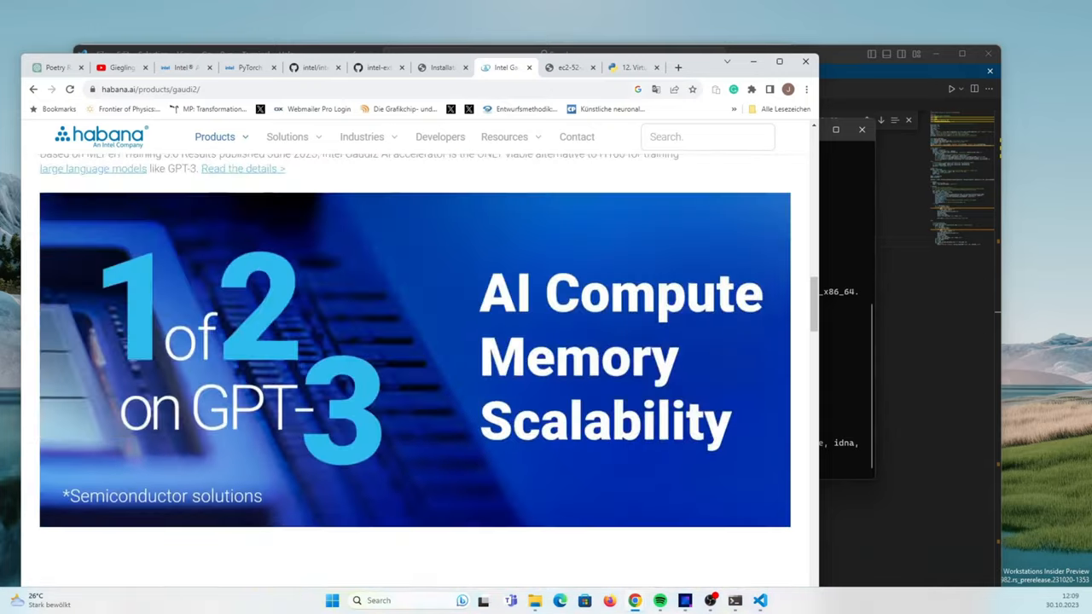
{"action": "scroll", "scroll_direction": "down", "scroll_amount": 3}
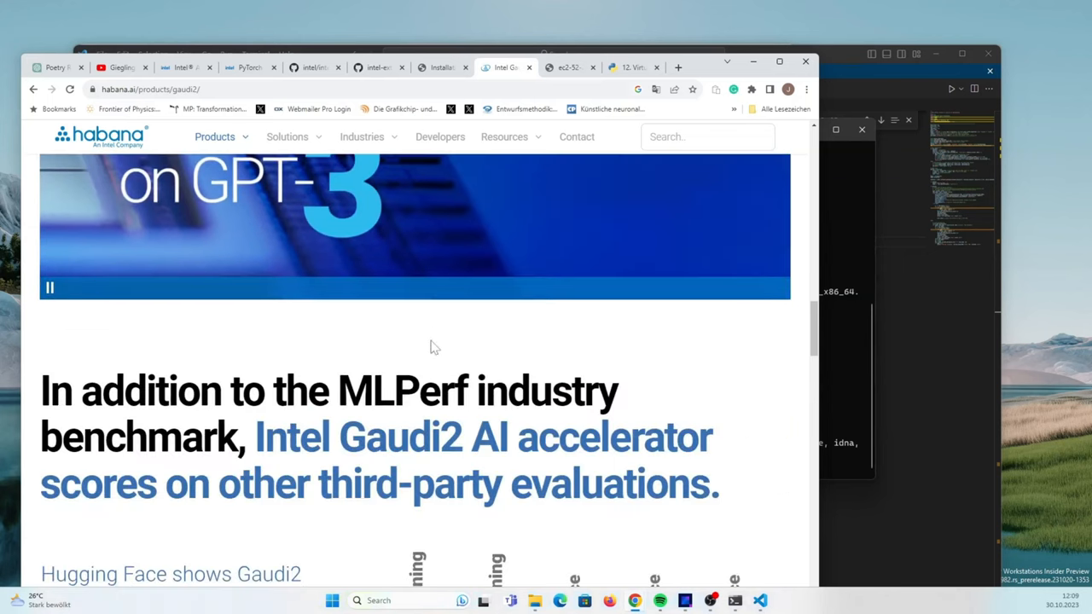
{"action": "scroll", "scroll_direction": "down", "scroll_amount": 3}
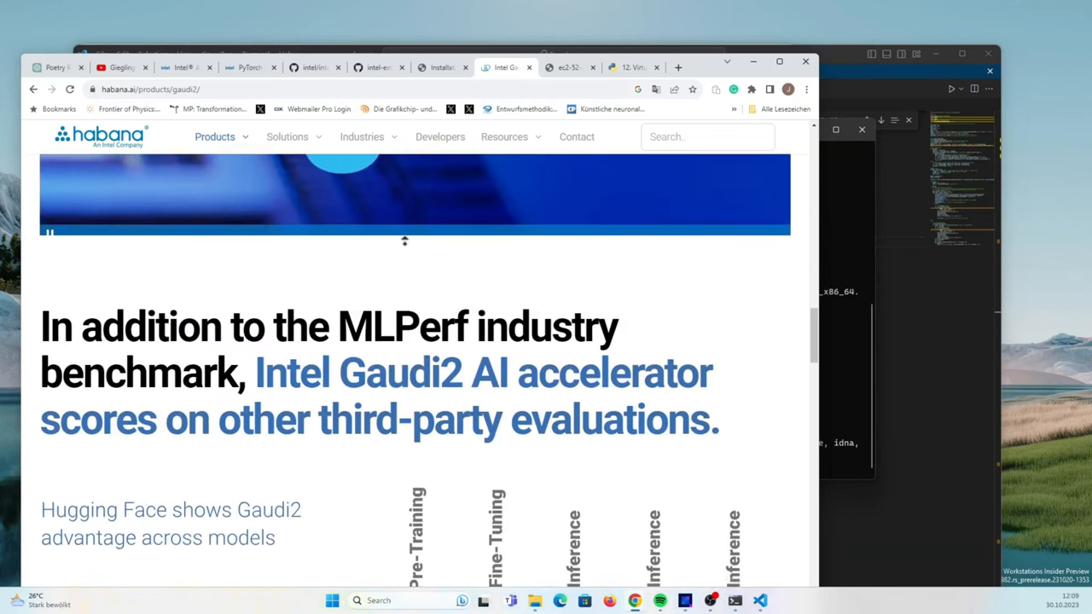
{"action": "scroll", "scroll_direction": "down", "scroll_amount": 3}
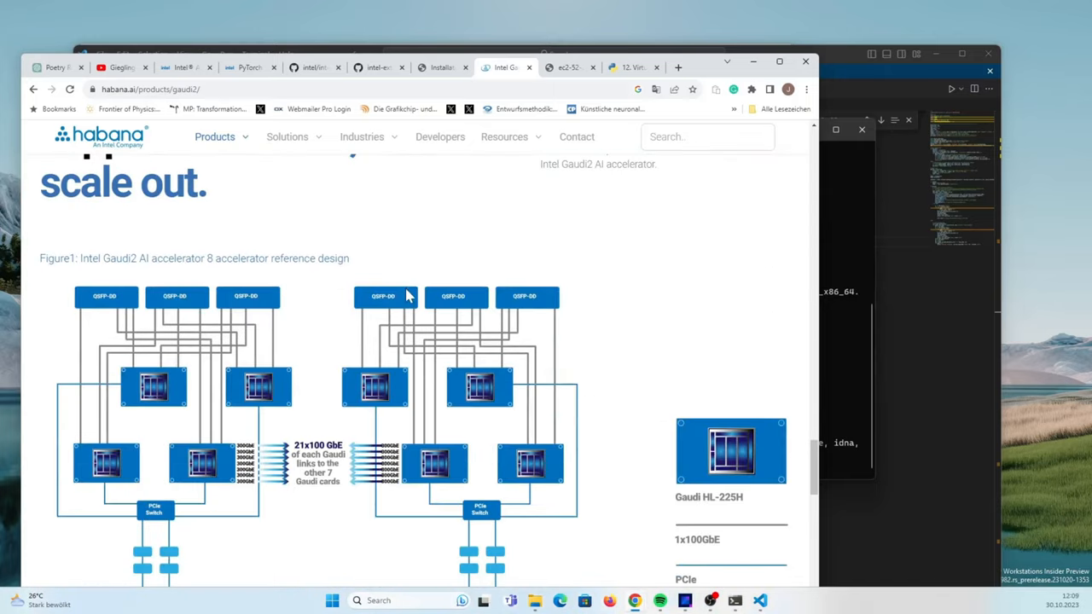
{"action": "scroll", "scroll_direction": "down", "scroll_amount": 3}
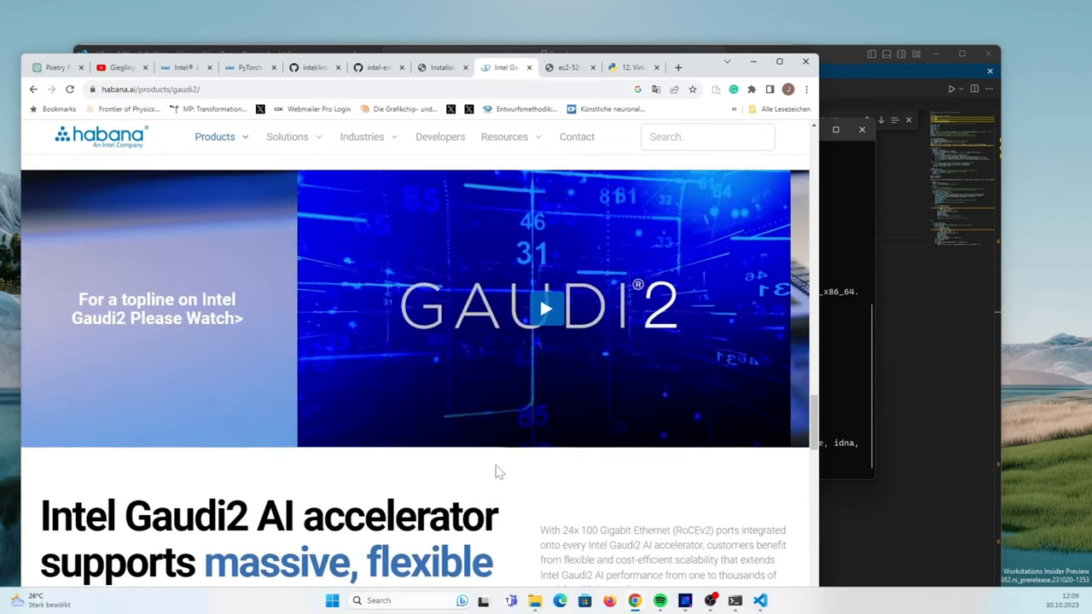
{"action": "scroll", "scroll_direction": "down", "scroll_amount": 3}
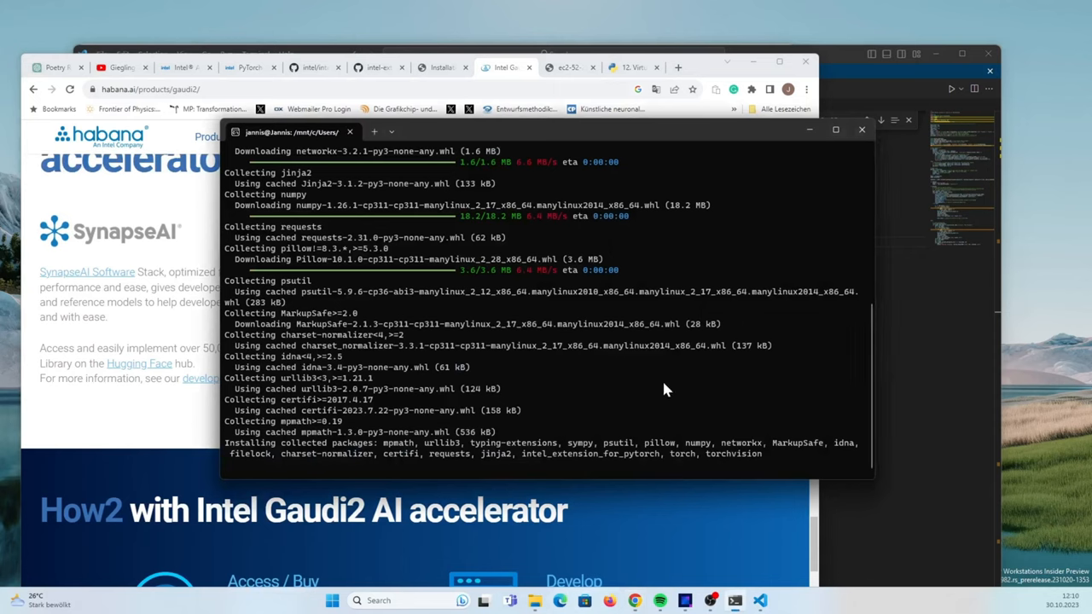
{"action": "mouse_move", "coordinate": [652, 377]}
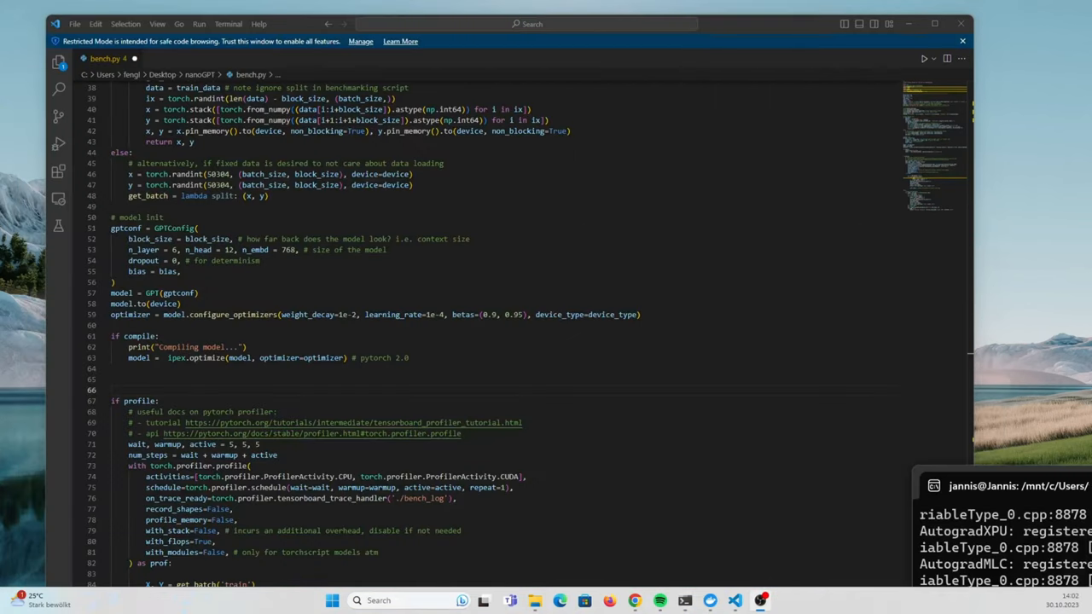
{"action": "mouse_move", "coordinate": [1034, 492]}
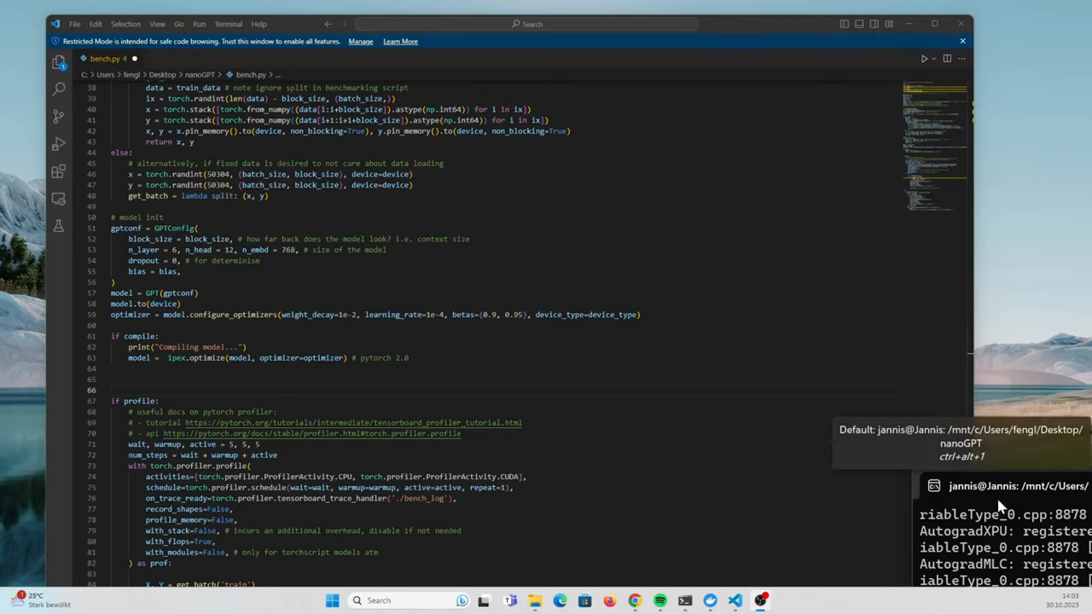
{"action": "mouse_move", "coordinate": [587, 314]}
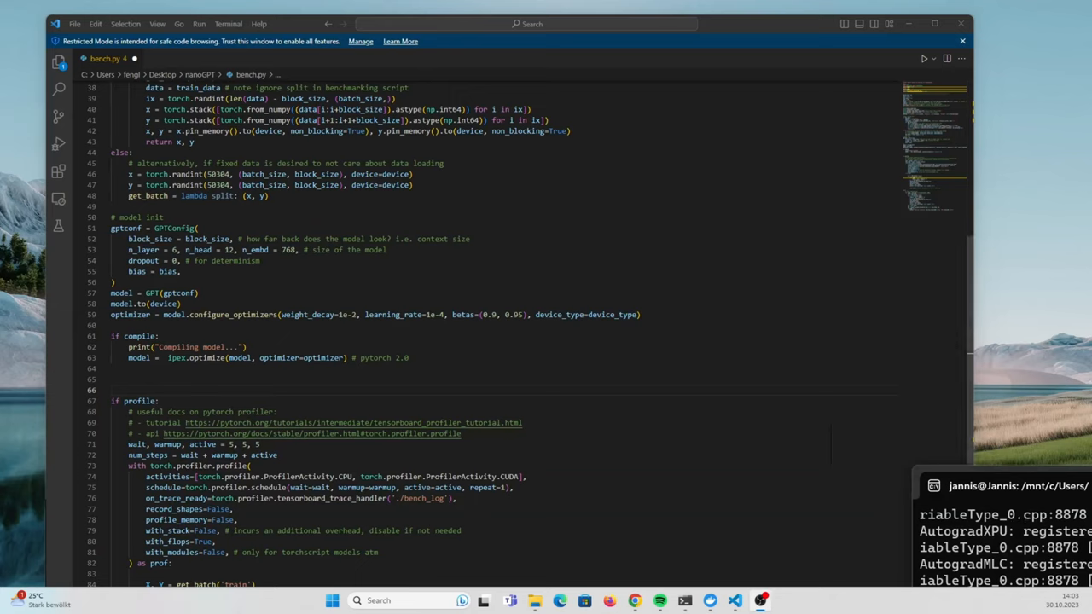
{"action": "mouse_move", "coordinate": [1048, 491]}
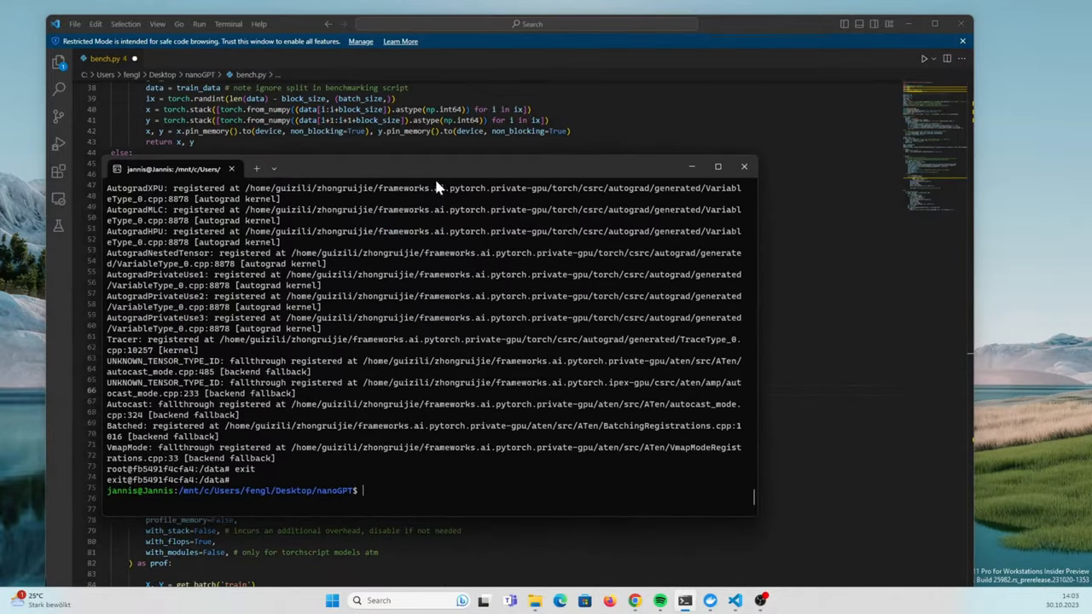
{"action": "mouse_move", "coordinate": [382, 229]}
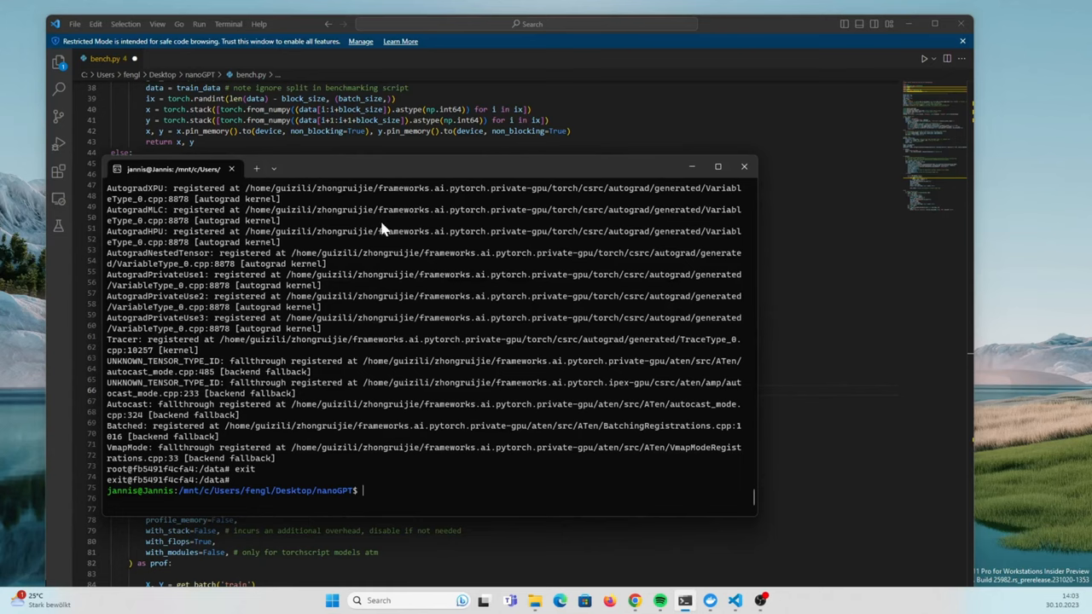
{"action": "mouse_move", "coordinate": [532, 390]}
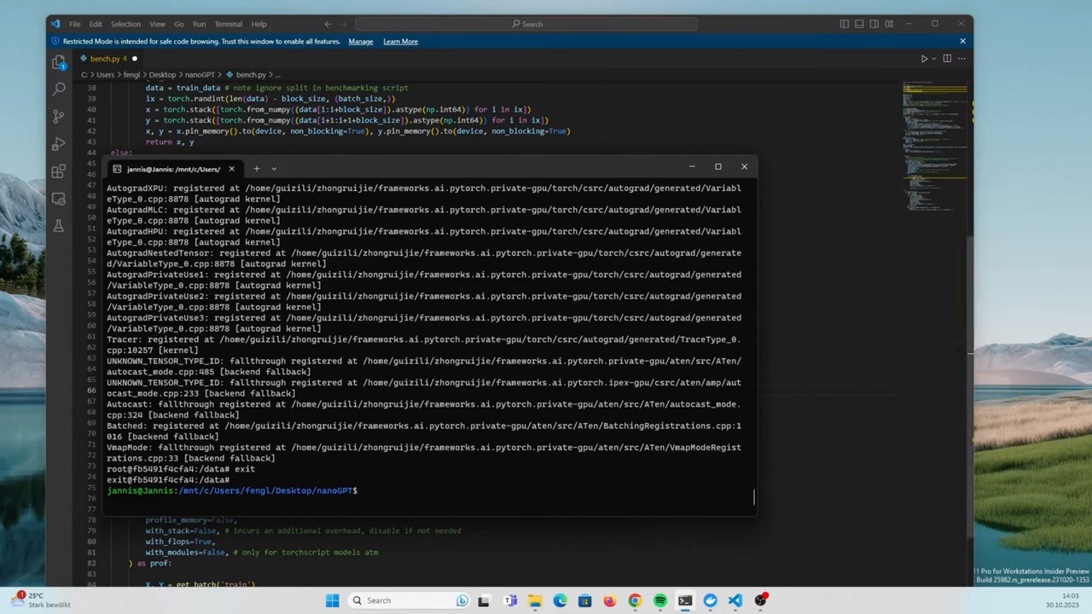
{"action": "mouse_move", "coordinate": [340, 180]}
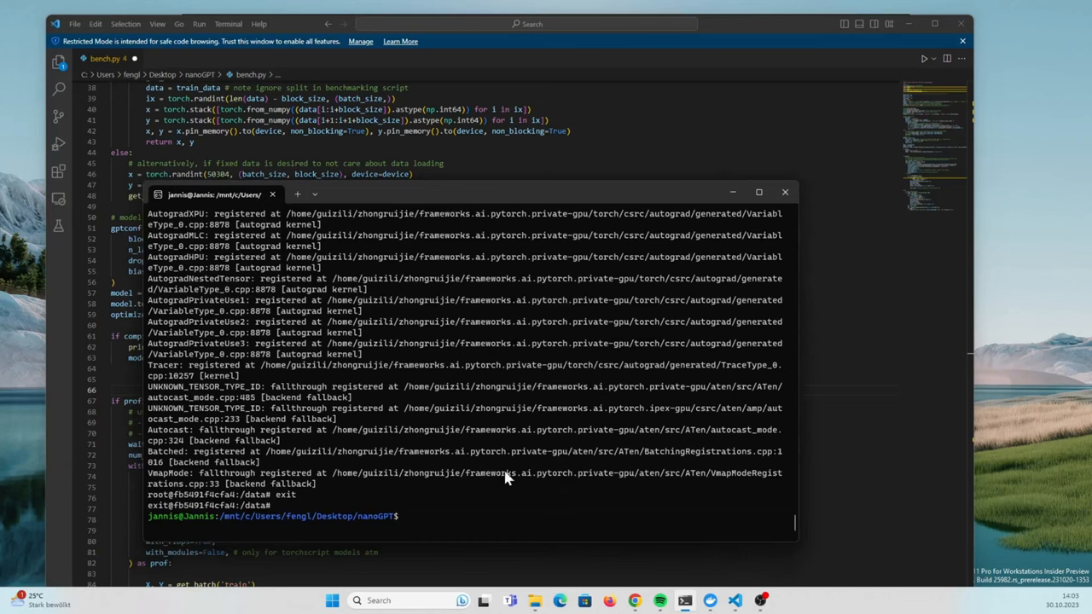
{"action": "mouse_move", "coordinate": [714, 529]}
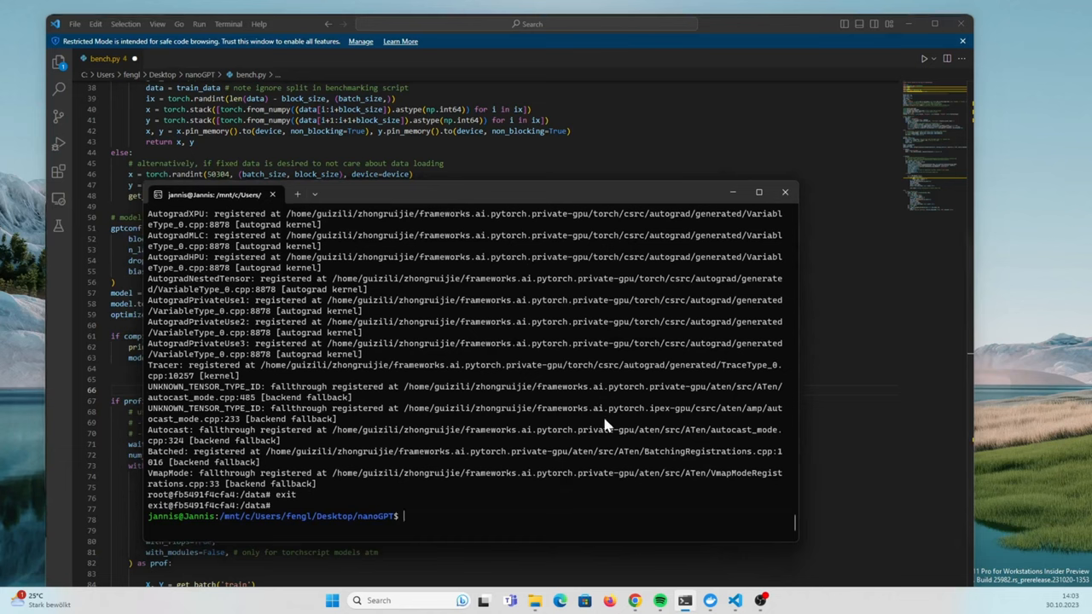
{"action": "mouse_move", "coordinate": [532, 427]}
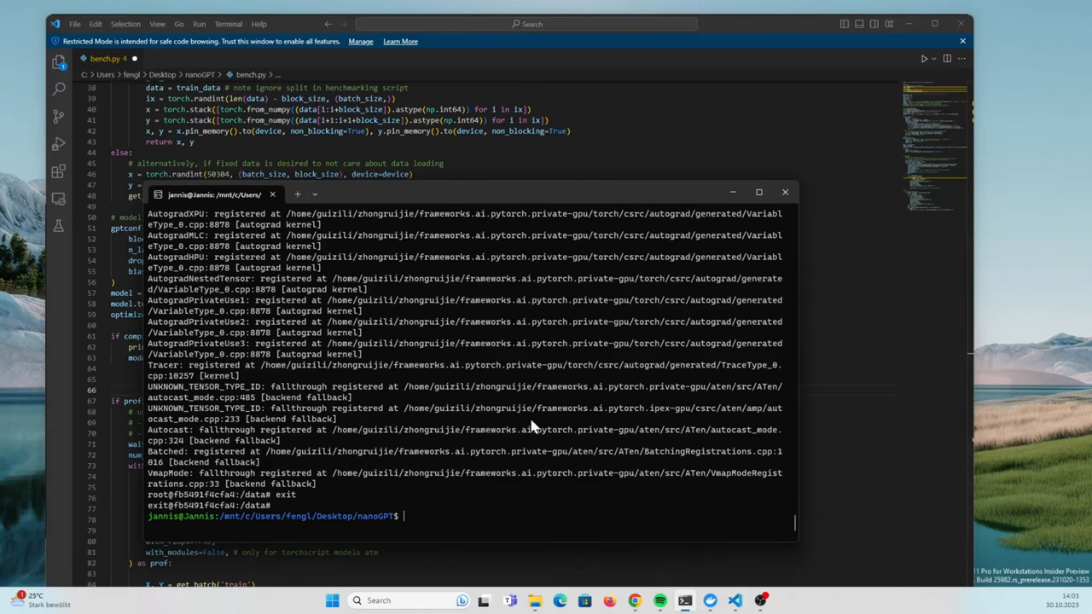
{"action": "mouse_move", "coordinate": [515, 196]}
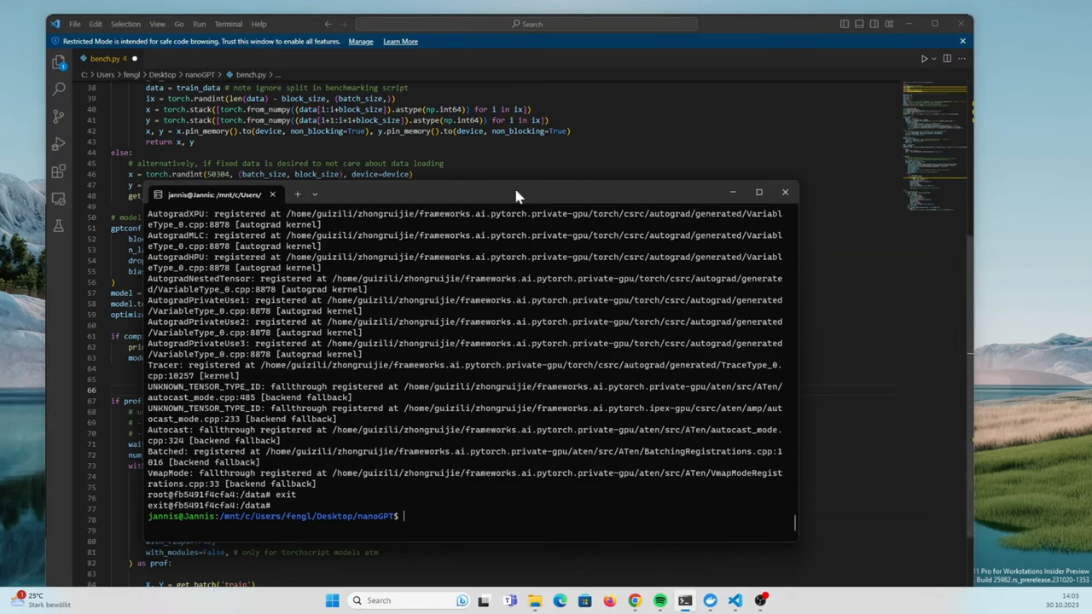
{"action": "mouse_move", "coordinate": [440, 497]}
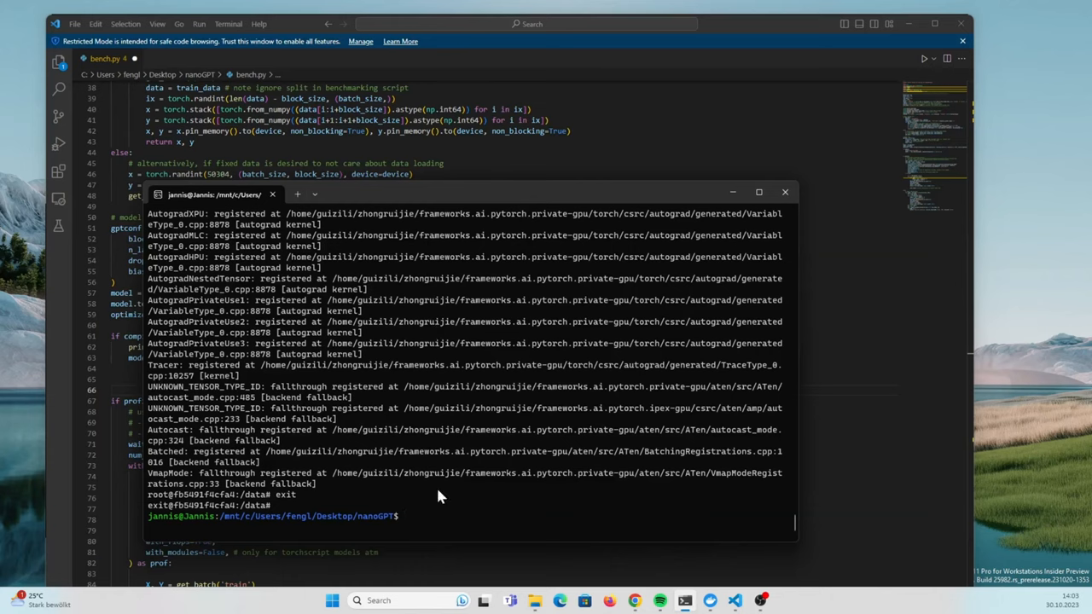
{"action": "mouse_move", "coordinate": [550, 437]}
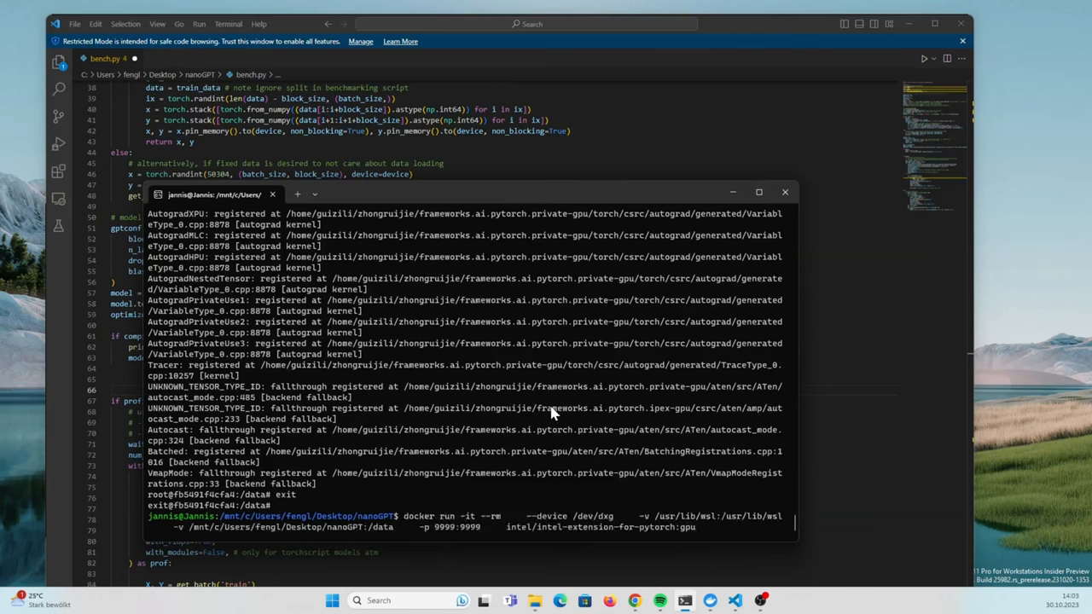
{"action": "mouse_move", "coordinate": [420, 490]}
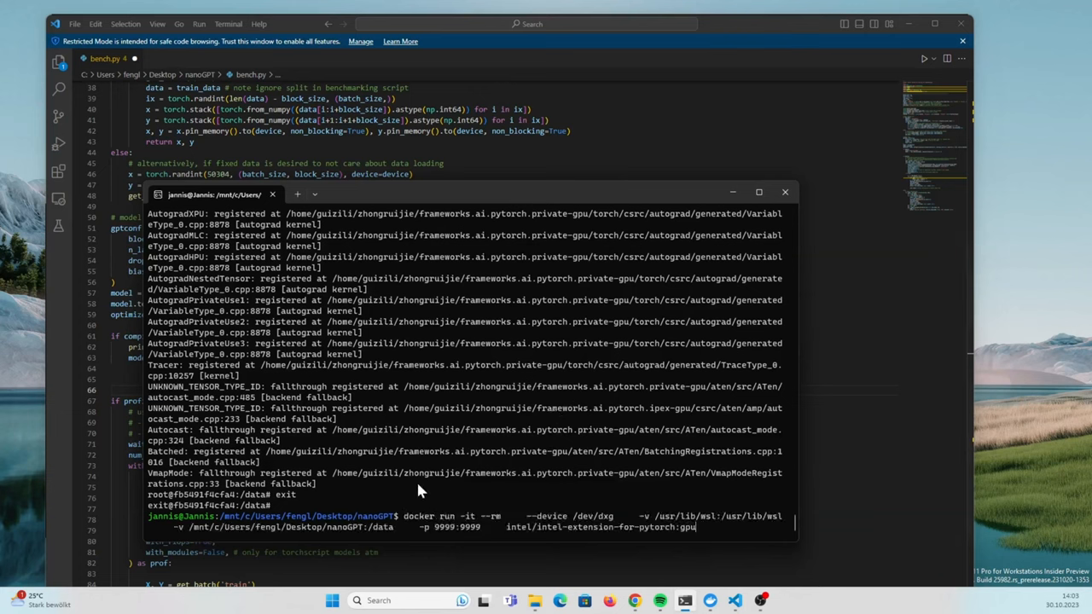
{"action": "mouse_move", "coordinate": [476, 545]}
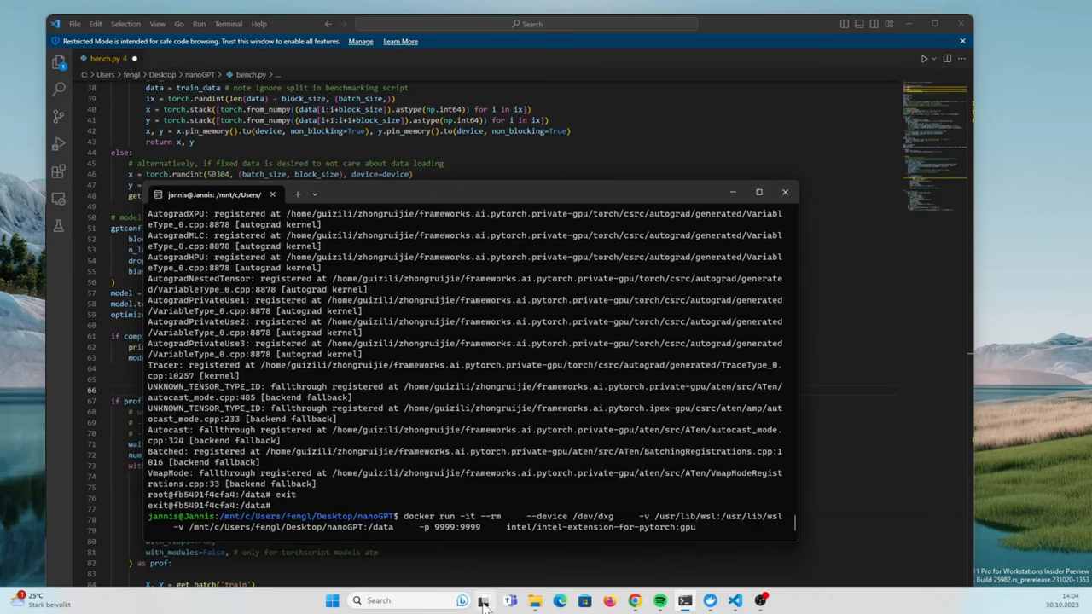
{"action": "mouse_move", "coordinate": [611, 522]}
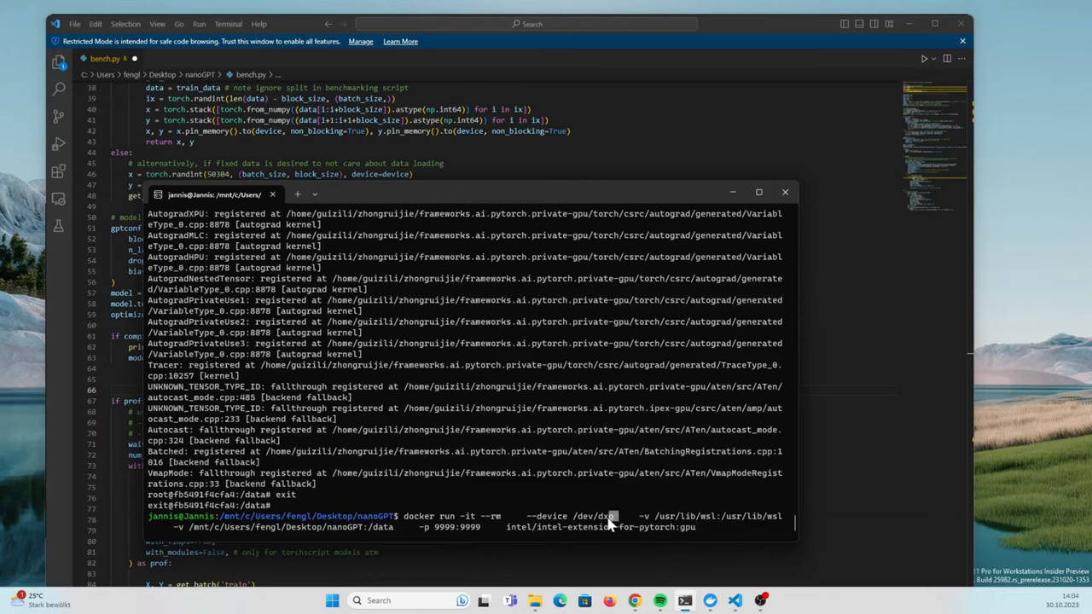
Review the docker run command's device path and port mapping, launch the IPEX container and cd data
{"action": "double_click", "coordinate": [570, 515]}
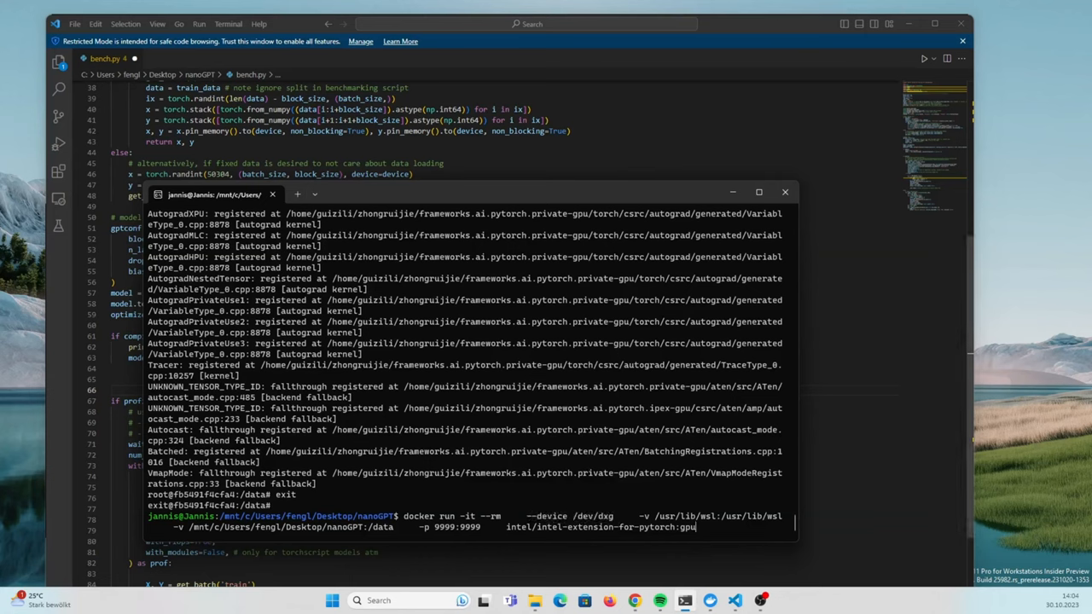
{"action": "mouse_move", "coordinate": [322, 532]}
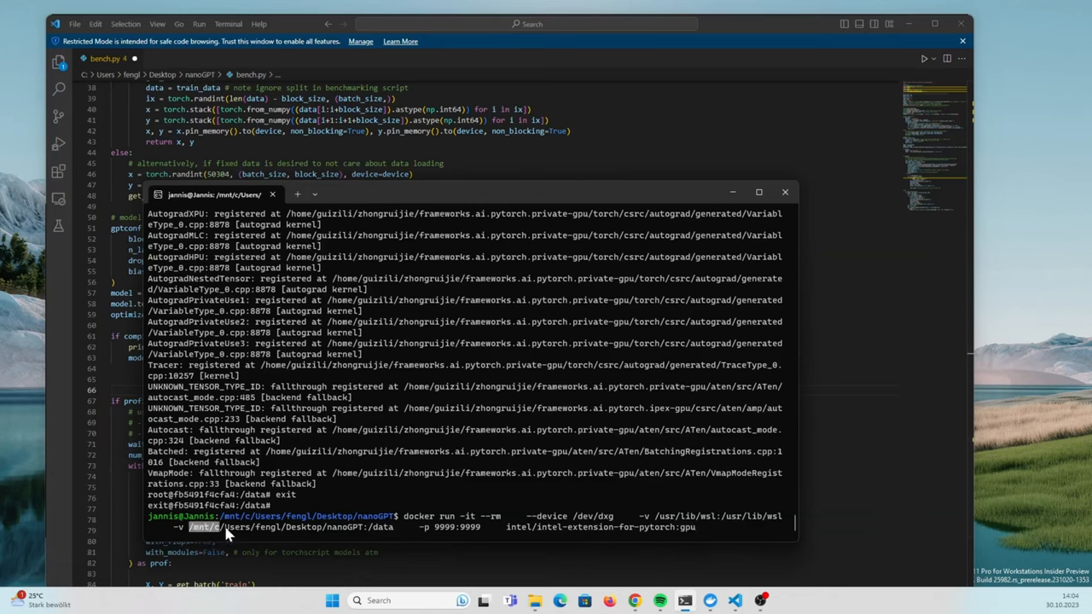
{"action": "mouse_move", "coordinate": [343, 546]}
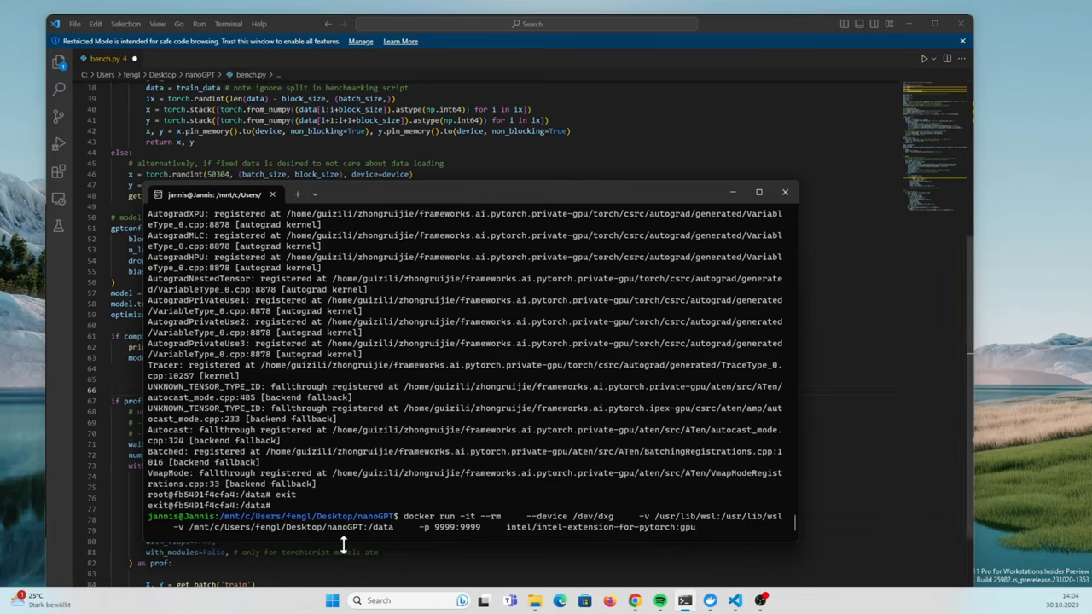
{"action": "mouse_move", "coordinate": [410, 549]}
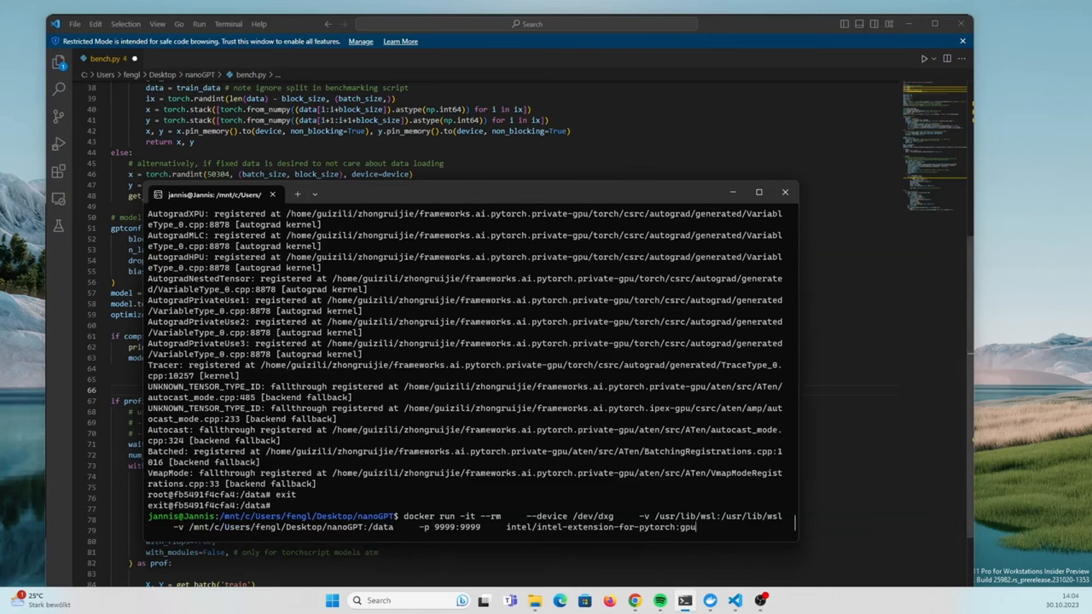
{"action": "mouse_move", "coordinate": [476, 533]}
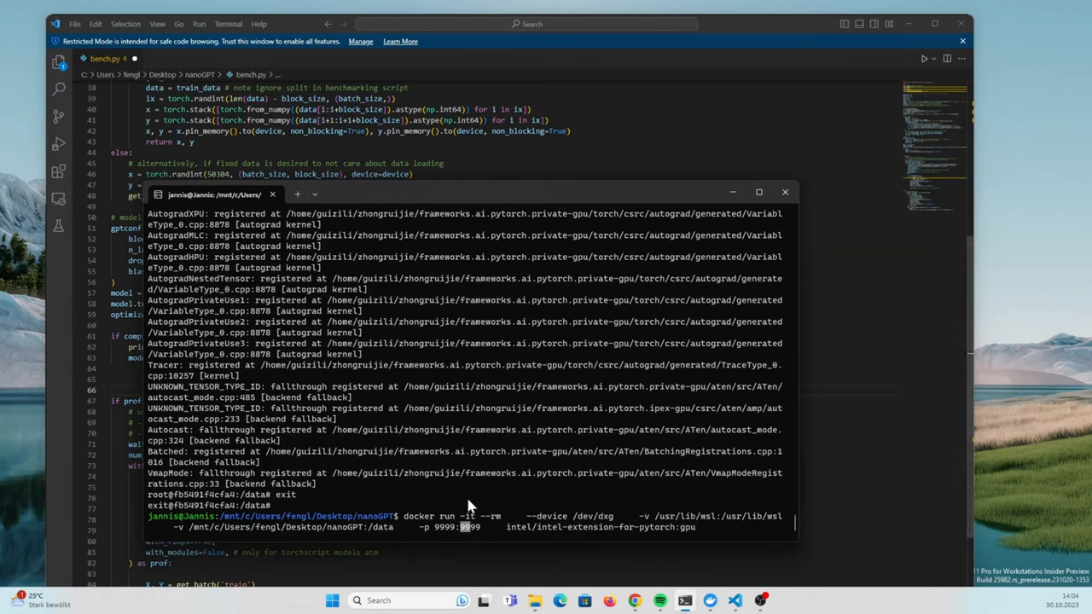
{"action": "double_click", "coordinate": [601, 526]}
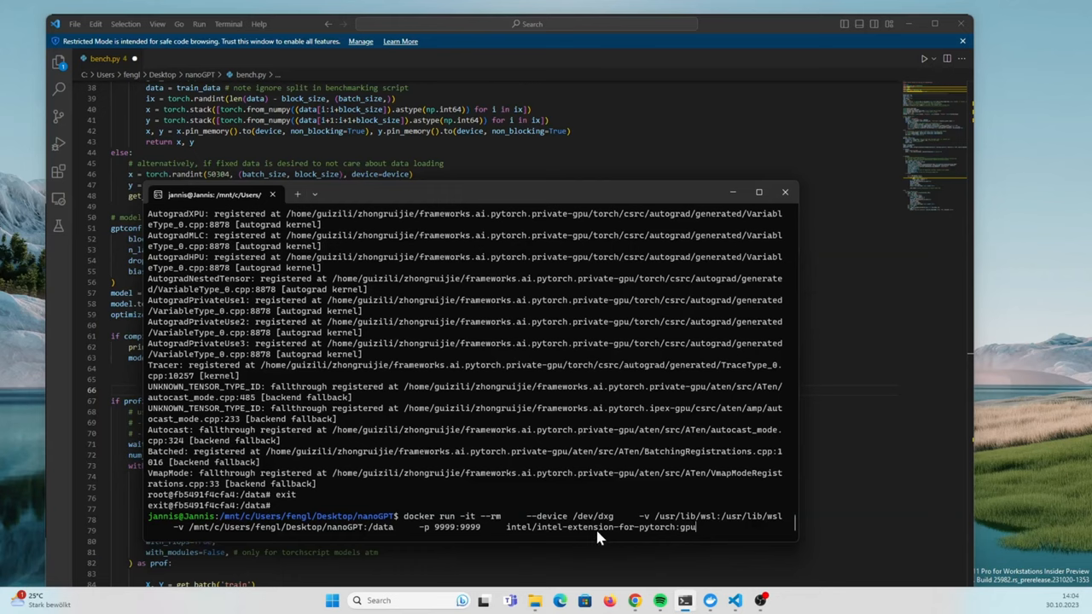
{"action": "mouse_move", "coordinate": [680, 542]}
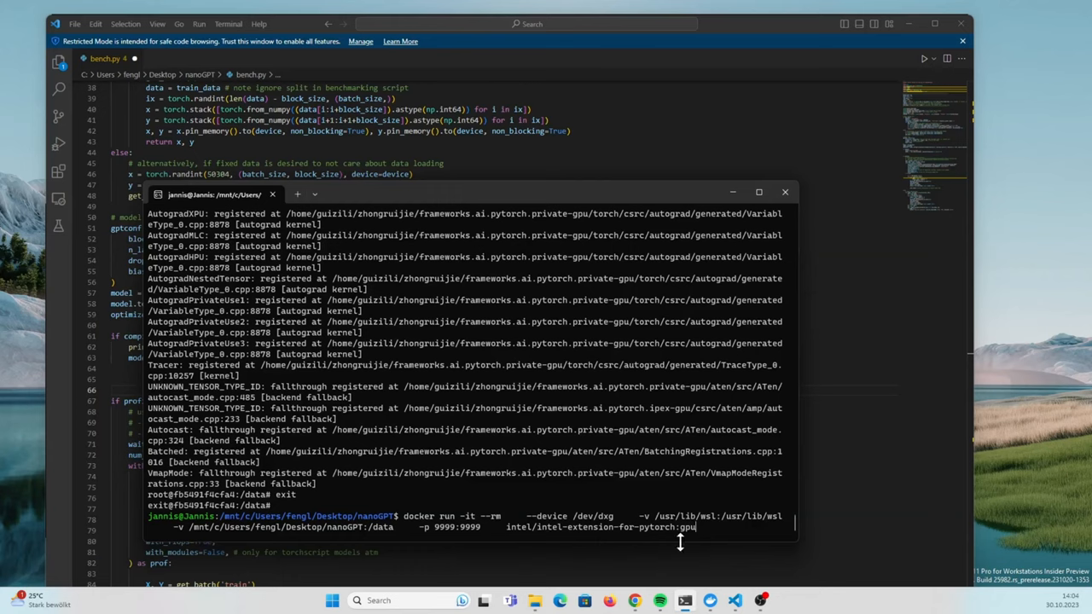
{"action": "mouse_move", "coordinate": [594, 341]}
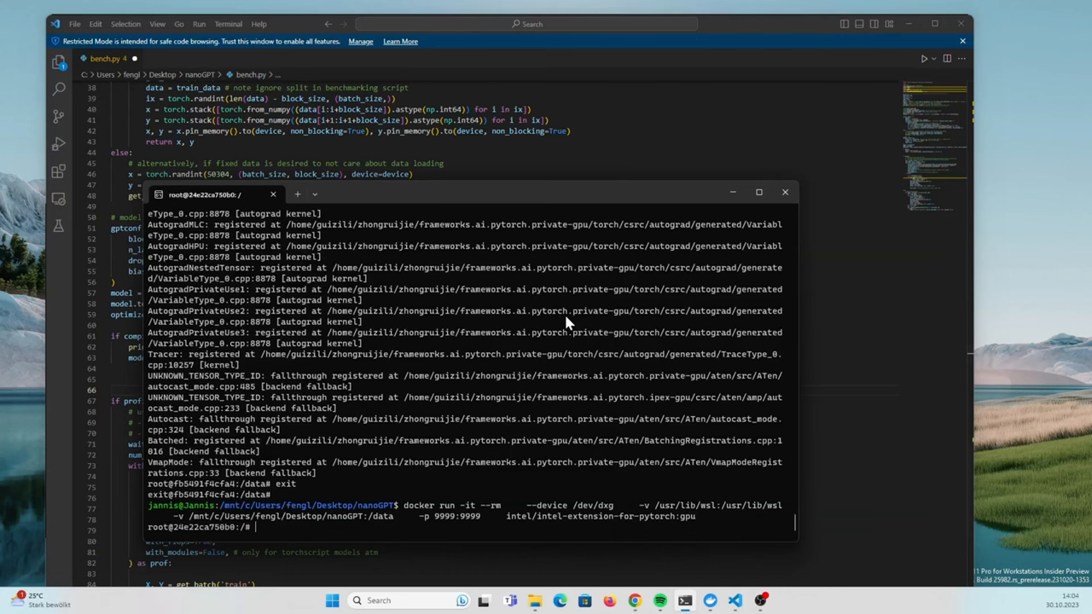
{"action": "type", "text": "cd dat"}
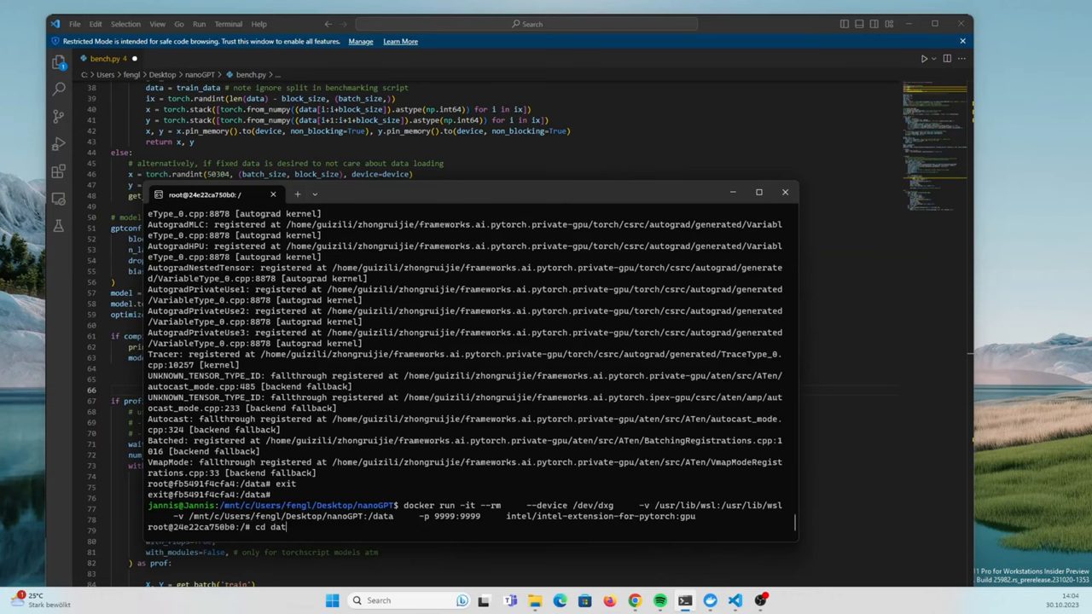
{"action": "type", "text": "a"}
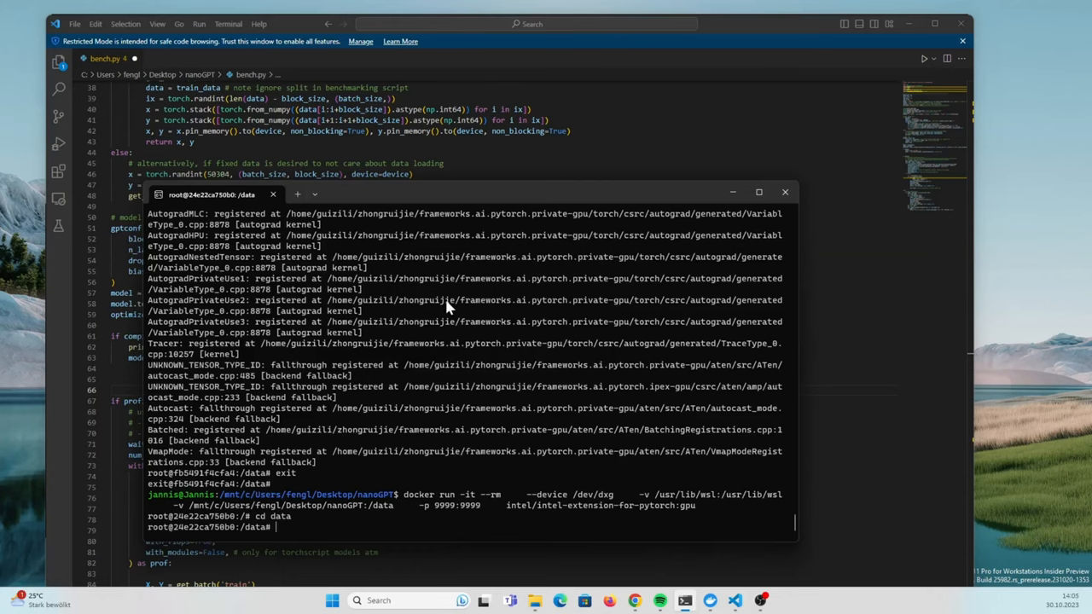
{"action": "mouse_move", "coordinate": [527, 417]}
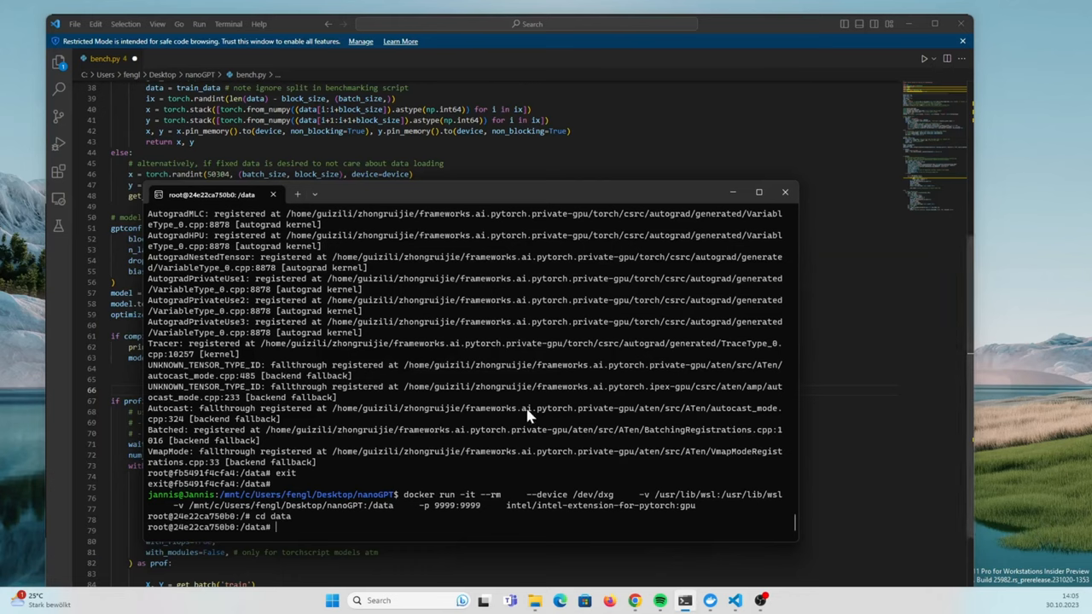
{"action": "mouse_move", "coordinate": [391, 345]}
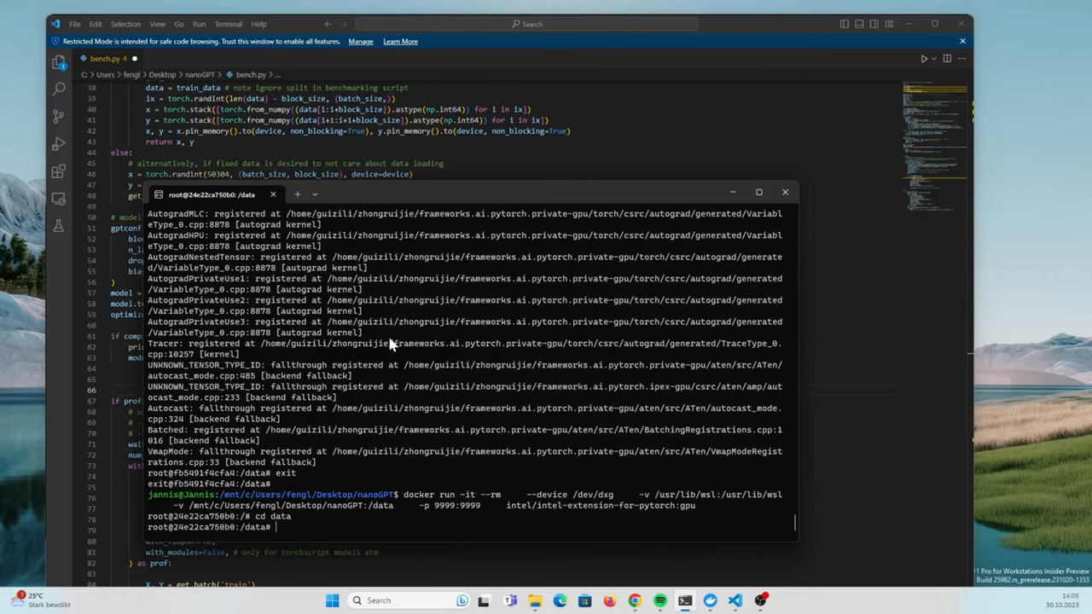
{"action": "mouse_move", "coordinate": [758, 7]}
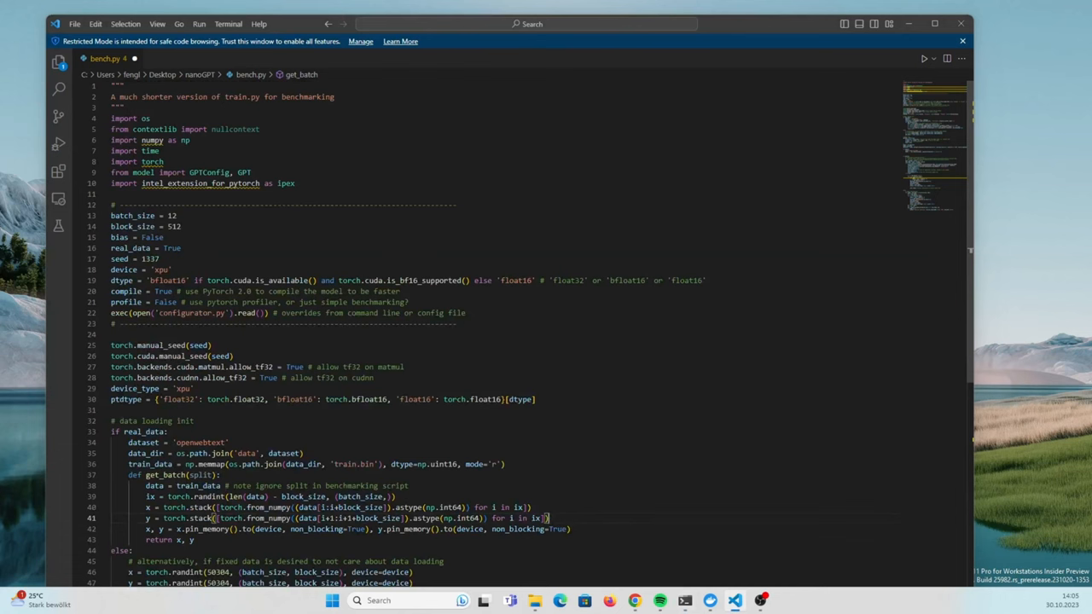
Scroll to the bottom of bench.py to read the benchmarking loop, then focus the container terminal
{"action": "scroll", "scroll_direction": "down", "scroll_amount": 3}
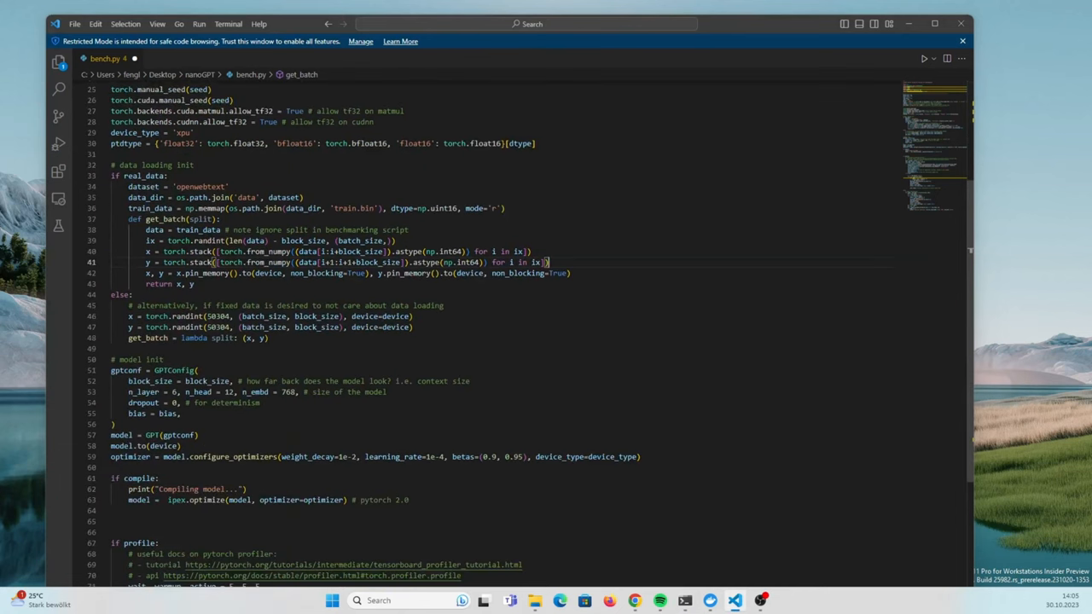
{"action": "scroll", "scroll_direction": "down", "scroll_amount": 3}
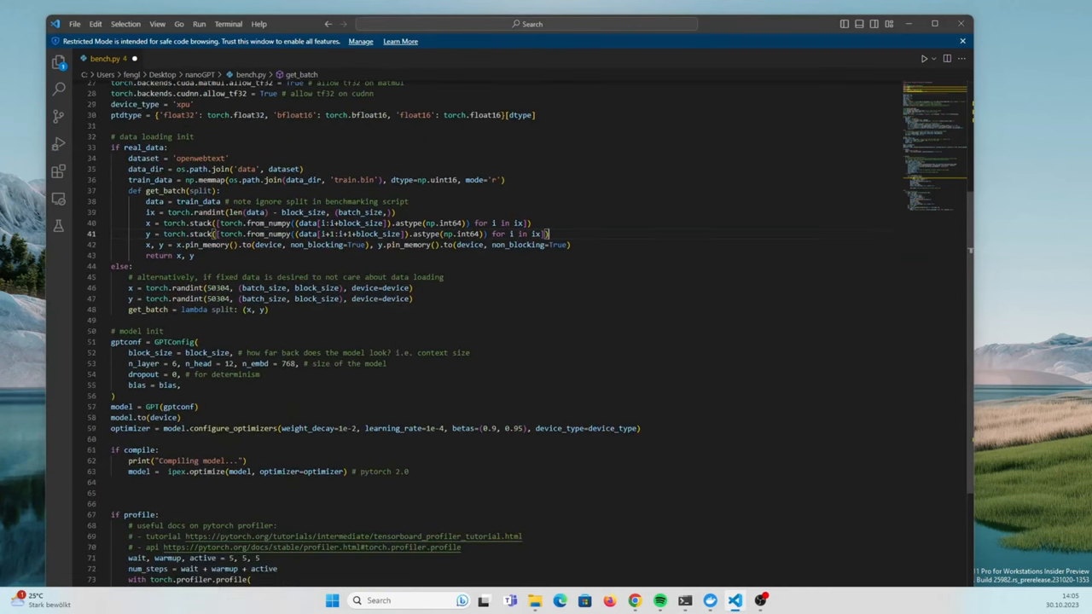
{"action": "scroll", "scroll_direction": "down", "scroll_amount": 3}
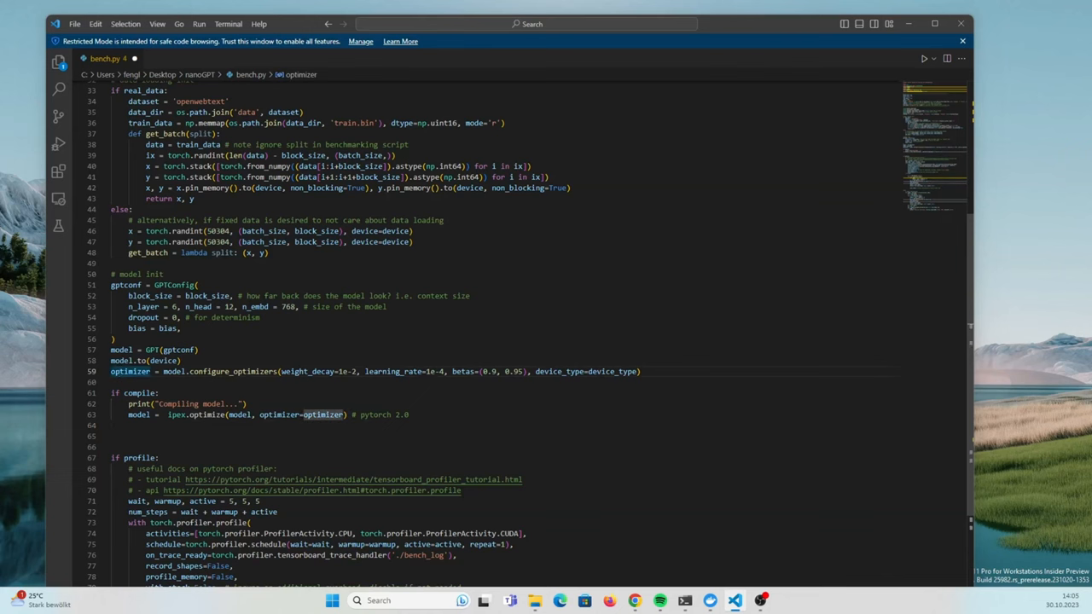
{"action": "scroll", "scroll_direction": "down", "scroll_amount": 3}
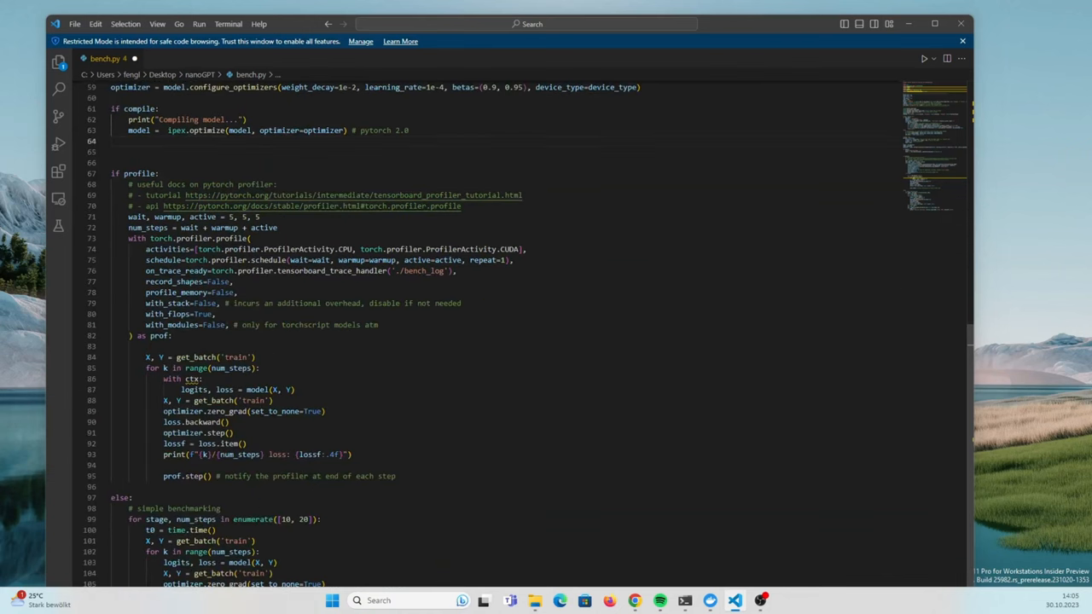
{"action": "scroll", "scroll_direction": "down", "scroll_amount": 3}
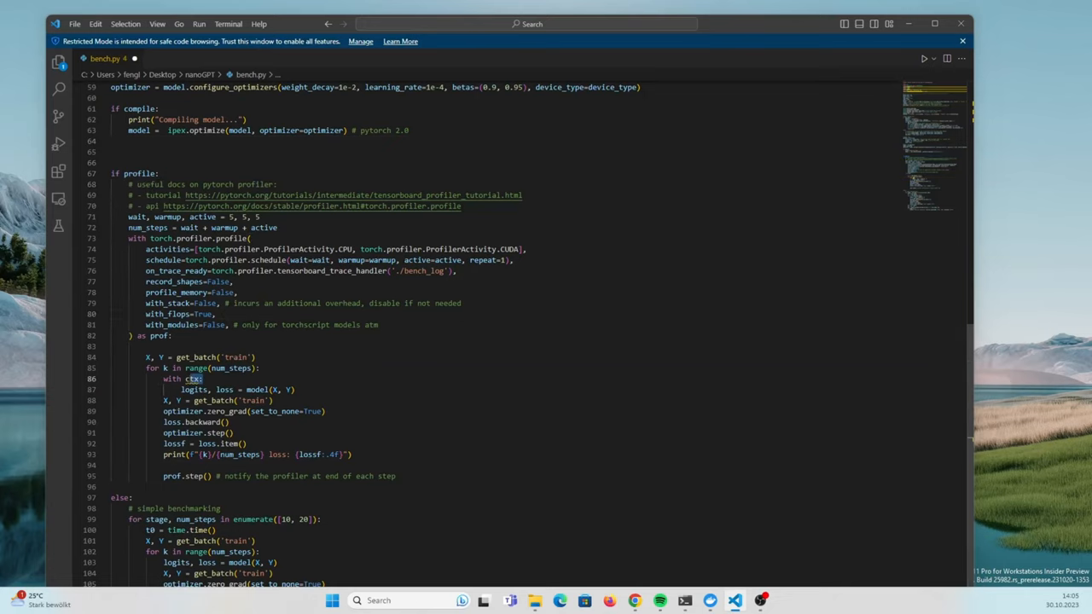
{"action": "scroll", "scroll_direction": "down", "scroll_amount": 3}
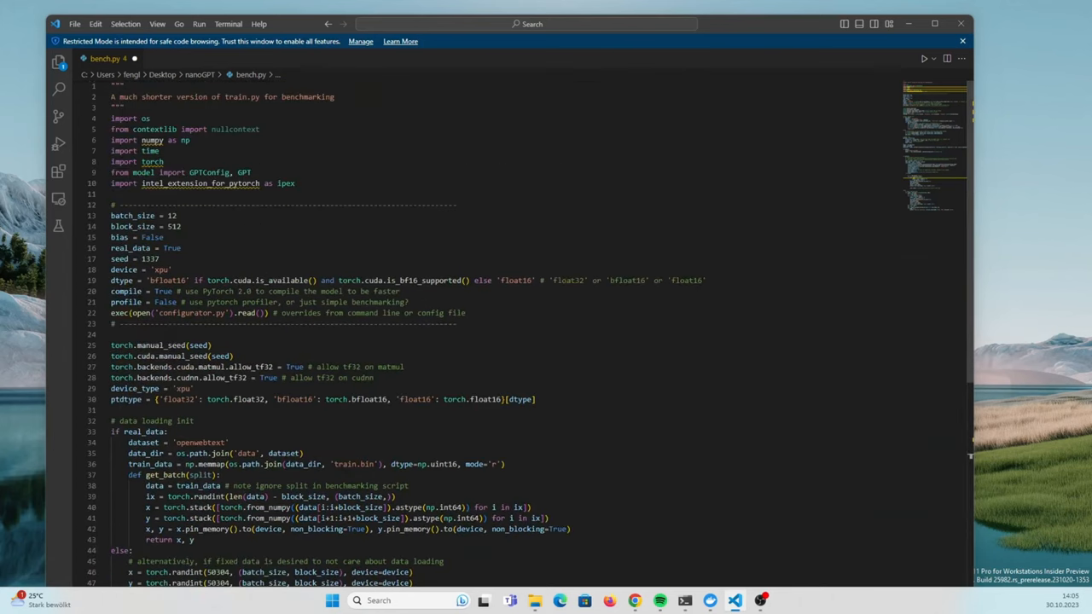
{"action": "scroll", "scroll_direction": "down", "scroll_amount": 3}
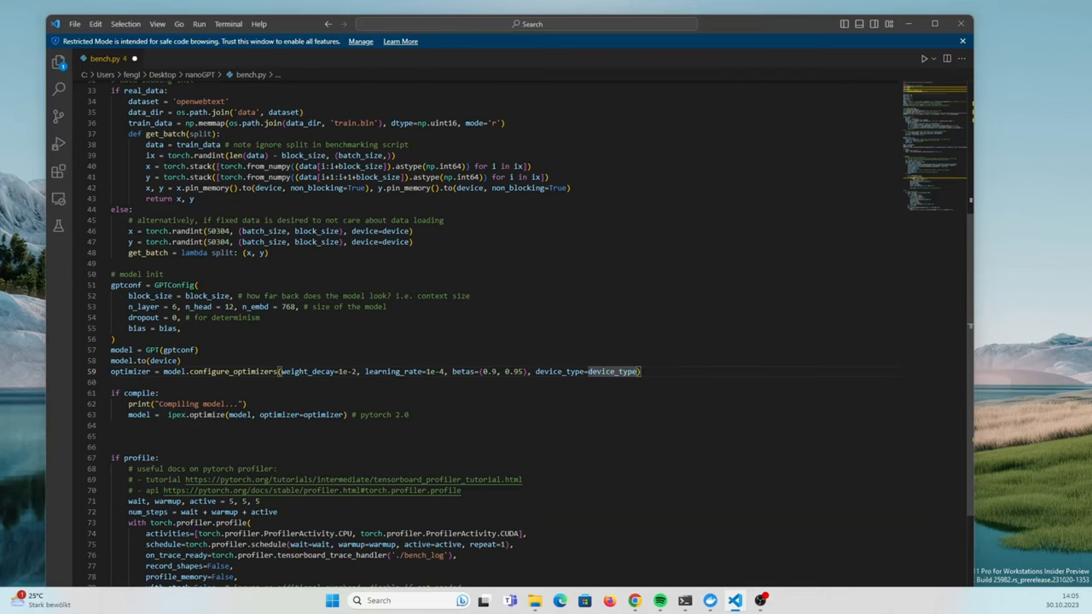
{"action": "scroll", "scroll_direction": "down", "scroll_amount": 3}
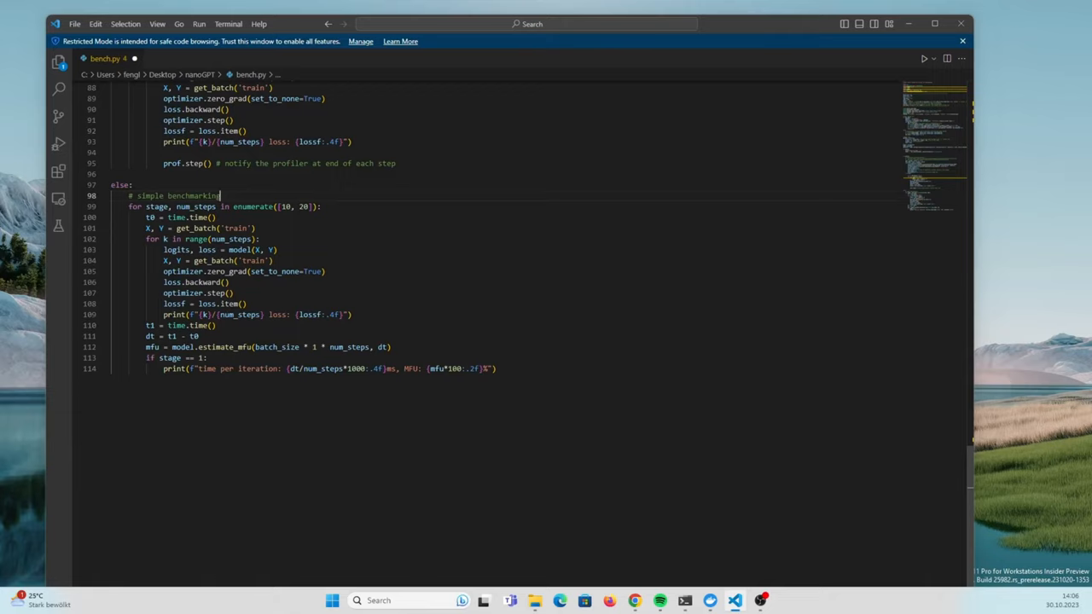
{"action": "double_click", "coordinate": [275, 348]}
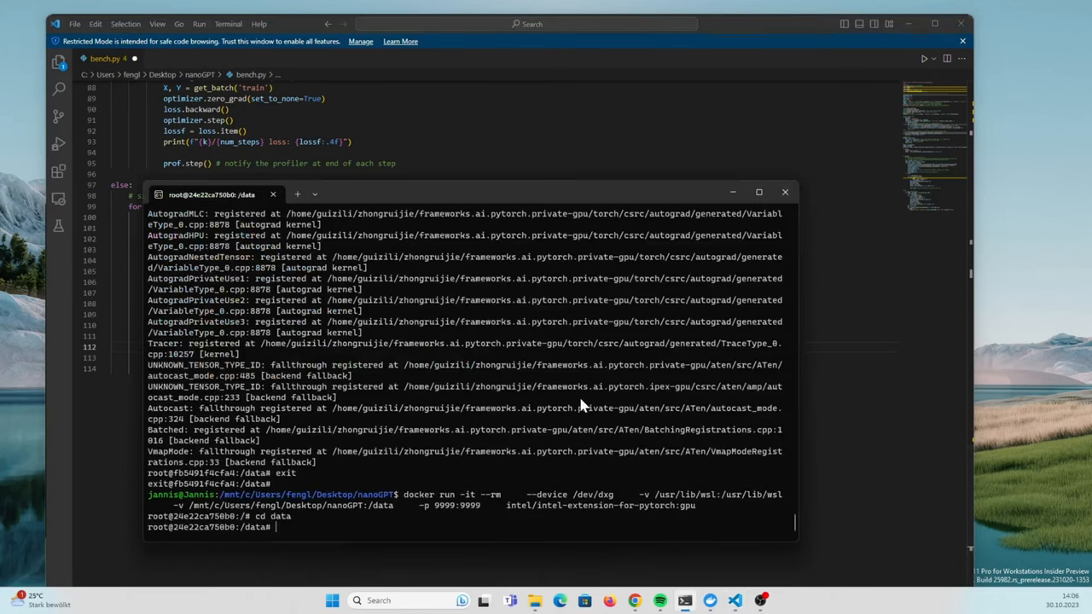
Run python bench.py from the data folder in the container and read the pin_memory NotImplementedError traceback
{"action": "type", "text": "cd data"}
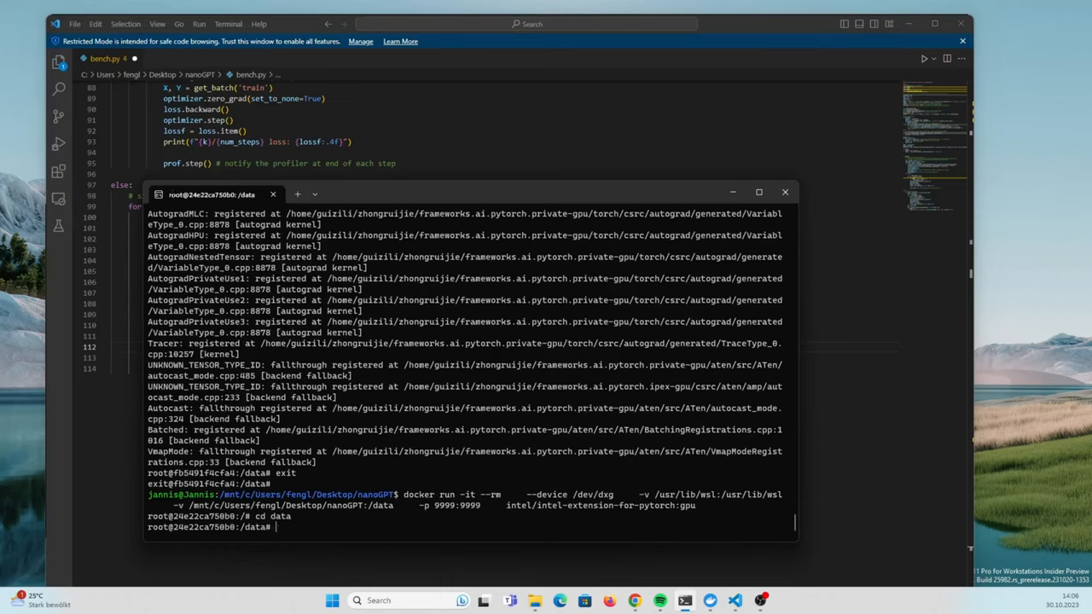
{"action": "type", "text": "python bench"}
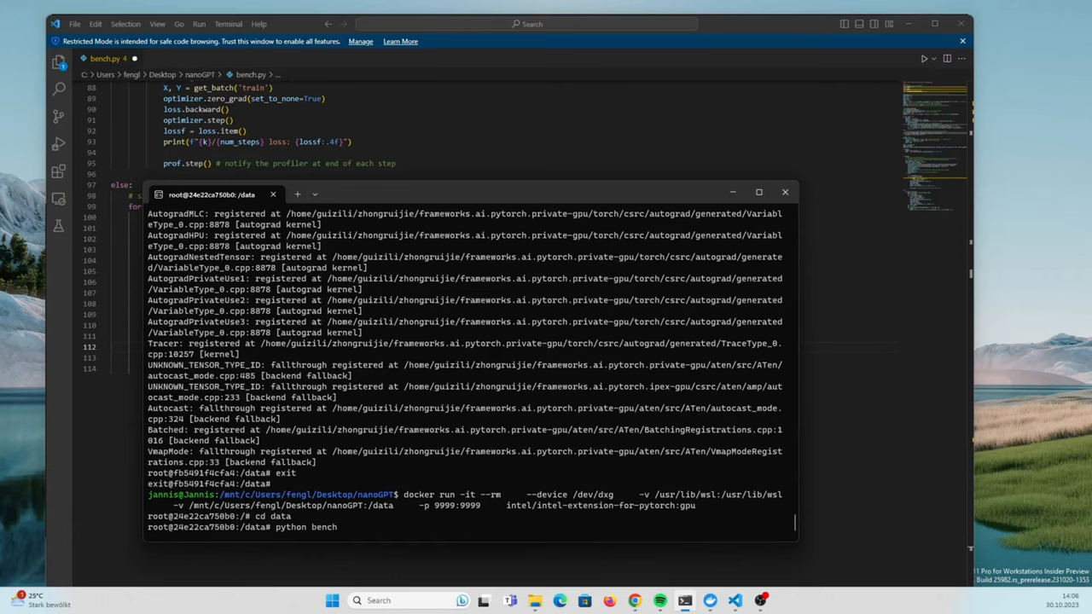
{"action": "type", "text": ".py"}
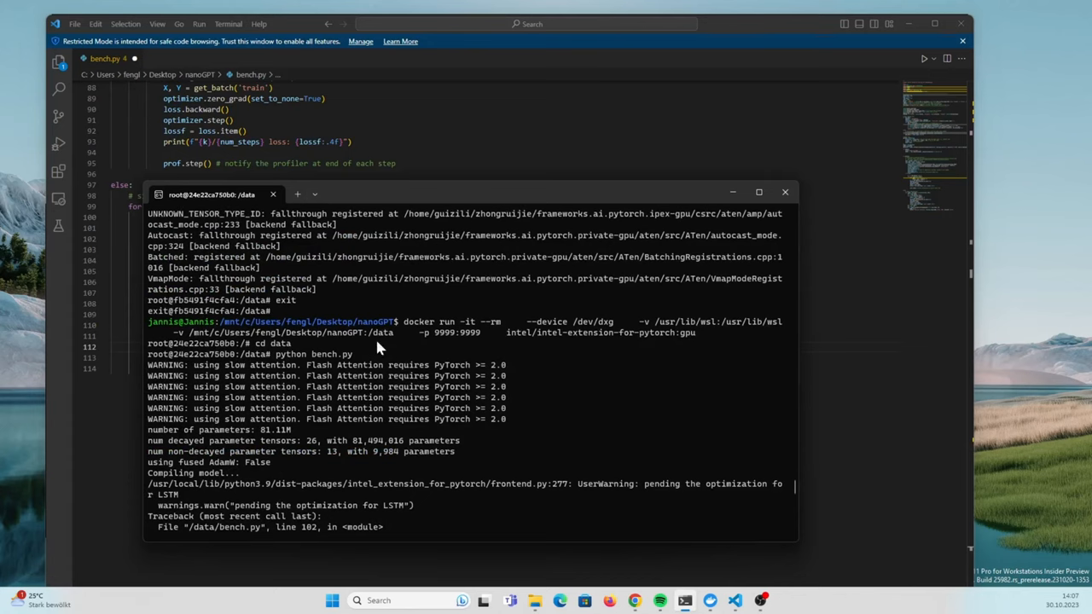
{"action": "mouse_move", "coordinate": [526, 319]}
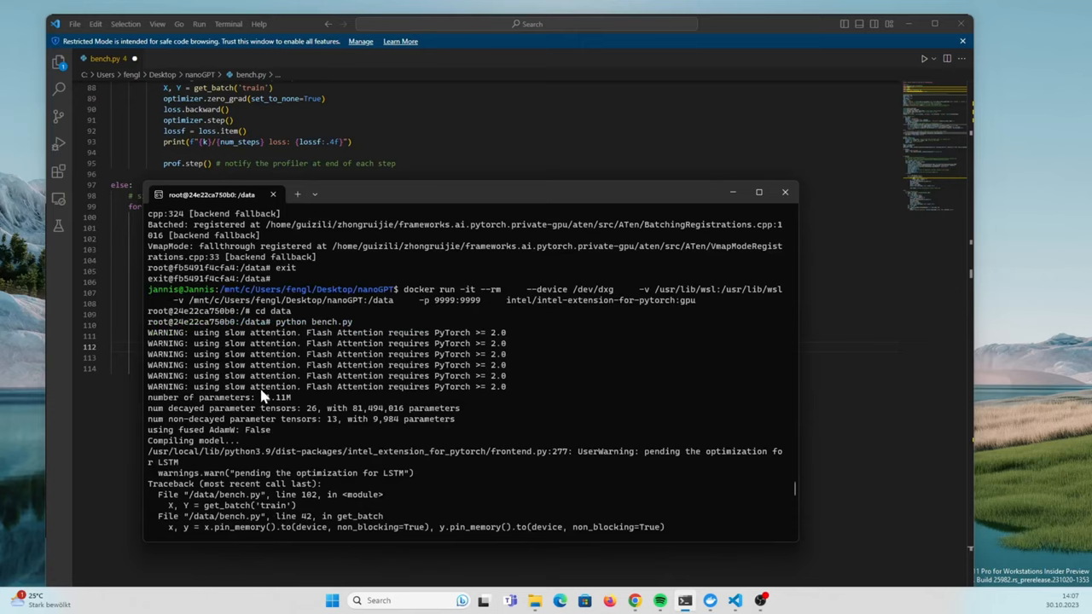
{"action": "mouse_move", "coordinate": [309, 403]}
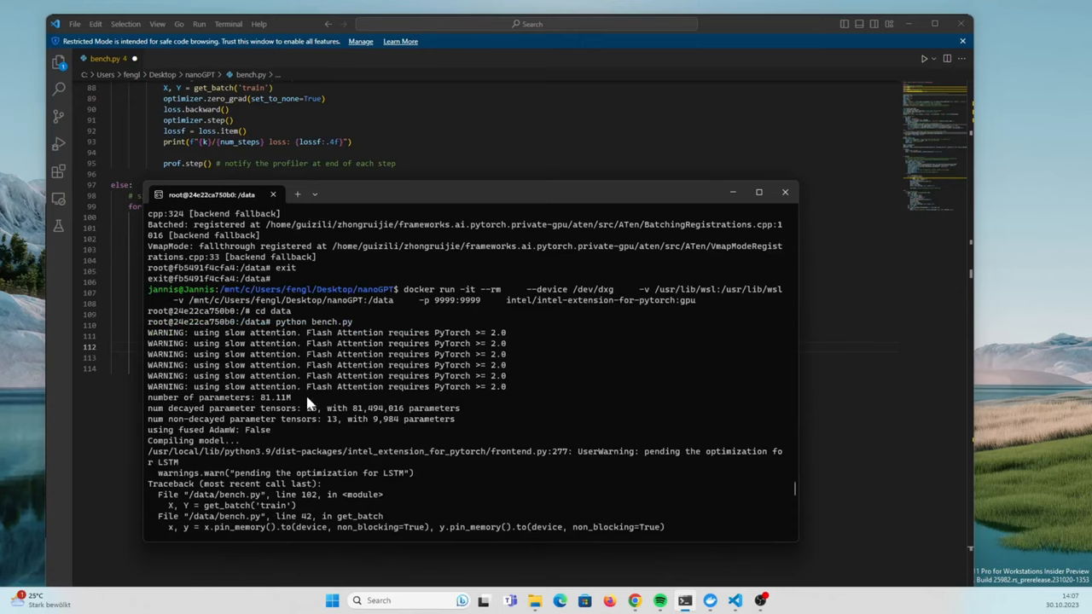
{"action": "mouse_move", "coordinate": [355, 379]}
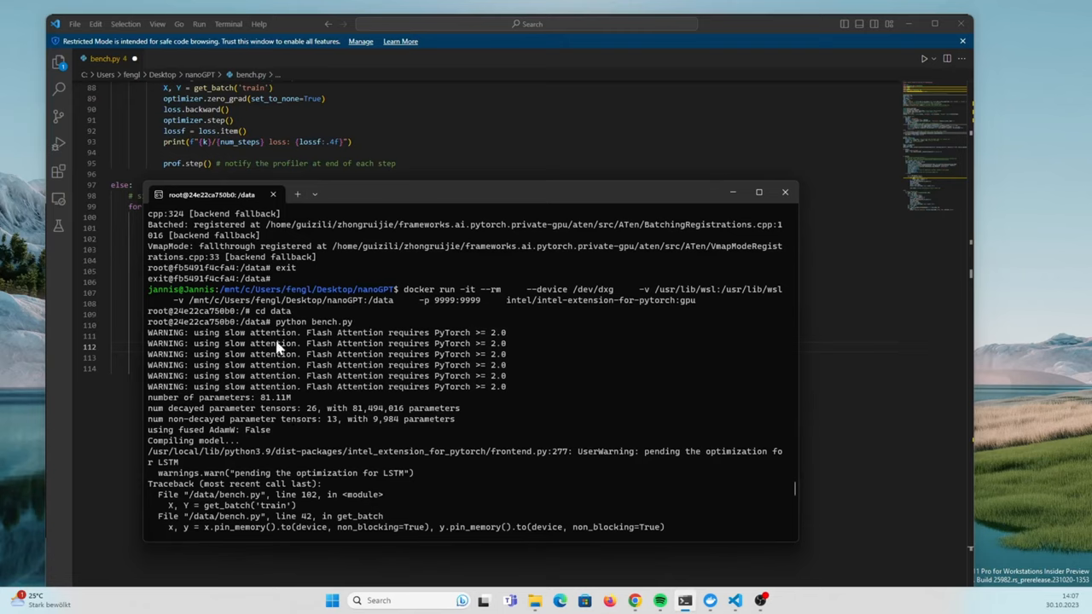
{"action": "mouse_move", "coordinate": [249, 431]}
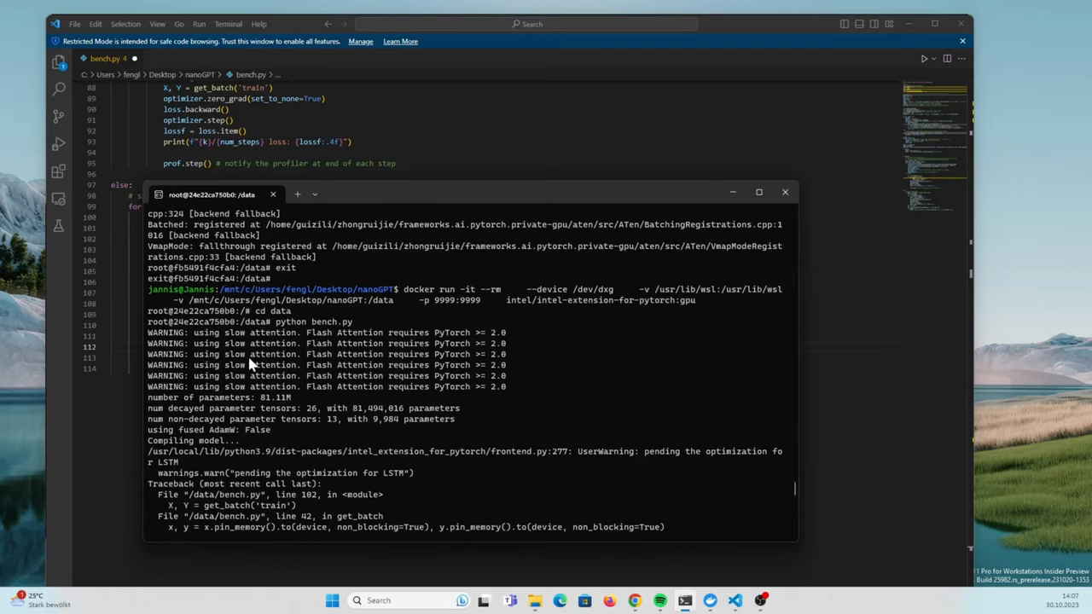
{"action": "mouse_move", "coordinate": [226, 358]}
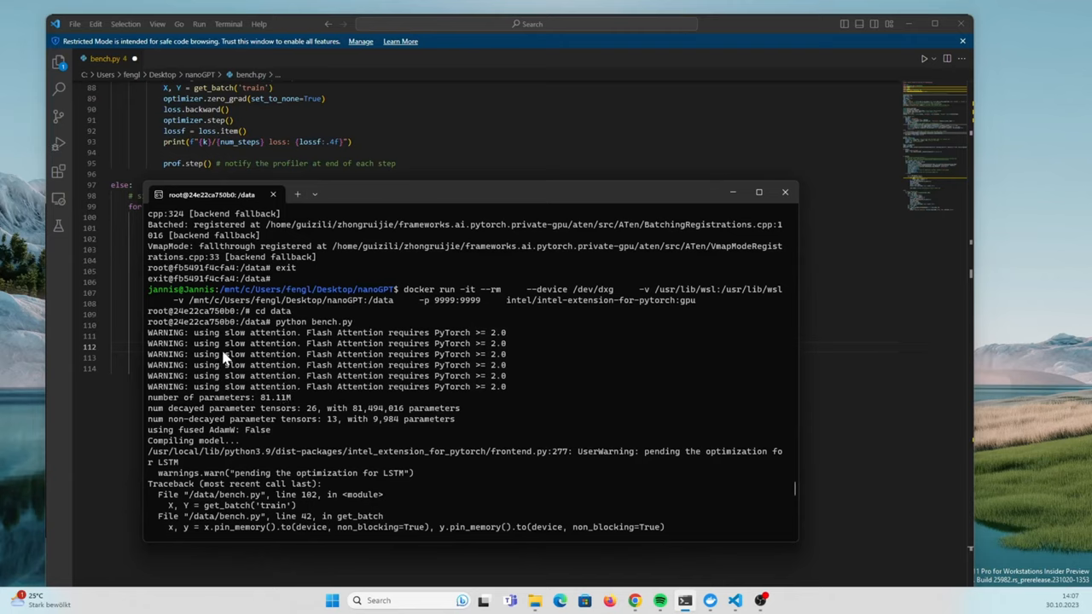
{"action": "mouse_move", "coordinate": [266, 369]}
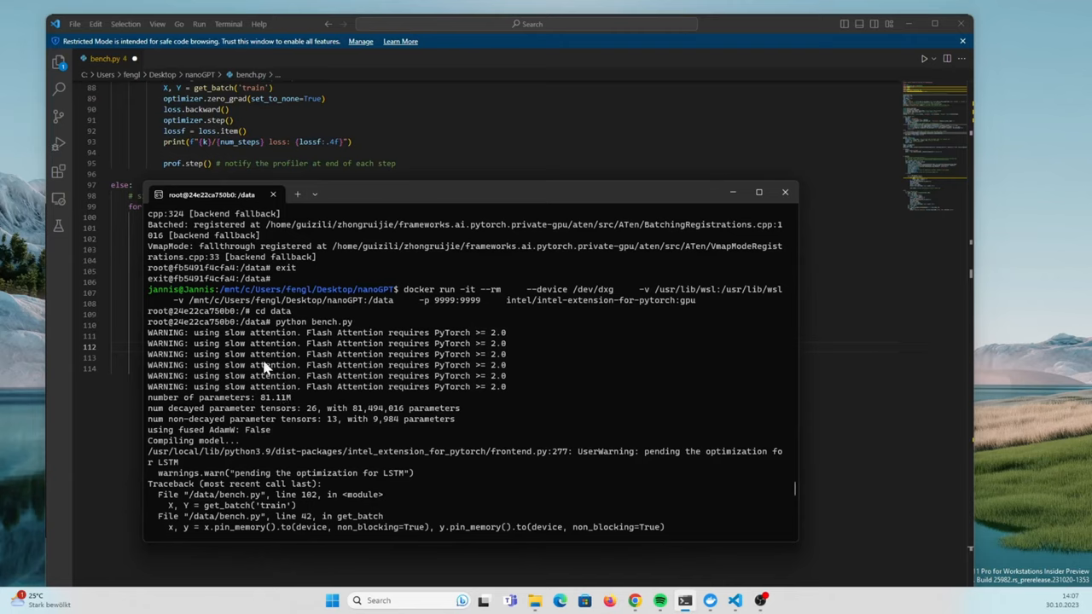
{"action": "mouse_move", "coordinate": [287, 401]}
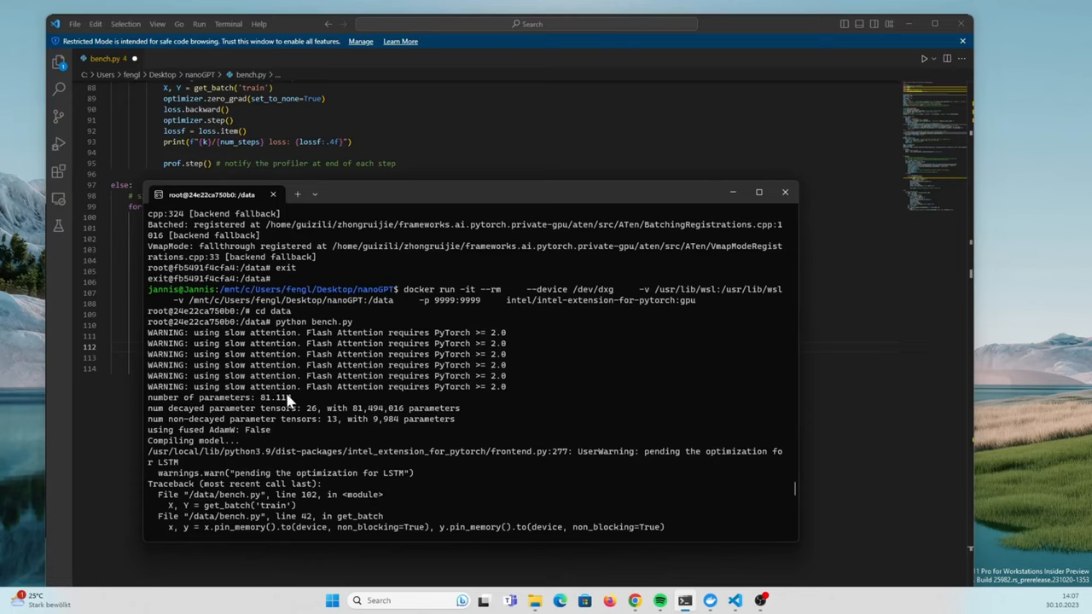
{"action": "mouse_move", "coordinate": [287, 401]}
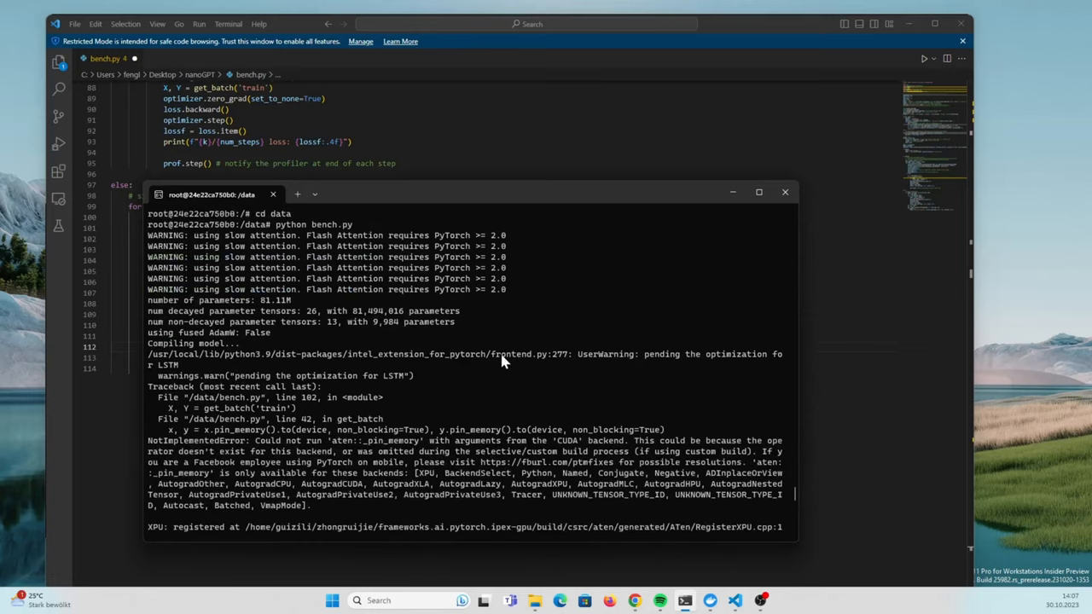
{"action": "scroll", "scroll_direction": "down", "scroll_amount": 3}
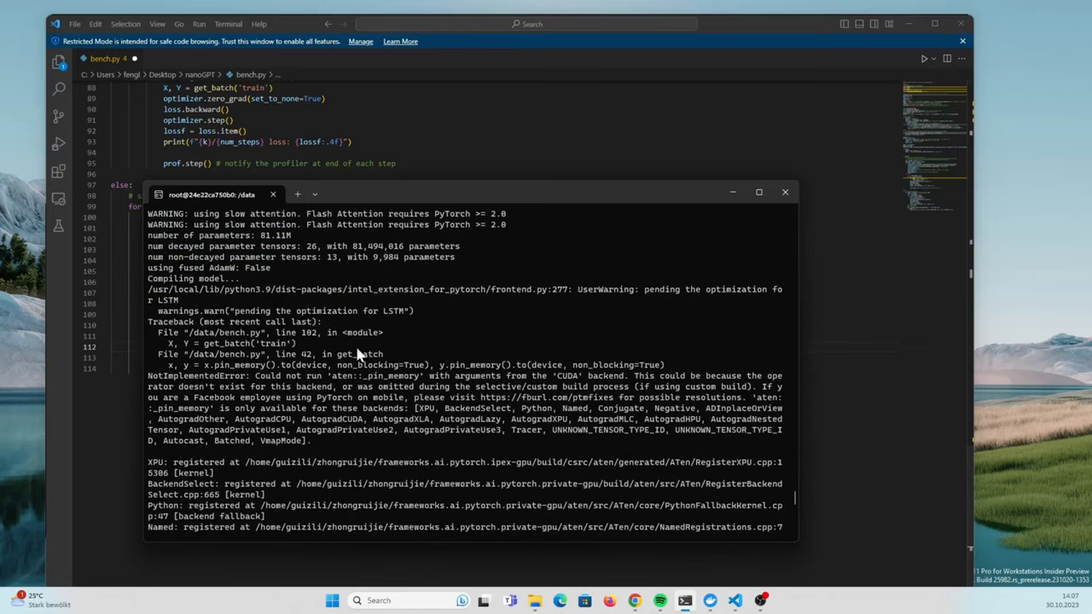
{"action": "mouse_move", "coordinate": [297, 375]}
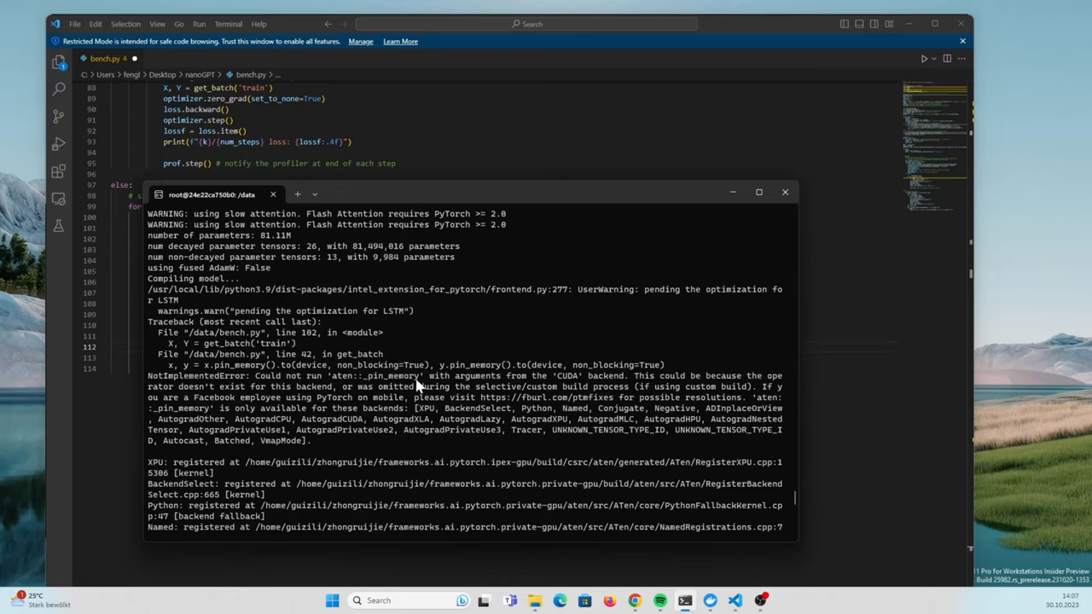
{"action": "mouse_move", "coordinate": [589, 377]}
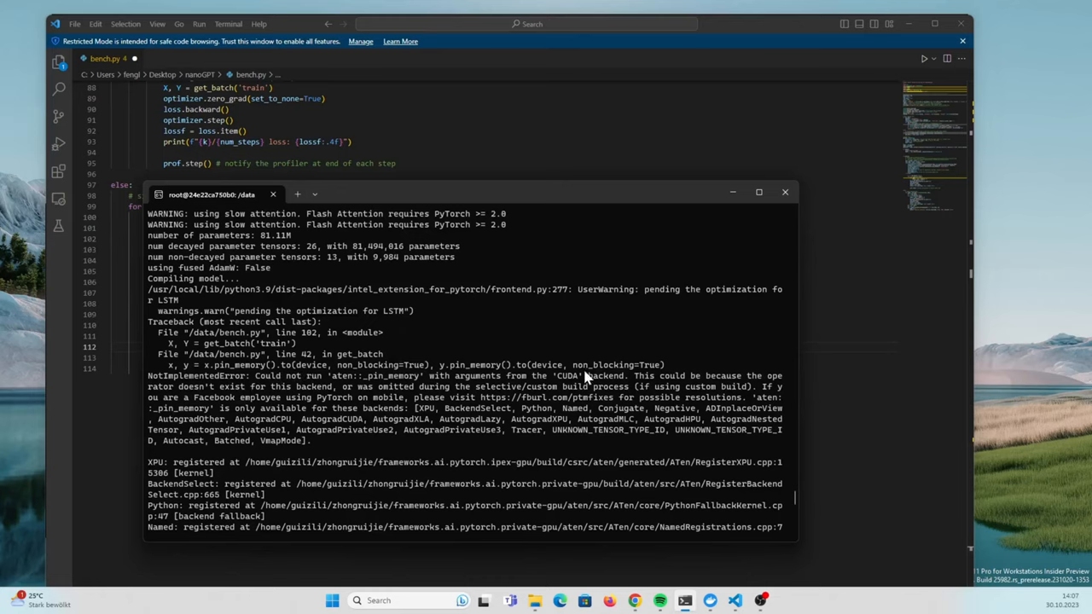
{"action": "mouse_move", "coordinate": [401, 434]}
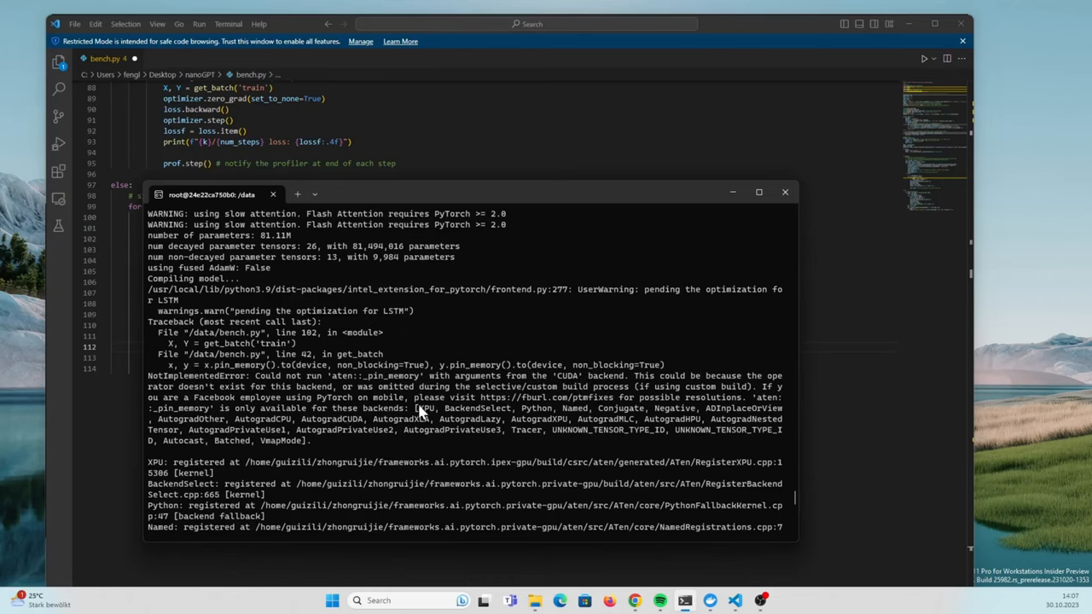
{"action": "mouse_move", "coordinate": [423, 418]}
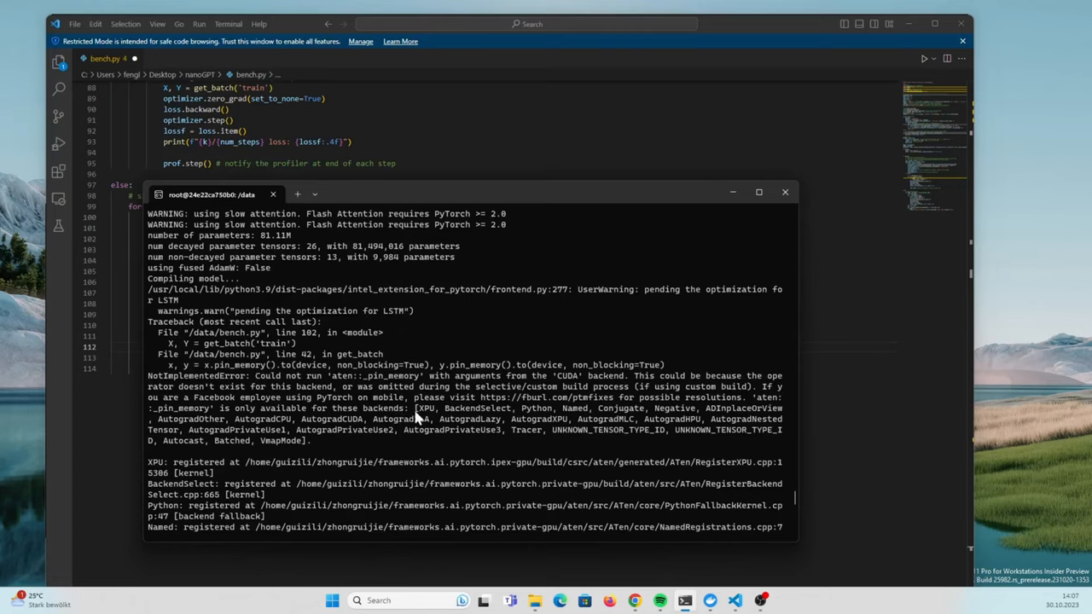
{"action": "mouse_move", "coordinate": [416, 417]}
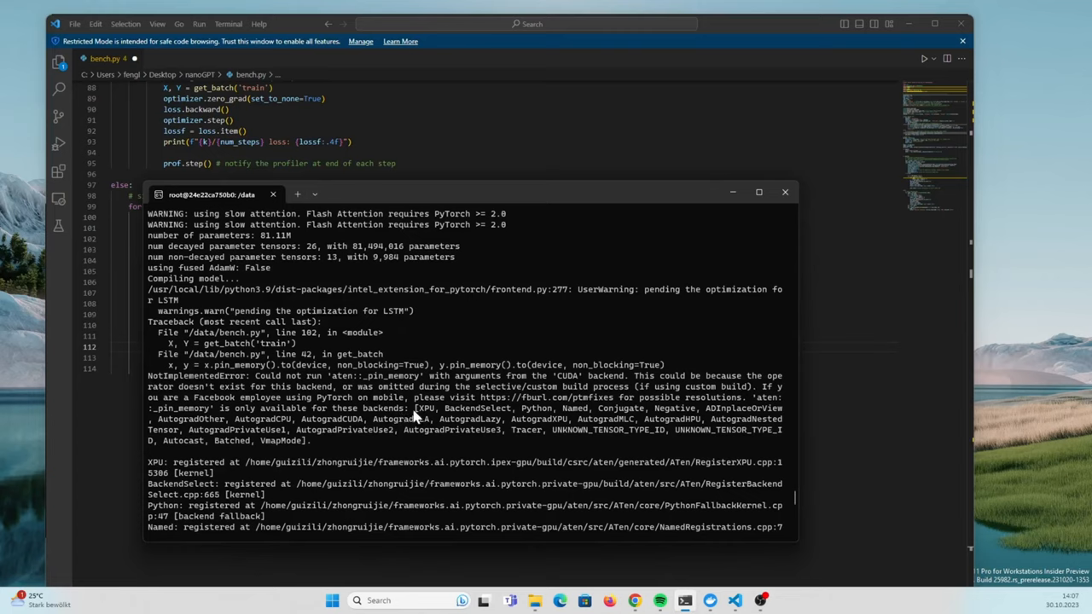
{"action": "mouse_move", "coordinate": [427, 418]}
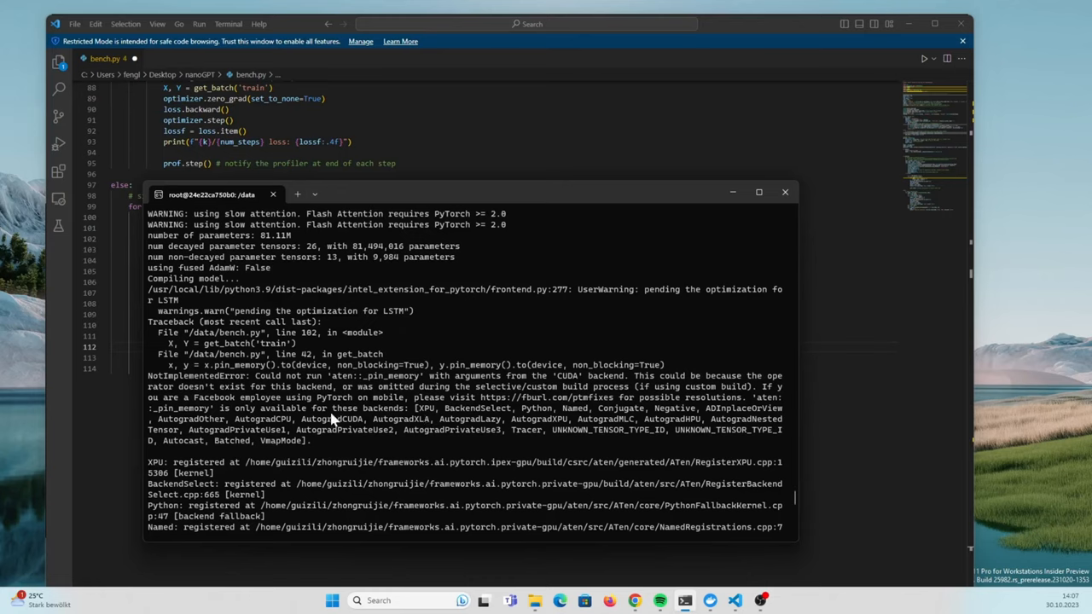
{"action": "mouse_move", "coordinate": [478, 450]}
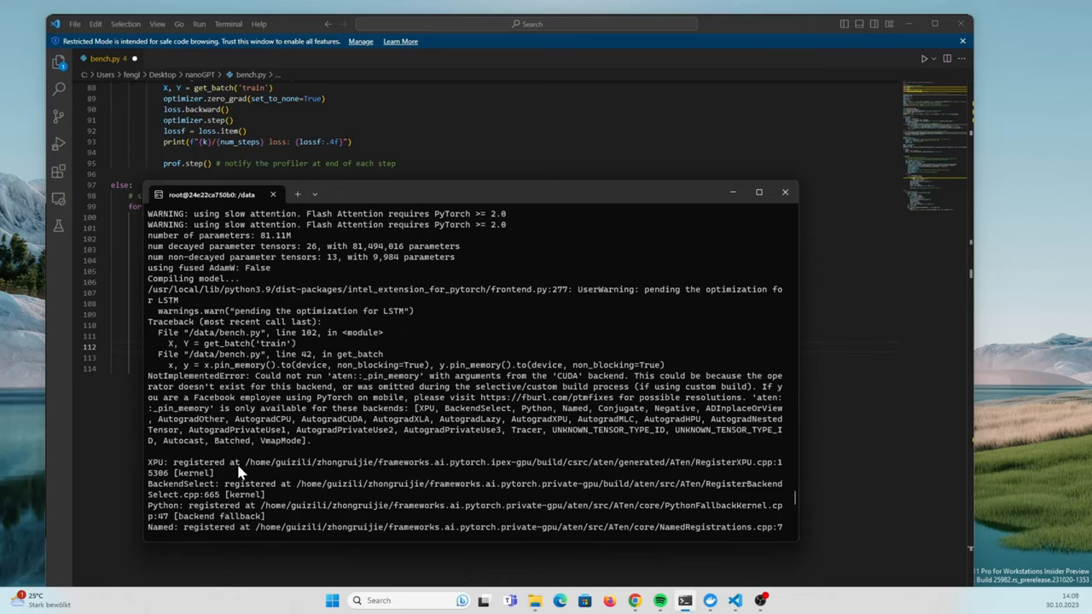
{"action": "mouse_move", "coordinate": [461, 430]}
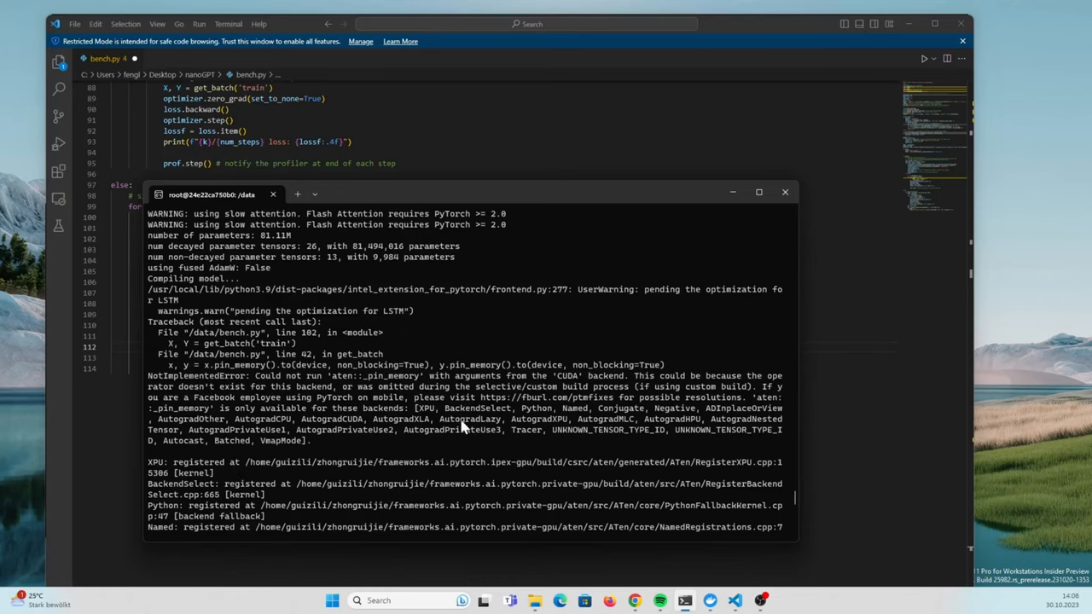
{"action": "mouse_move", "coordinate": [359, 350]}
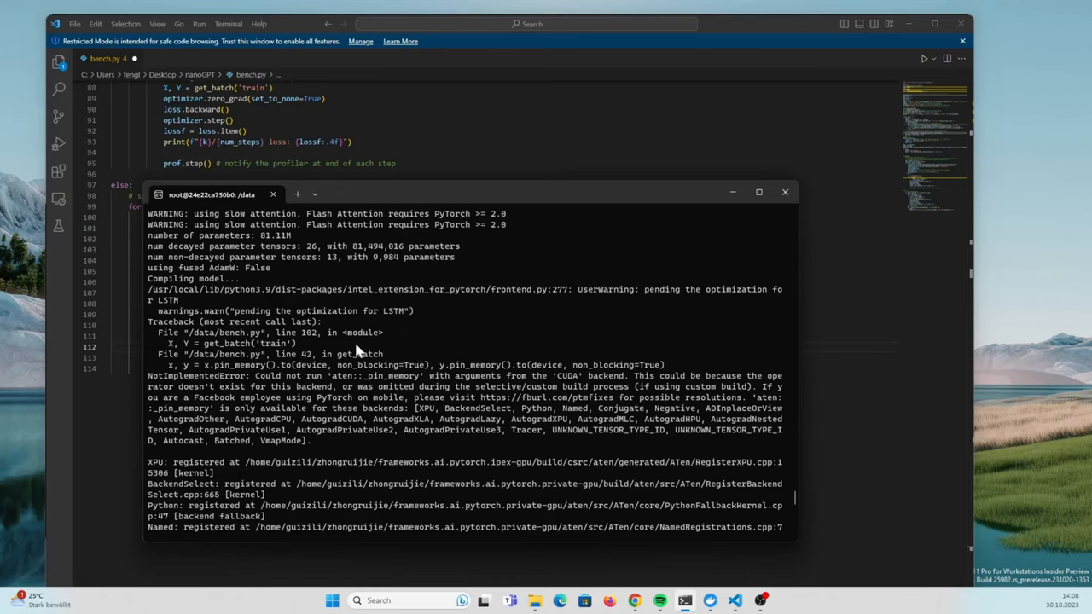
{"action": "mouse_move", "coordinate": [390, 382]}
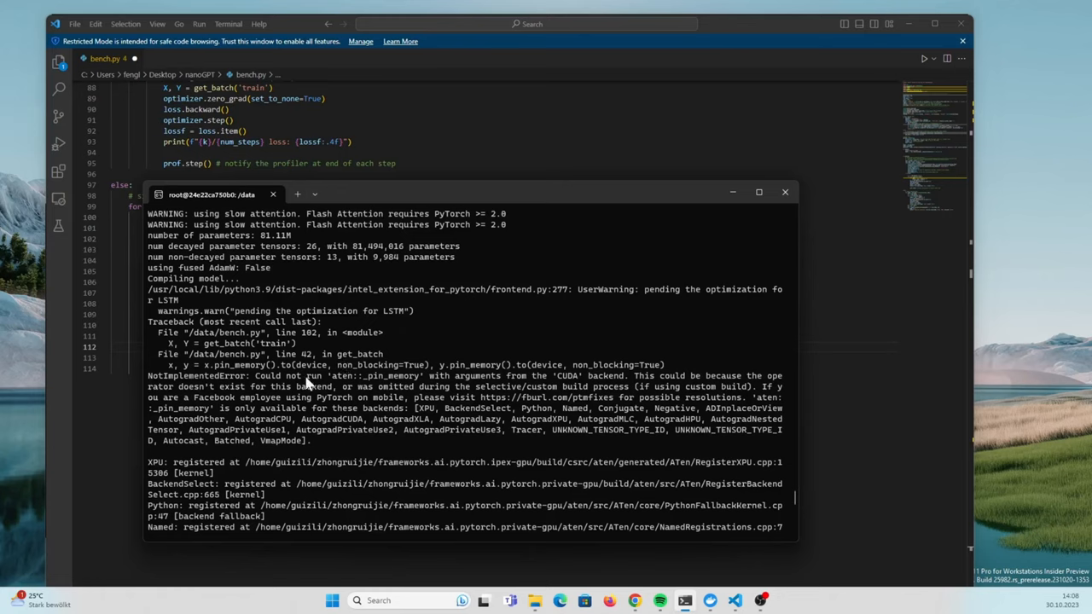
{"action": "mouse_move", "coordinate": [249, 374]}
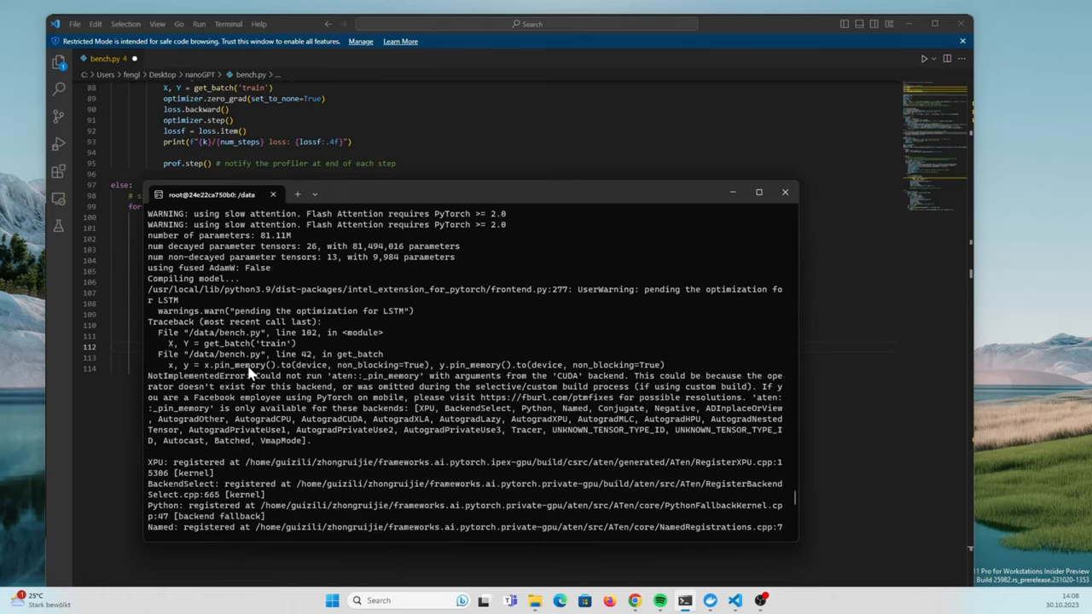
{"action": "mouse_move", "coordinate": [409, 276]}
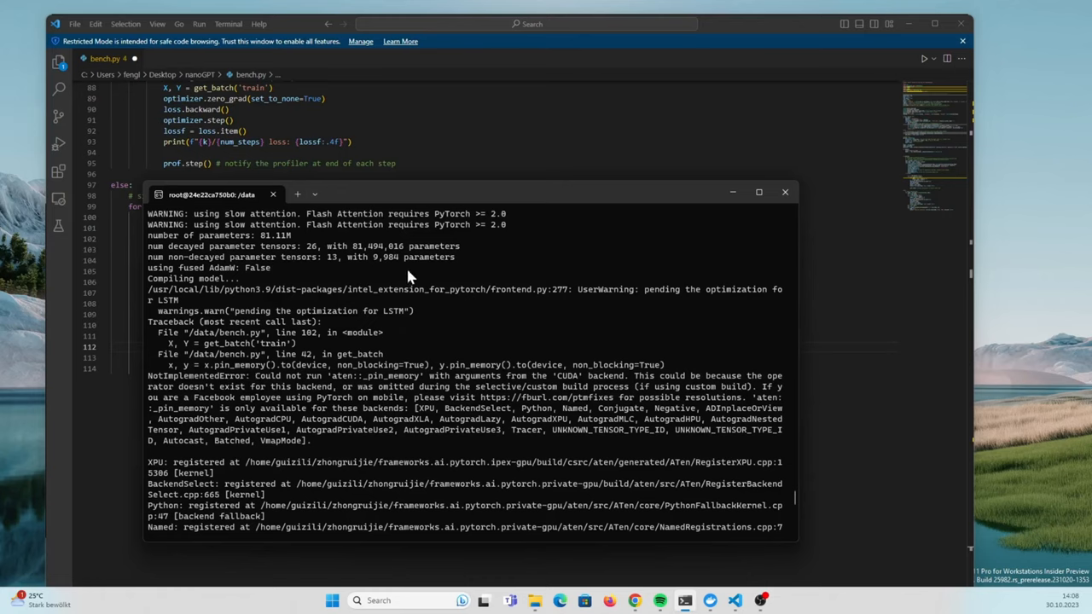
{"action": "mouse_move", "coordinate": [289, 386]}
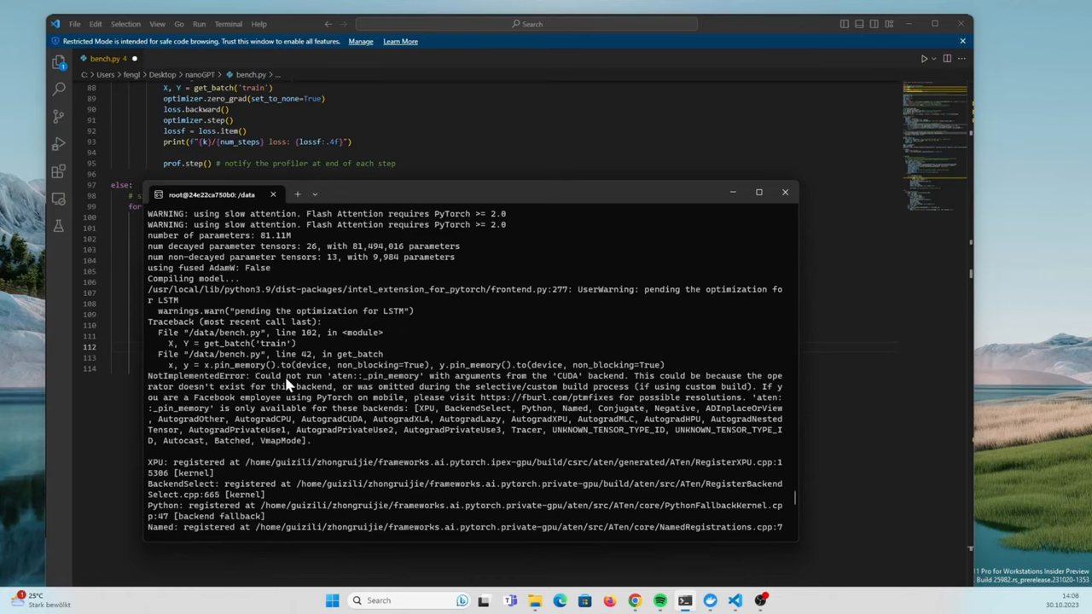
{"action": "mouse_move", "coordinate": [287, 385]}
{"action": "type", "text": "exit"}
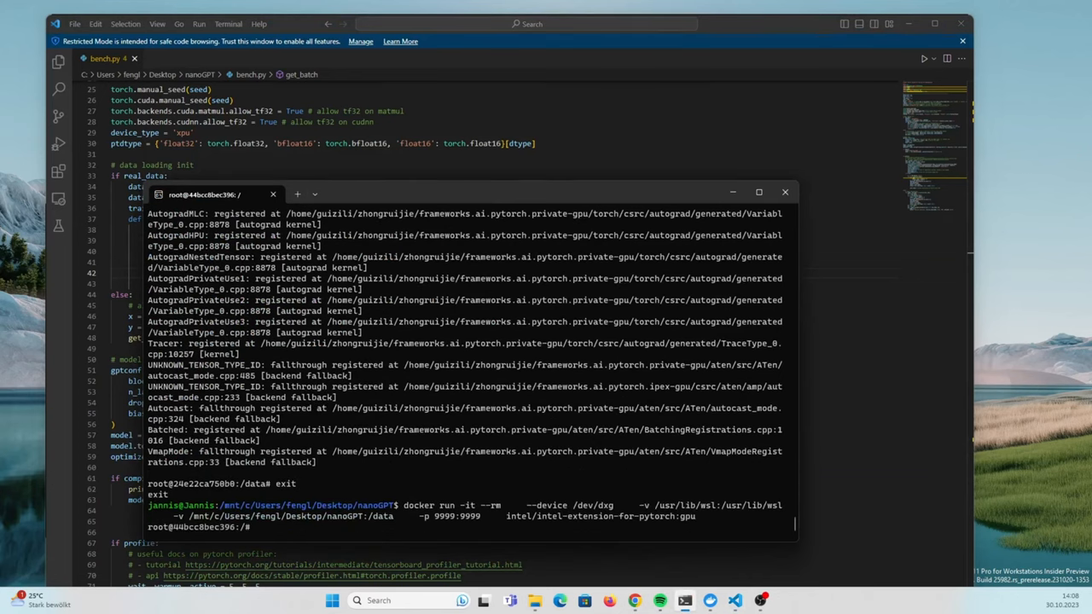
In the fresh container, cd data and rerun python bench.py, hitting the same aten::_pin_memory NotImplementedError
{"action": "type", "text": "cd d"}
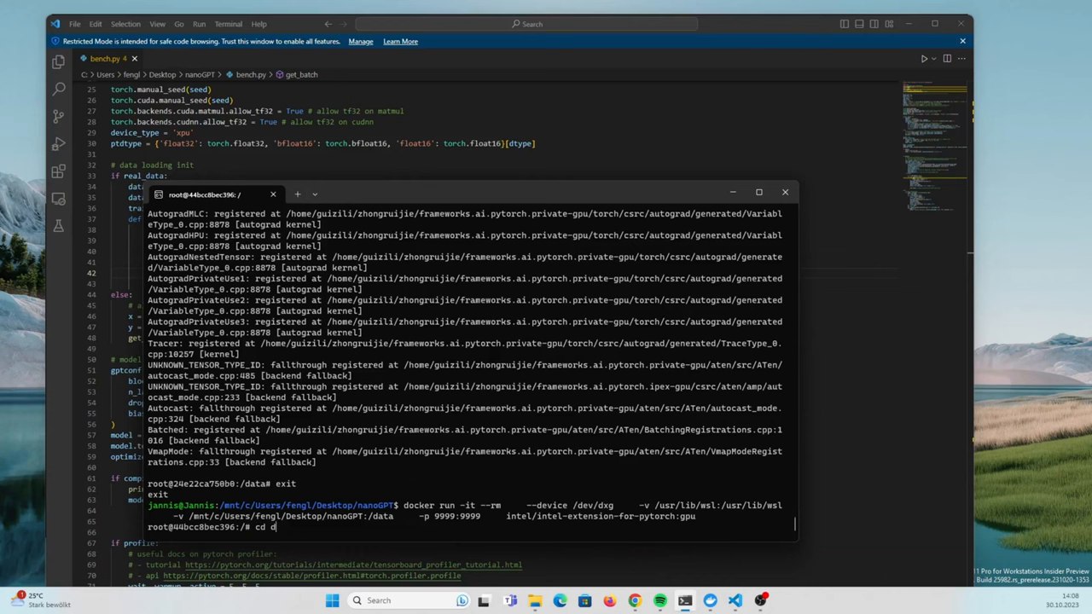
{"action": "type", "text": "python"}
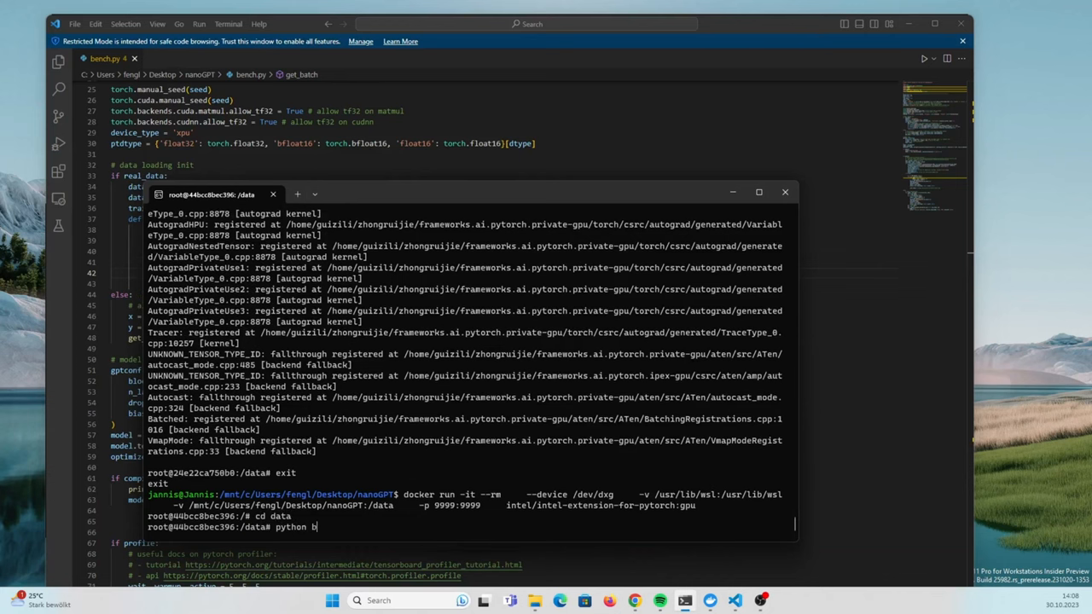
{"action": "type", "text": "ench"}
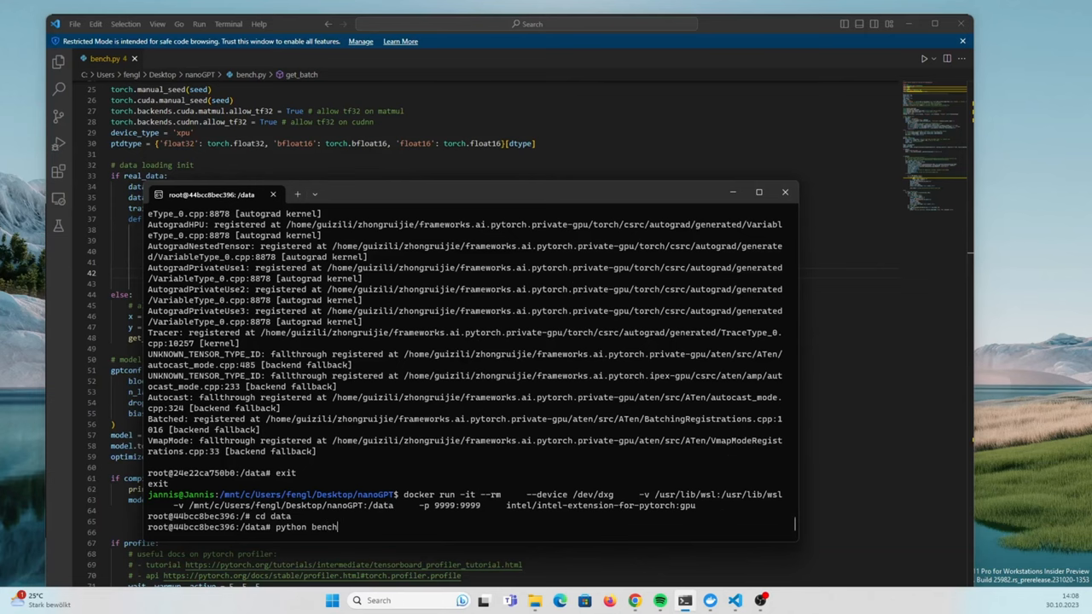
{"action": "type", "text": ".py"}
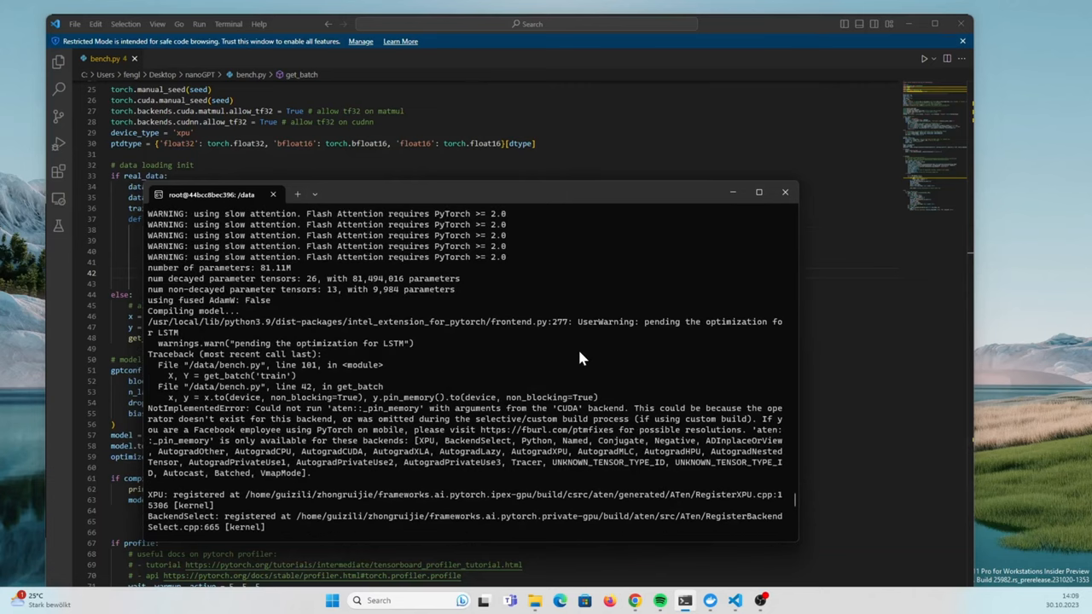
{"action": "mouse_move", "coordinate": [333, 450]}
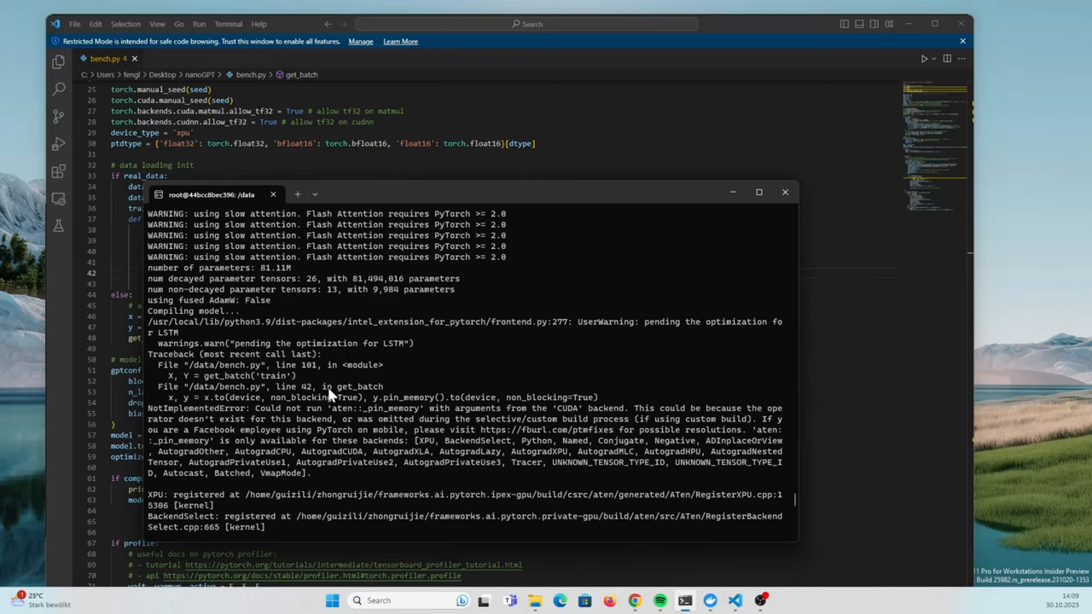
{"action": "mouse_move", "coordinate": [321, 409]}
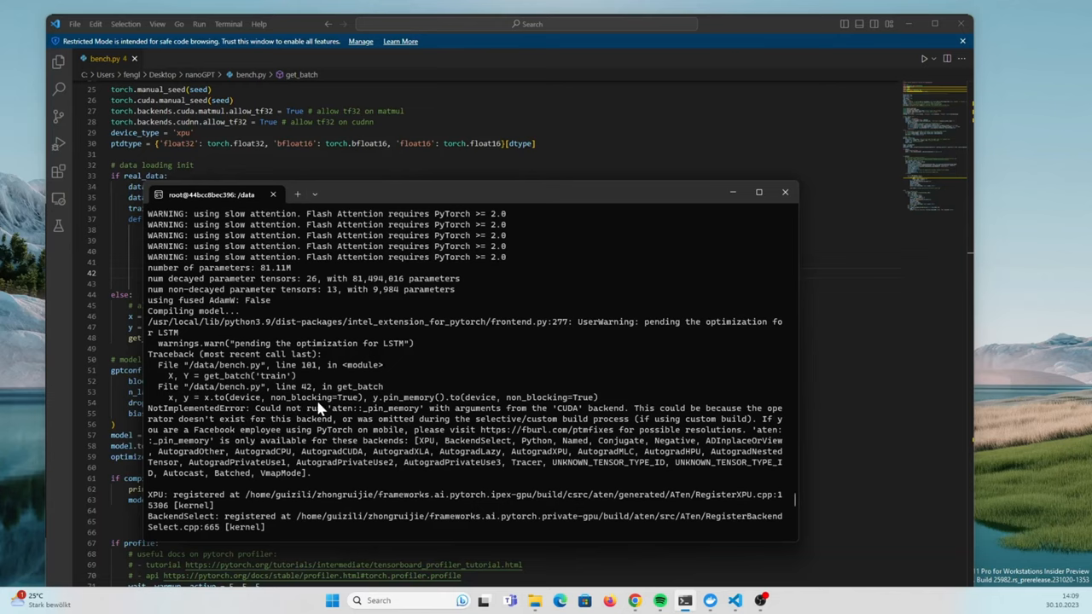
{"action": "mouse_move", "coordinate": [409, 406]}
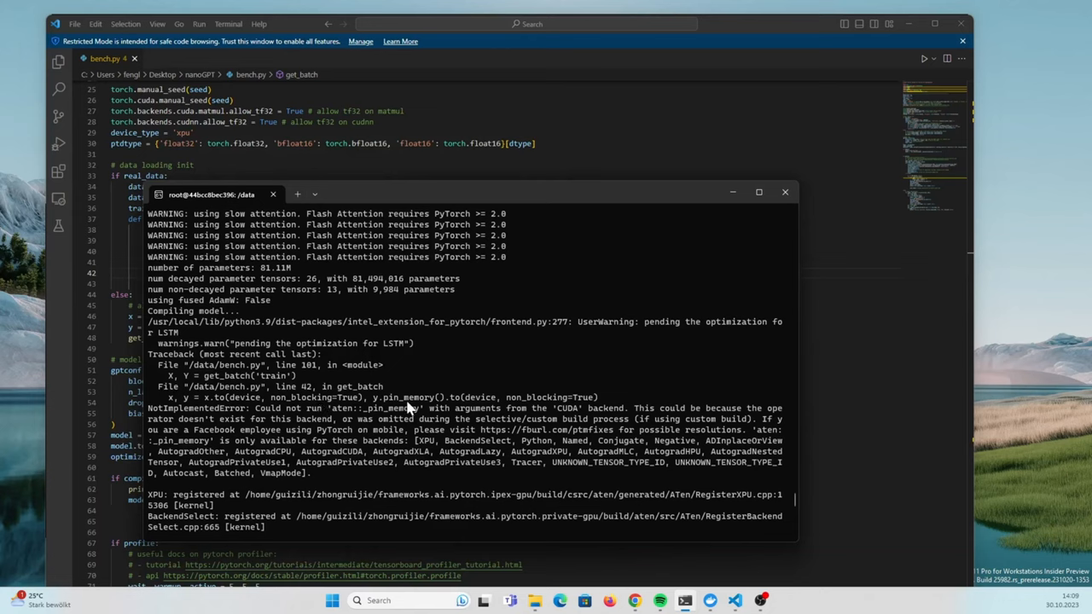
{"action": "mouse_move", "coordinate": [423, 420]}
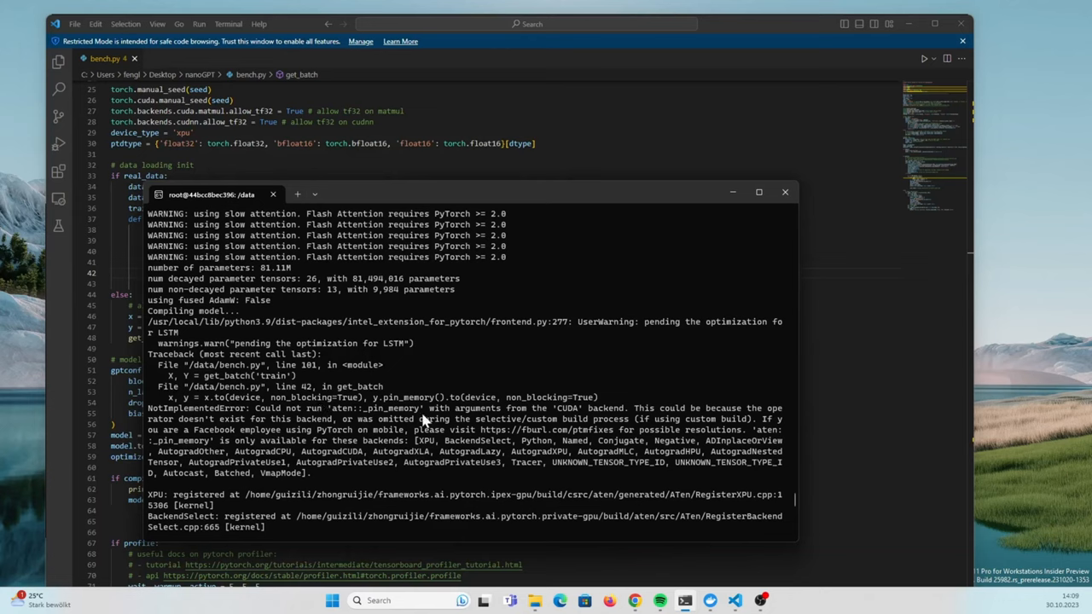
{"action": "mouse_move", "coordinate": [425, 420]}
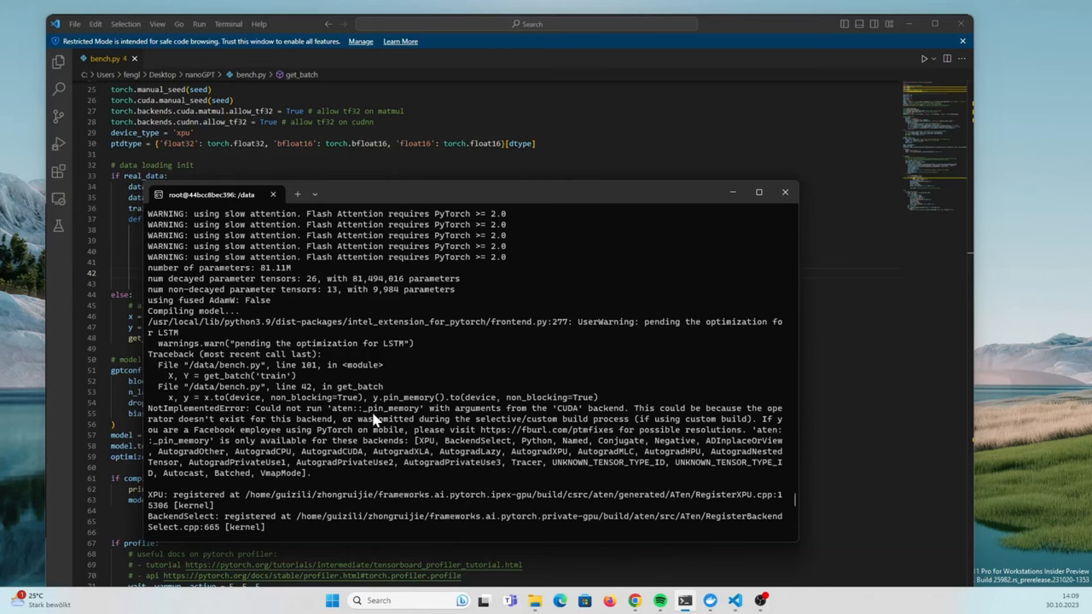
{"action": "mouse_move", "coordinate": [418, 419]}
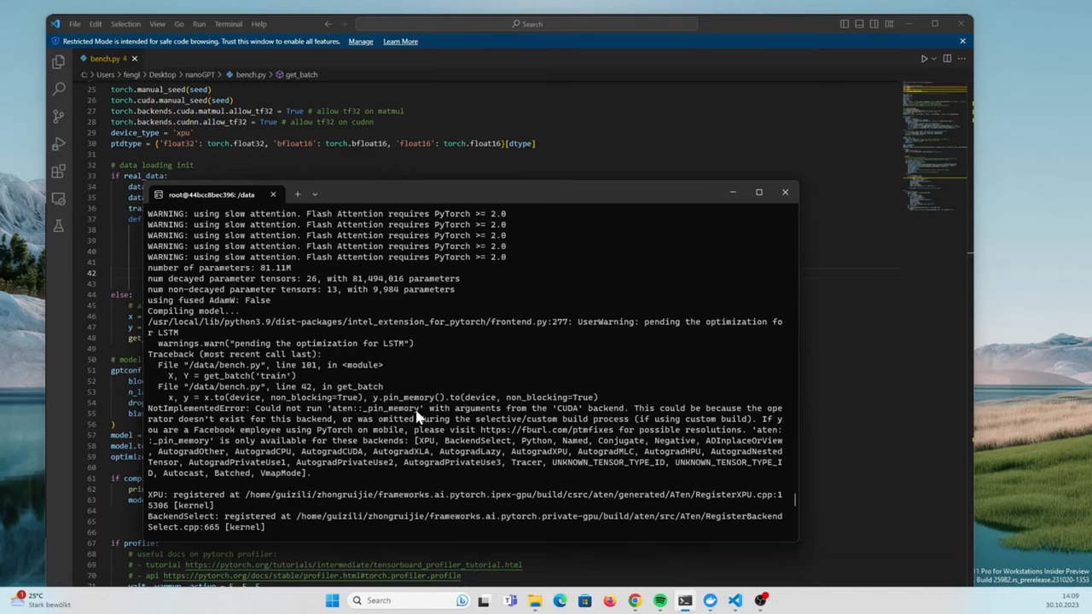
{"action": "mouse_move", "coordinate": [418, 417]}
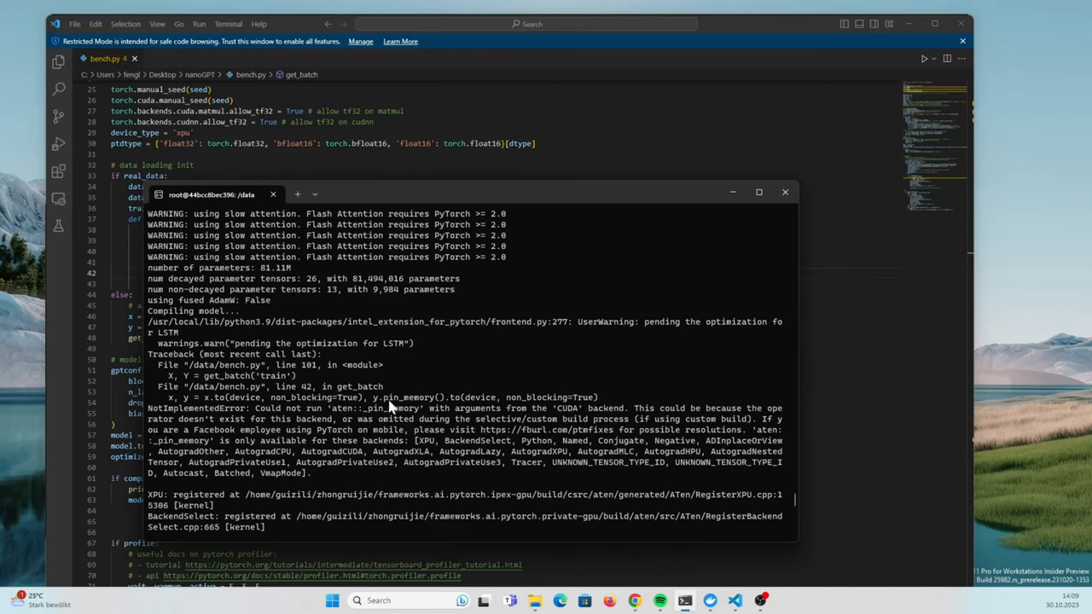
{"action": "mouse_move", "coordinate": [442, 408]}
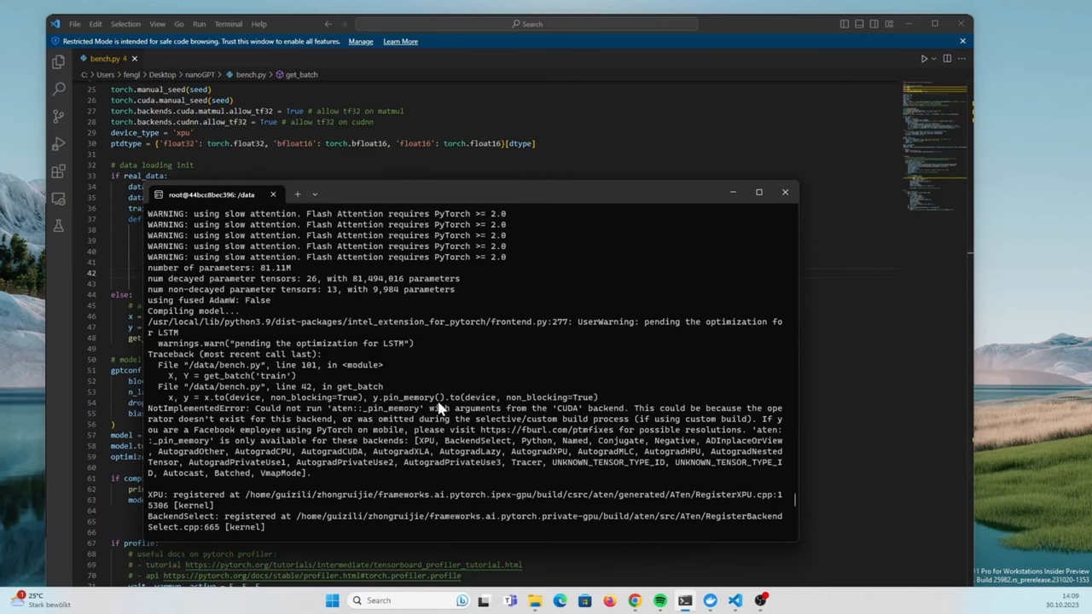
{"action": "mouse_move", "coordinate": [382, 410]}
{"action": "type", "text": "python bench.py"}
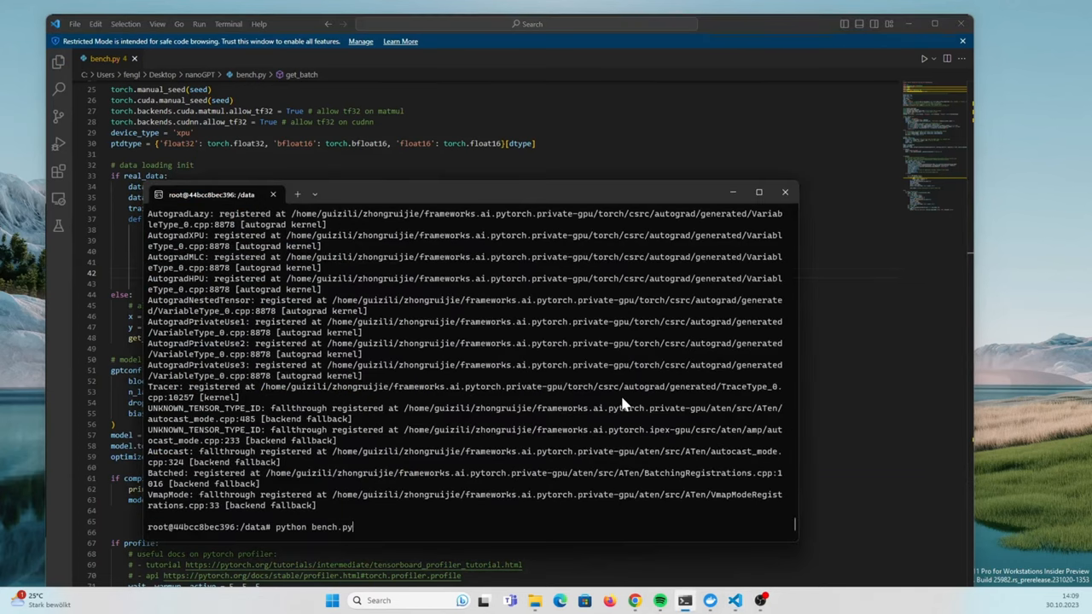
Exit and restart the IPEX container, cd data and rerun bench.py, now failing with a tuple-not-callable TypeError
{"action": "type", "text": "exi"}
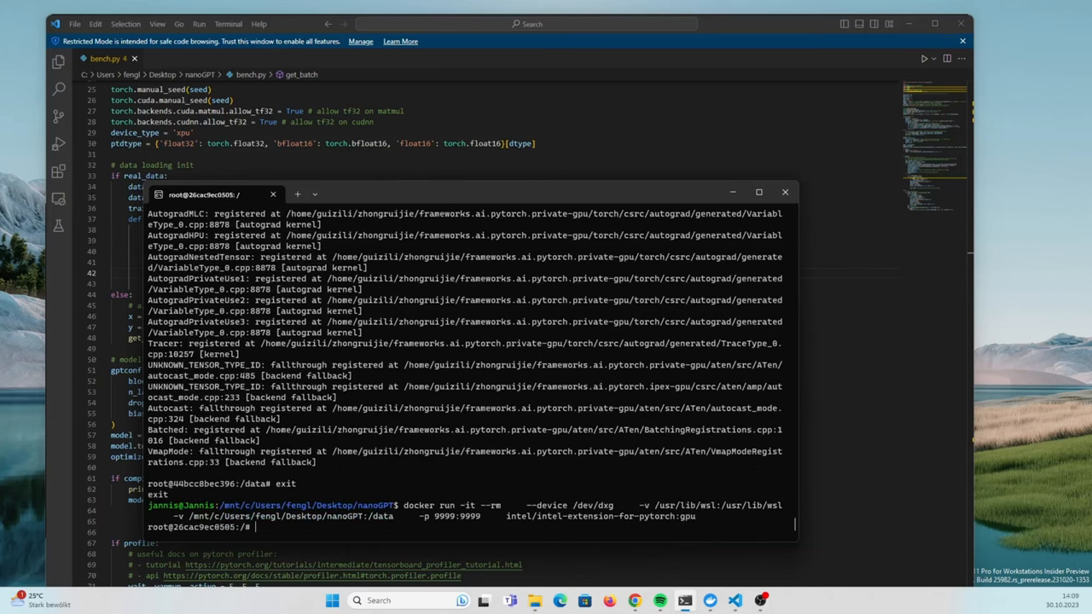
{"action": "type", "text": "cd data"}
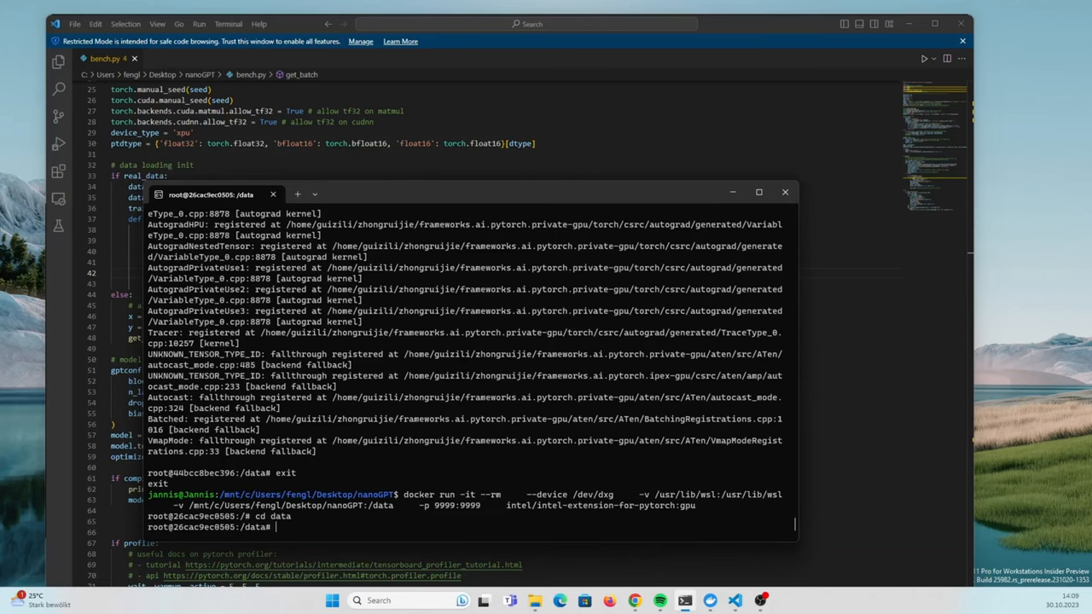
{"action": "type", "text": "python bench.py"}
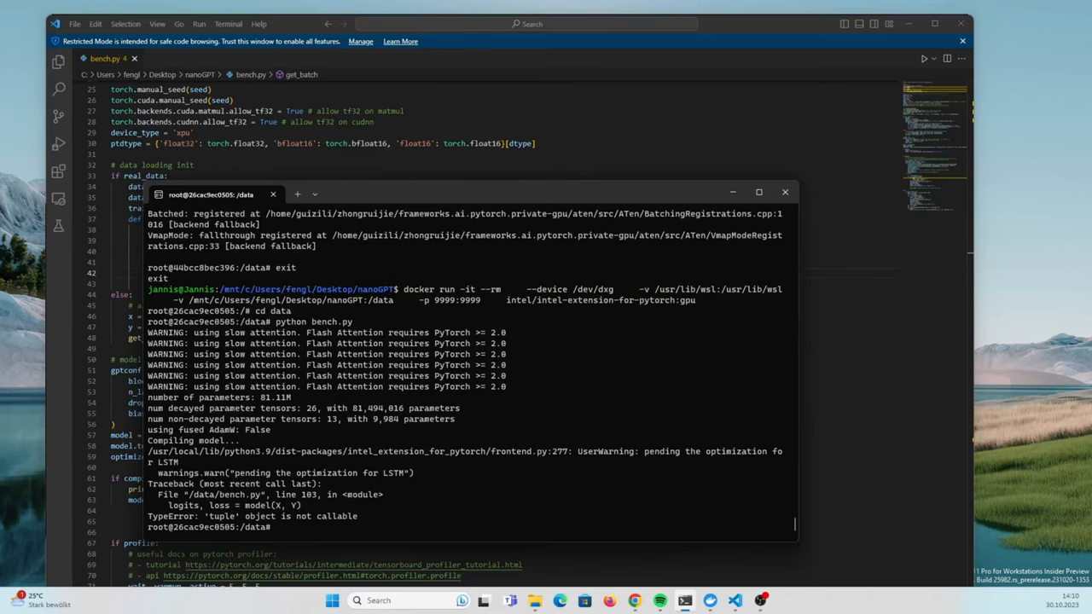
{"action": "mouse_move", "coordinate": [341, 485]}
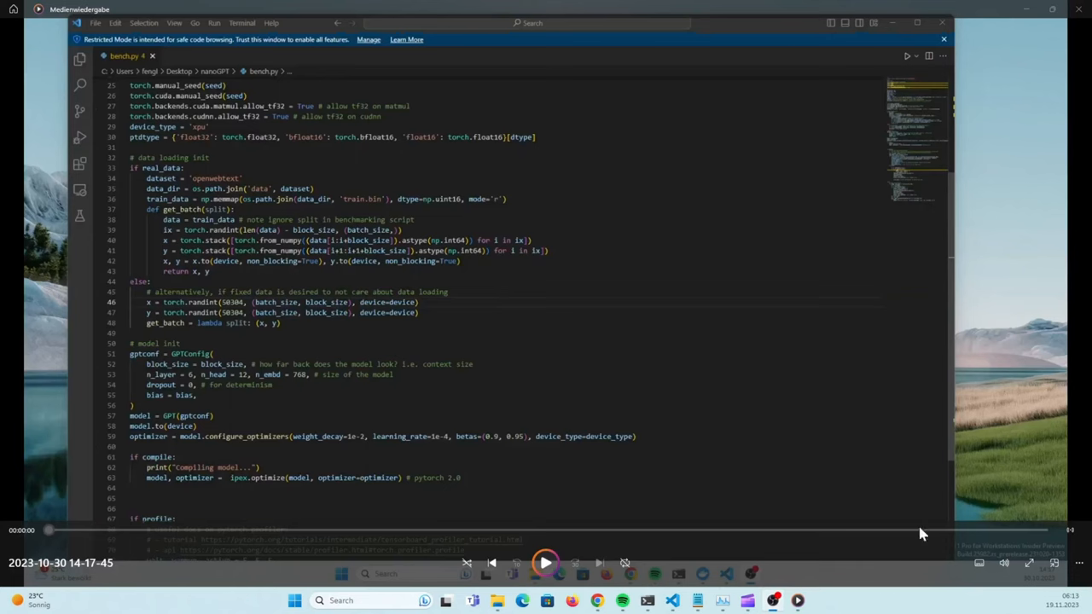
Scroll past the previous traceback and rerun python bench.py on the Arc GPU
{"action": "left_click", "coordinate": [546, 563]}
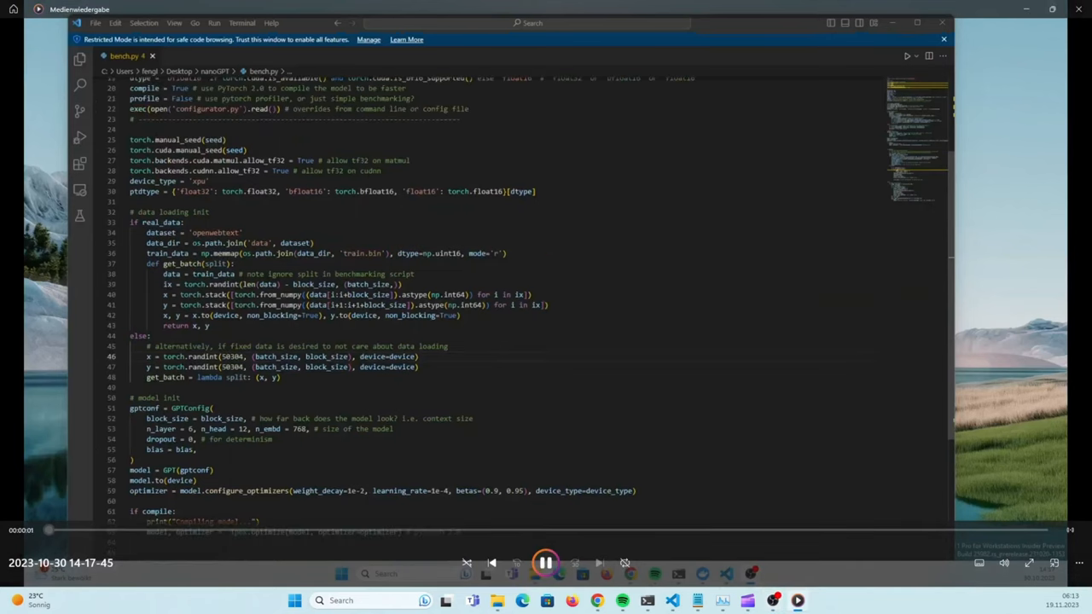
{"action": "scroll", "scroll_direction": "down", "scroll_amount": 3}
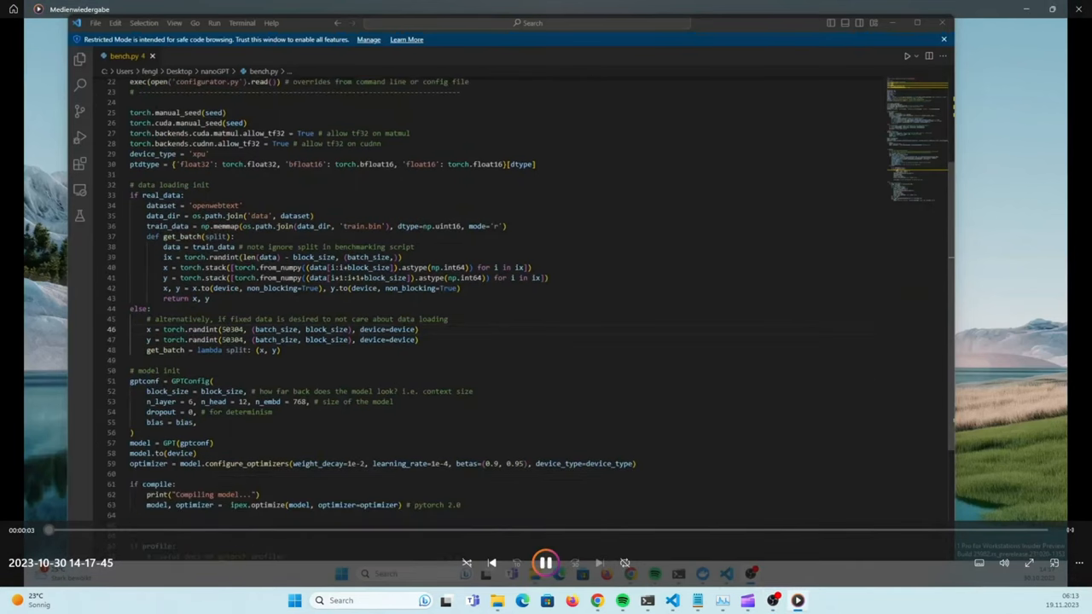
{"action": "scroll", "scroll_direction": "down", "scroll_amount": 3}
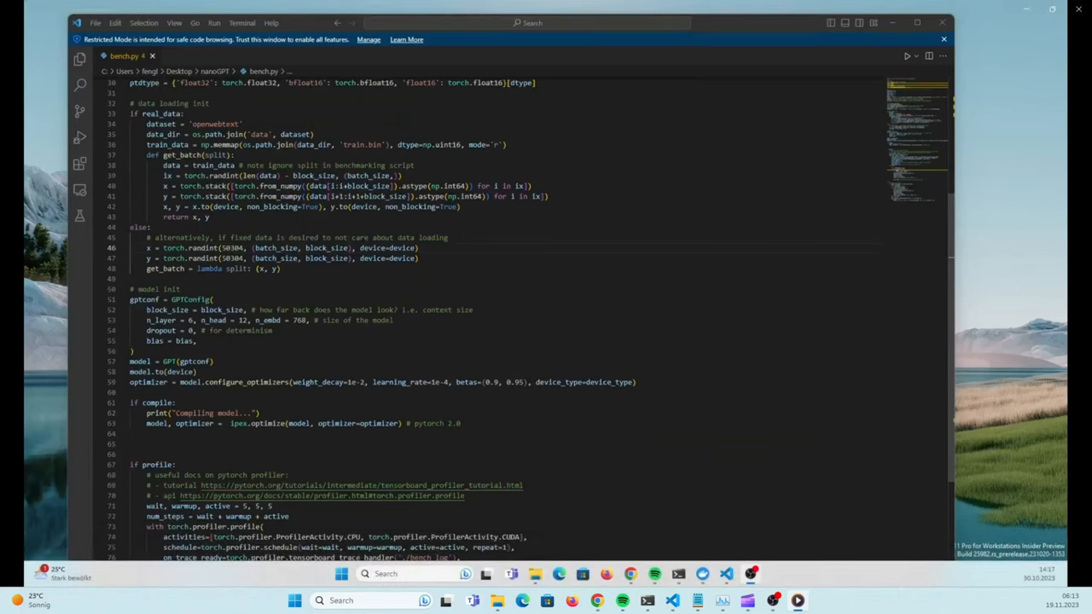
{"action": "scroll", "scroll_direction": "down", "scroll_amount": 3}
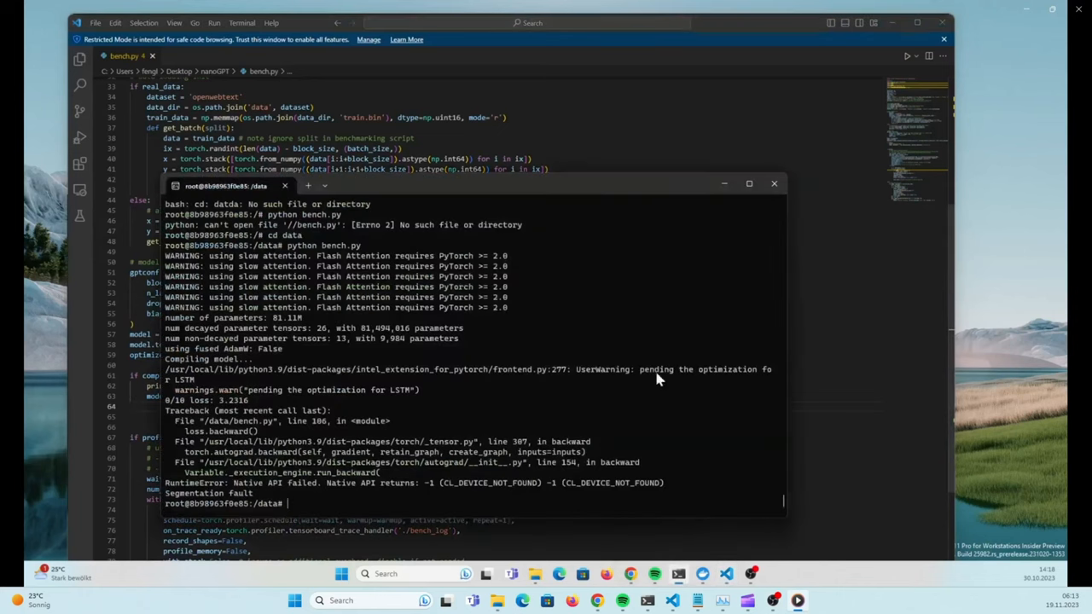
{"action": "type", "text": "python bench.py"}
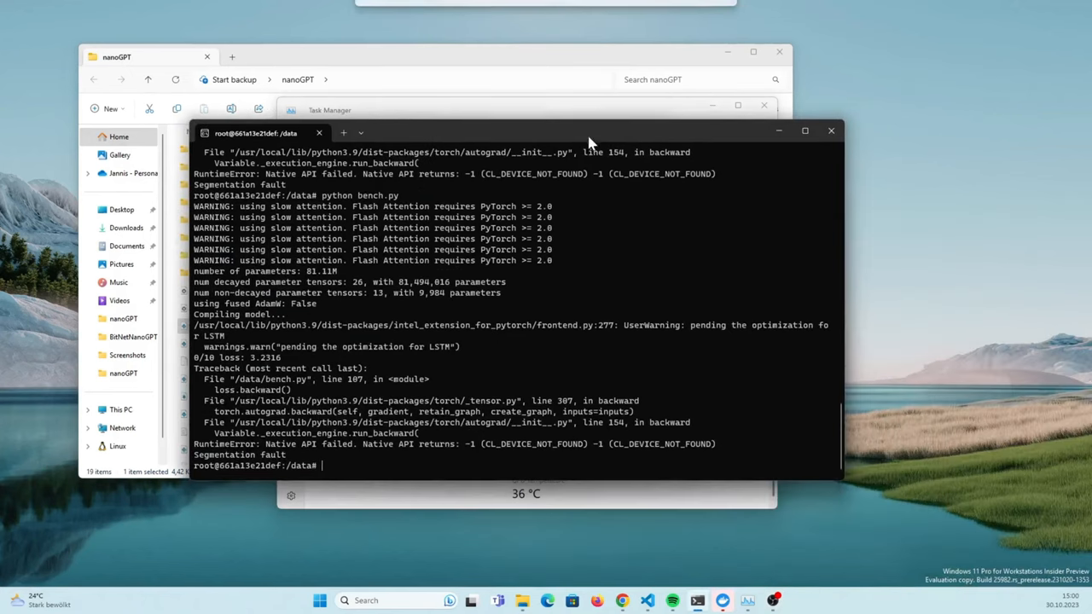
{"action": "mouse_move", "coordinate": [597, 270]}
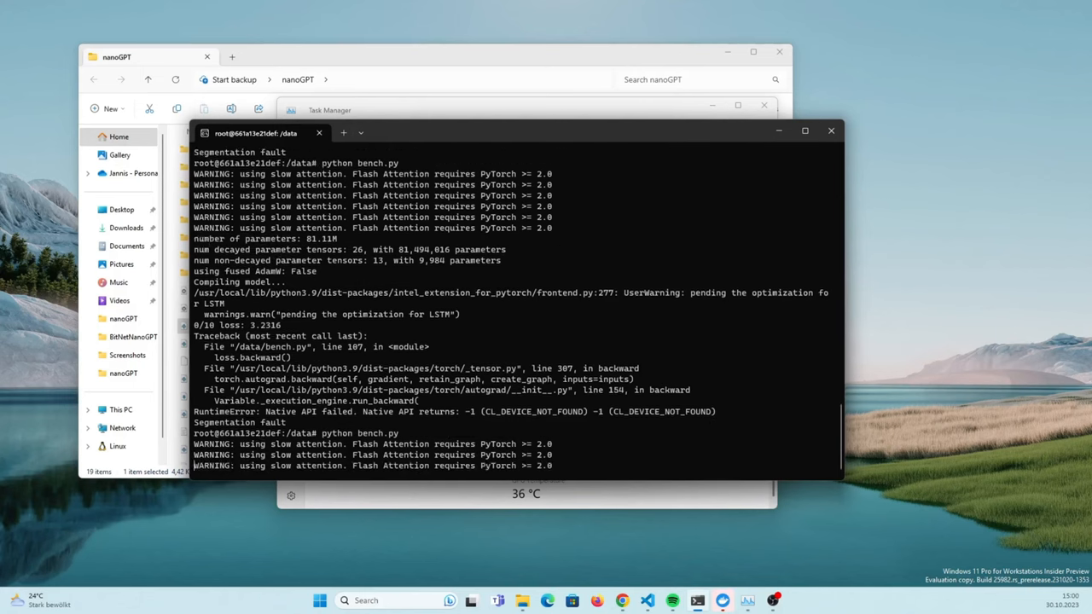
Read the 0/10 loss line, the backward-pass segmentation fault and the CL_DEVICE_NOT_FOUND error
{"action": "scroll", "scroll_direction": "down", "scroll_amount": 3}
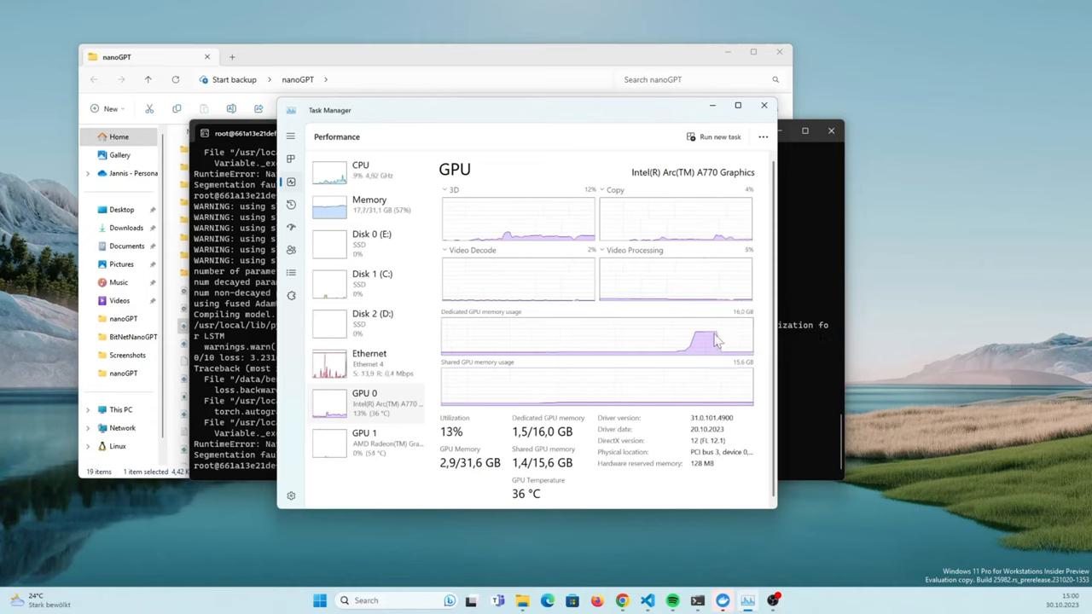
{"action": "mouse_move", "coordinate": [700, 340]}
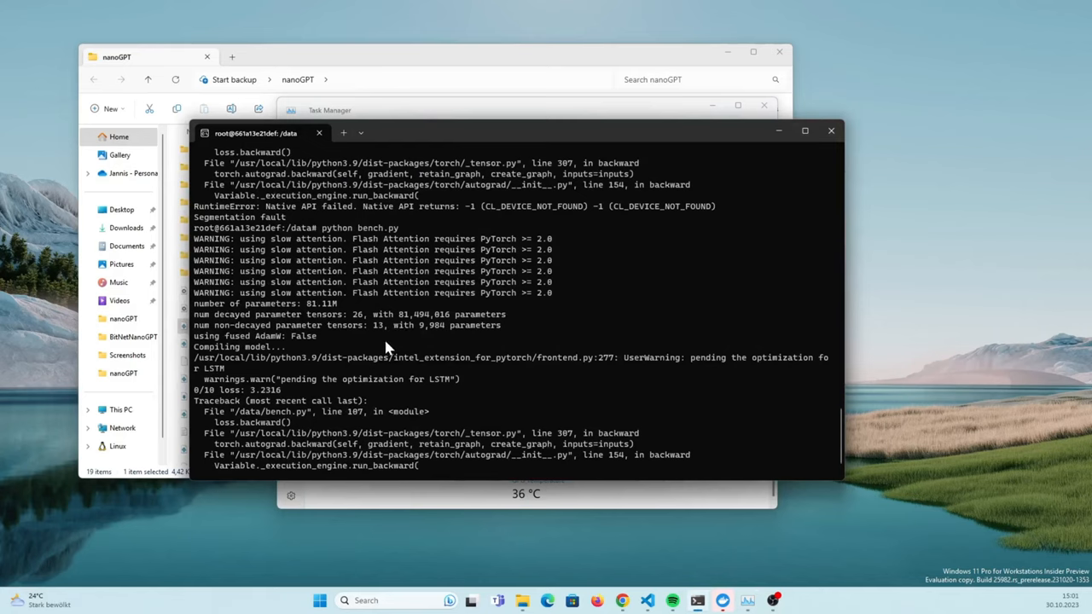
{"action": "mouse_move", "coordinate": [389, 397]}
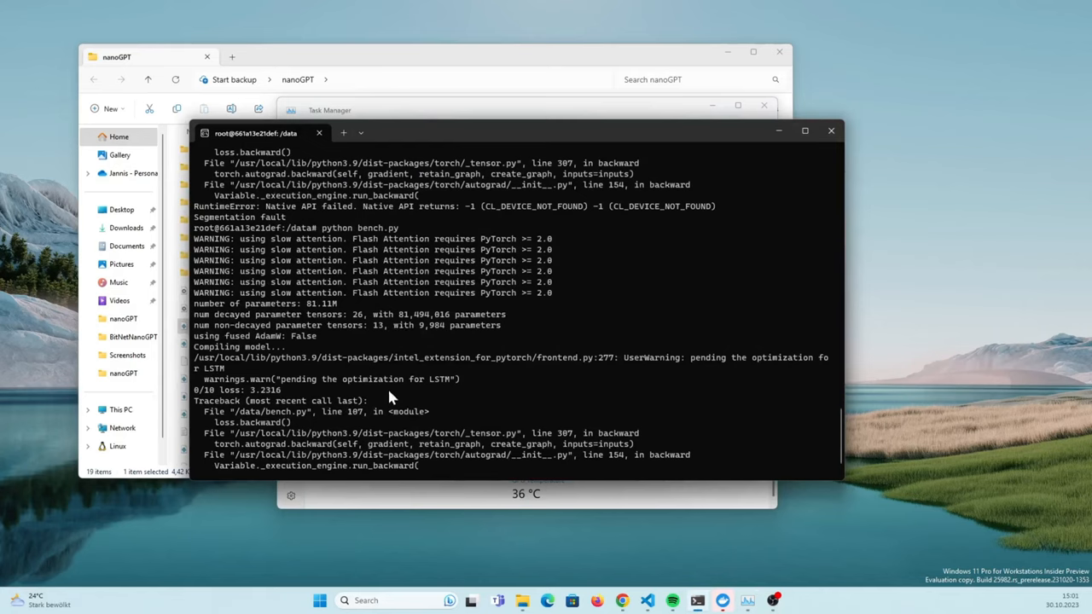
{"action": "double_click", "coordinate": [239, 389]}
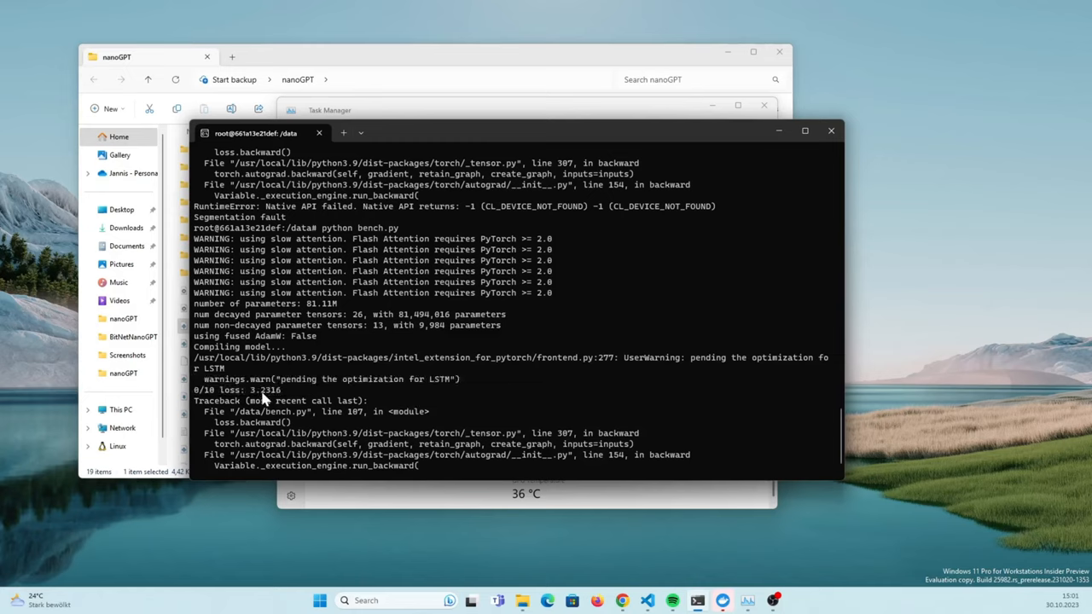
{"action": "mouse_move", "coordinate": [332, 408]}
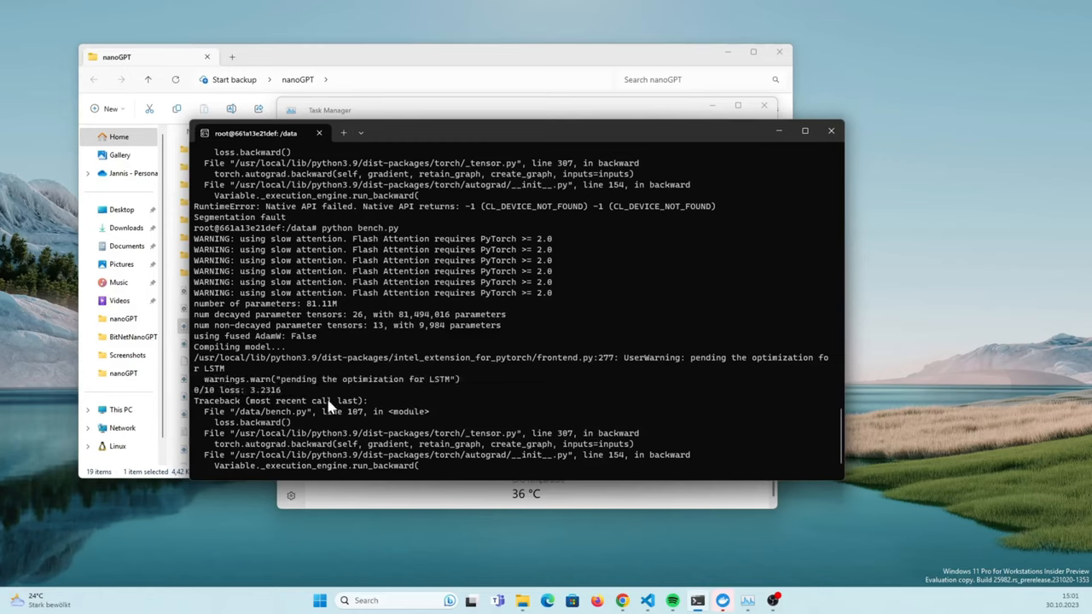
{"action": "scroll", "scroll_direction": "down", "scroll_amount": 3}
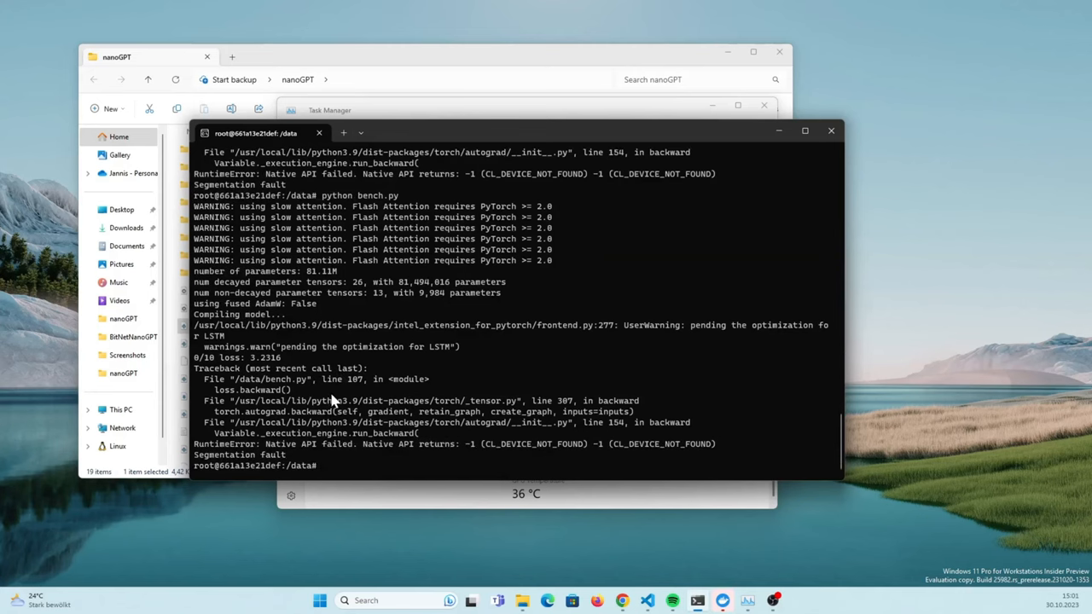
{"action": "mouse_move", "coordinate": [470, 445]}
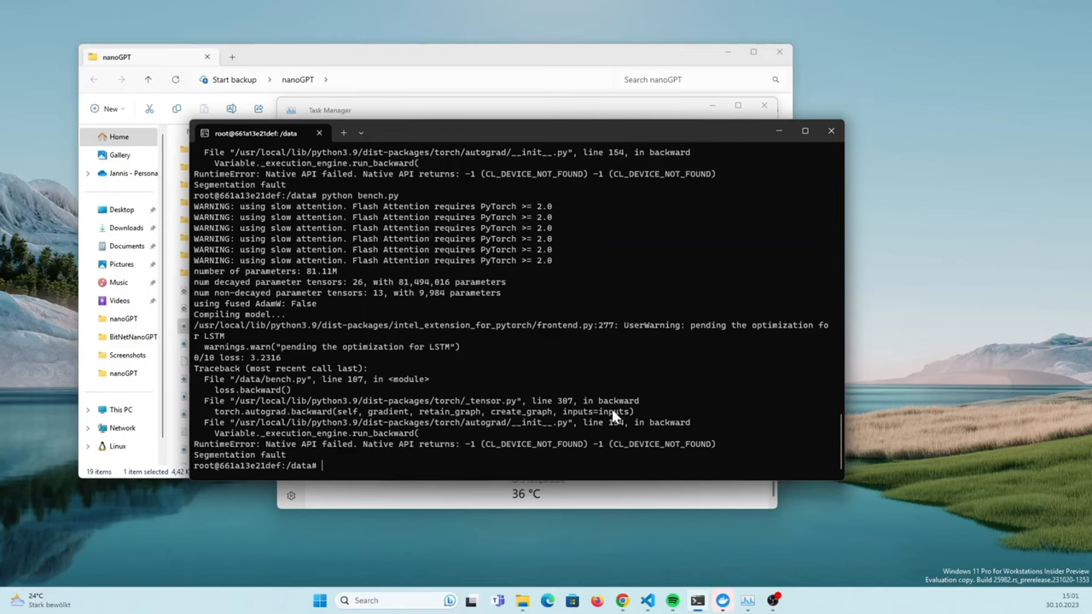
{"action": "mouse_move", "coordinate": [225, 393]}
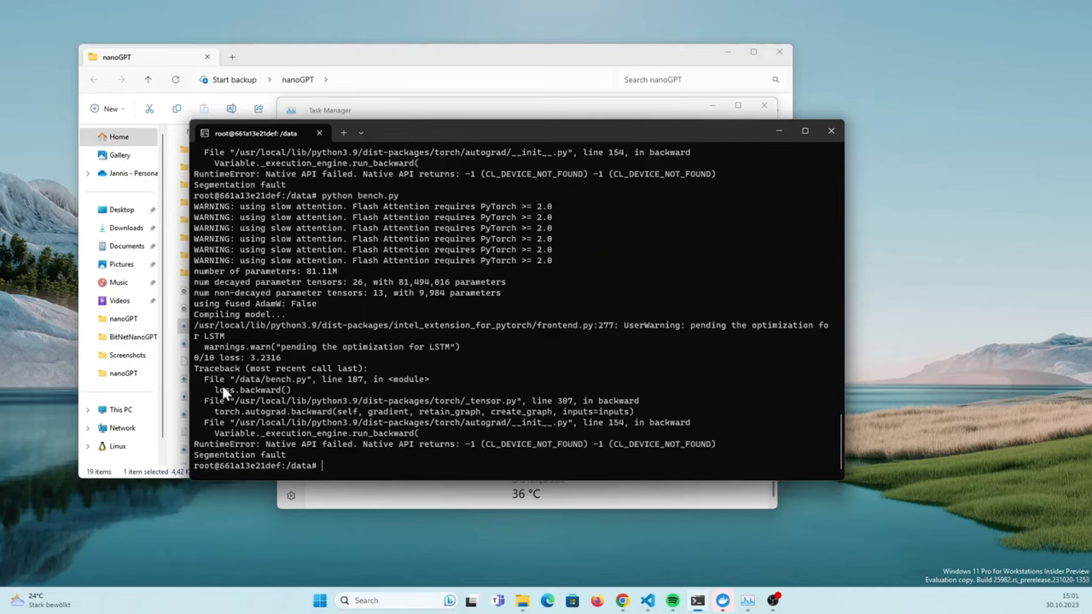
{"action": "double_click", "coordinate": [252, 389]}
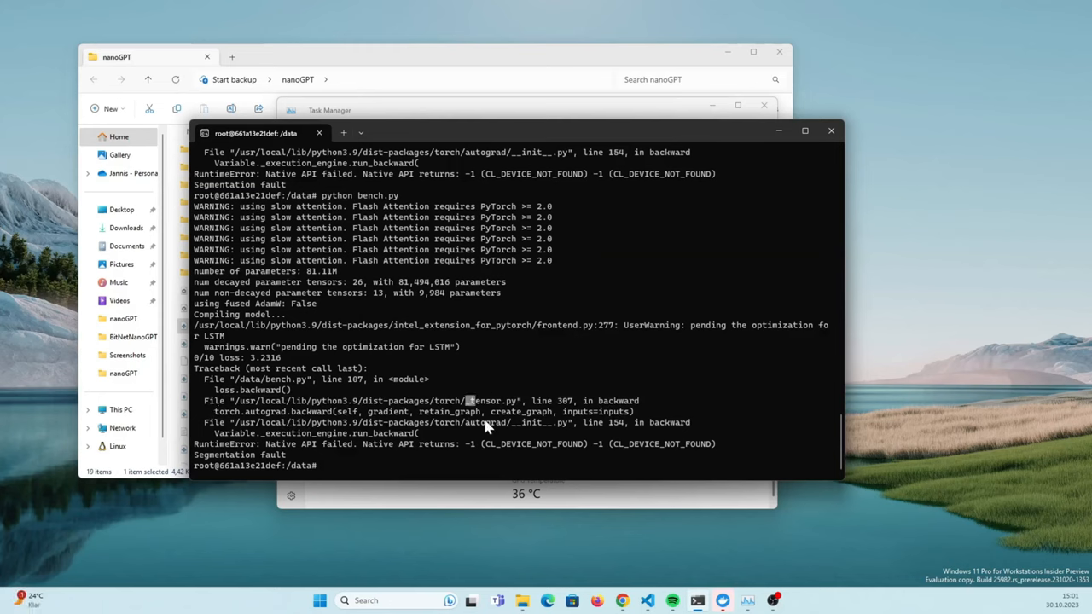
{"action": "mouse_move", "coordinate": [635, 403]}
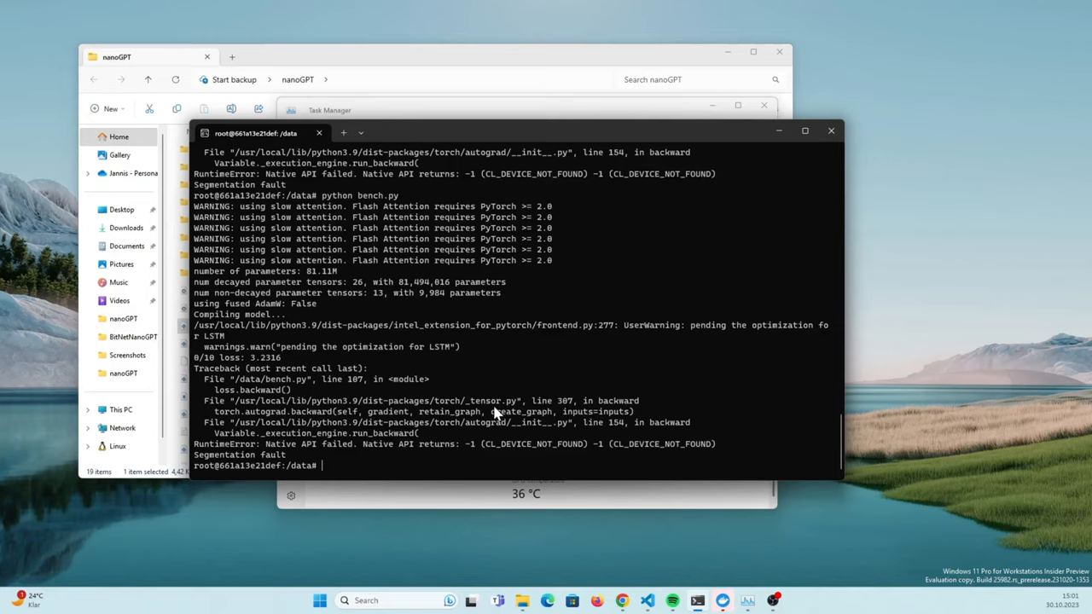
{"action": "mouse_move", "coordinate": [425, 386]}
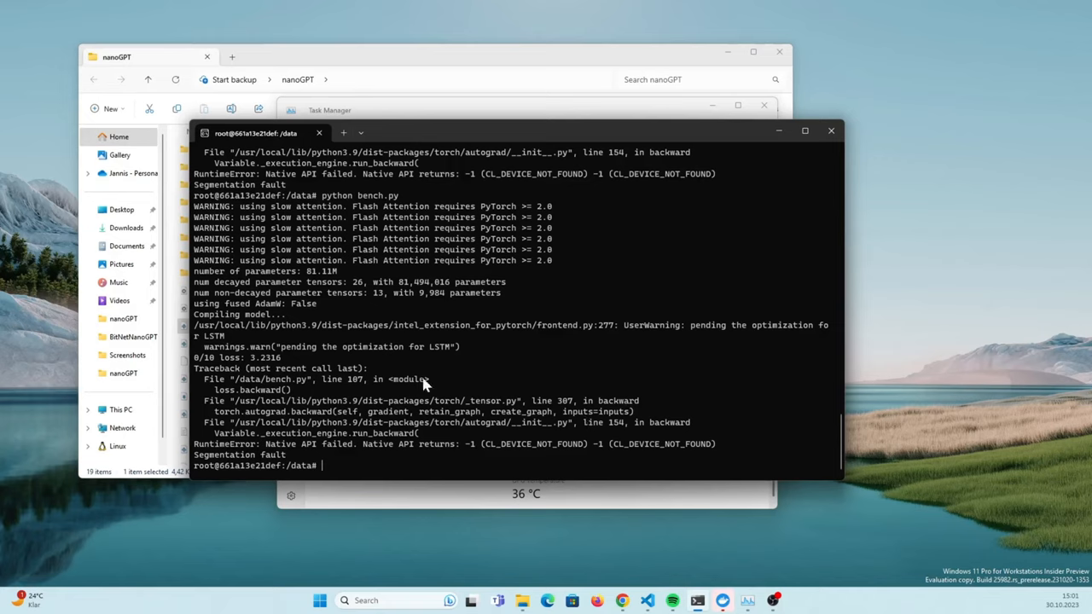
{"action": "mouse_move", "coordinate": [396, 293]}
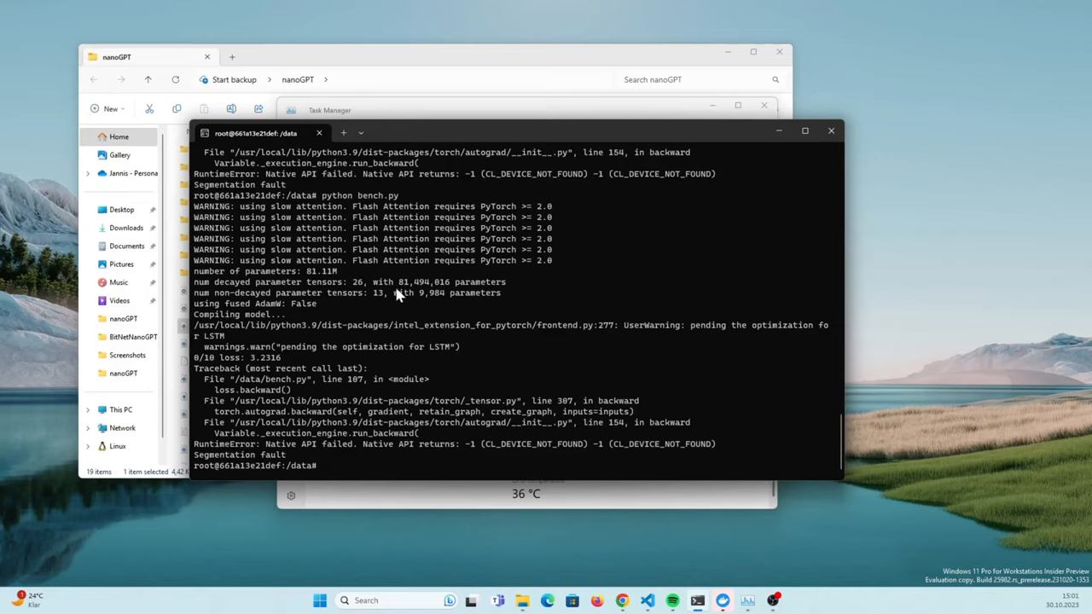
{"action": "mouse_move", "coordinate": [426, 372]}
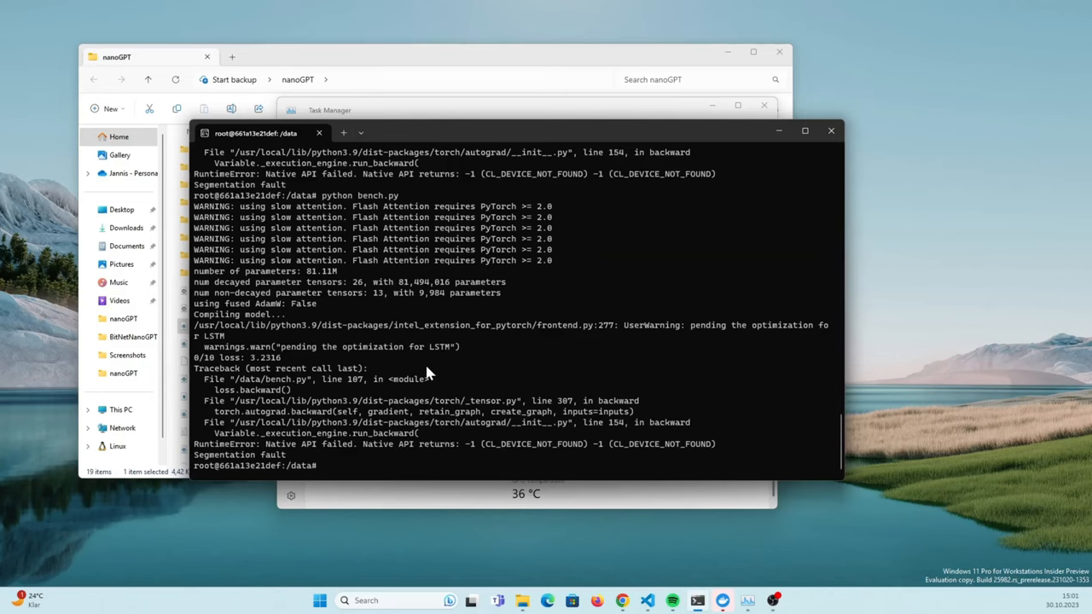
{"action": "scroll", "scroll_direction": "down", "scroll_amount": 3}
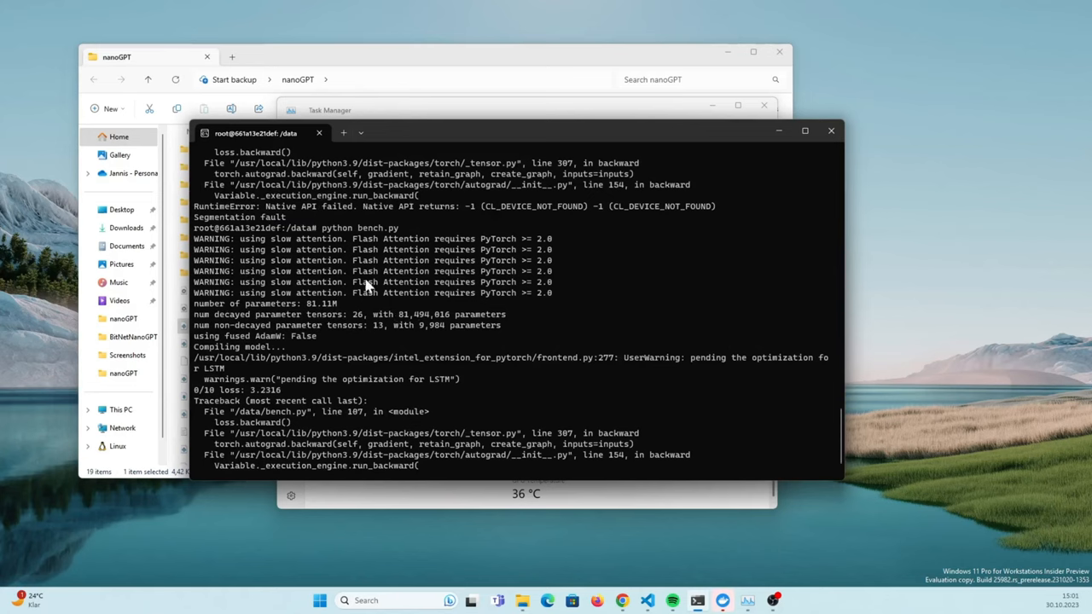
{"action": "mouse_move", "coordinate": [341, 325]}
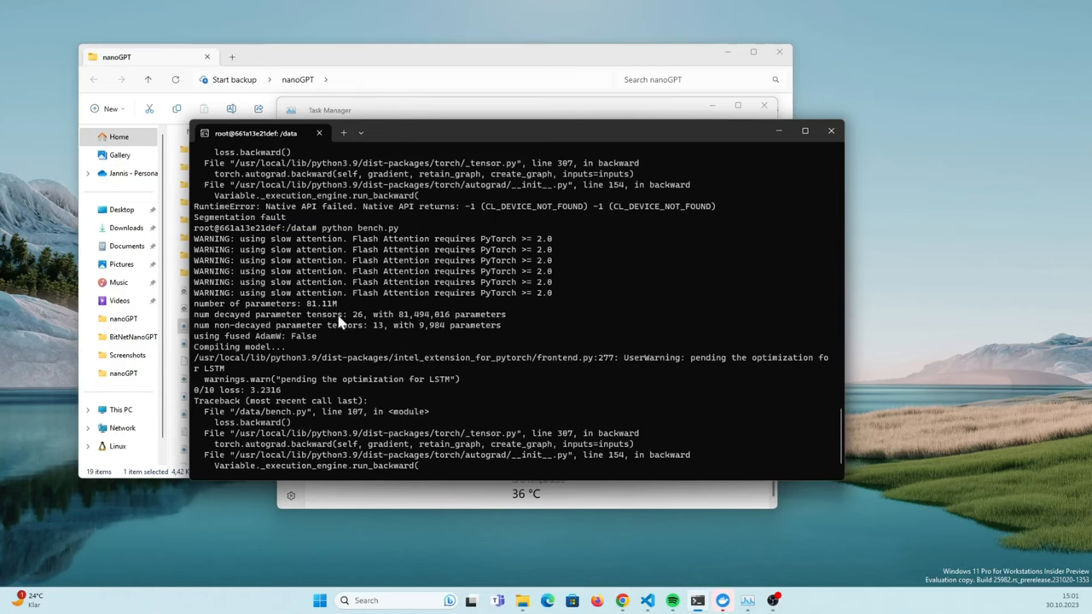
{"action": "mouse_move", "coordinate": [467, 208]}
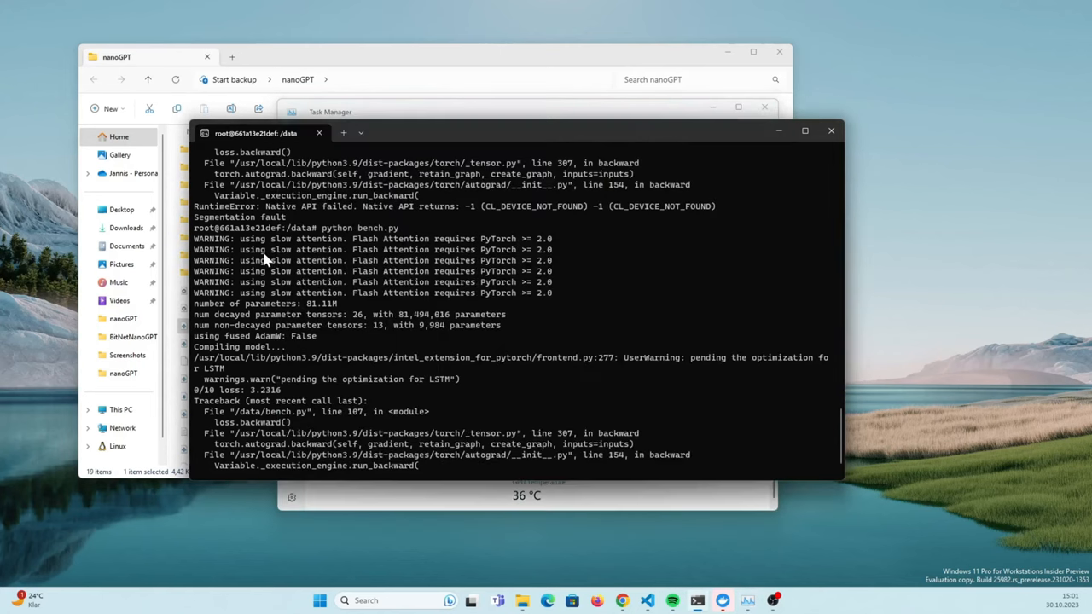
{"action": "scroll", "scroll_direction": "down", "scroll_amount": 3}
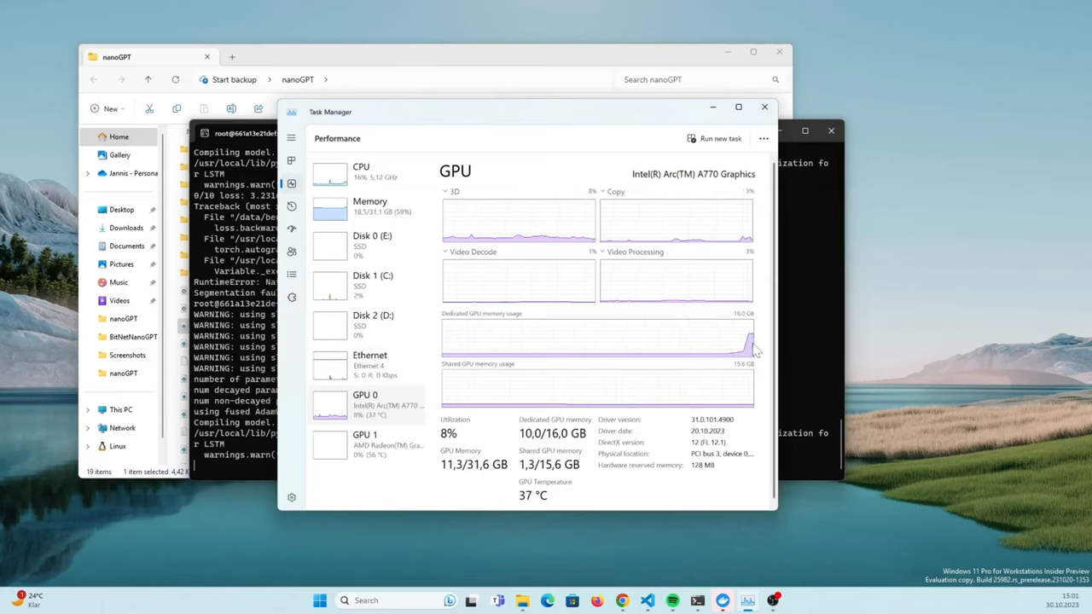
{"action": "mouse_move", "coordinate": [533, 453]}
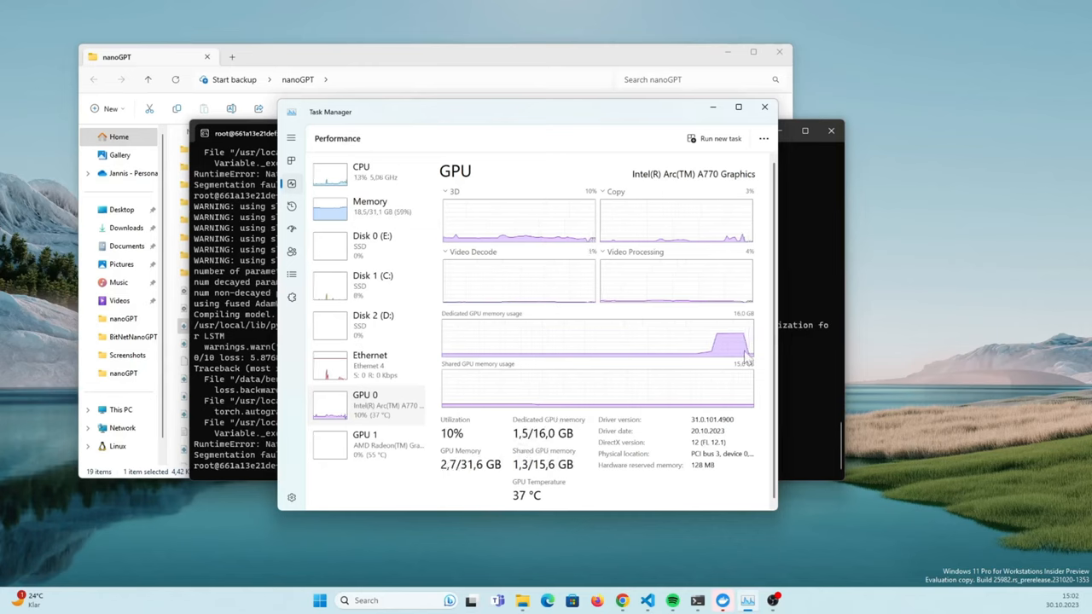
{"action": "mouse_move", "coordinate": [683, 341]}
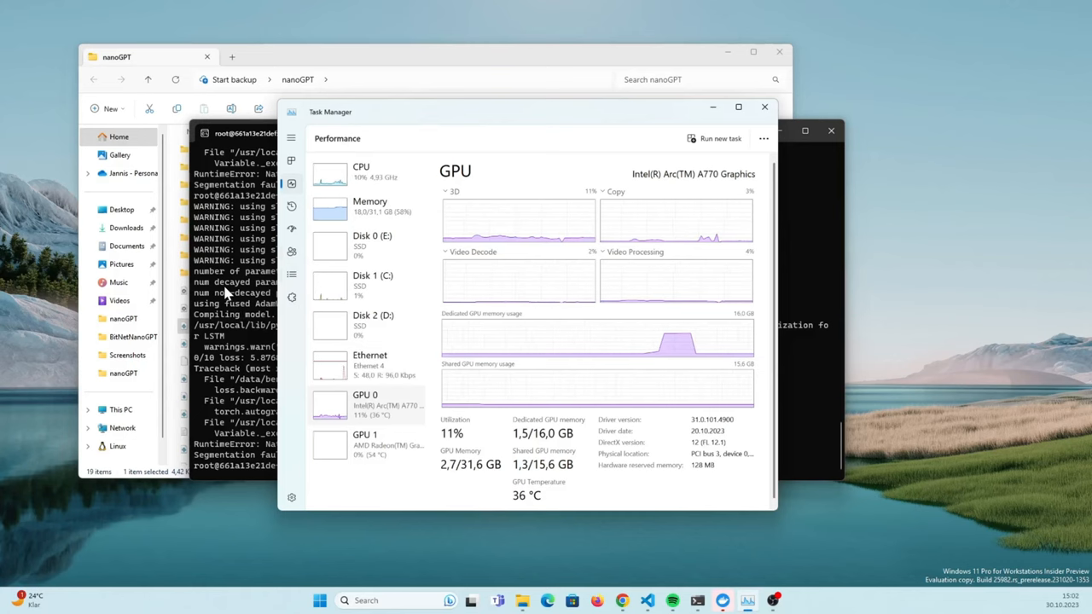
{"action": "mouse_move", "coordinate": [750, 320]}
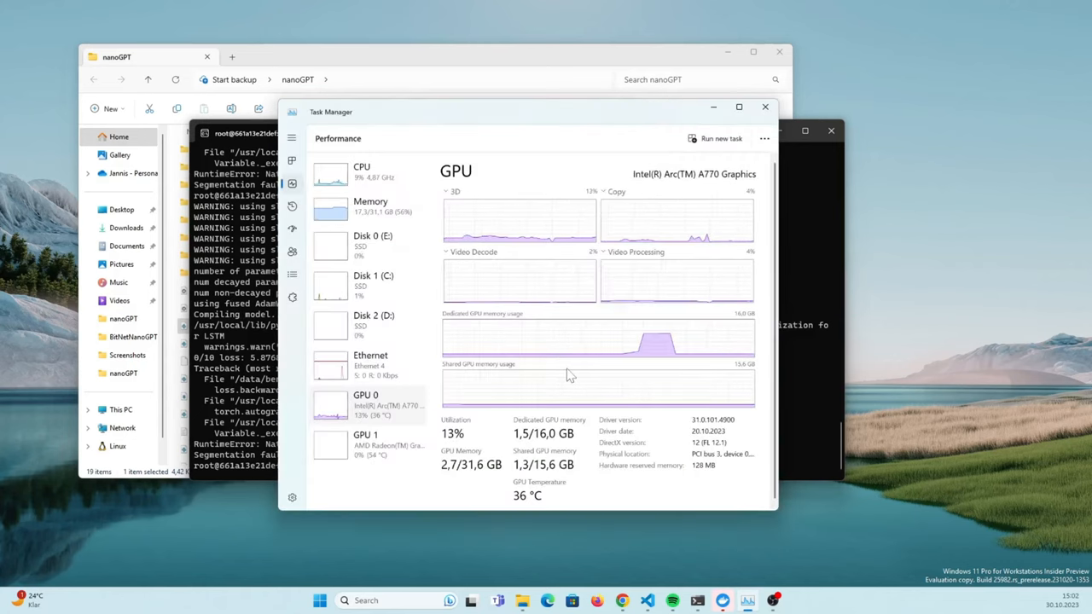
{"action": "mouse_move", "coordinate": [435, 404]}
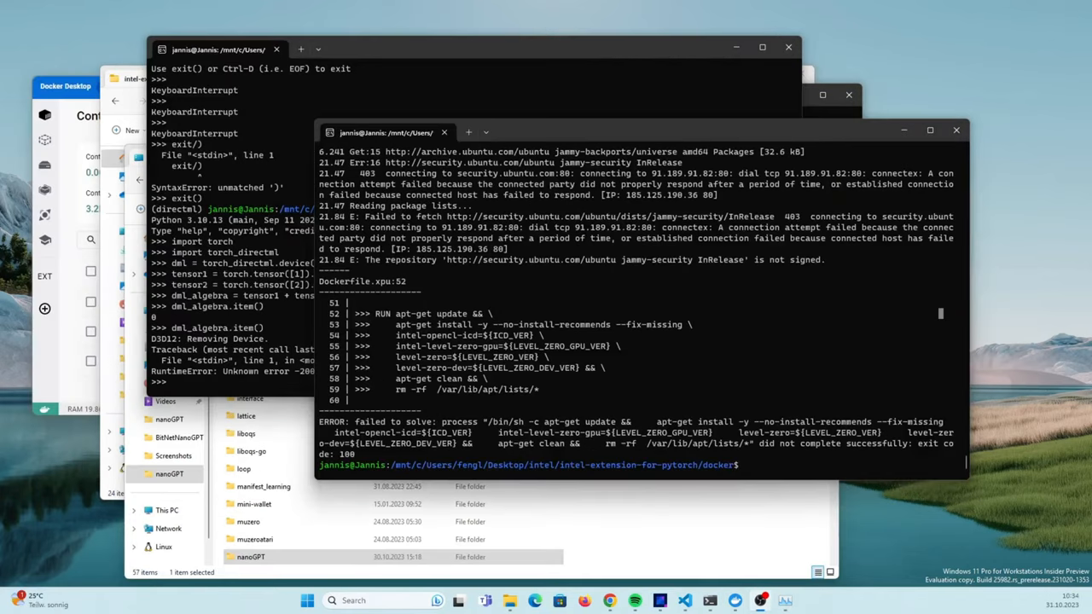
{"action": "mouse_move", "coordinate": [570, 337]}
{"action": "type", "text": "DOCKER_BUILDKIT=1 docker build -f Dockerfile.compile -t intel-extension-for-pytorch:compile ."}
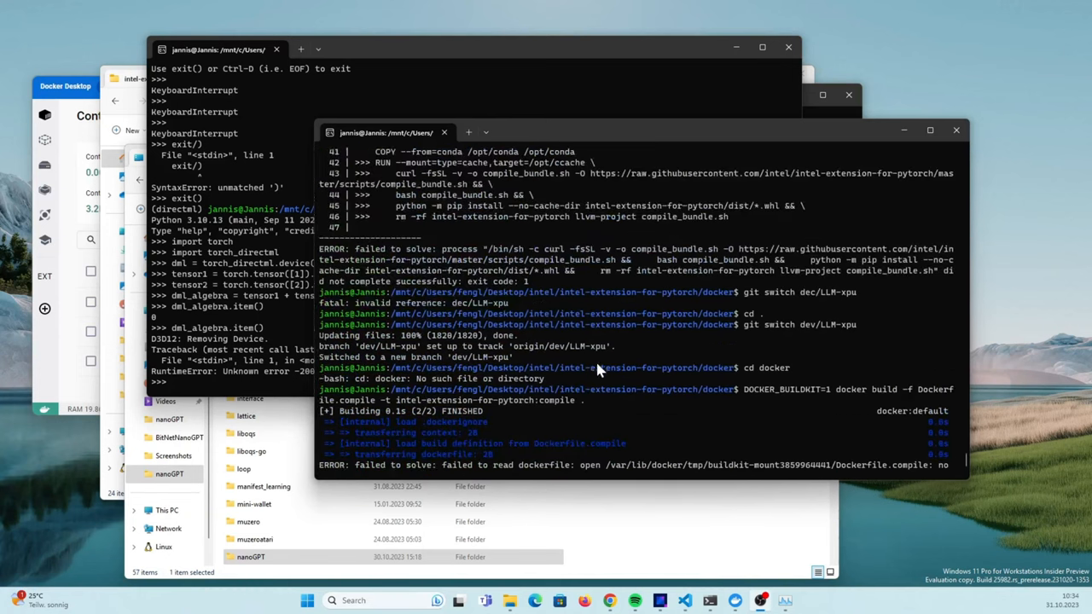
Scroll through the docker build Dockerfile.compile error, then ls the docker folder showing Dockerfile.xpu, README.md and build.sh
{"action": "scroll", "scroll_direction": "down", "scroll_amount": 3}
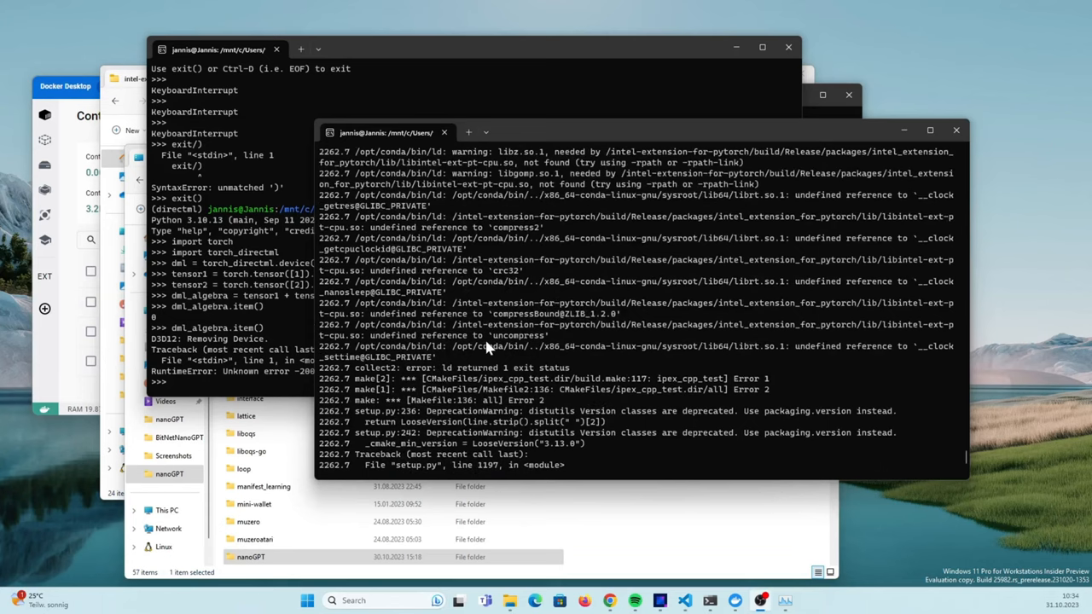
{"action": "mouse_move", "coordinate": [669, 321]}
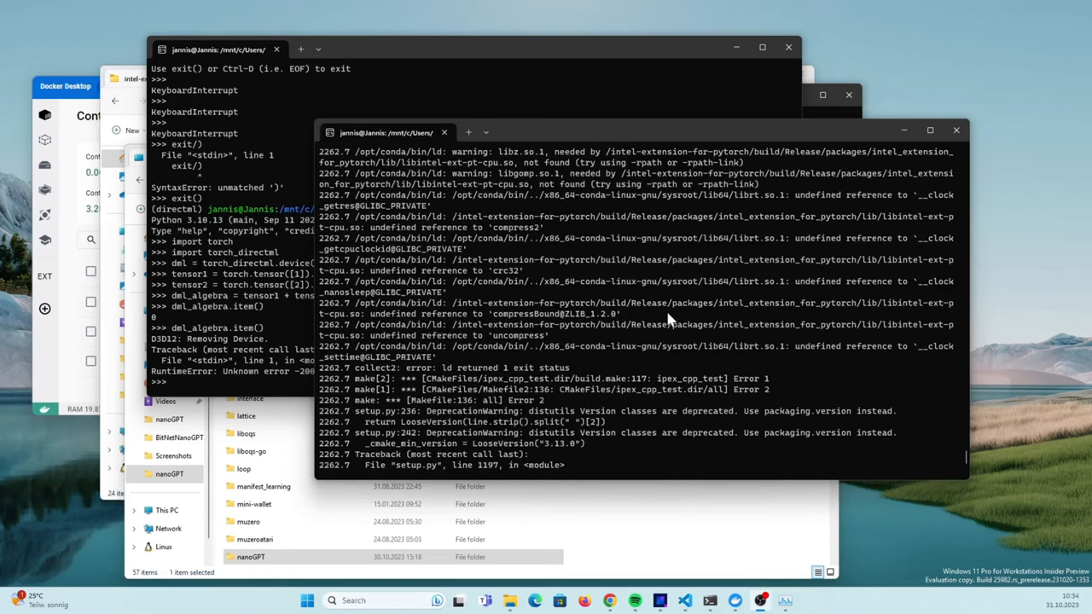
{"action": "scroll", "scroll_direction": "down", "scroll_amount": 3}
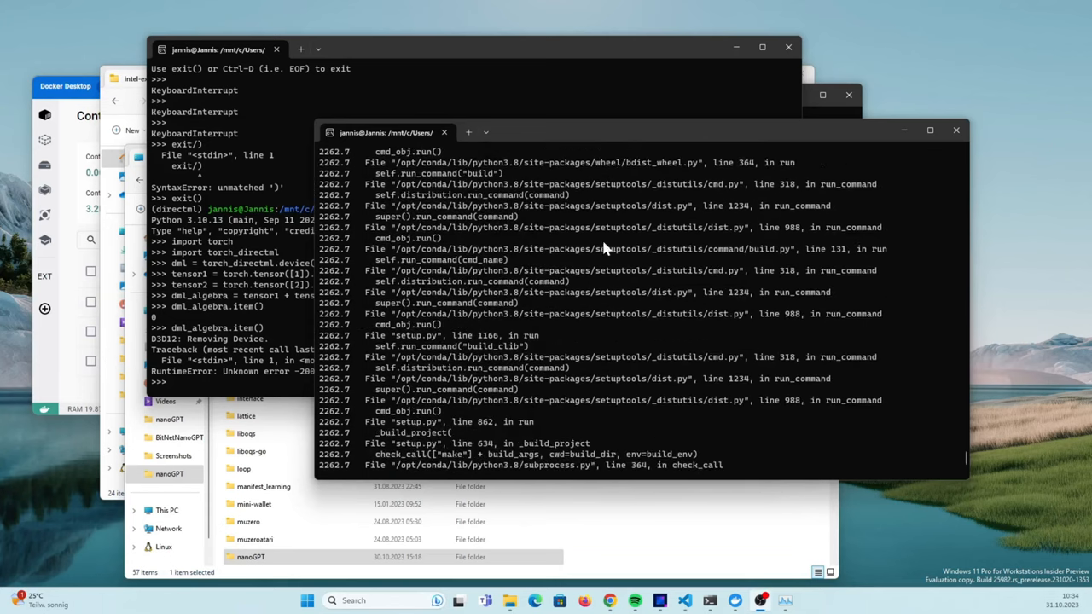
{"action": "scroll", "scroll_direction": "down", "scroll_amount": 3}
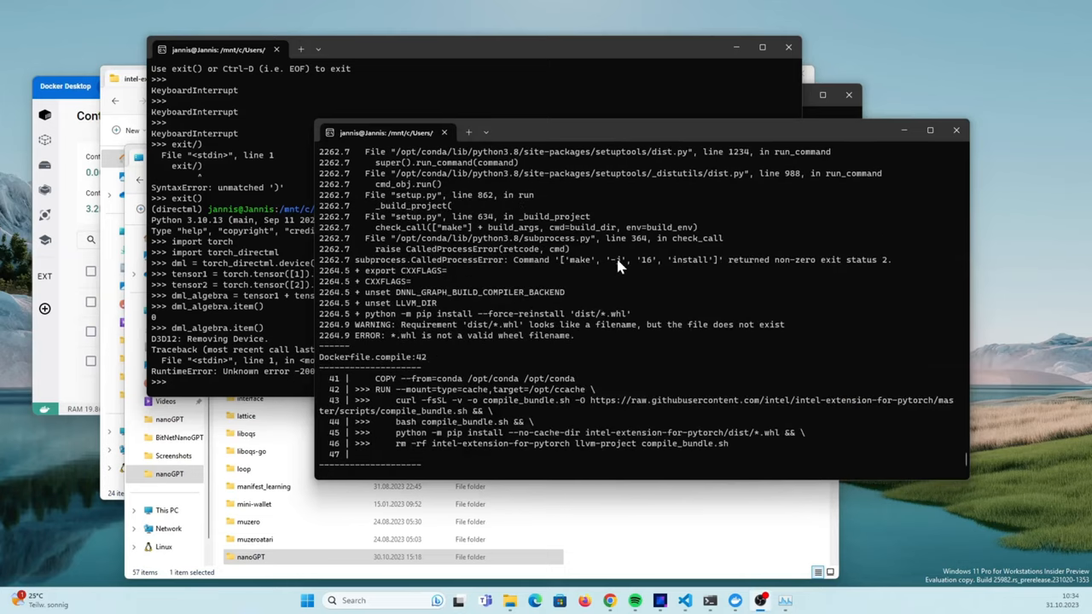
{"action": "mouse_move", "coordinate": [623, 345]}
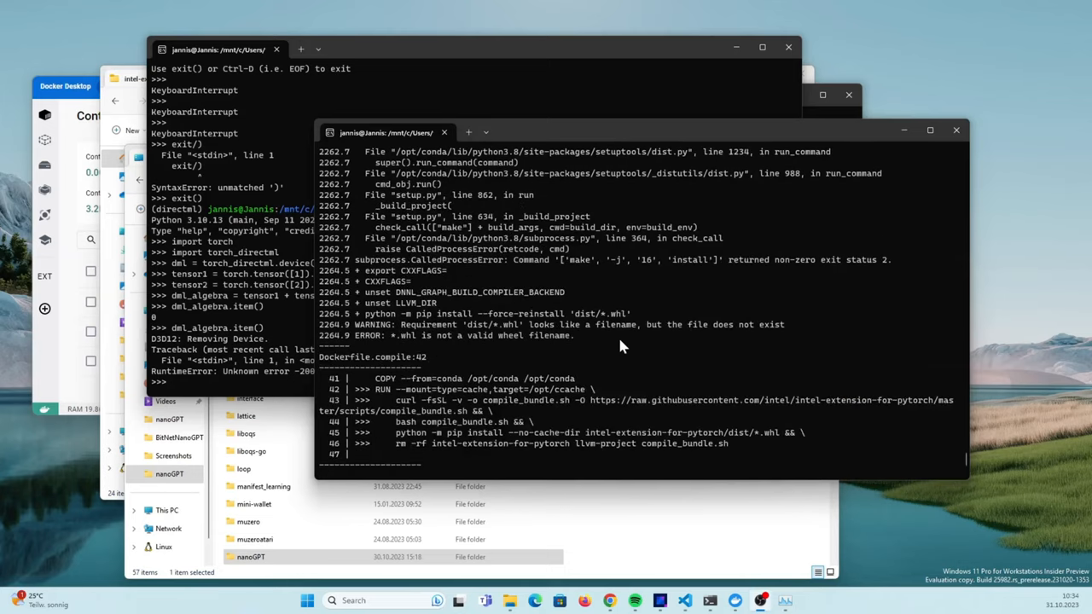
{"action": "scroll", "scroll_direction": "down", "scroll_amount": 3}
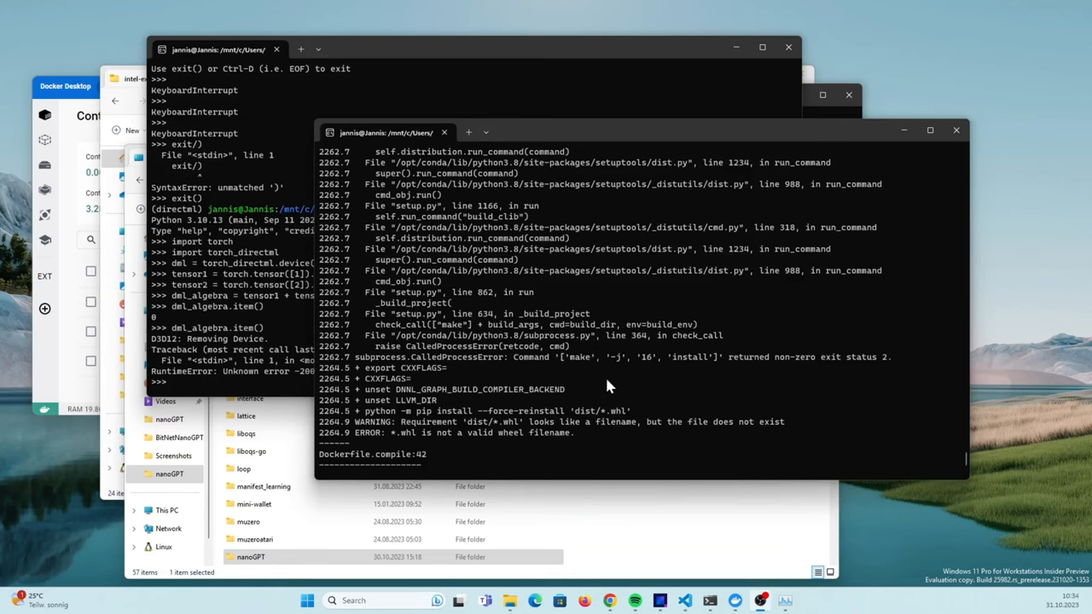
{"action": "scroll", "scroll_direction": "down", "scroll_amount": 3}
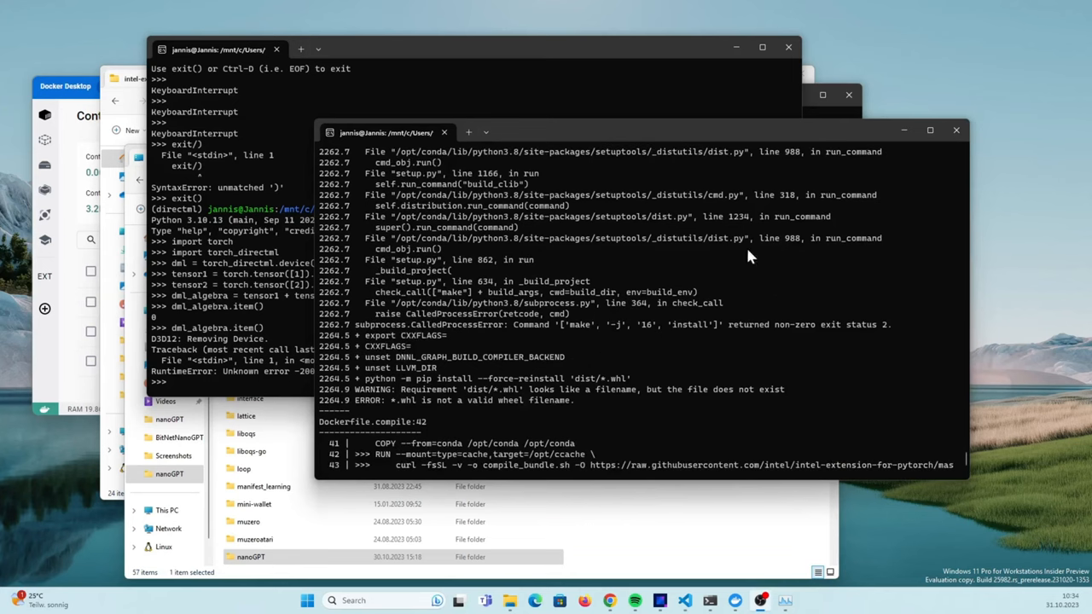
{"action": "mouse_move", "coordinate": [345, 415]}
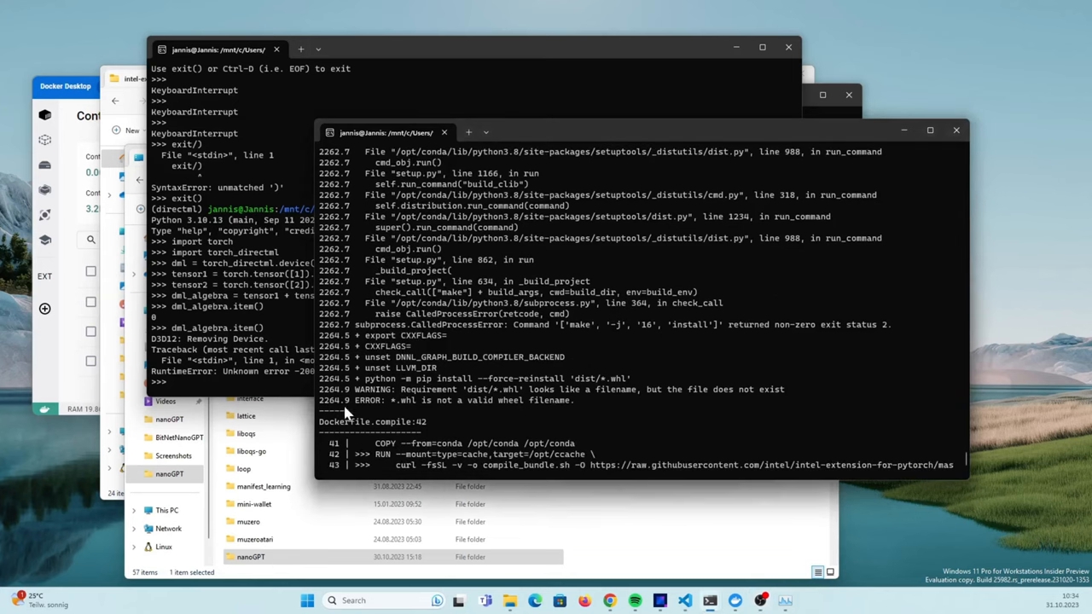
{"action": "scroll", "scroll_direction": "down", "scroll_amount": 3}
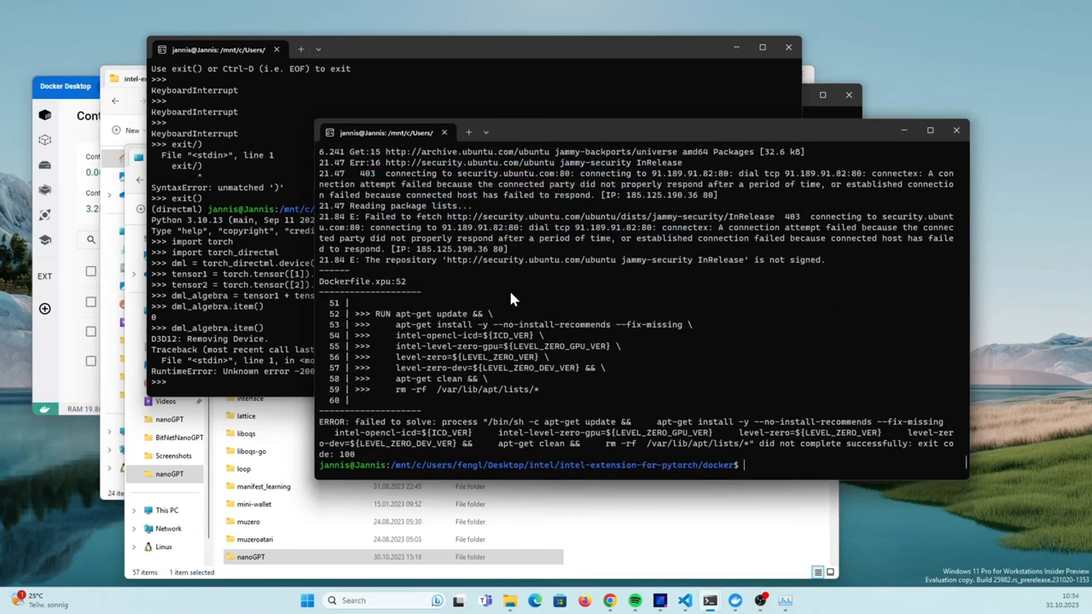
{"action": "mouse_move", "coordinate": [553, 391]}
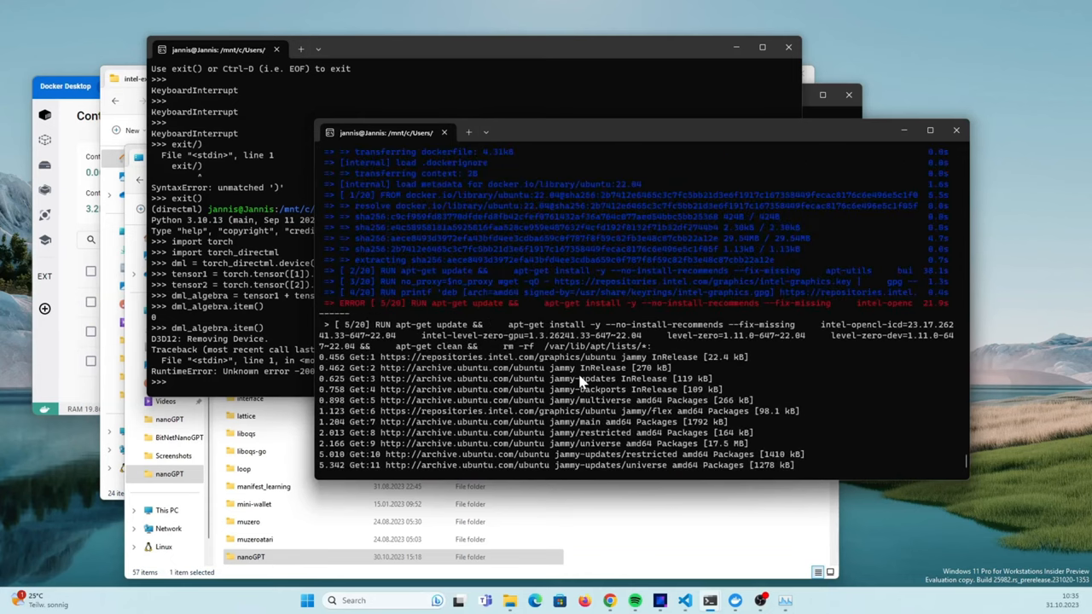
{"action": "mouse_move", "coordinate": [526, 266]}
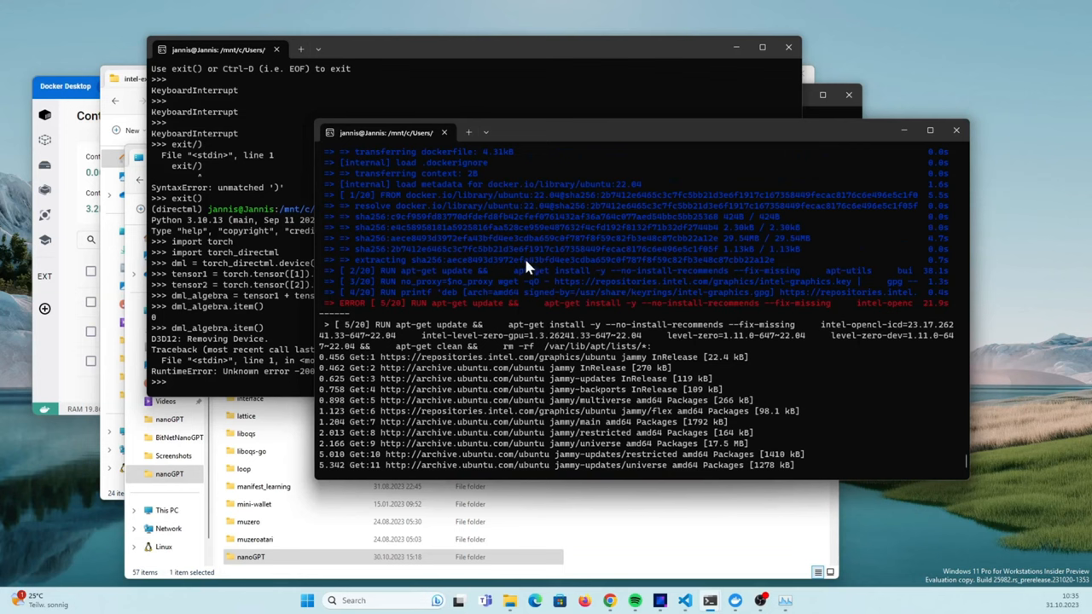
{"action": "mouse_move", "coordinate": [239, 304]}
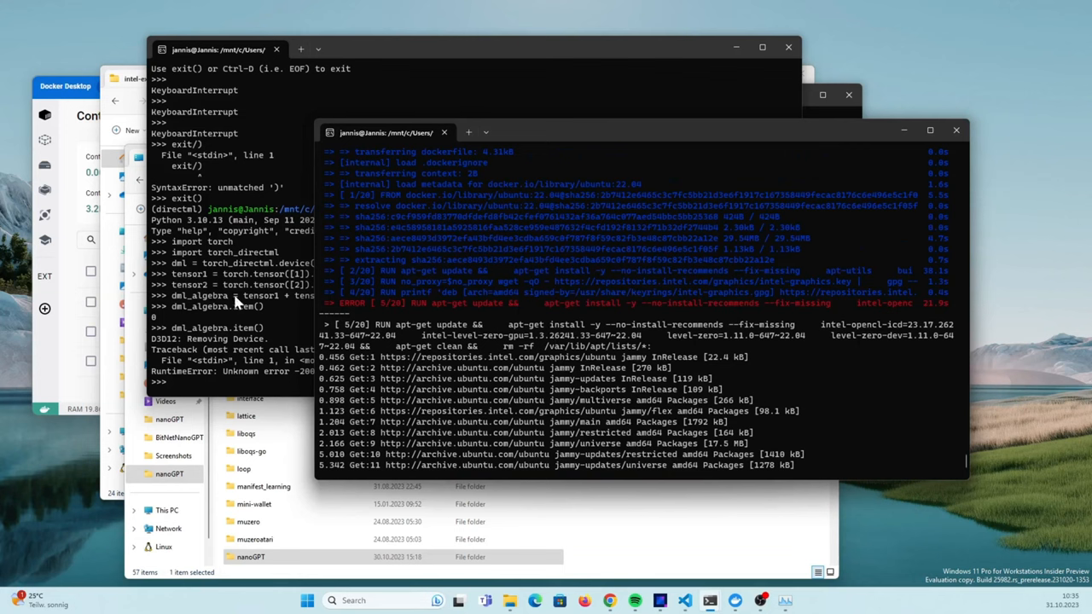
{"action": "mouse_move", "coordinate": [504, 288]}
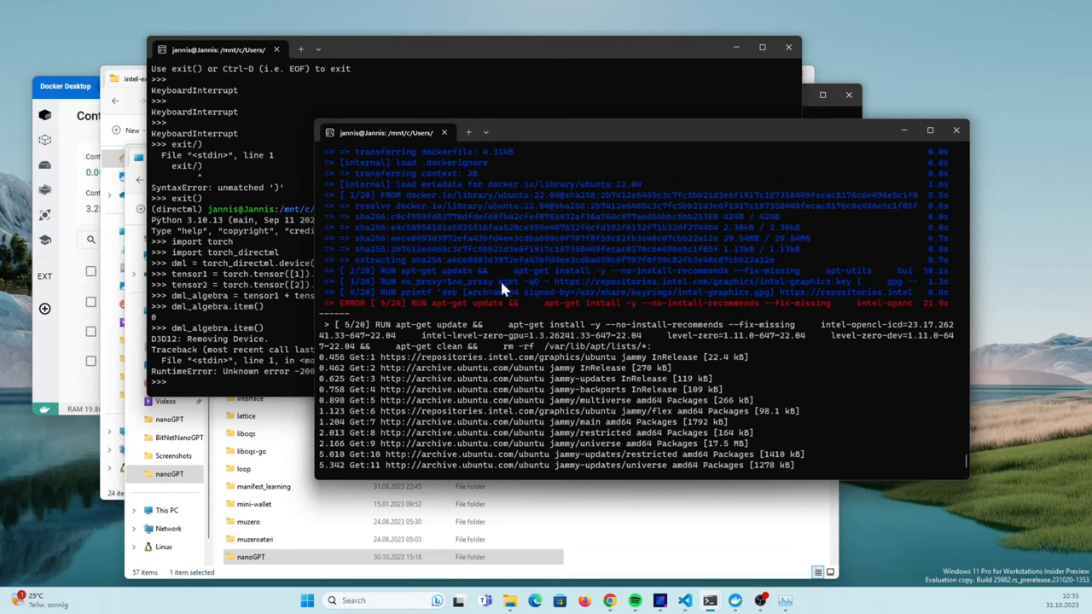
{"action": "mouse_move", "coordinate": [516, 373]}
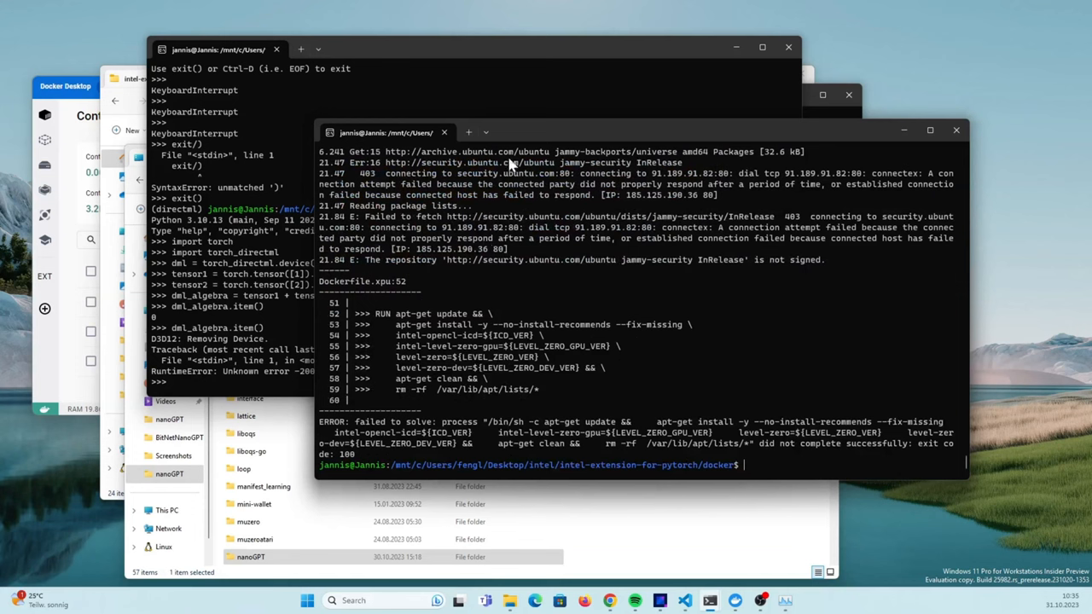
{"action": "mouse_move", "coordinate": [499, 291]}
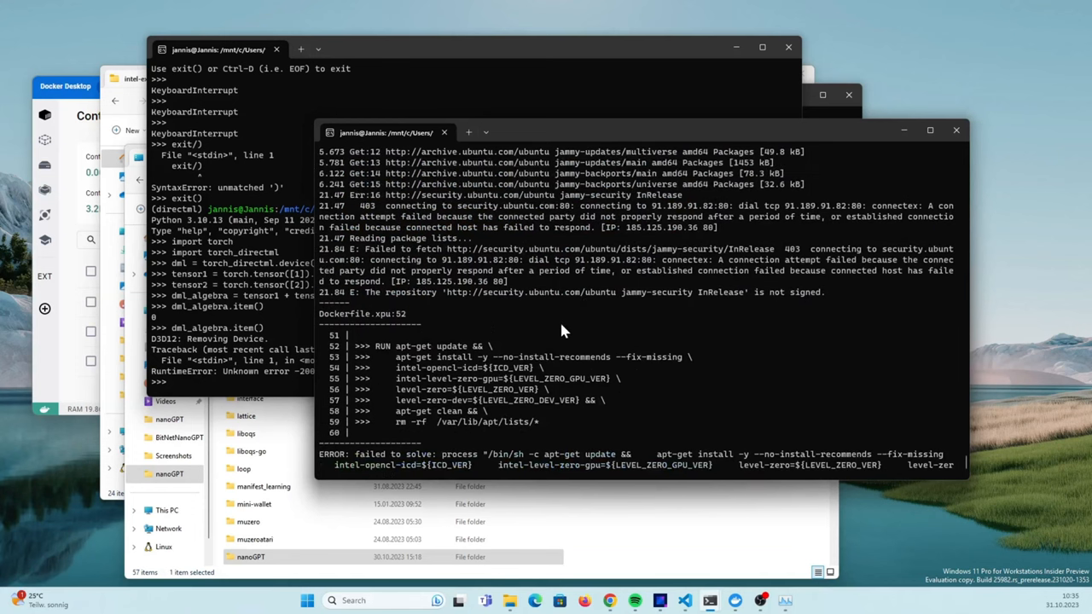
{"action": "mouse_move", "coordinate": [779, 515]}
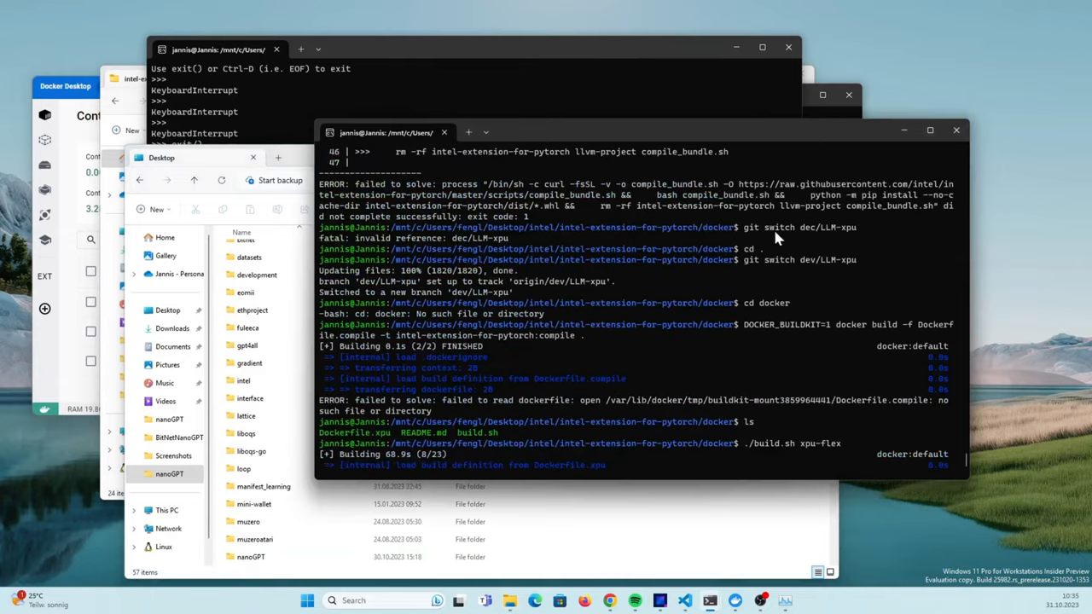
{"action": "mouse_move", "coordinate": [574, 268]}
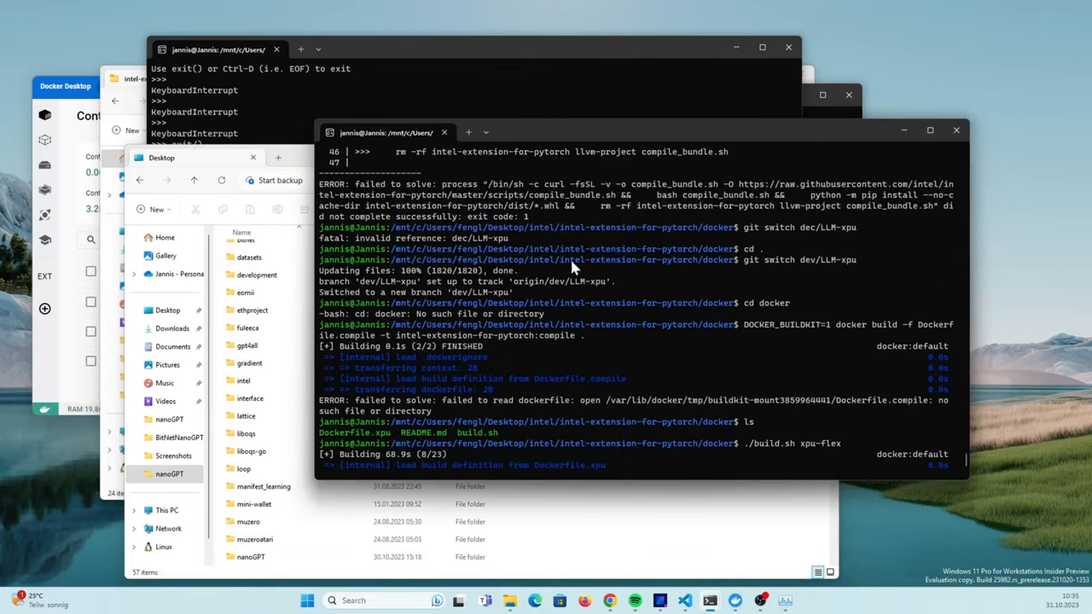
{"action": "mouse_move", "coordinate": [640, 259]}
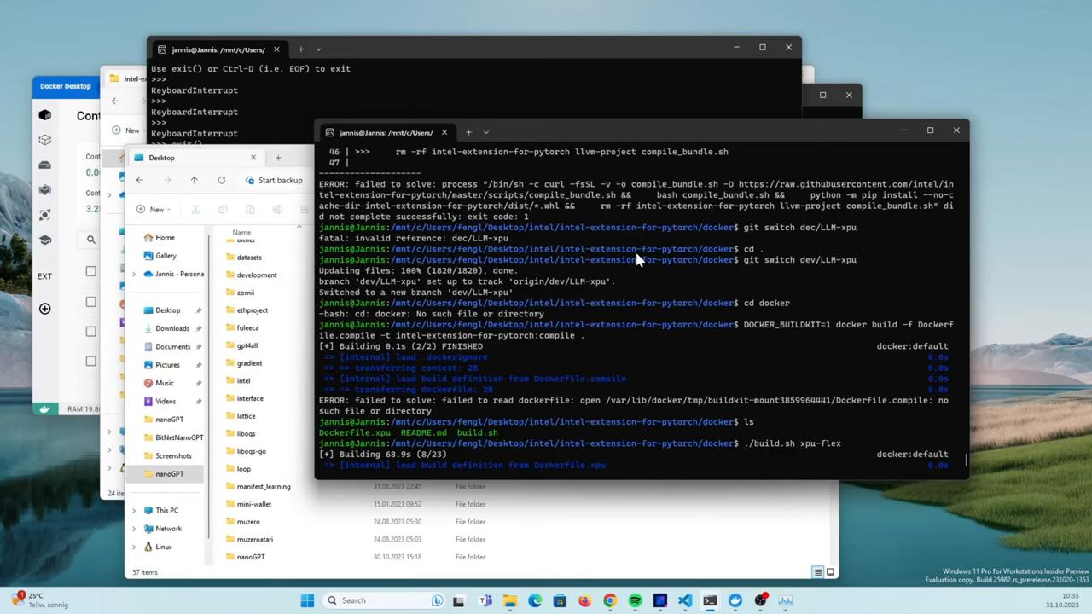
{"action": "mouse_move", "coordinate": [652, 215]}
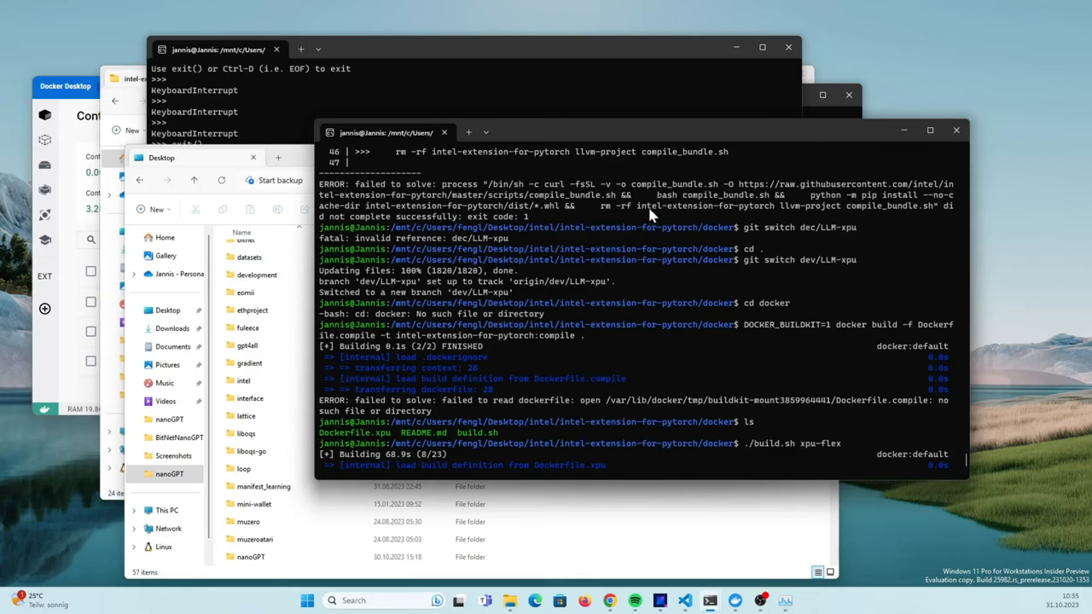
{"action": "mouse_move", "coordinate": [698, 263]}
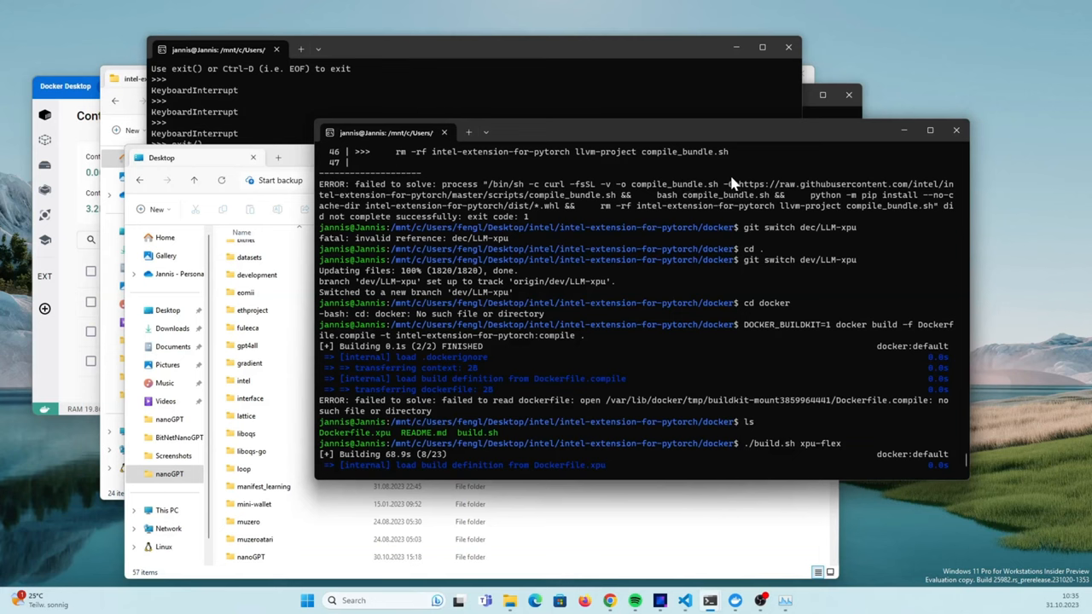
{"action": "scroll", "scroll_direction": "down", "scroll_amount": 3}
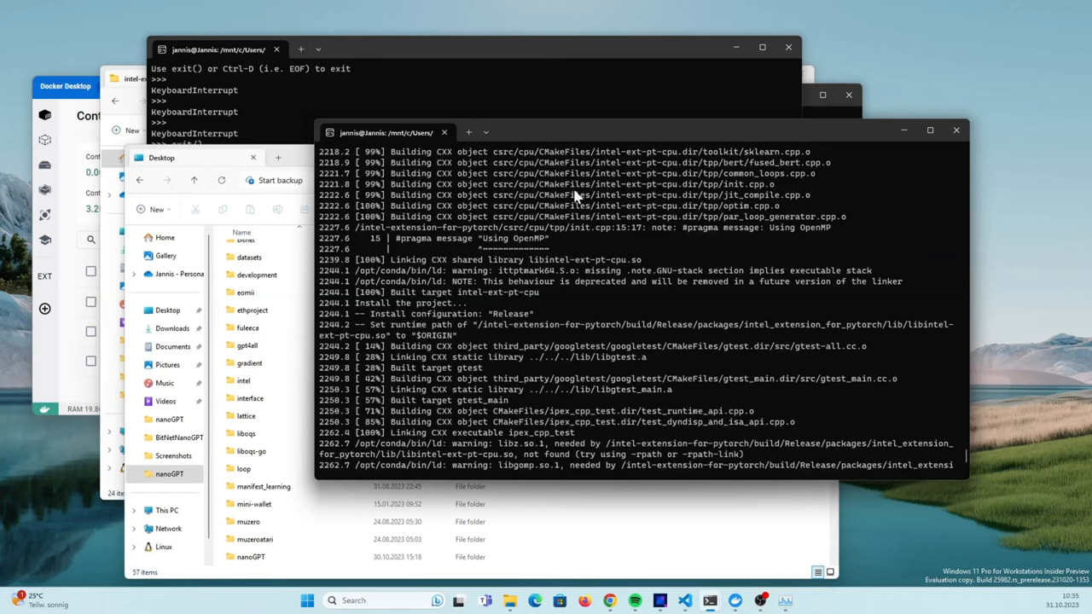
{"action": "mouse_move", "coordinate": [526, 210]}
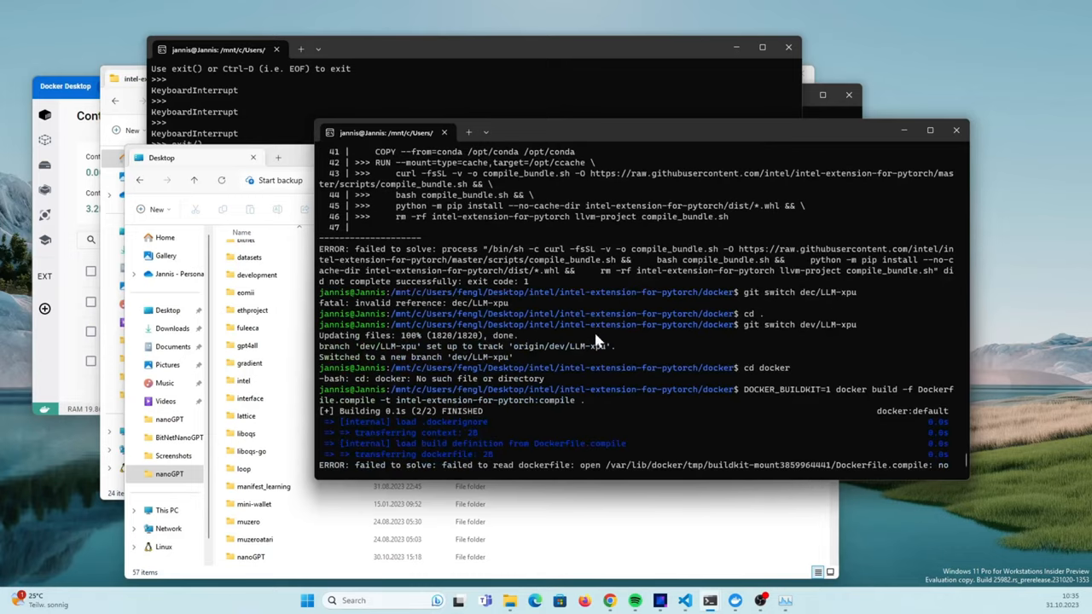
{"action": "type", "text": "ls"}
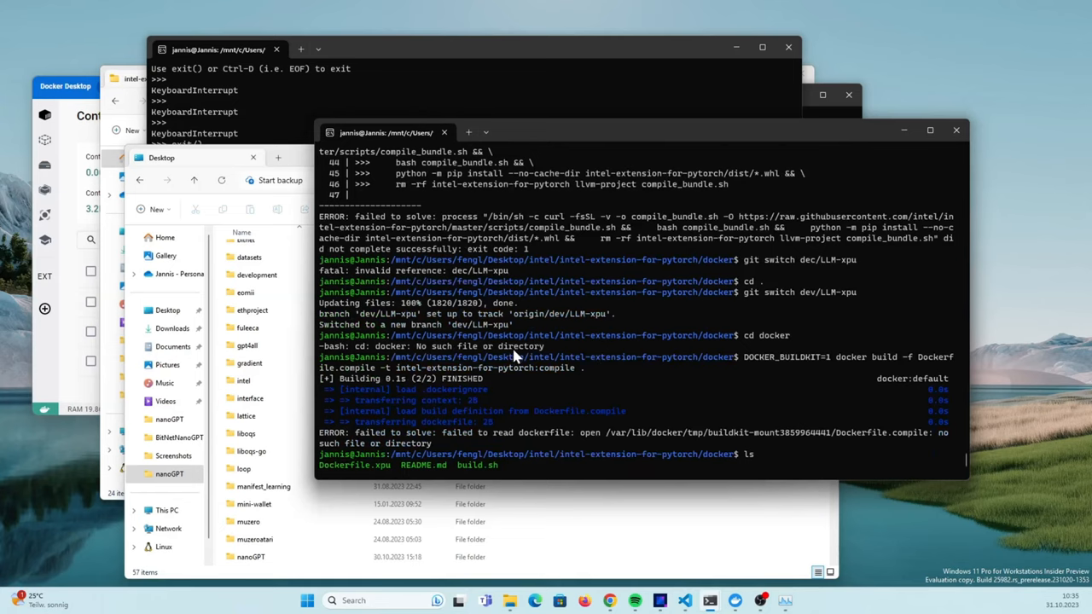
{"action": "mouse_move", "coordinate": [546, 386]}
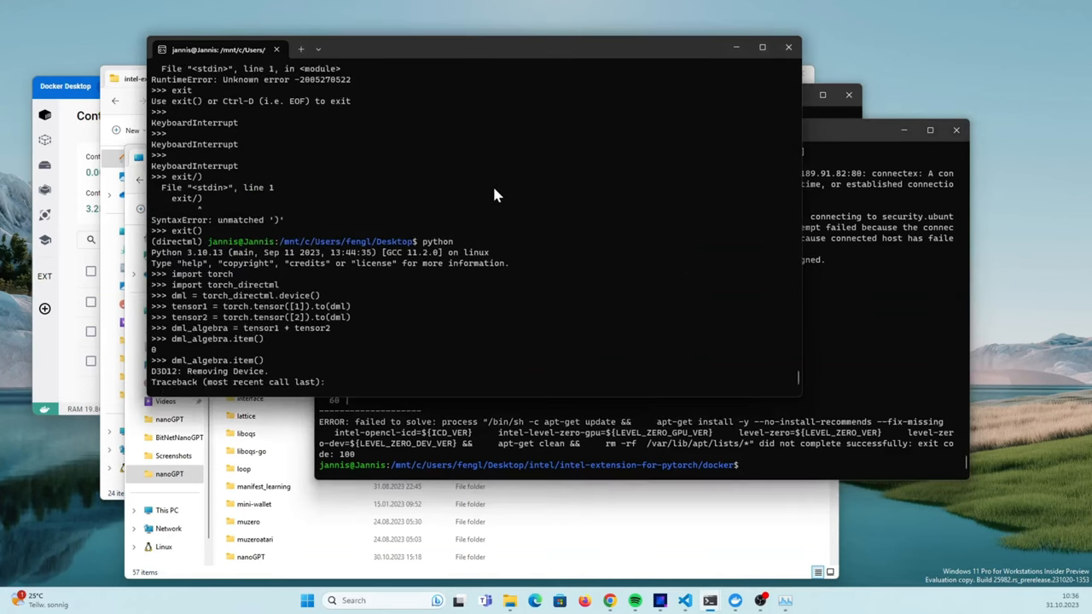
{"action": "mouse_move", "coordinate": [360, 239]}
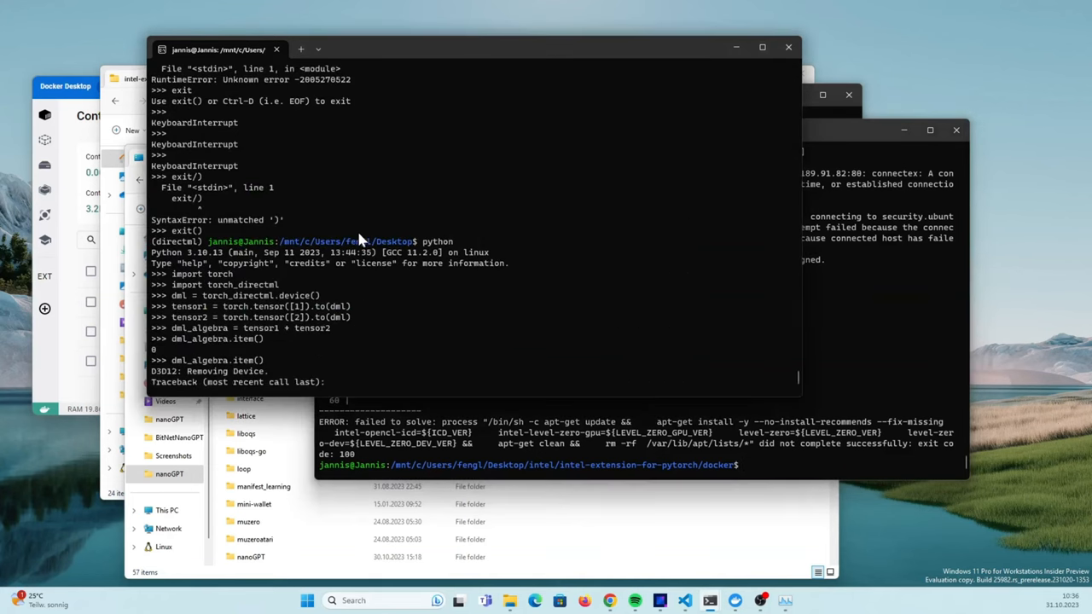
{"action": "mouse_move", "coordinate": [225, 272]}
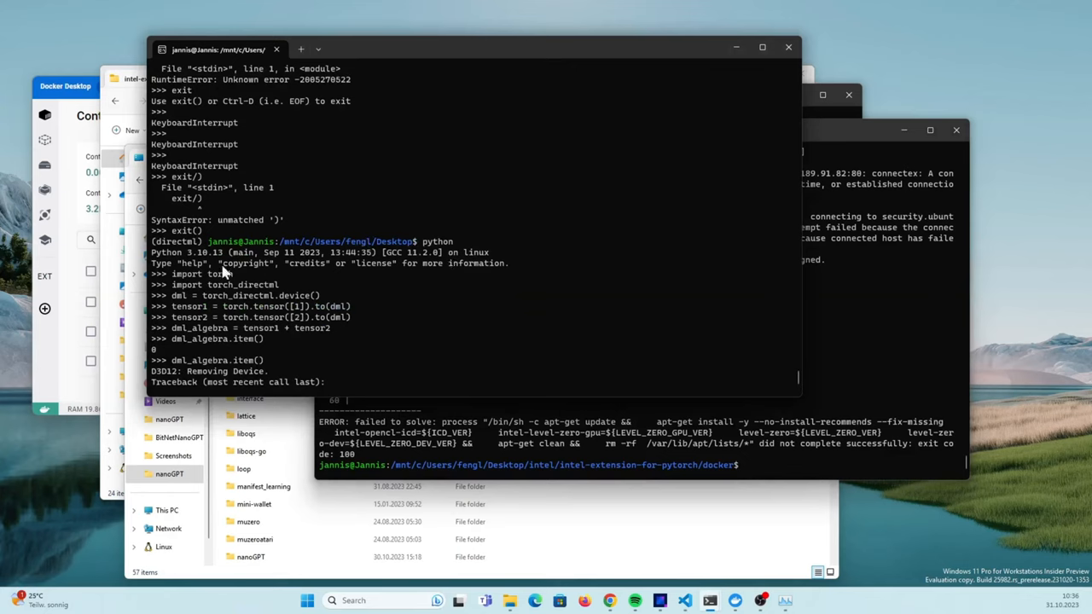
{"action": "mouse_move", "coordinate": [515, 265]}
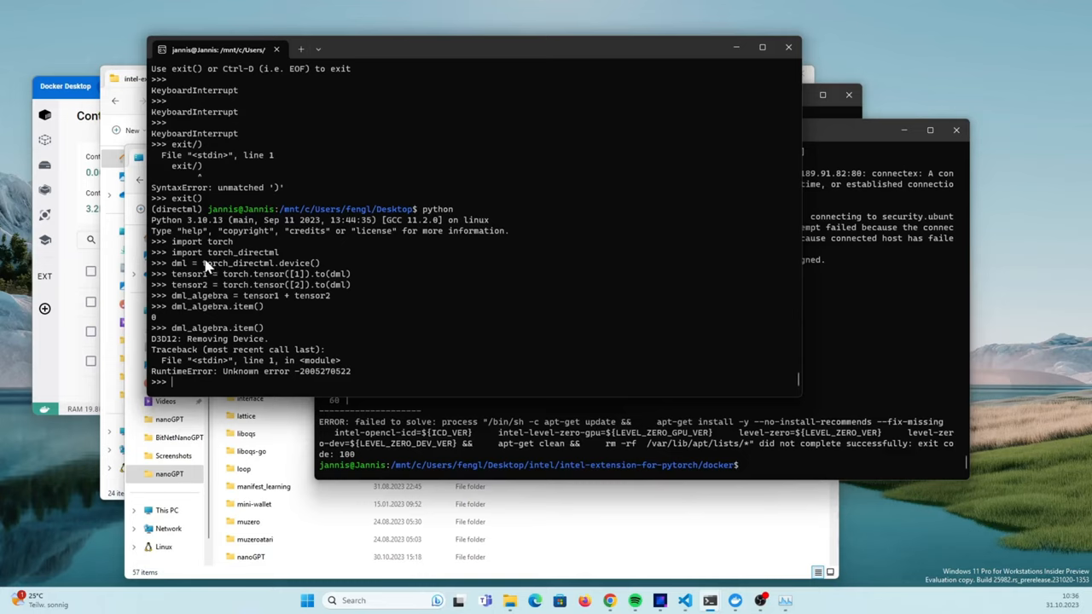
{"action": "mouse_move", "coordinate": [362, 263]}
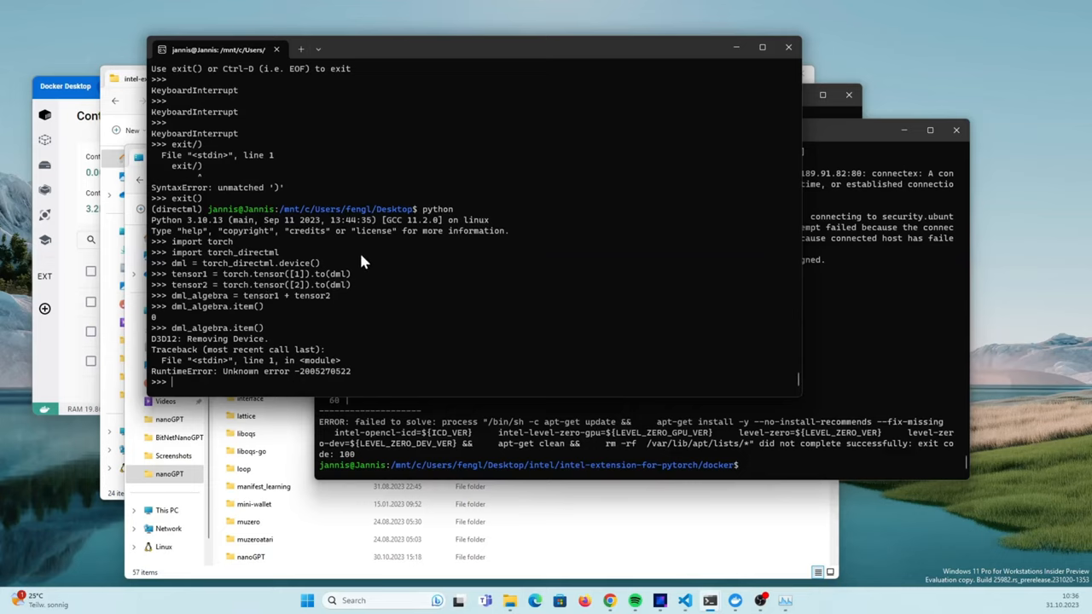
{"action": "mouse_move", "coordinate": [202, 270]}
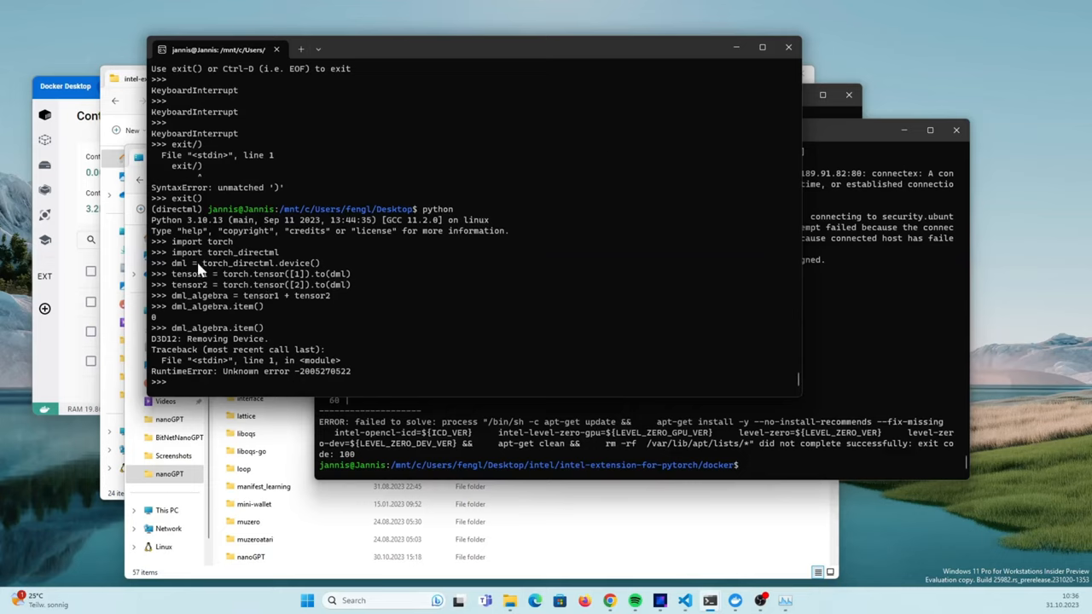
{"action": "mouse_move", "coordinate": [332, 275]}
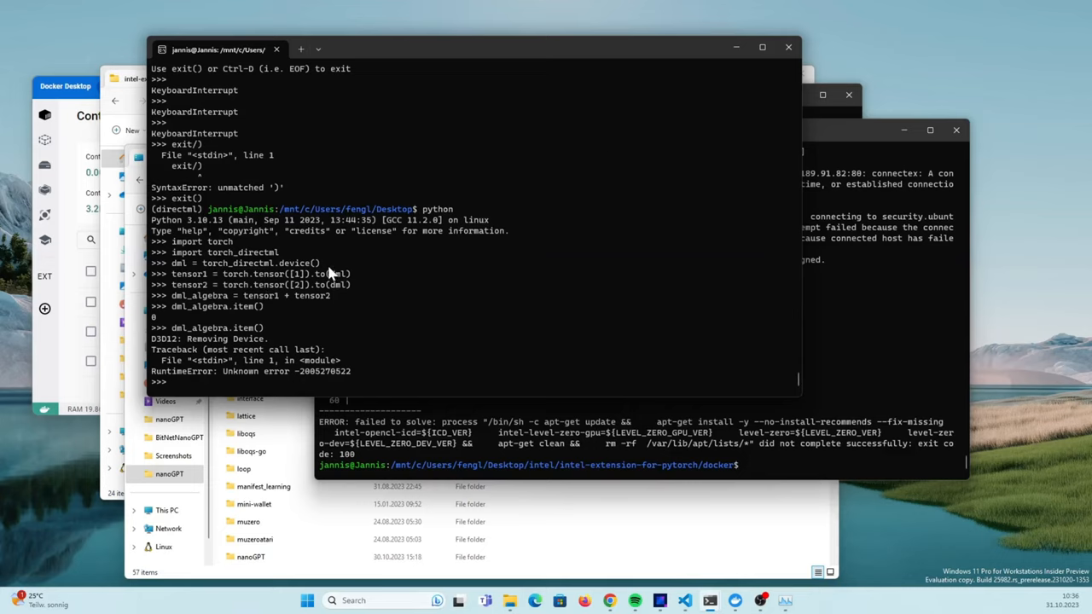
{"action": "mouse_move", "coordinate": [355, 266]}
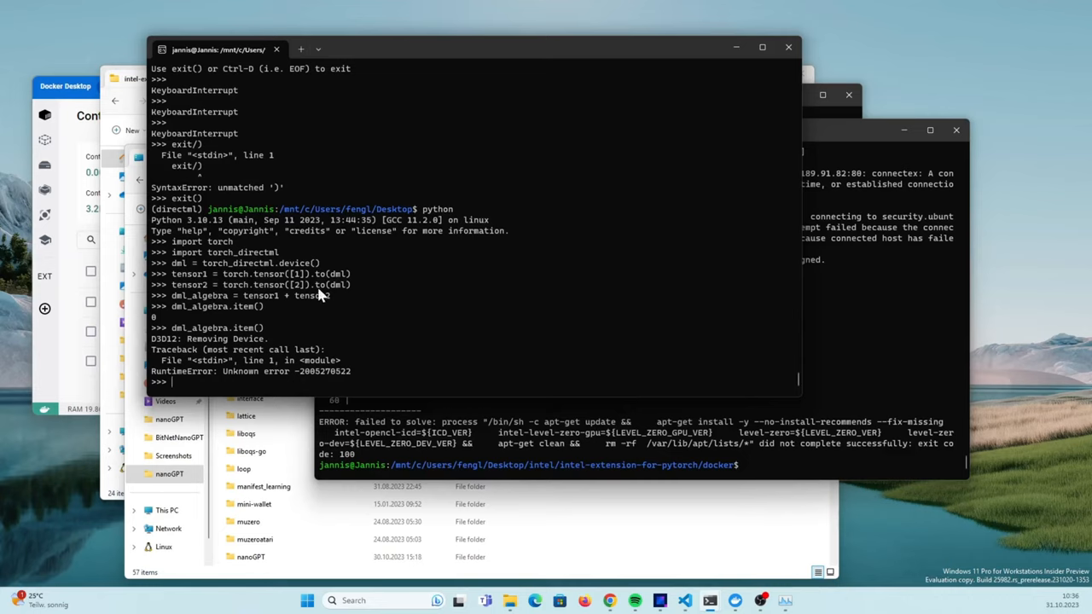
{"action": "mouse_move", "coordinate": [384, 356]}
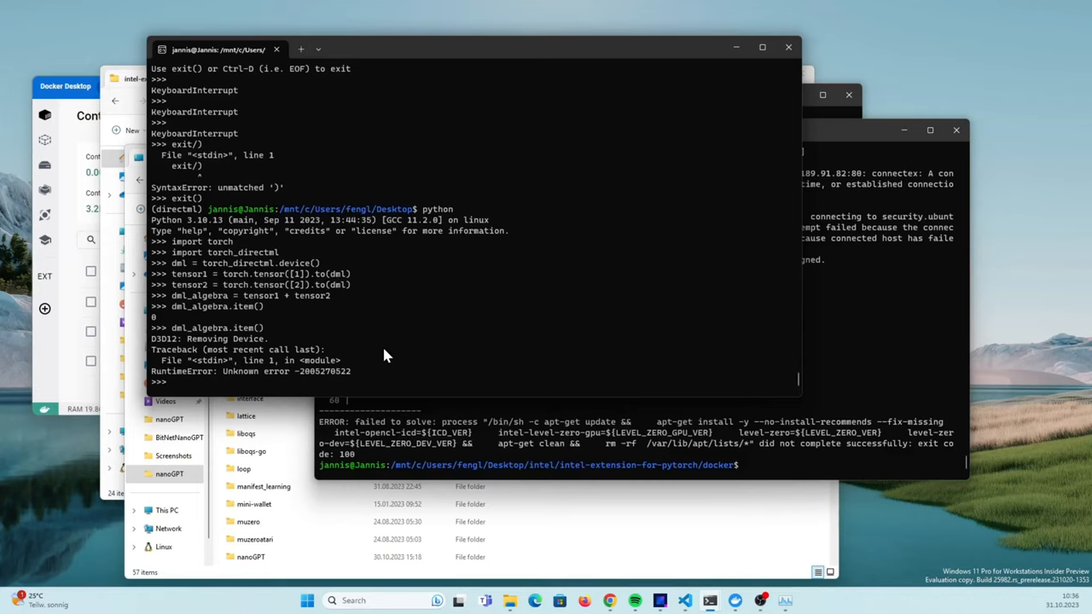
{"action": "mouse_move", "coordinate": [286, 297]}
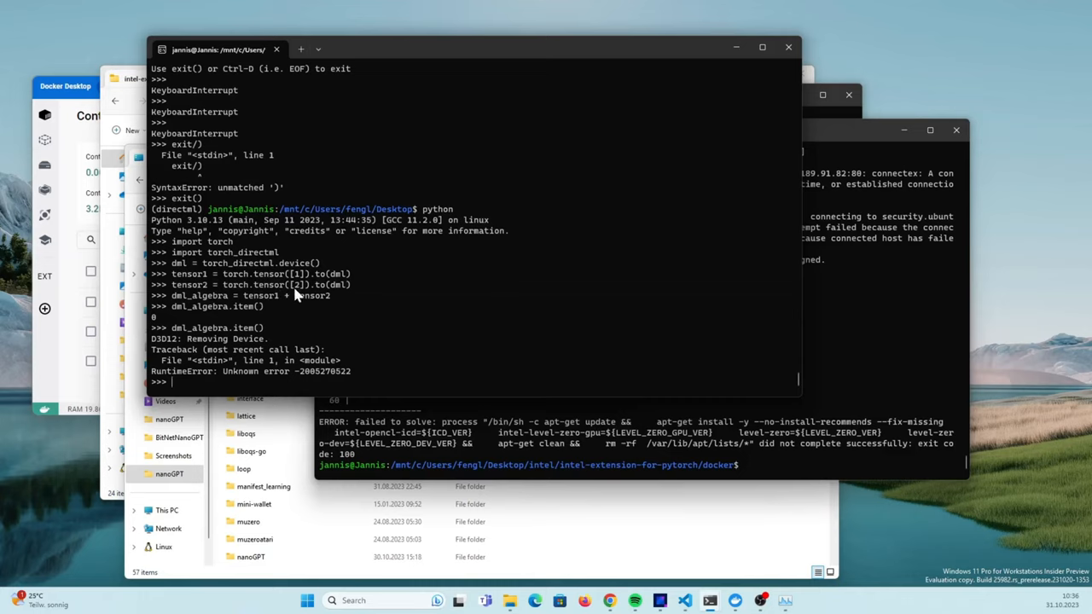
{"action": "mouse_move", "coordinate": [365, 311]}
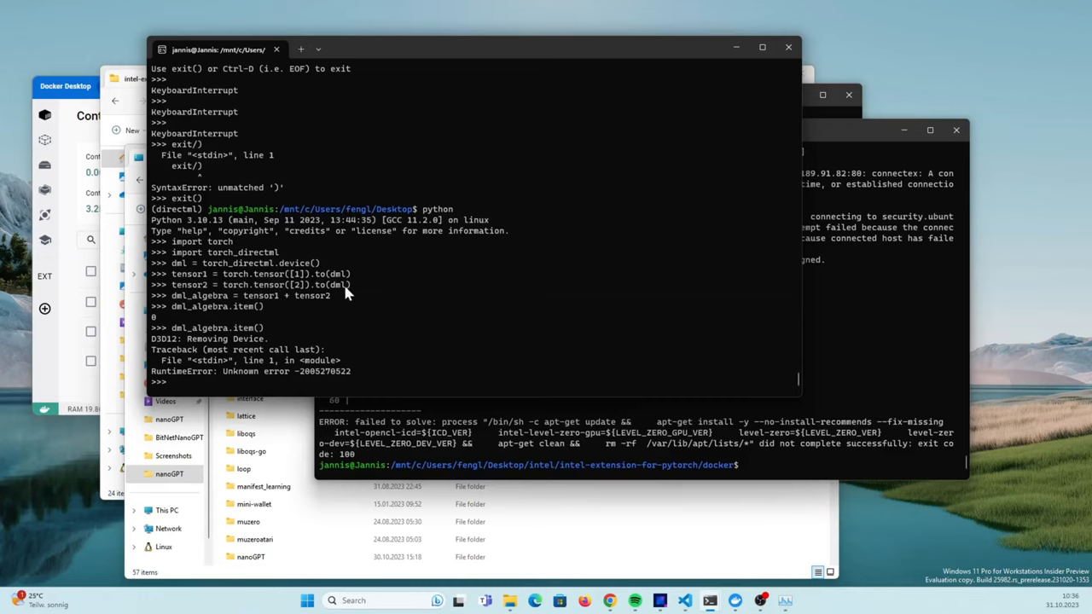
{"action": "mouse_move", "coordinate": [281, 304]}
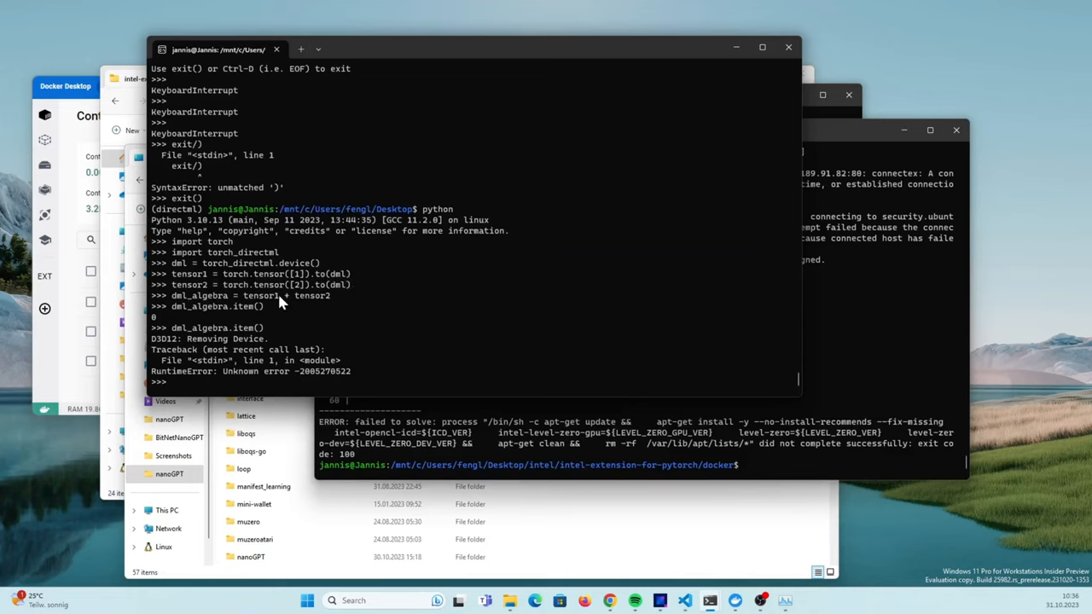
{"action": "mouse_move", "coordinate": [311, 326]}
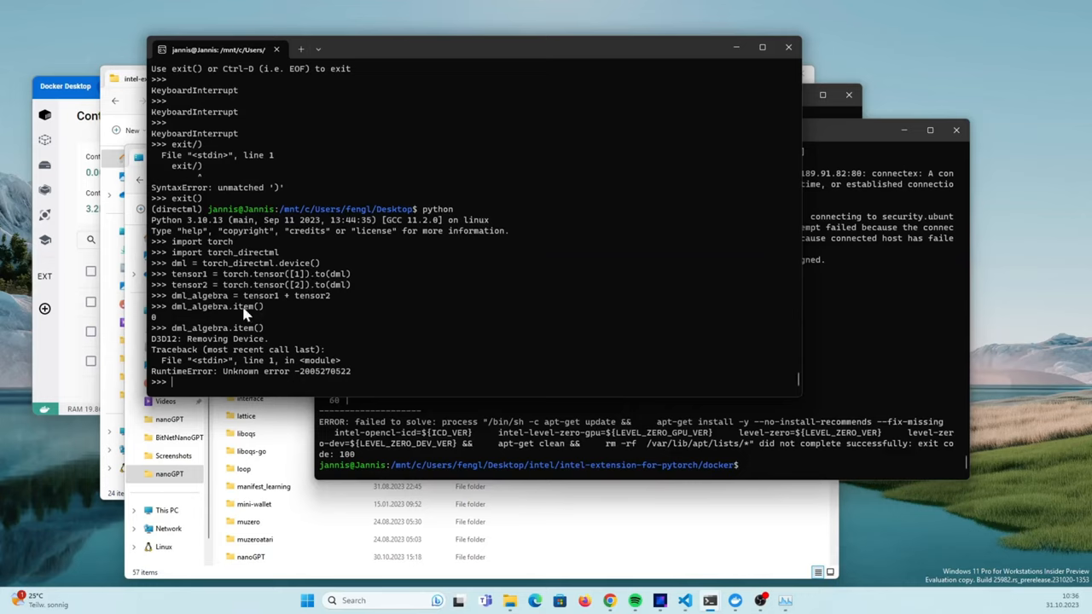
{"action": "mouse_move", "coordinate": [164, 328]}
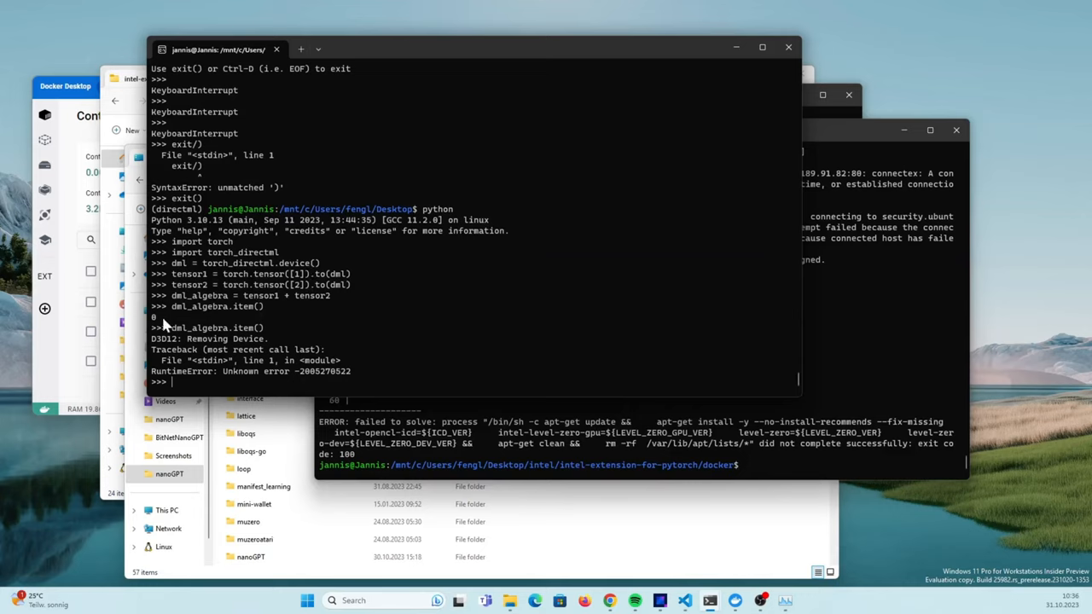
{"action": "mouse_move", "coordinate": [168, 358]}
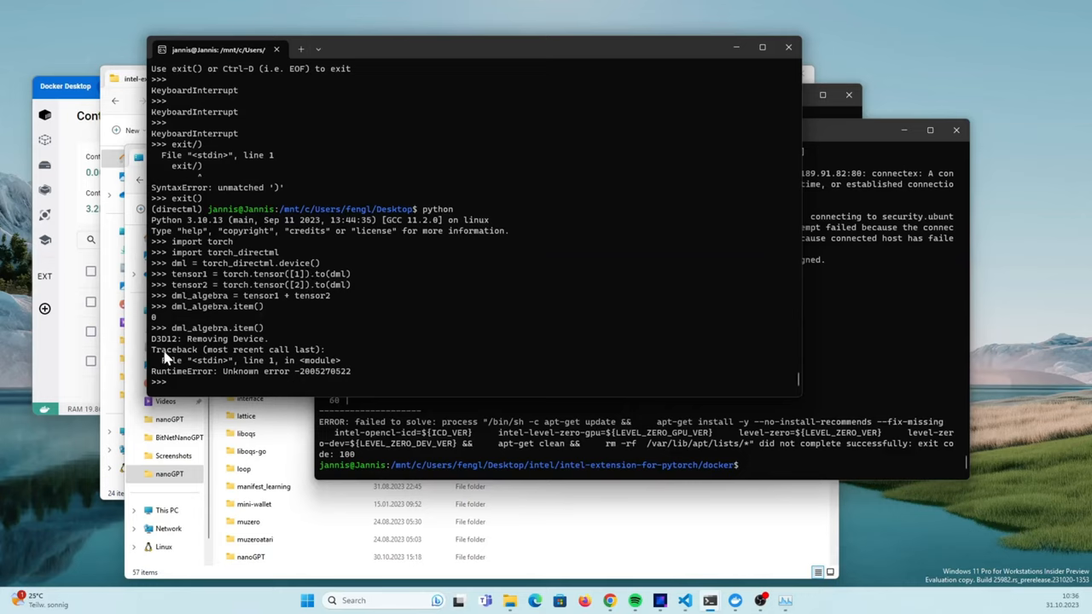
{"action": "mouse_move", "coordinate": [179, 352]}
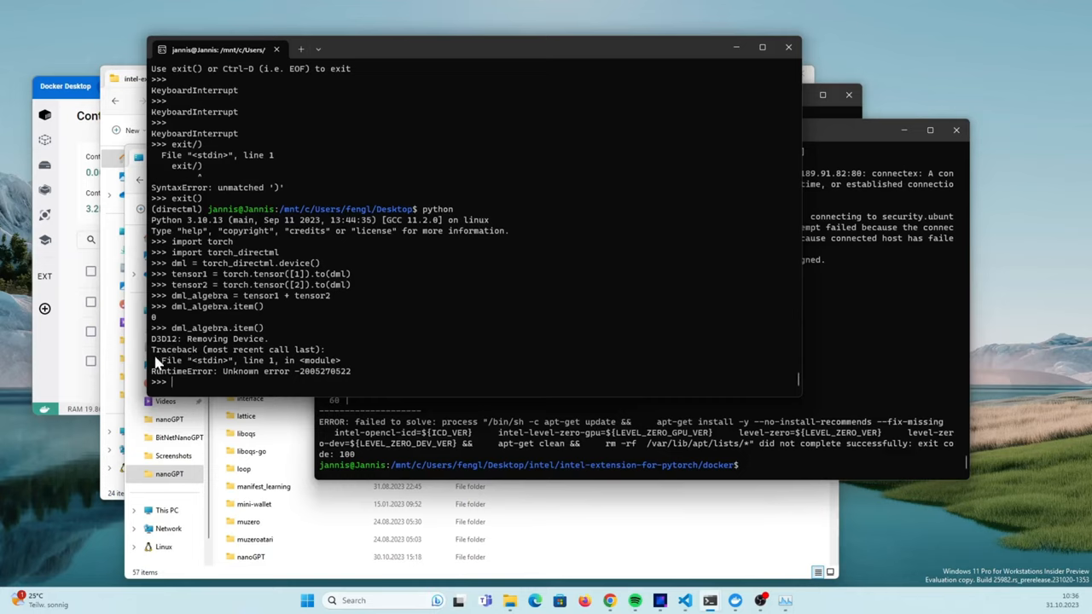
{"action": "mouse_move", "coordinate": [205, 358]}
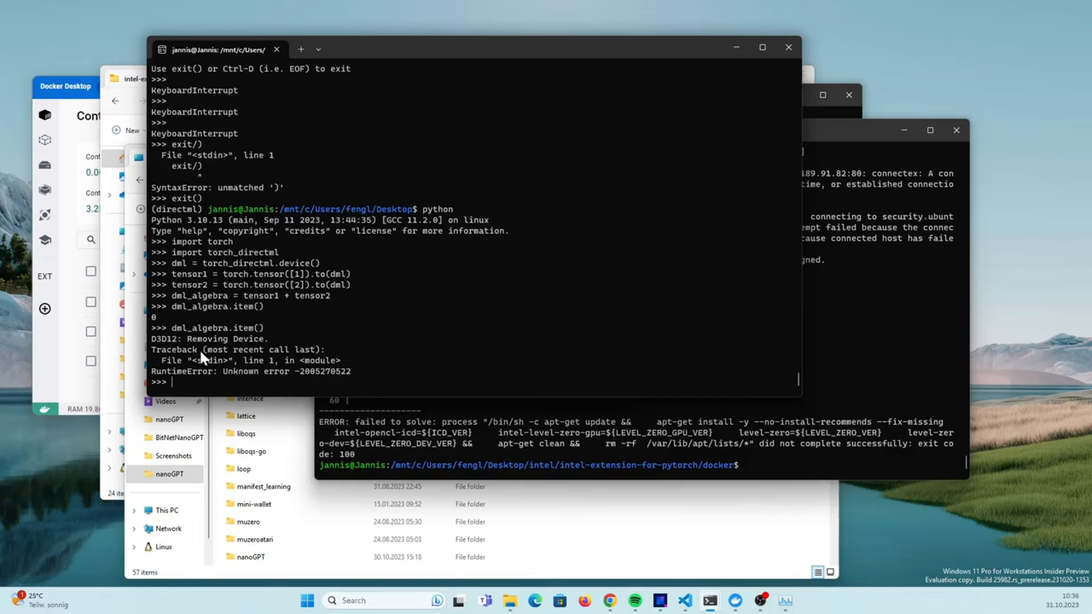
{"action": "mouse_move", "coordinate": [357, 393]}
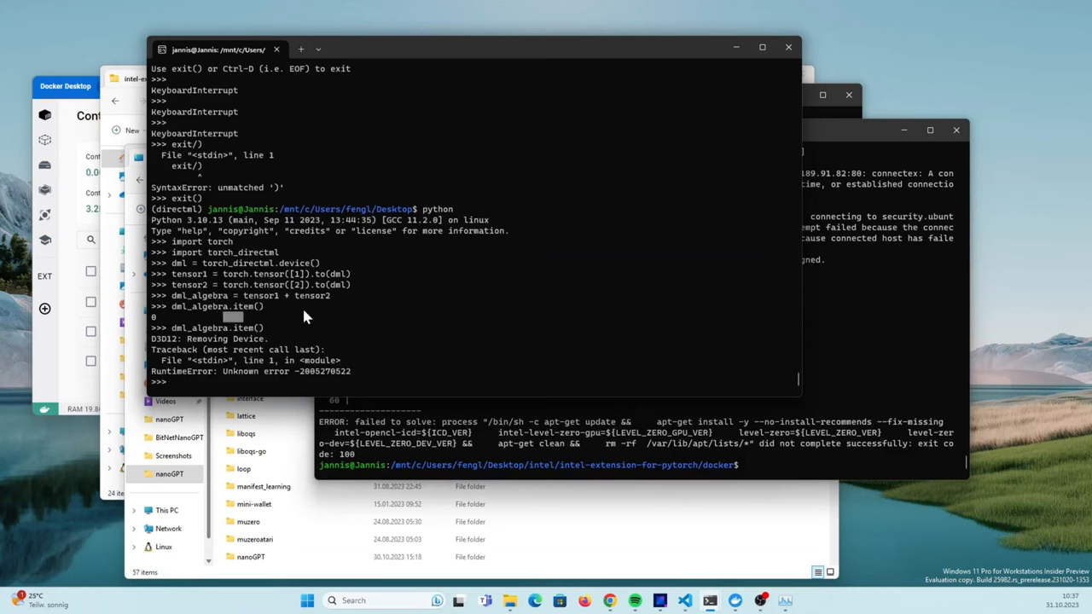
{"action": "mouse_move", "coordinate": [532, 290]}
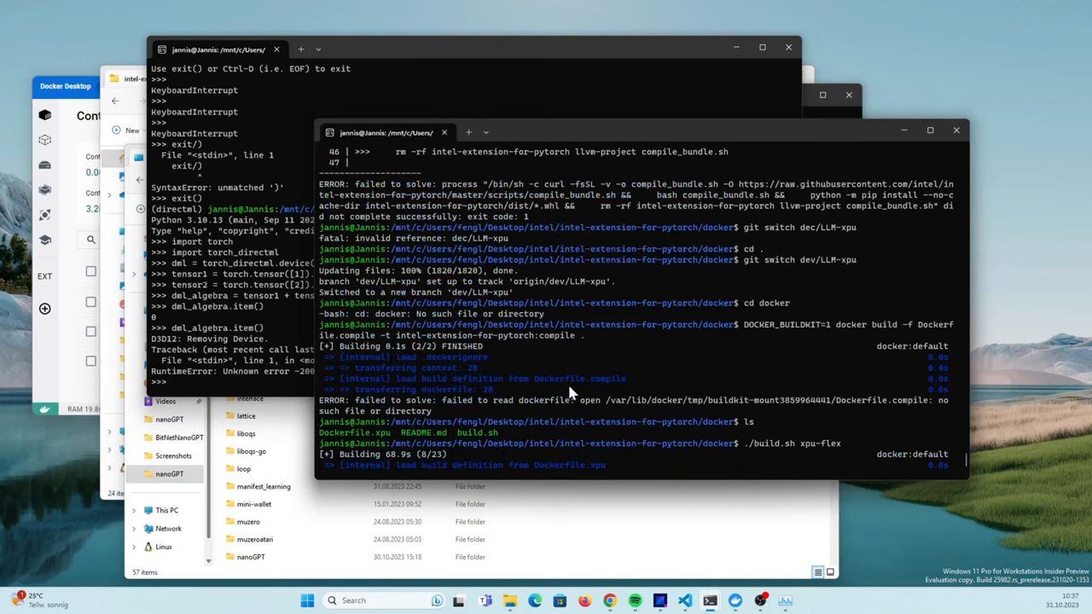
{"action": "mouse_move", "coordinate": [401, 384]}
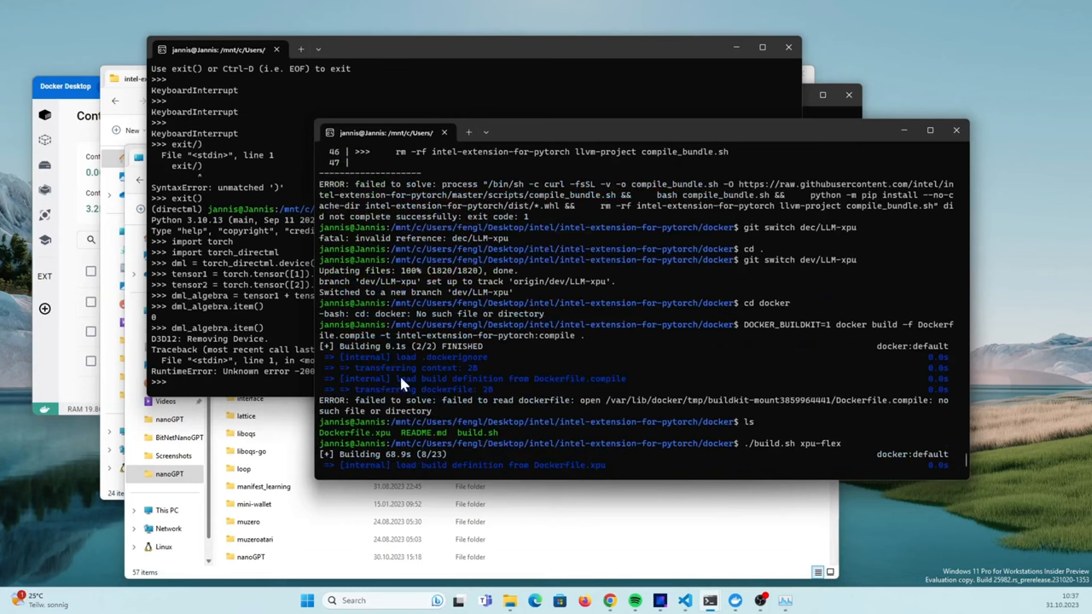
{"action": "mouse_move", "coordinate": [510, 286]}
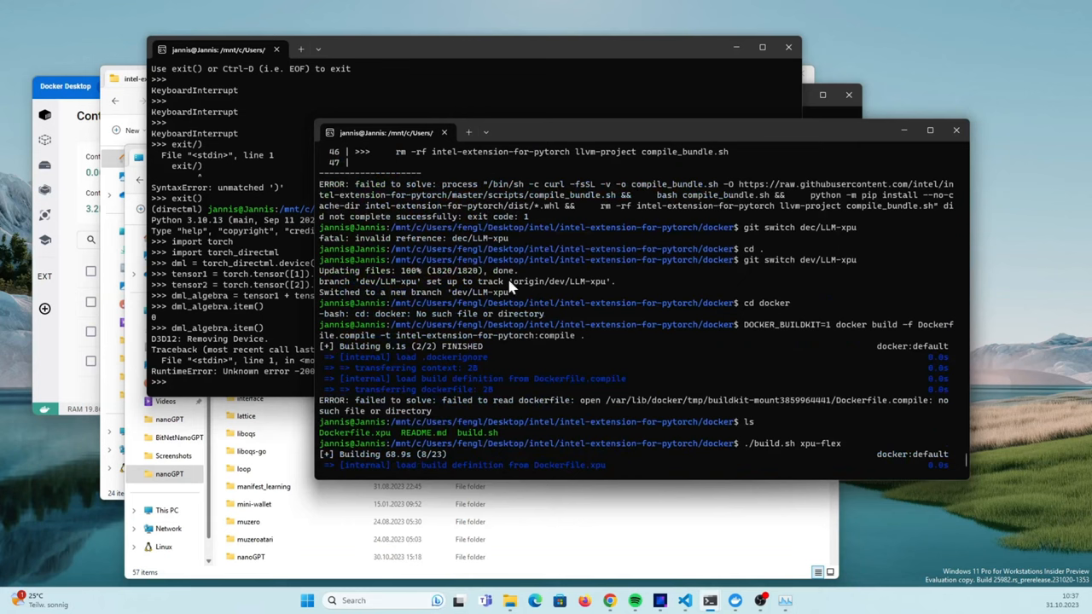
{"action": "mouse_move", "coordinate": [314, 334]}
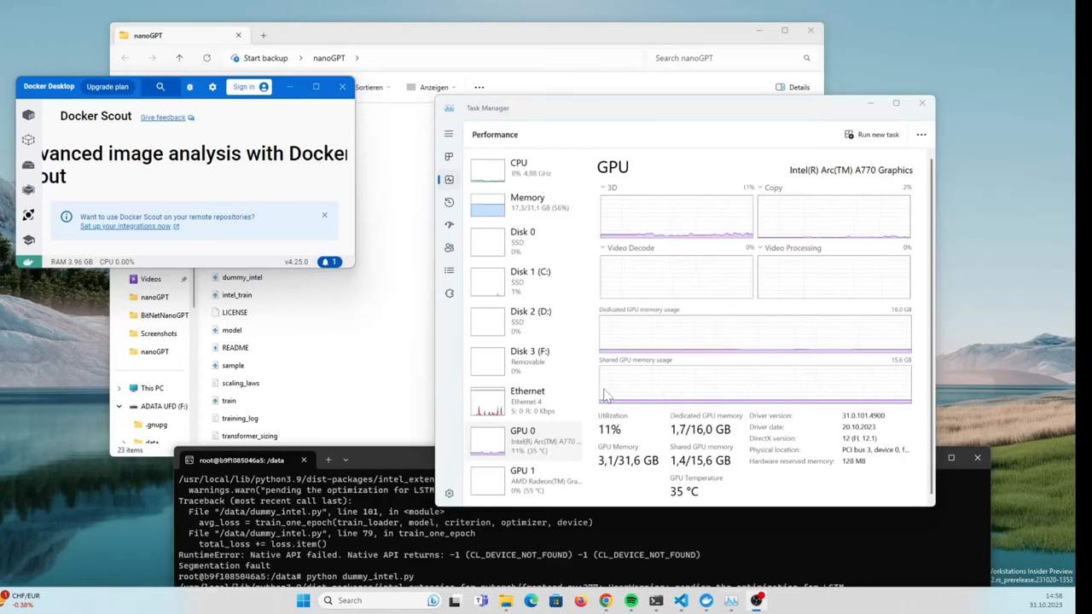
{"action": "mouse_move", "coordinate": [554, 348]}
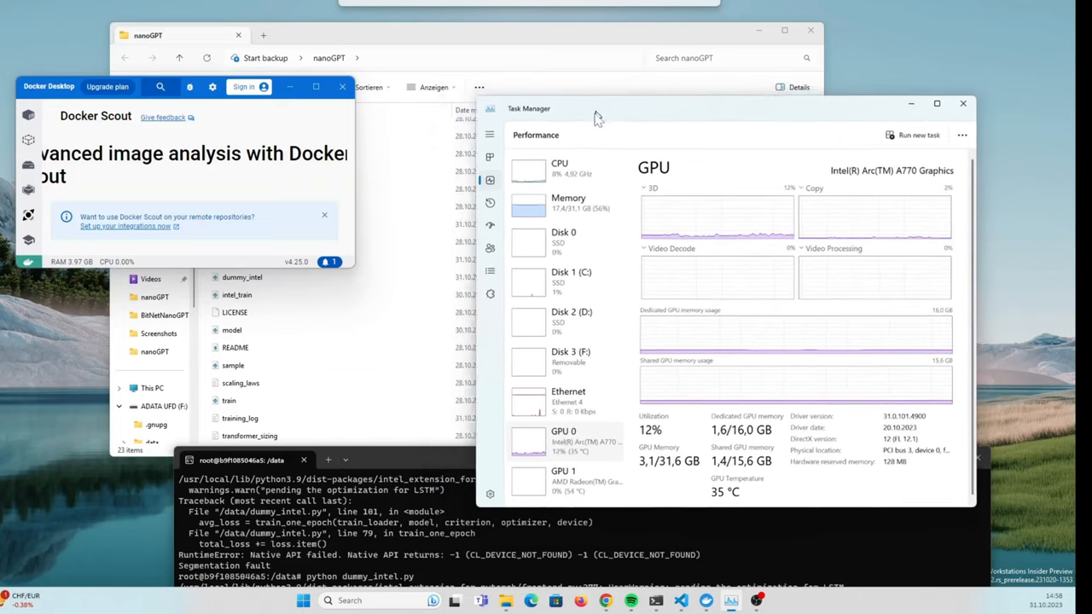
Move Task Manager aside to read dummy_intel.py's five epochs and CL_DEVICE_NOT_FOUND segfault, then open it in VS Code
{"action": "left_click_drag", "start_coordinate": [597, 116], "coordinate": [499, 99]}
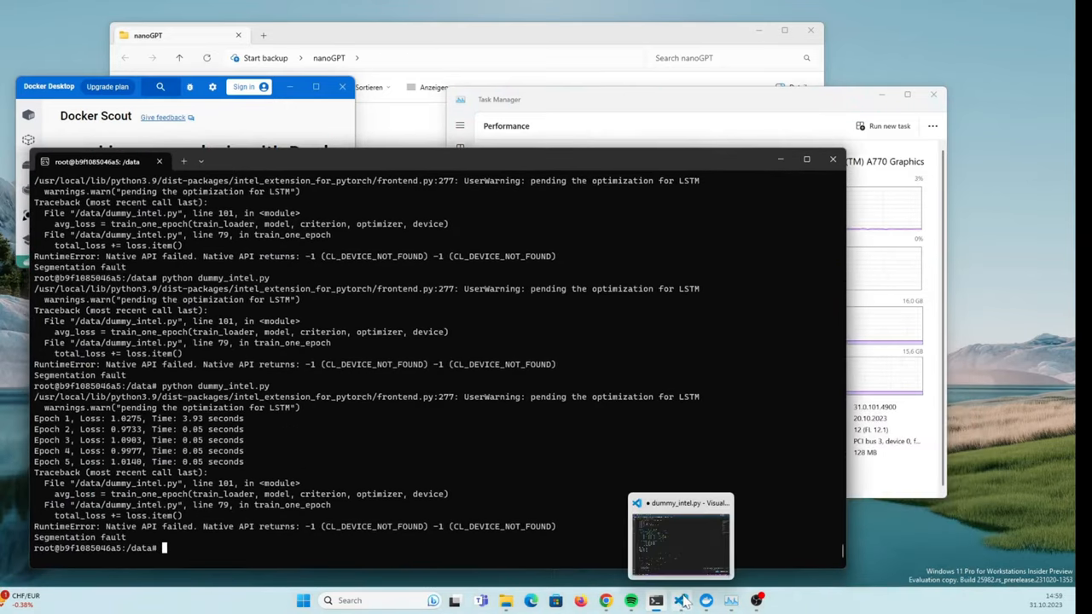
{"action": "left_click", "coordinate": [680, 532]}
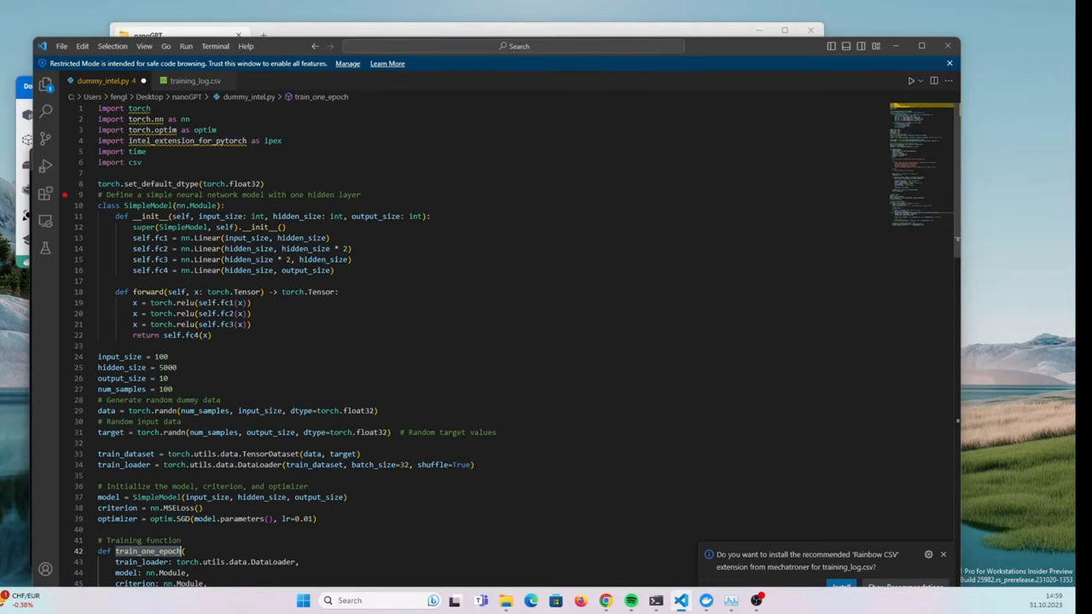
Review train_one_epoch and the device = 'xpu' / ipex.optimize setup down to the criterion.to(device) line
{"action": "scroll", "scroll_direction": "down", "scroll_amount": 3}
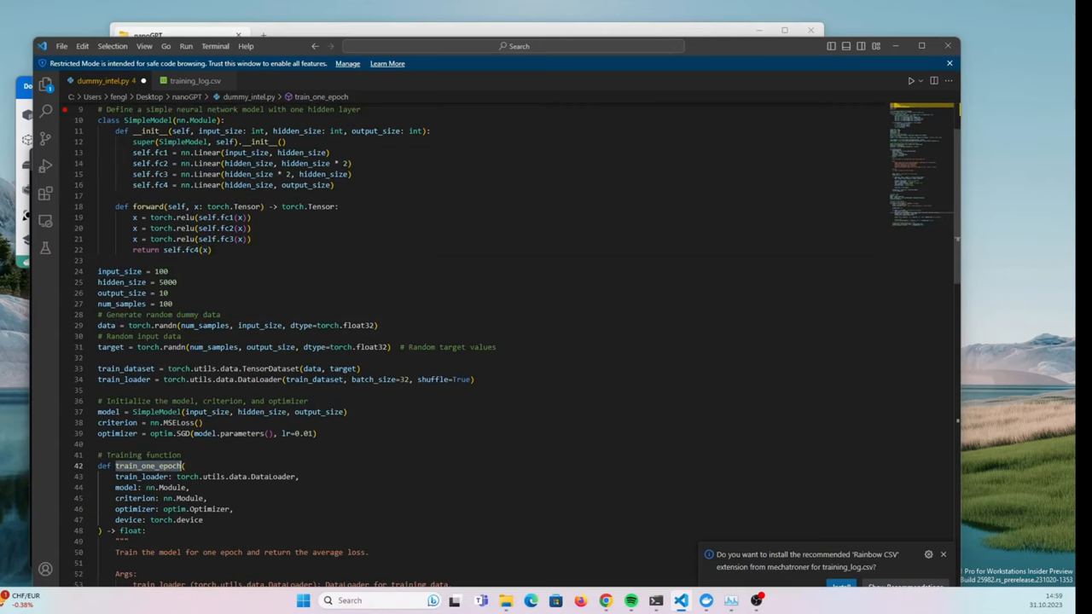
{"action": "scroll", "scroll_direction": "down", "scroll_amount": 3}
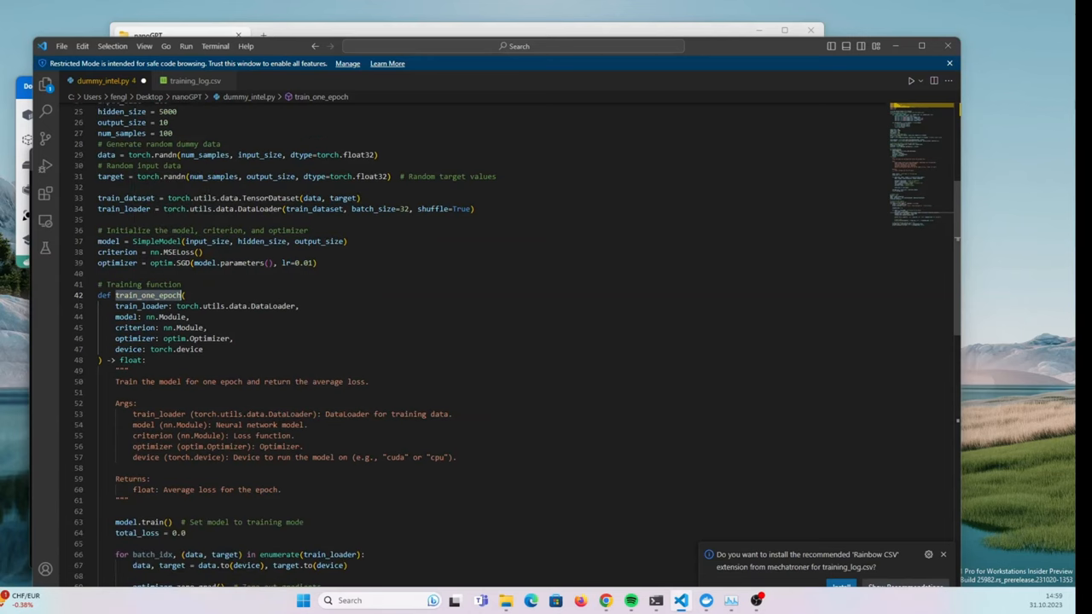
{"action": "scroll", "scroll_direction": "down", "scroll_amount": 3}
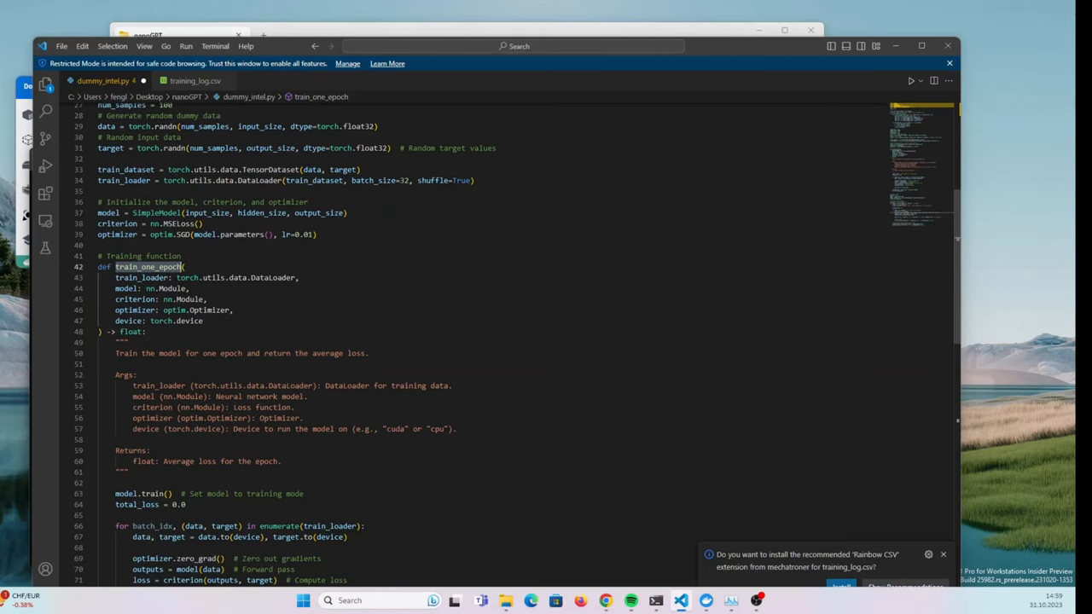
{"action": "scroll", "scroll_direction": "down", "scroll_amount": 3}
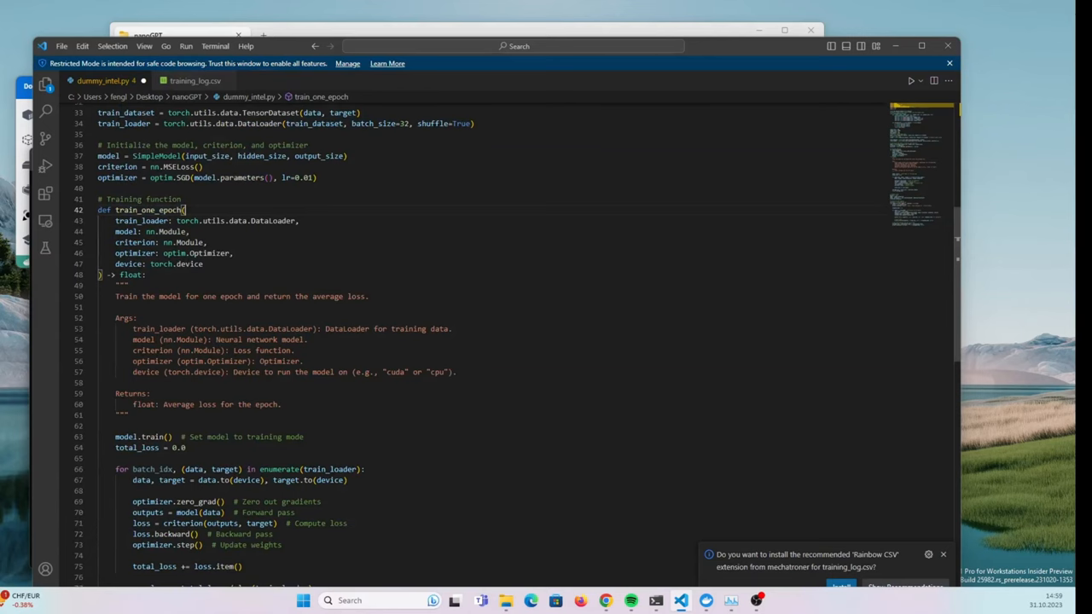
{"action": "scroll", "scroll_direction": "down", "scroll_amount": 3}
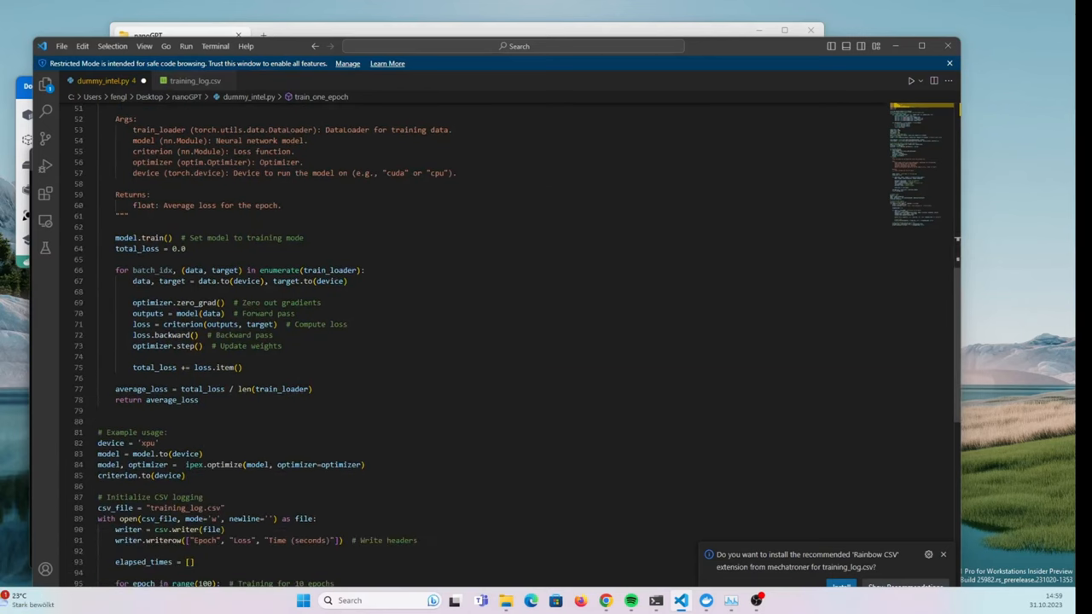
{"action": "scroll", "scroll_direction": "down", "scroll_amount": 3}
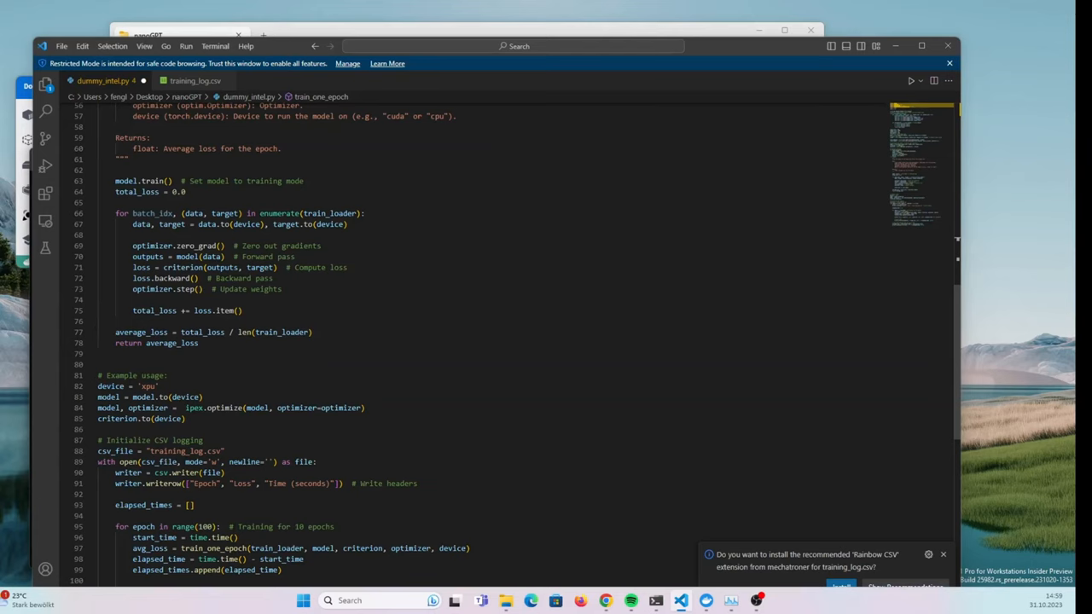
{"action": "scroll", "scroll_direction": "down", "scroll_amount": 3}
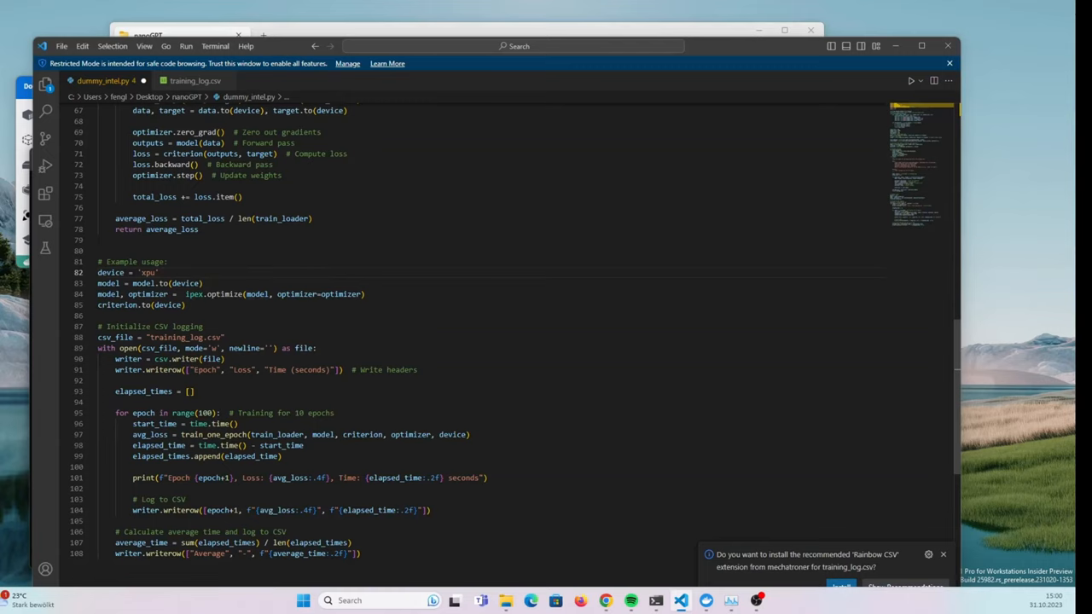
{"action": "scroll", "scroll_direction": "down", "scroll_amount": 3}
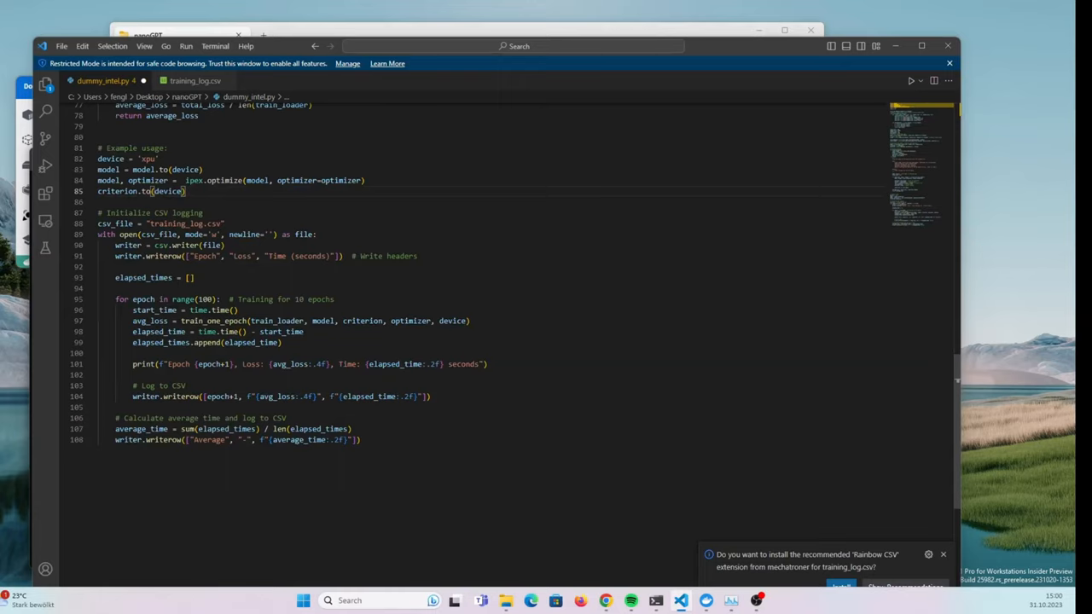
{"action": "double_click", "coordinate": [150, 321]}
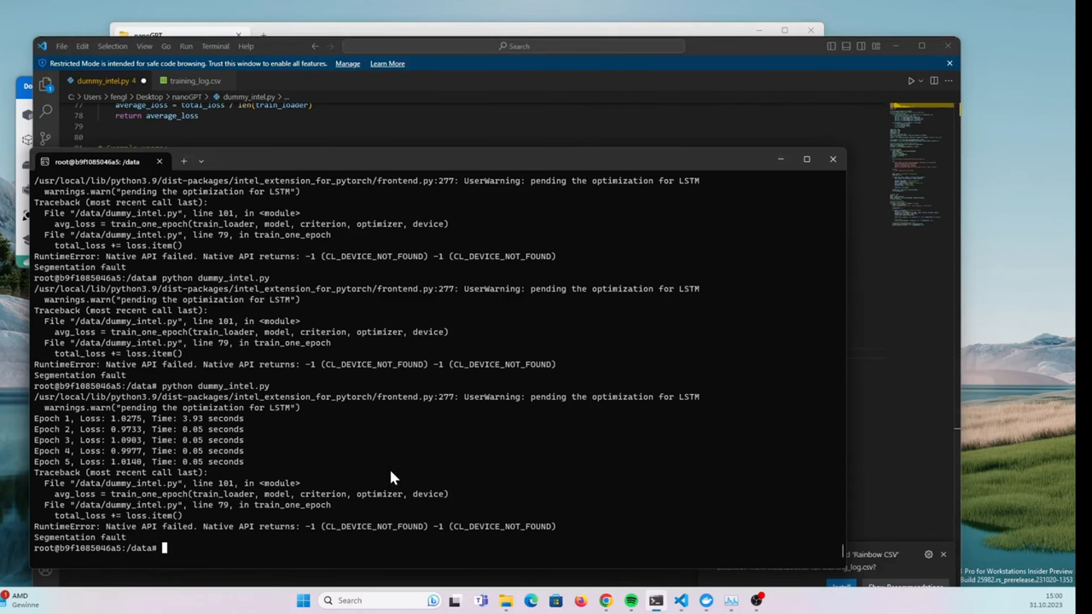
Rerun python dummy_intel.py on the Arc GPU until it segfaults past epoch 60 with CL_DEVICE_NOT_FOUND
{"action": "type", "text": "python dummy_intel.py"}
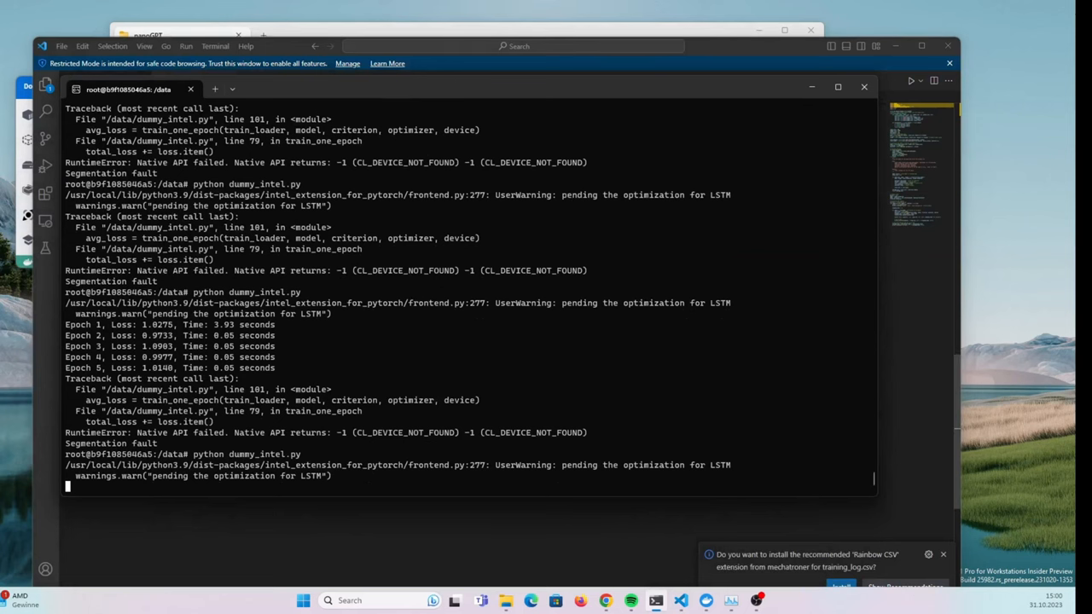
{"action": "left_click", "coordinate": [731, 601]}
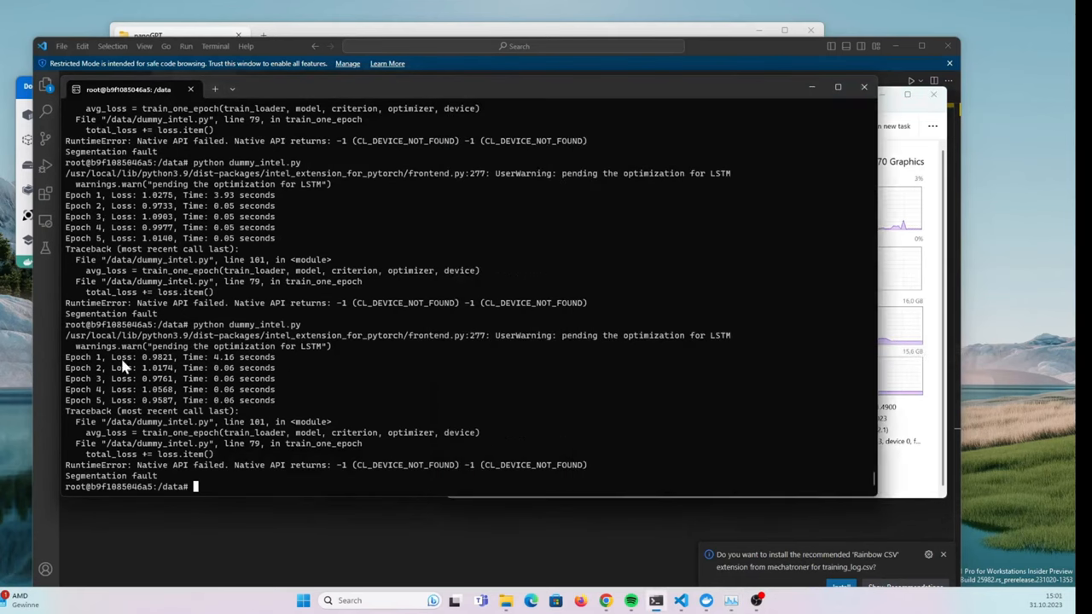
{"action": "mouse_move", "coordinate": [105, 373]}
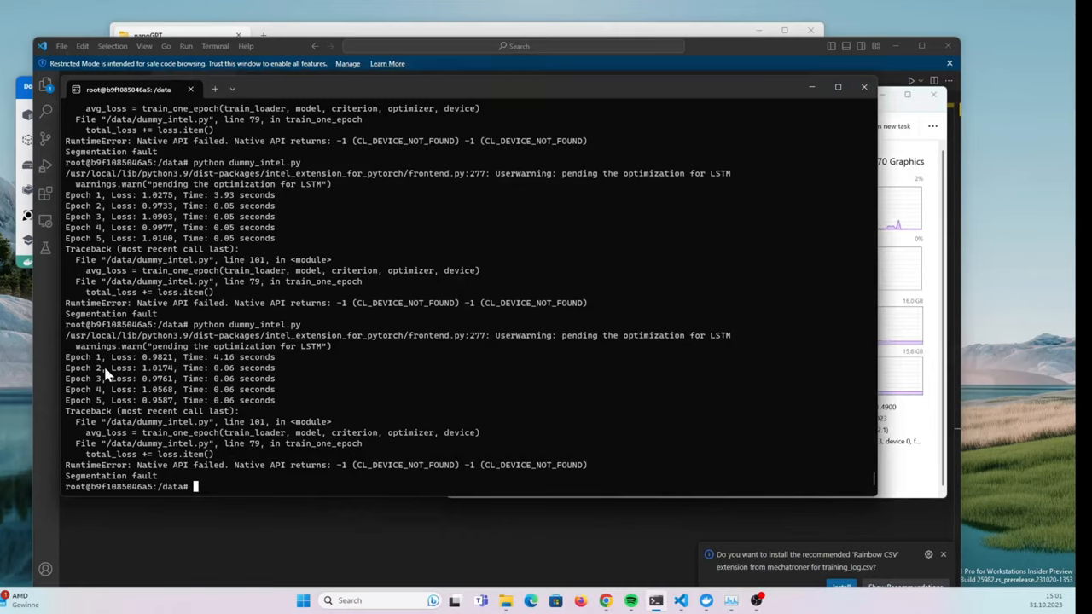
{"action": "mouse_move", "coordinate": [167, 406]}
{"action": "type", "text": "python dummy_intel.py"}
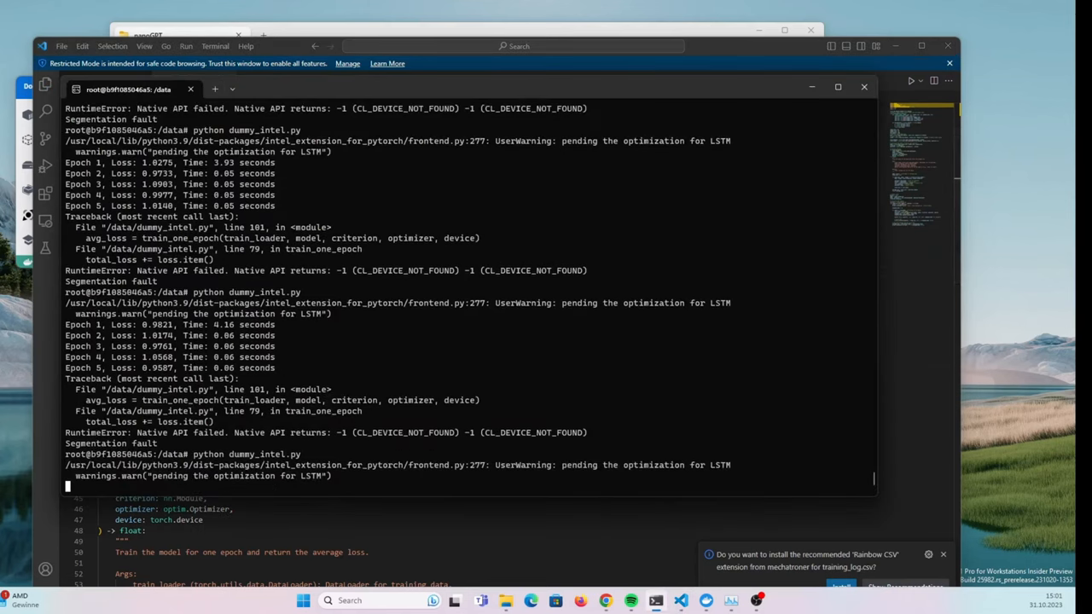
{"action": "mouse_move", "coordinate": [441, 452]}
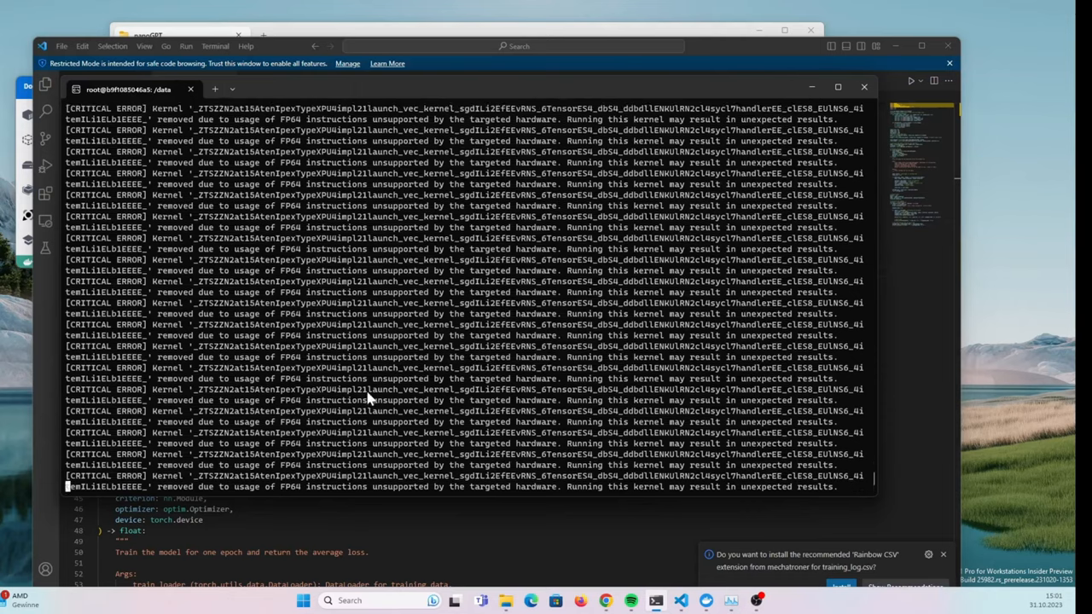
{"action": "scroll", "scroll_direction": "down", "scroll_amount": 3}
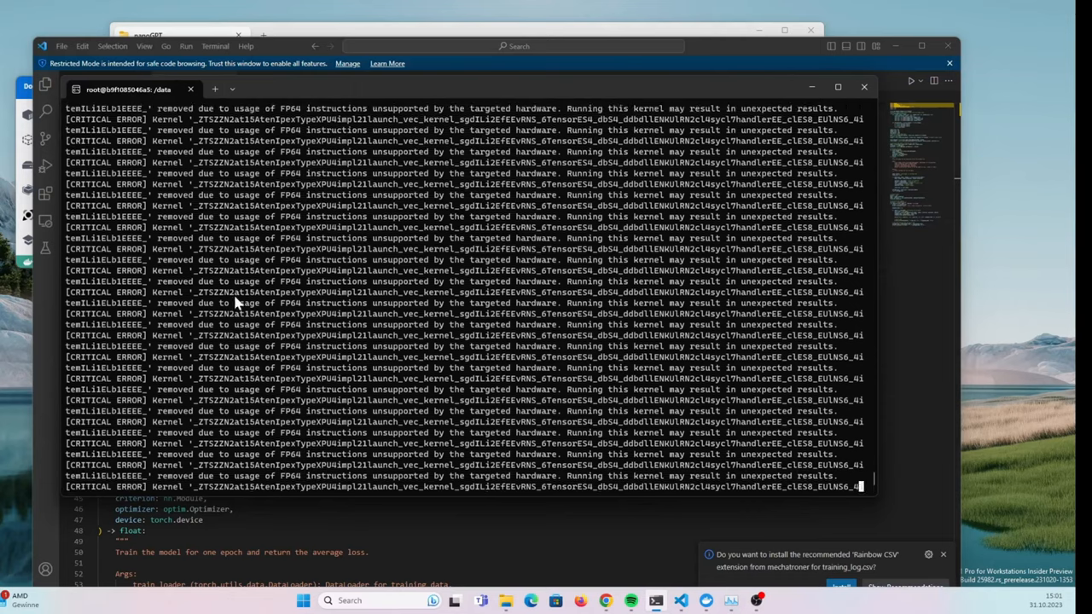
{"action": "mouse_move", "coordinate": [331, 355]}
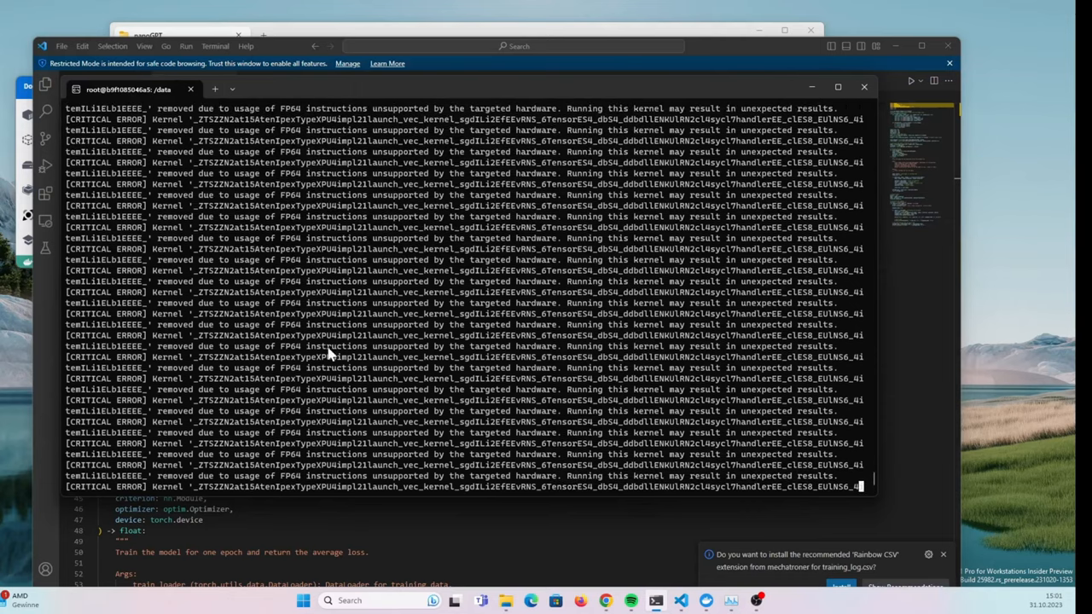
{"action": "mouse_move", "coordinate": [311, 321]}
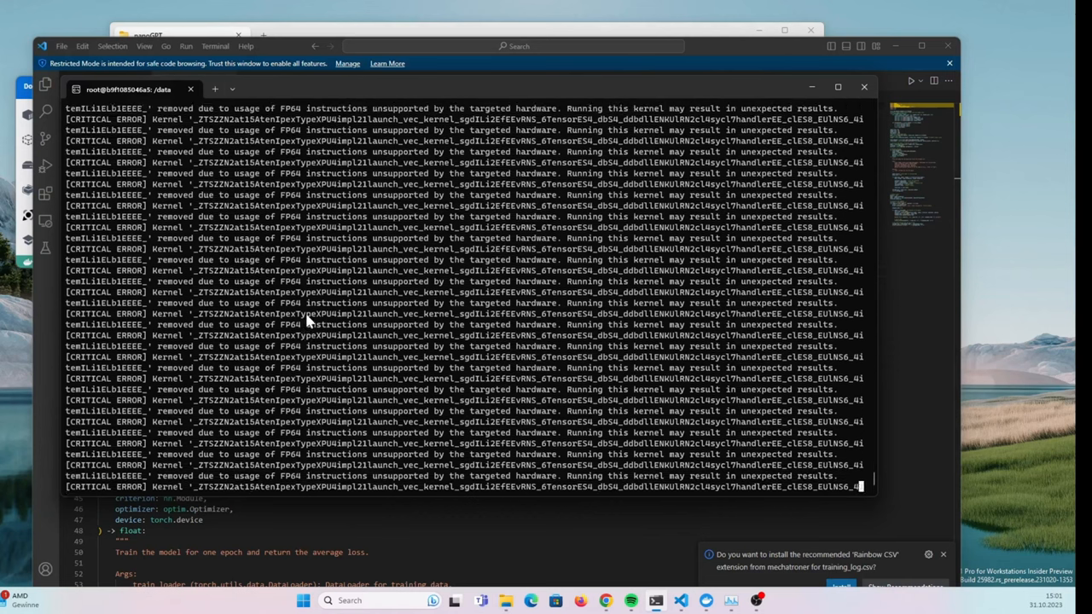
{"action": "mouse_move", "coordinate": [598, 396]}
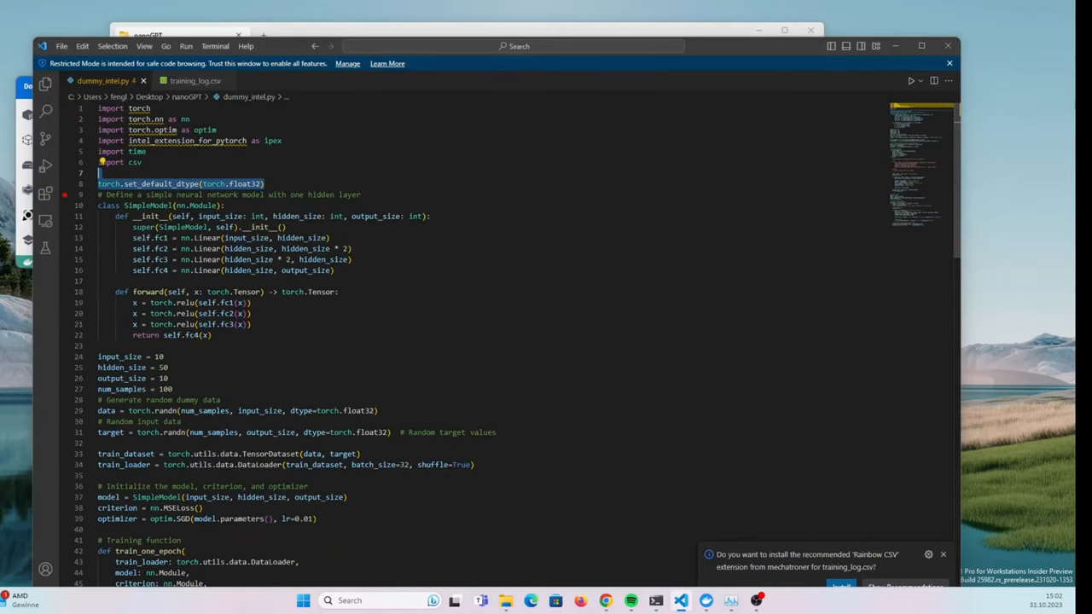
Change the num_samples value in dummy_intel.py by appending a 0
{"action": "scroll", "scroll_direction": "down", "scroll_amount": 3}
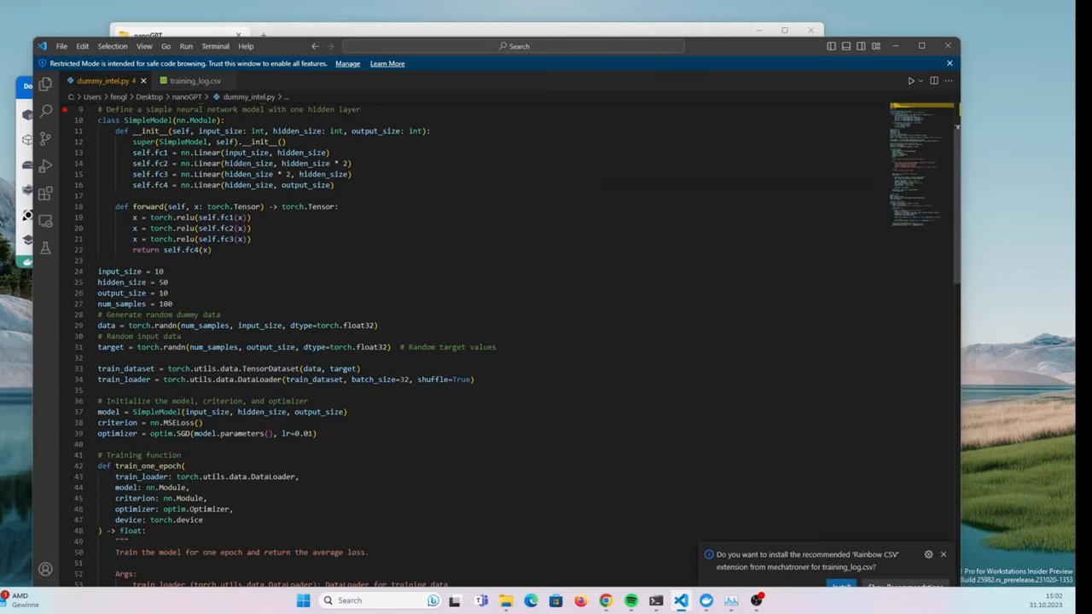
{"action": "double_click", "coordinate": [372, 347]}
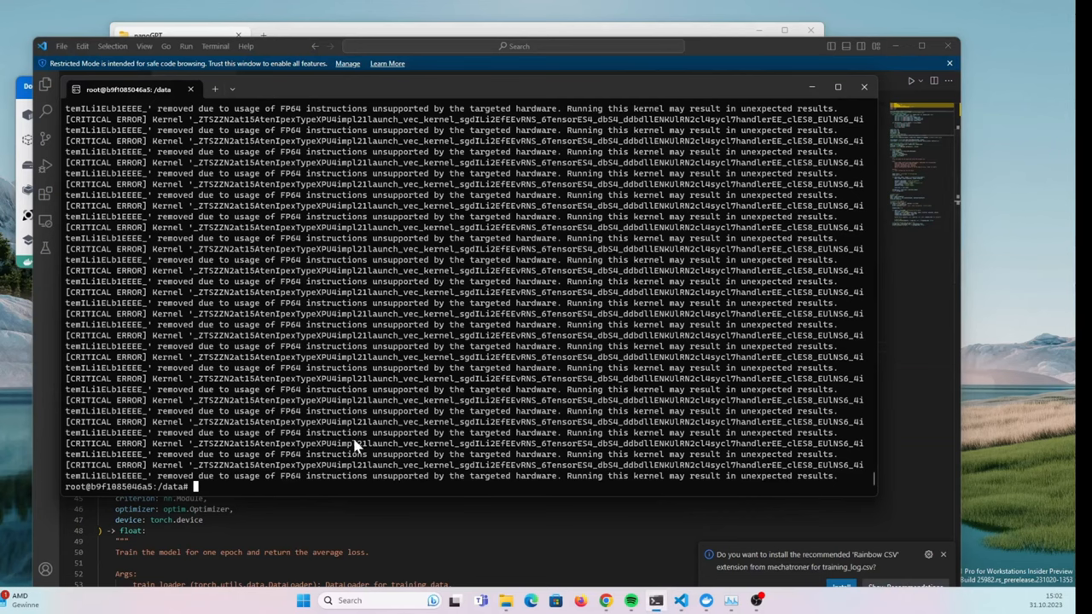
{"action": "mouse_move", "coordinate": [669, 454]}
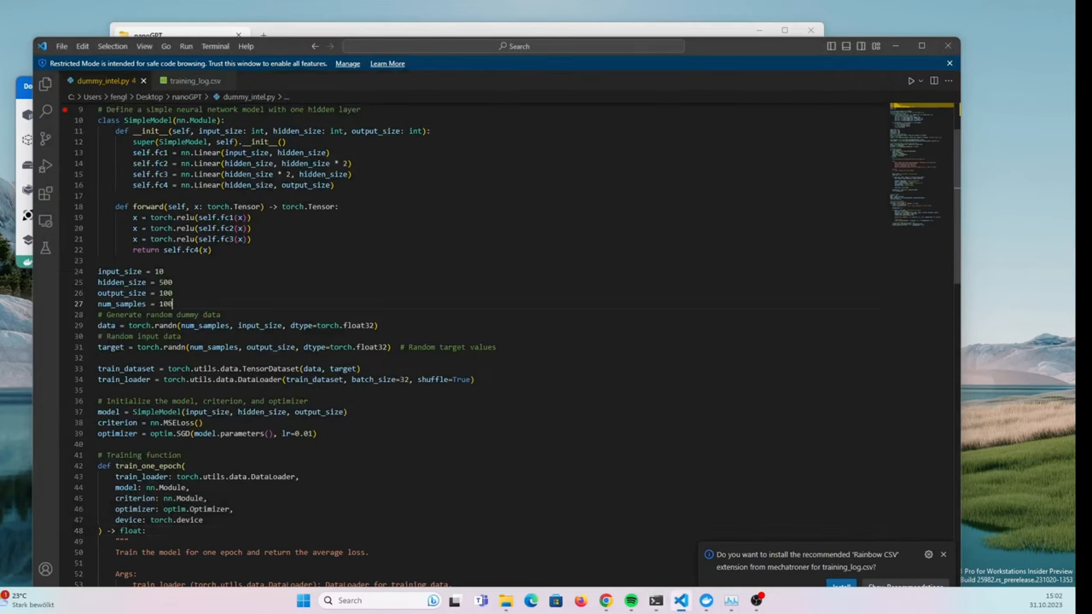
{"action": "type", "text": "0"}
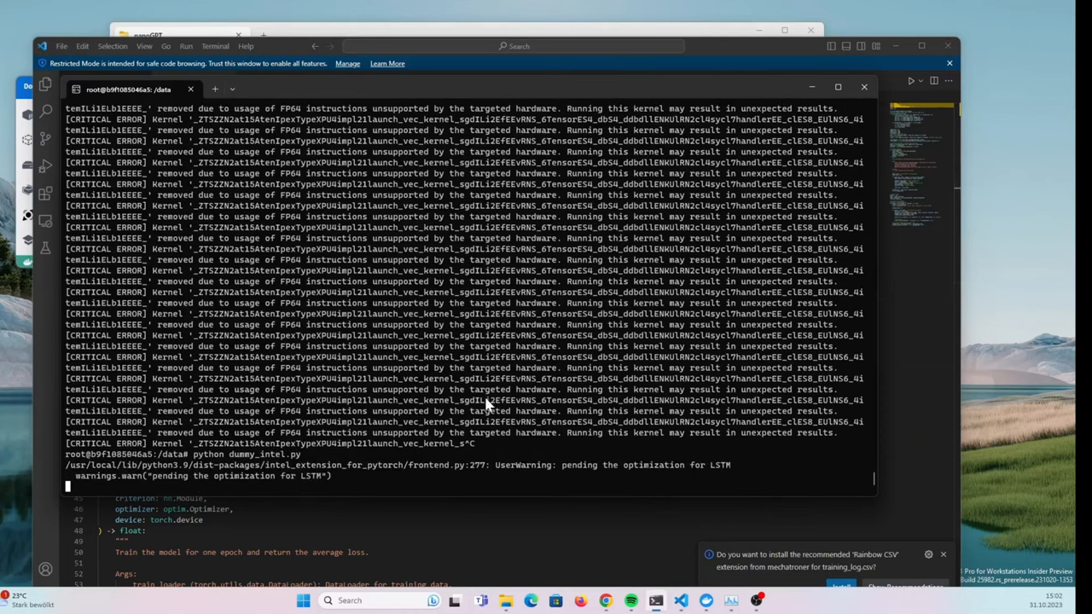
{"action": "mouse_move", "coordinate": [491, 392]}
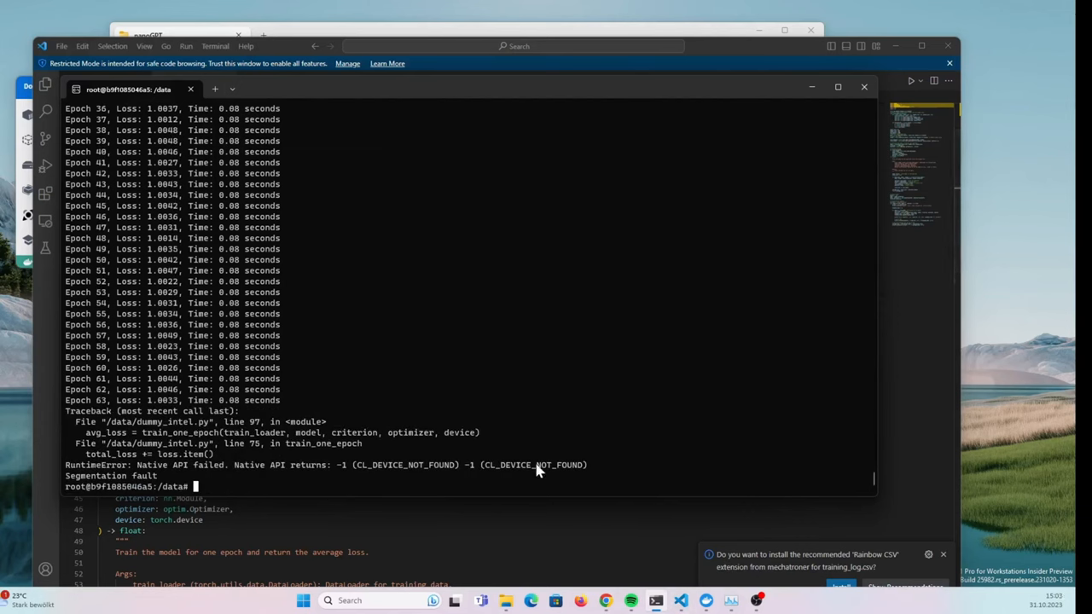
{"action": "mouse_move", "coordinate": [310, 470]}
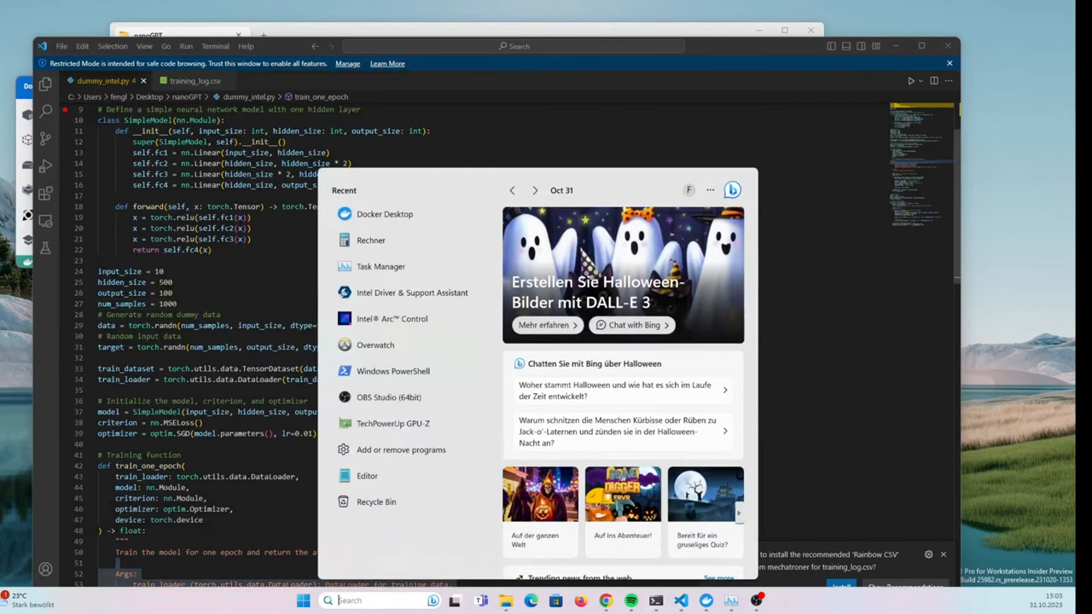
Show Arc A770 live telemetry in Intel Arc Control while dummy_intel.py reruns to epoch 63 and segfaults
{"action": "left_click", "coordinate": [393, 319]}
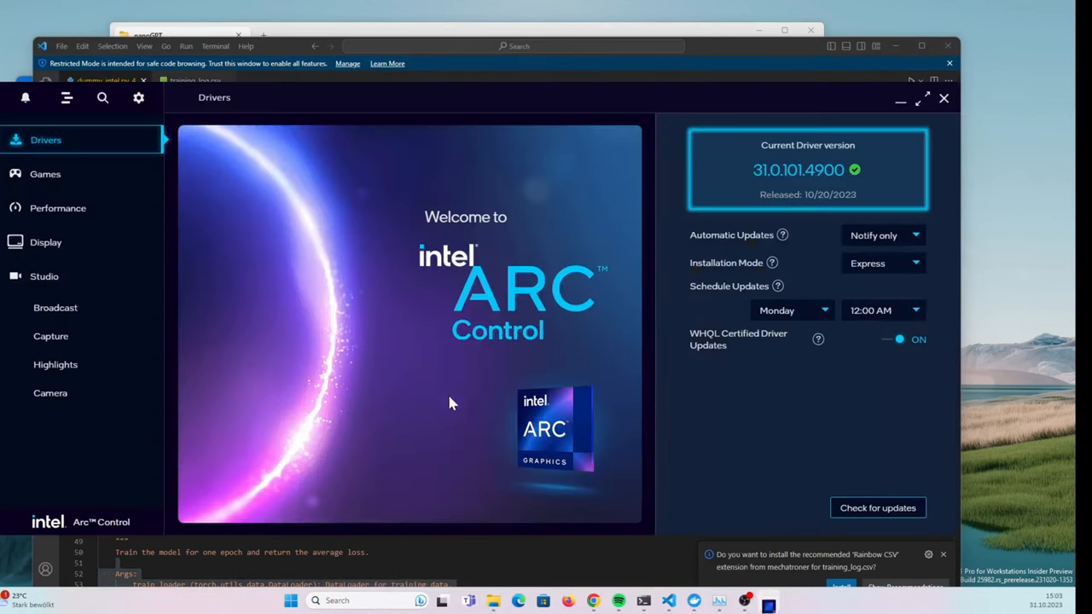
{"action": "mouse_move", "coordinate": [44, 208]}
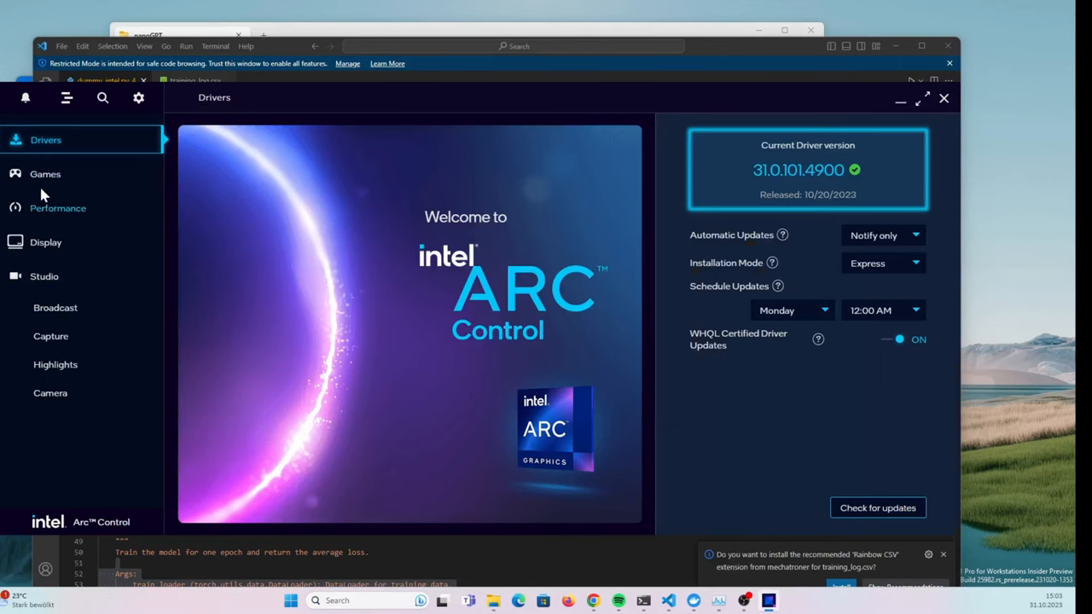
{"action": "left_click", "coordinate": [58, 208]}
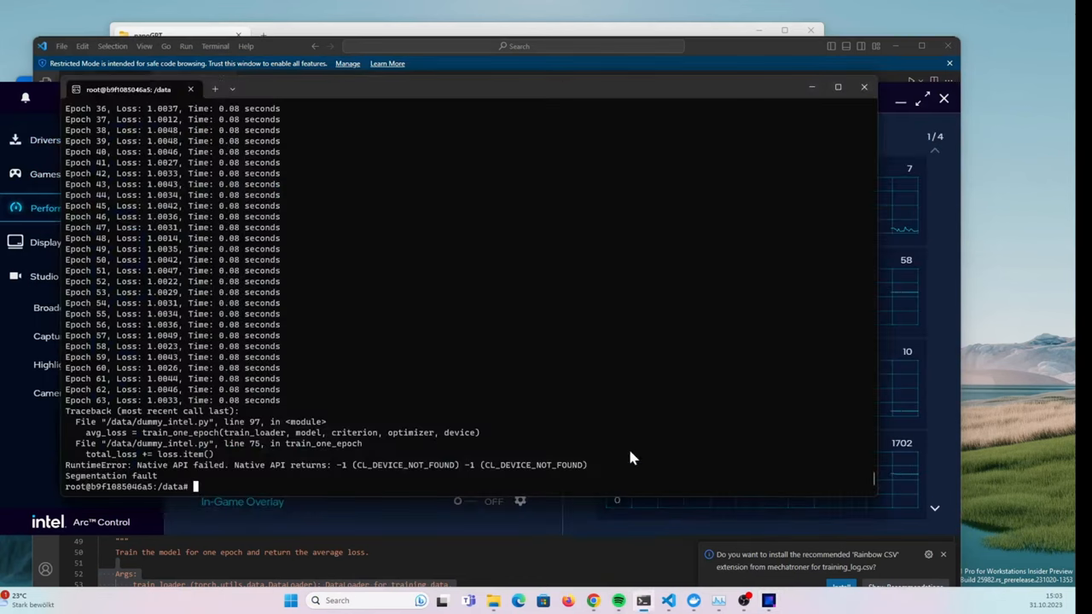
{"action": "type", "text": "python dummy_intel.py"}
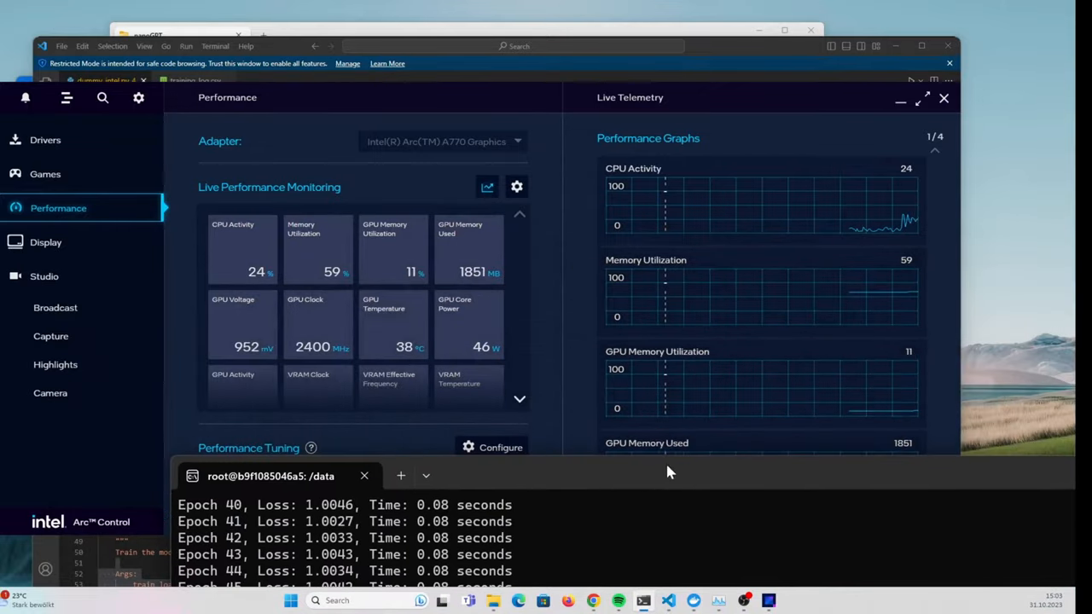
{"action": "left_click", "coordinate": [936, 150]}
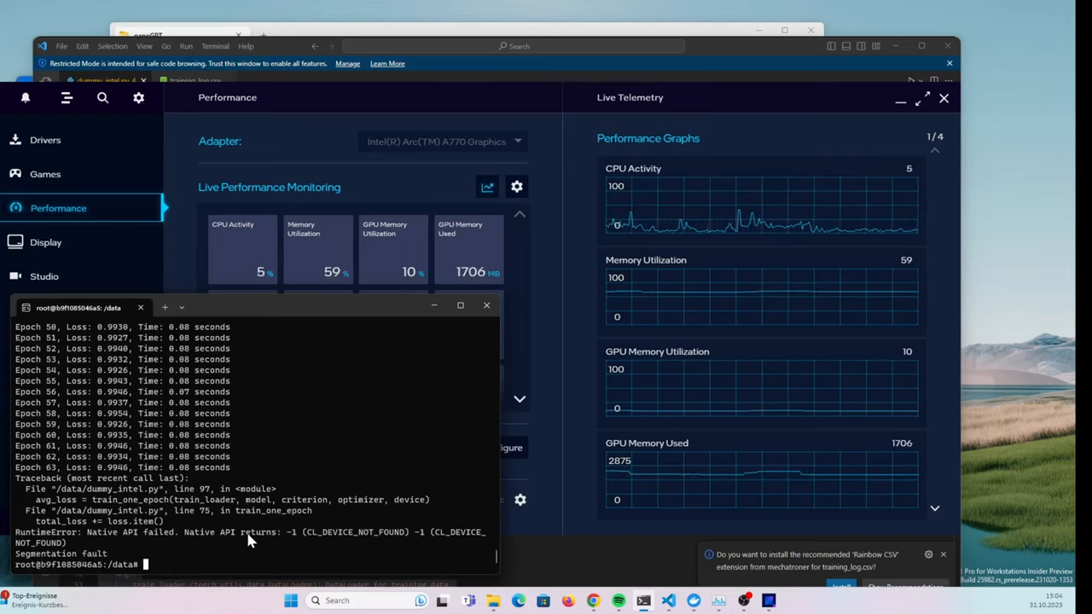
{"action": "mouse_move", "coordinate": [106, 542]}
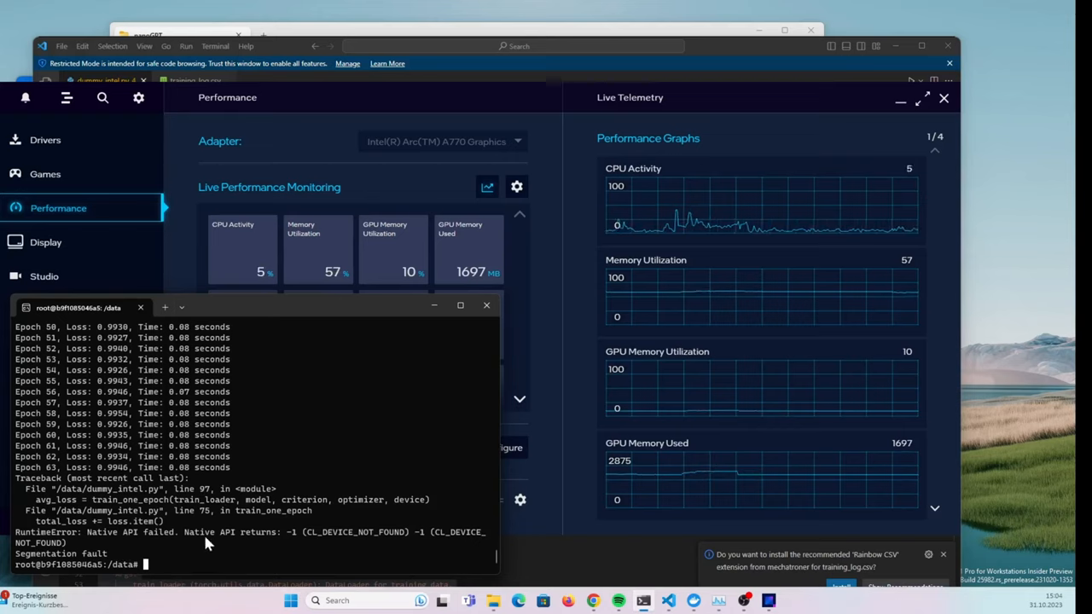
{"action": "mouse_move", "coordinate": [453, 247]}
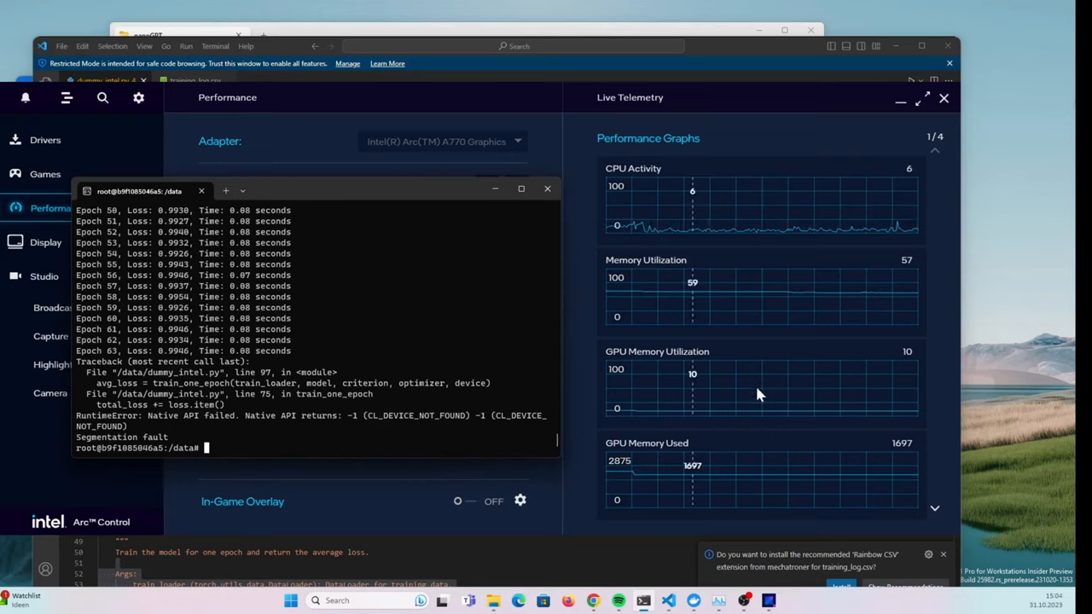
{"action": "mouse_move", "coordinate": [139, 315]}
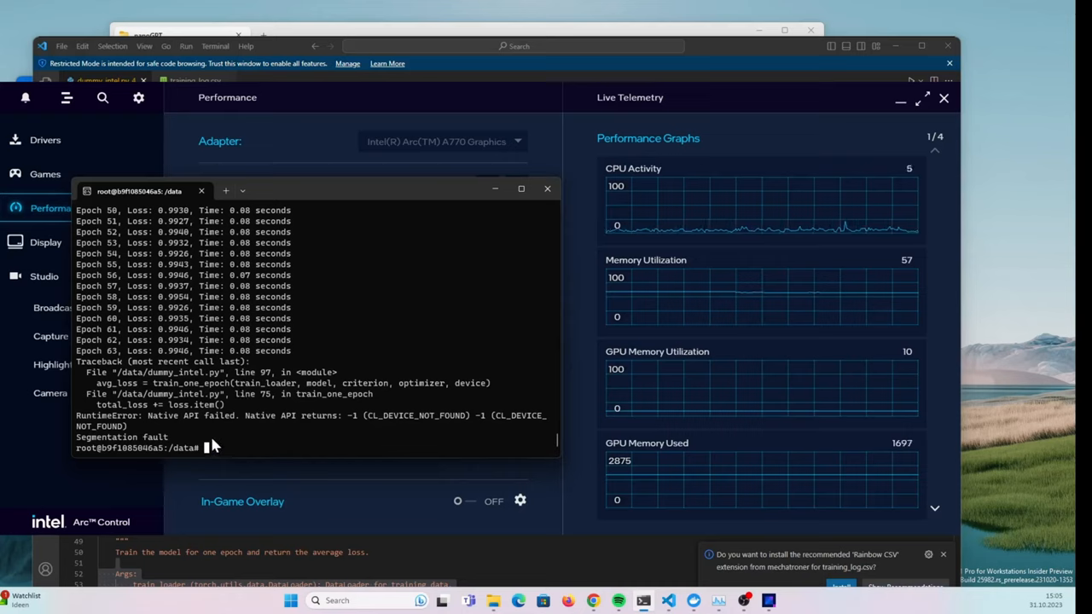
{"action": "mouse_move", "coordinate": [230, 350]}
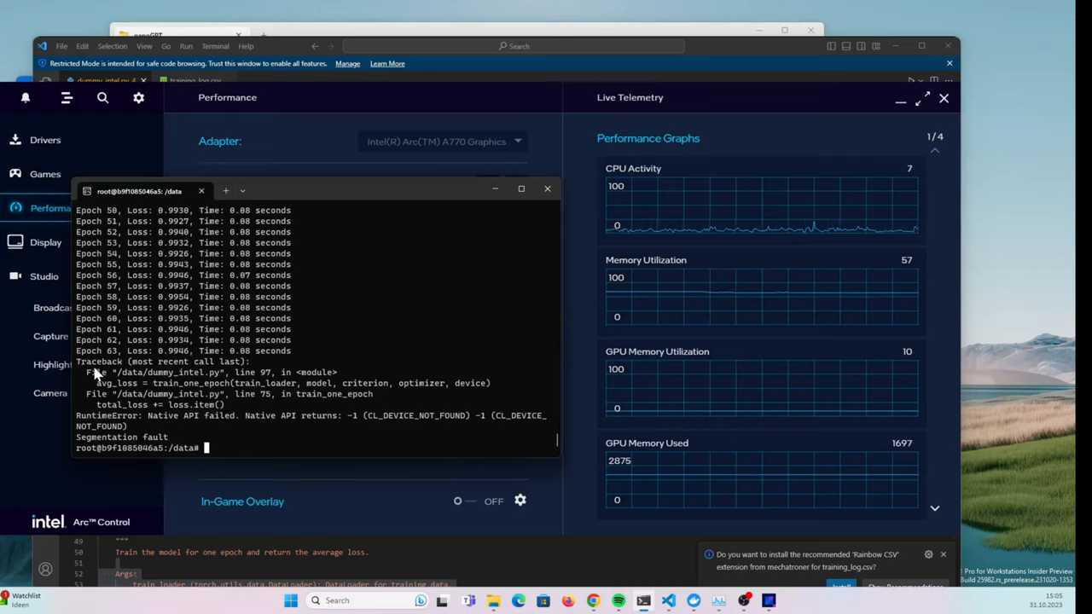
{"action": "mouse_move", "coordinate": [163, 335]}
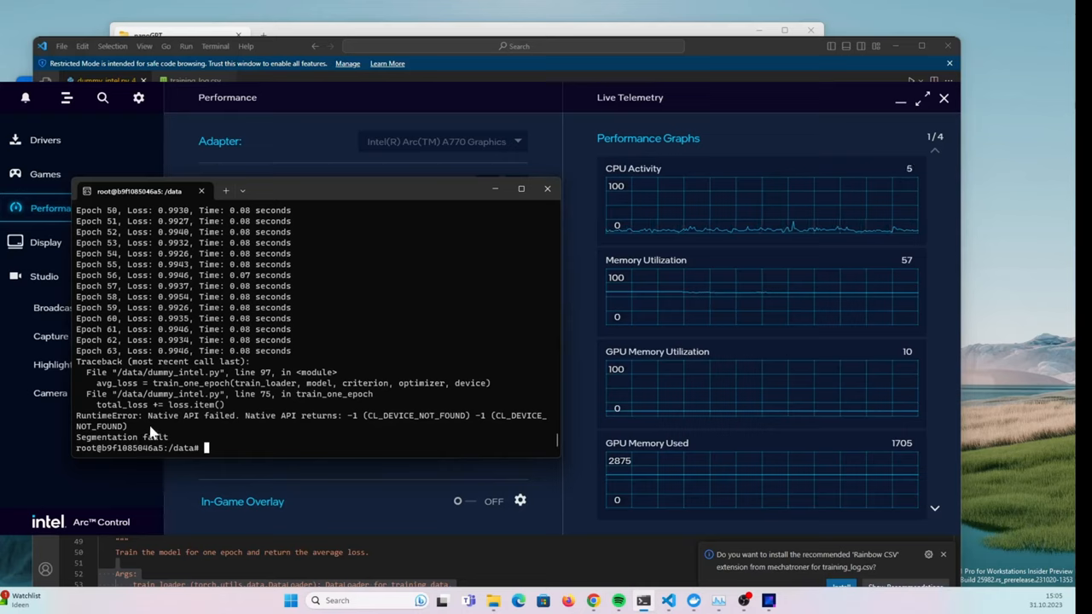
{"action": "mouse_move", "coordinate": [111, 447]}
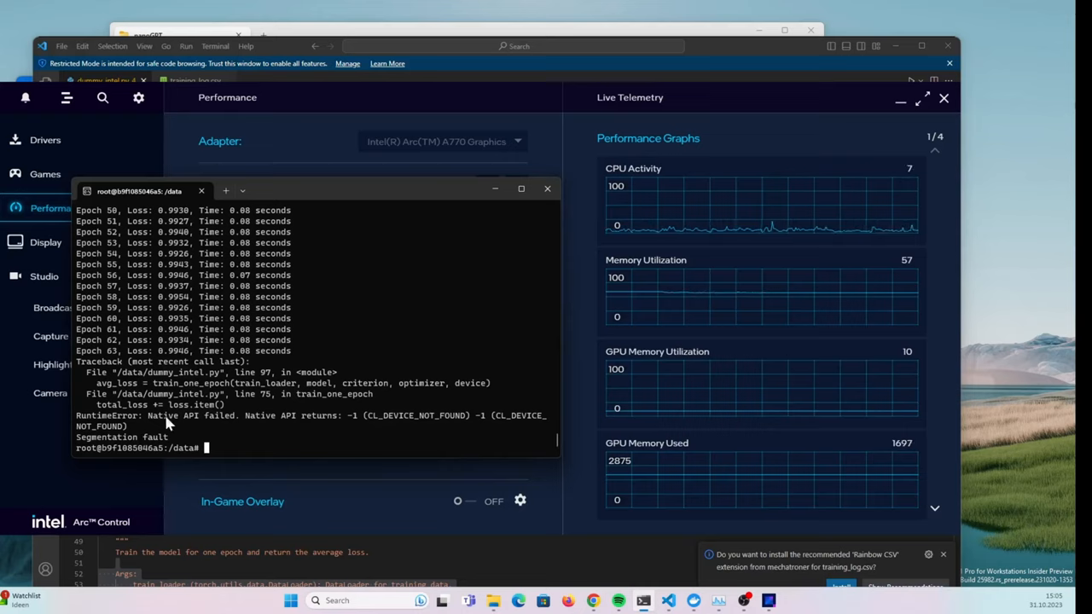
{"action": "mouse_move", "coordinate": [180, 451]}
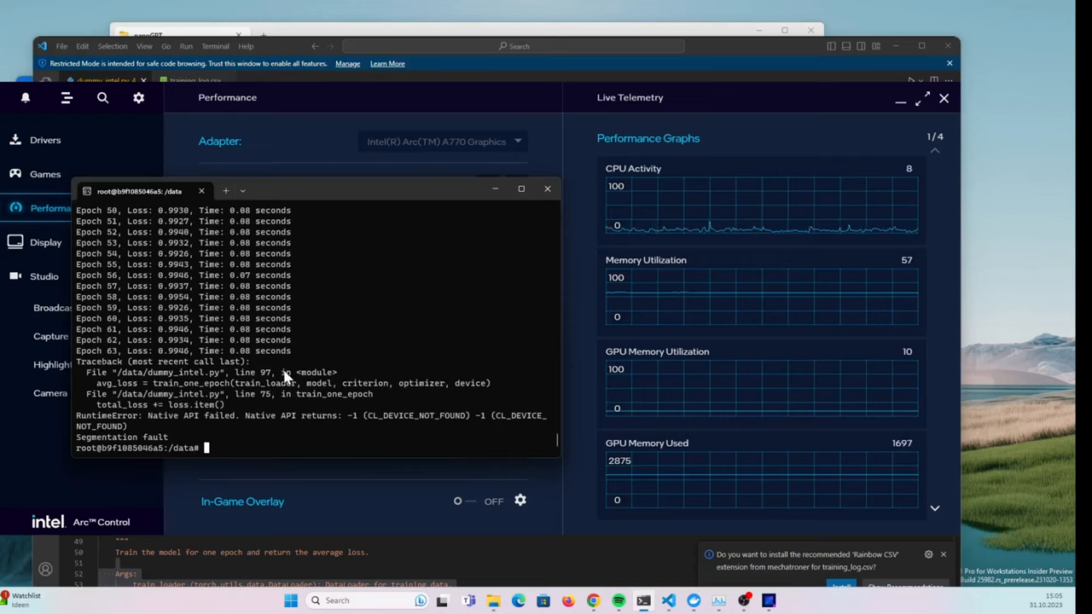
{"action": "mouse_move", "coordinate": [323, 358]}
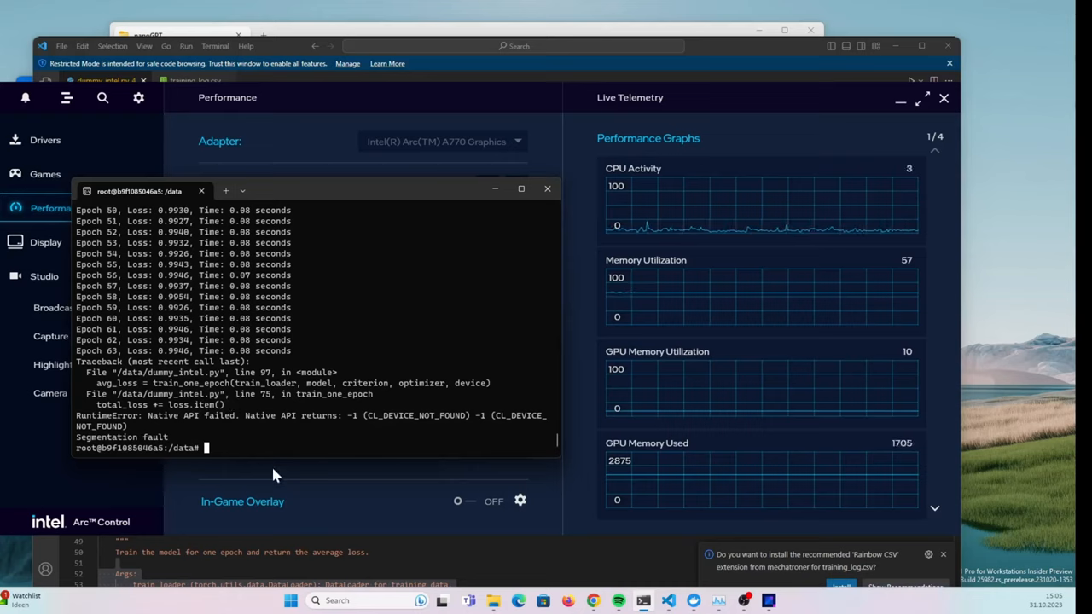
{"action": "mouse_move", "coordinate": [213, 341]}
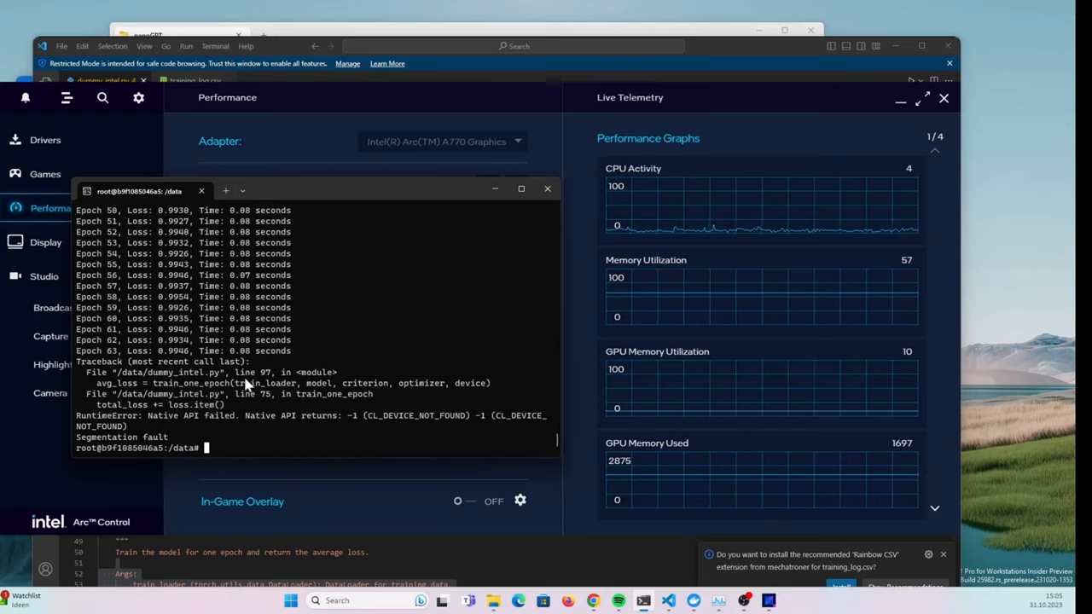
{"action": "mouse_move", "coordinate": [328, 379]}
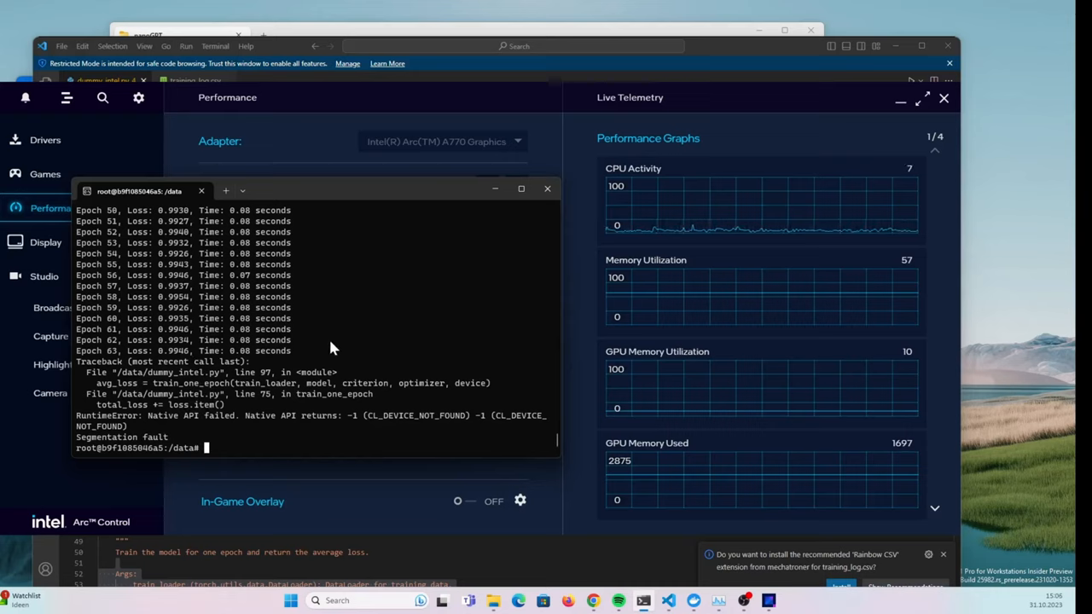
{"action": "mouse_move", "coordinate": [247, 403]}
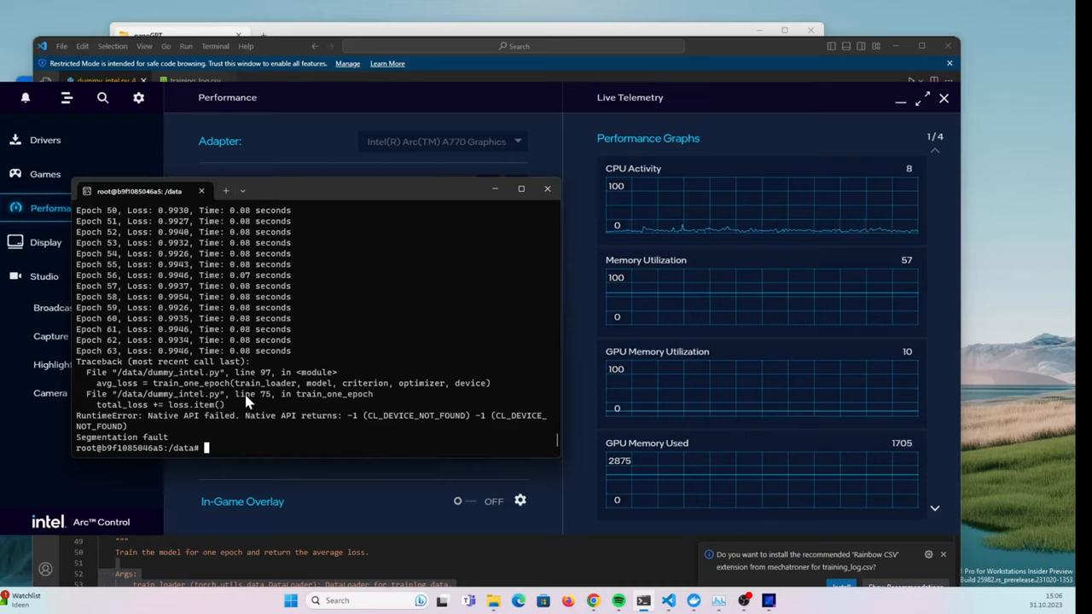
{"action": "mouse_move", "coordinate": [174, 430]}
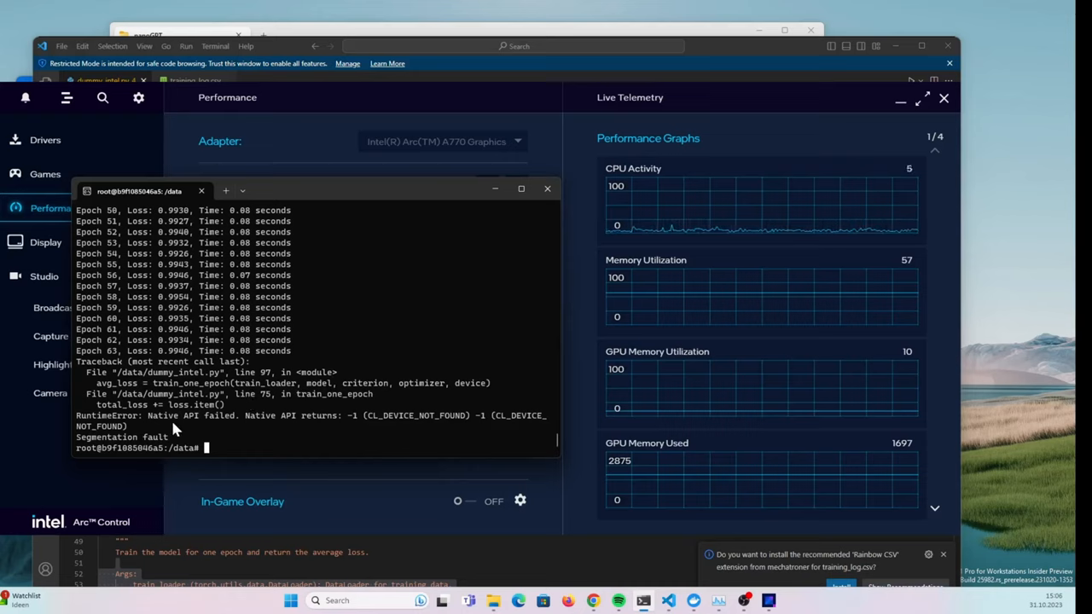
{"action": "mouse_move", "coordinate": [1041, 383]}
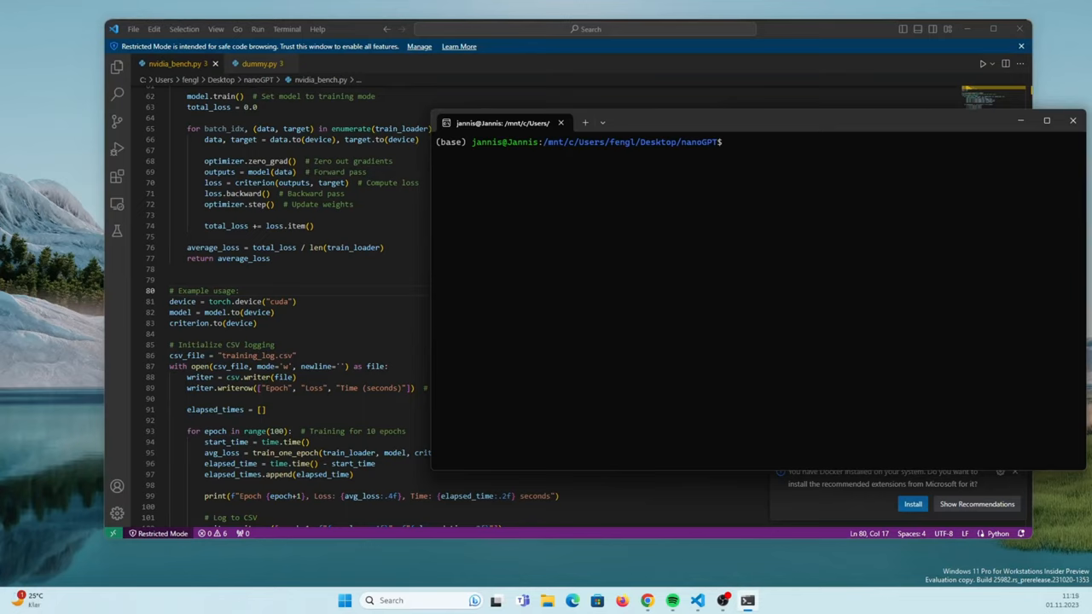
Run poetry run python nvidia_bench.py and highlight the 0.03-second epoch timings across all 100 epochs
{"action": "type", "text": "poetry run python nvidia_bench.py"}
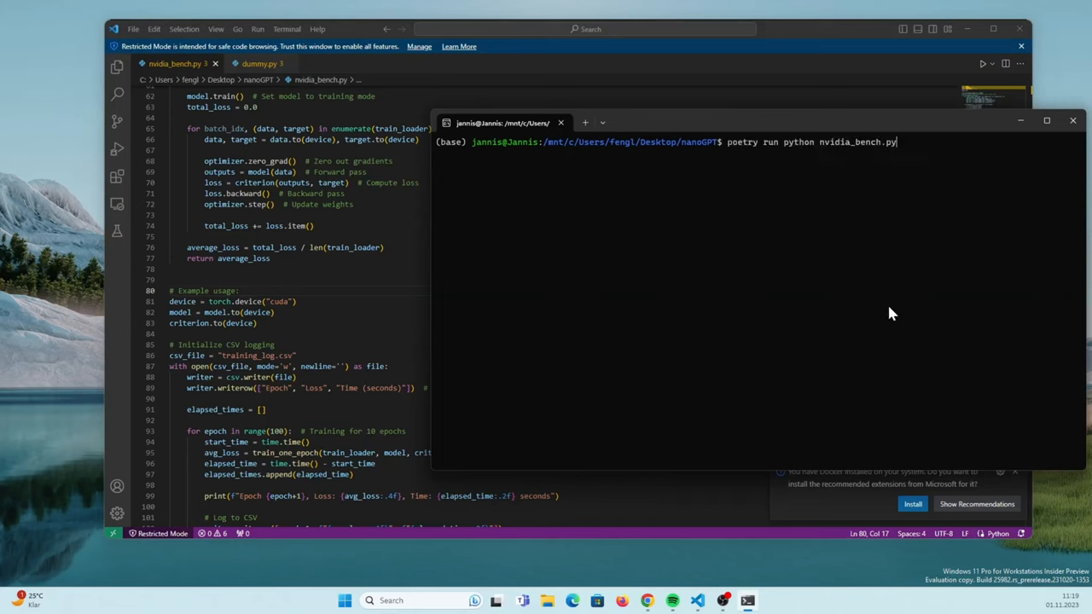
{"action": "key", "text": "enter"}
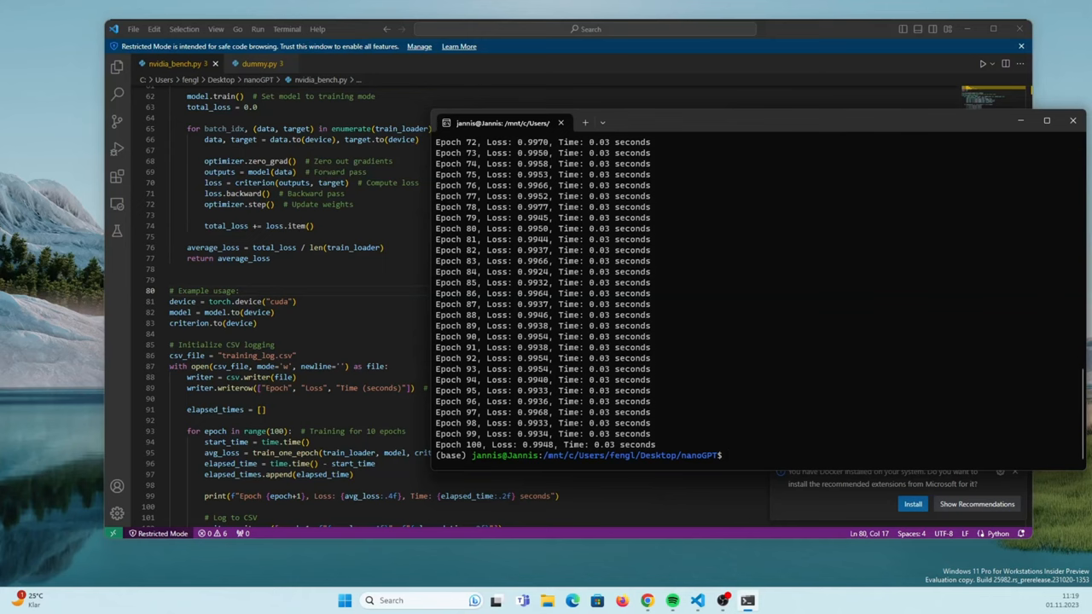
{"action": "mouse_move", "coordinate": [717, 195]}
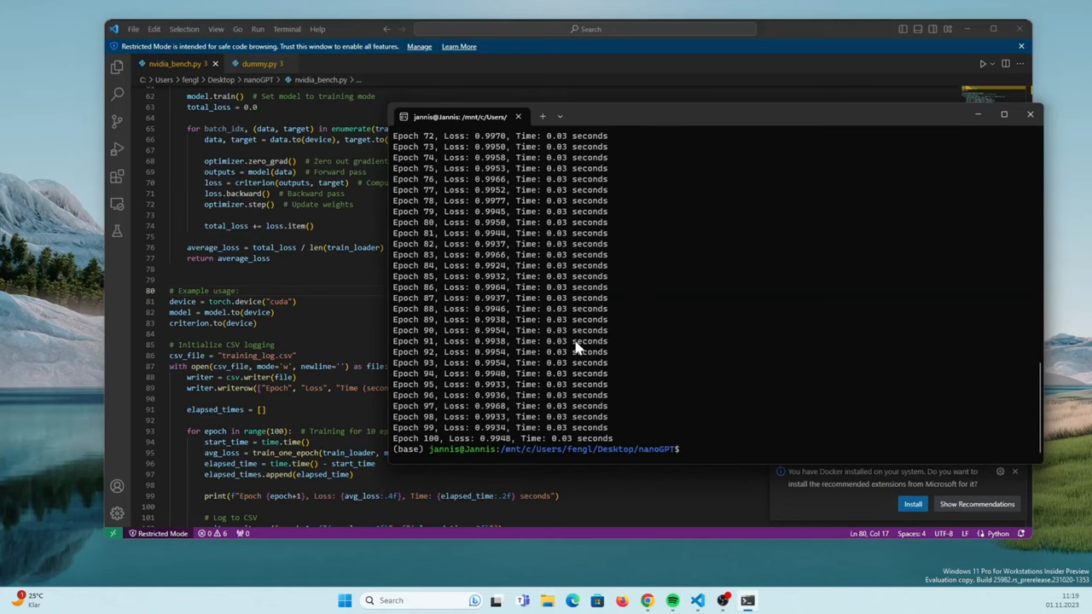
{"action": "mouse_move", "coordinate": [584, 333]}
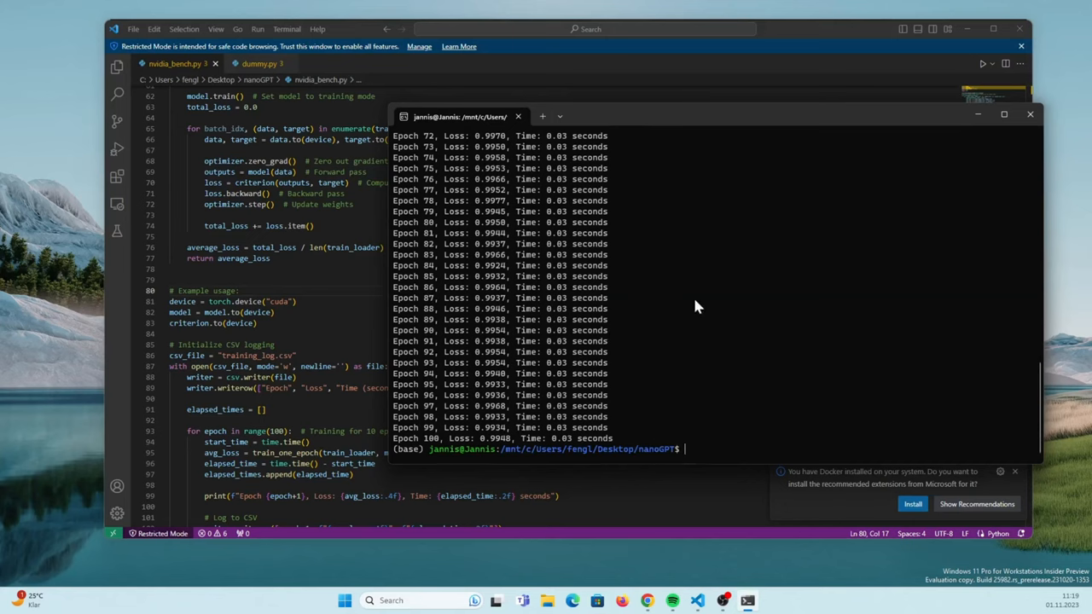
{"action": "mouse_move", "coordinate": [577, 309]}
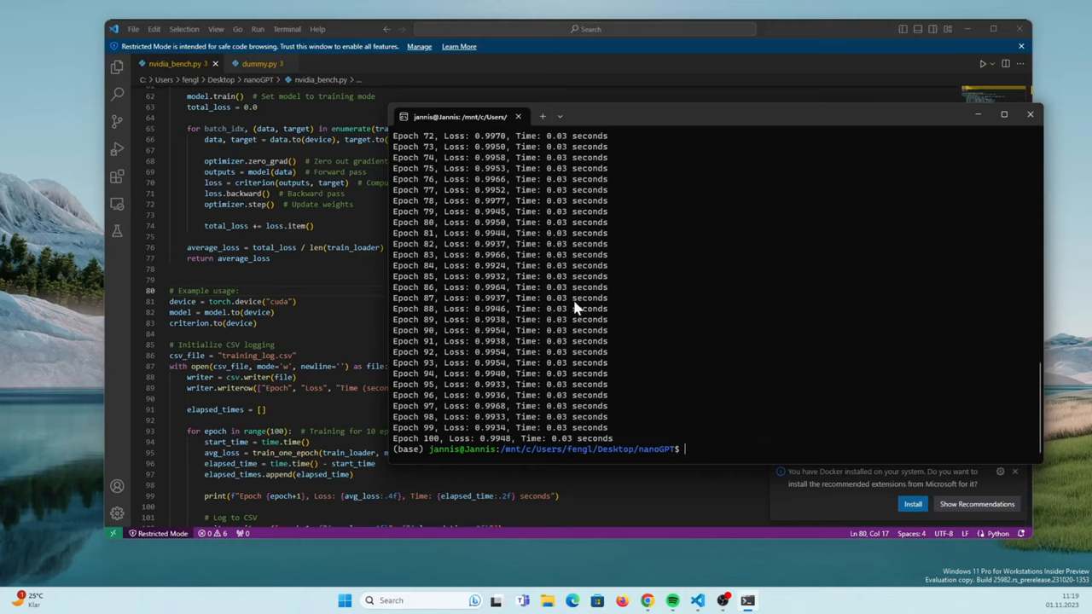
{"action": "left_click_drag", "start_coordinate": [564, 287], "coordinate": [657, 297]}
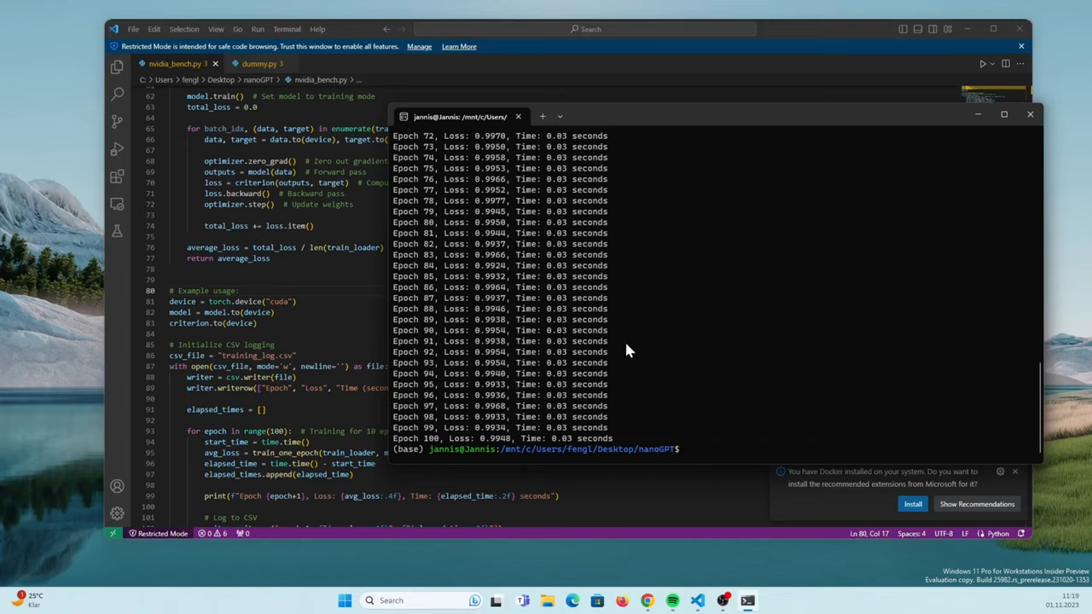
{"action": "mouse_move", "coordinate": [703, 299]}
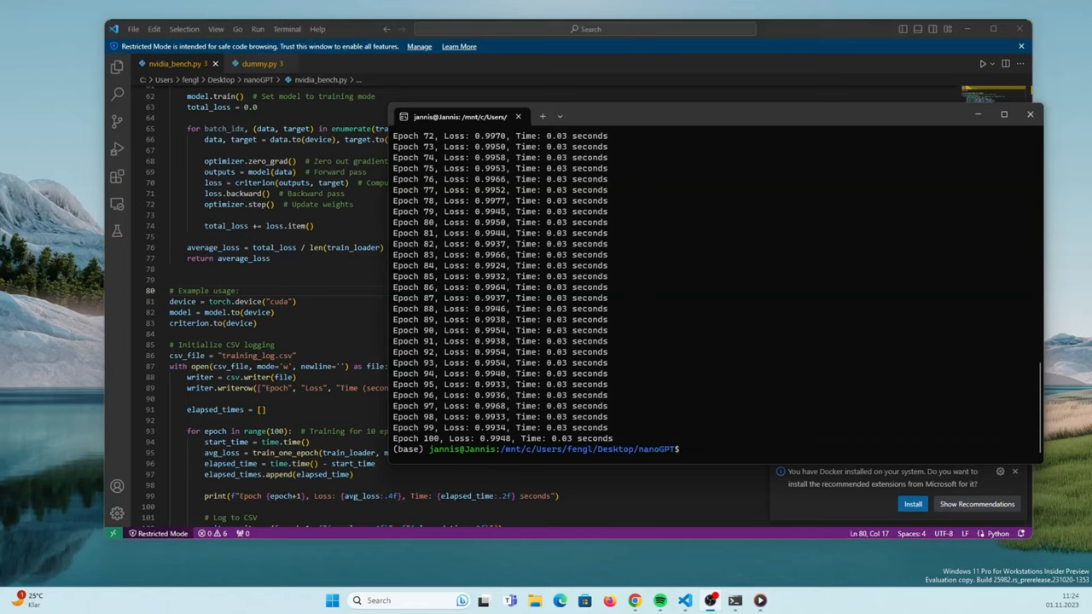
{"action": "mouse_move", "coordinate": [503, 242]}
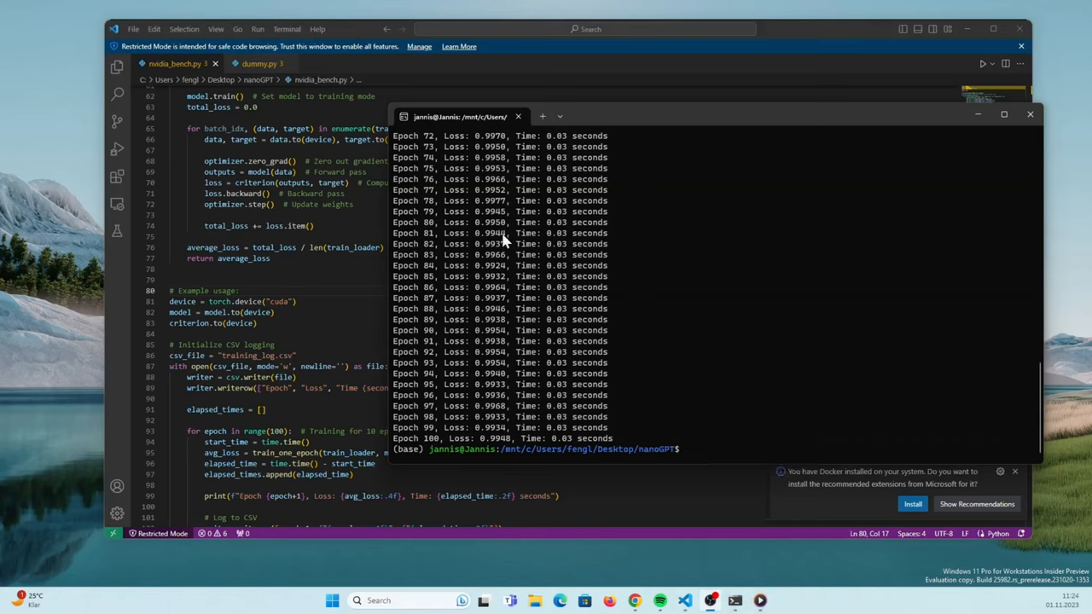
{"action": "mouse_move", "coordinate": [570, 294]}
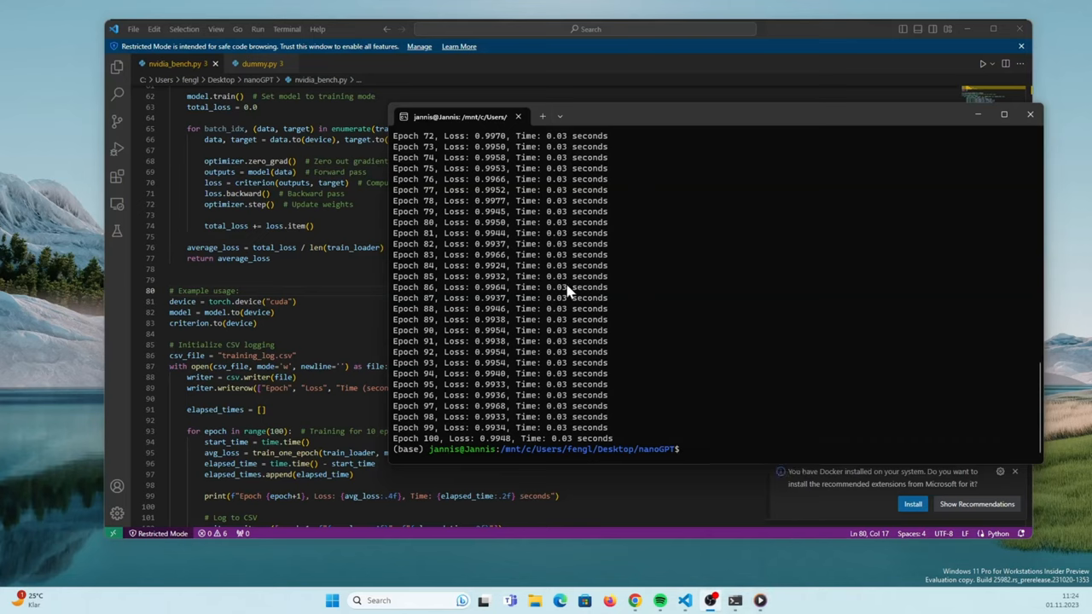
{"action": "mouse_move", "coordinate": [583, 288]}
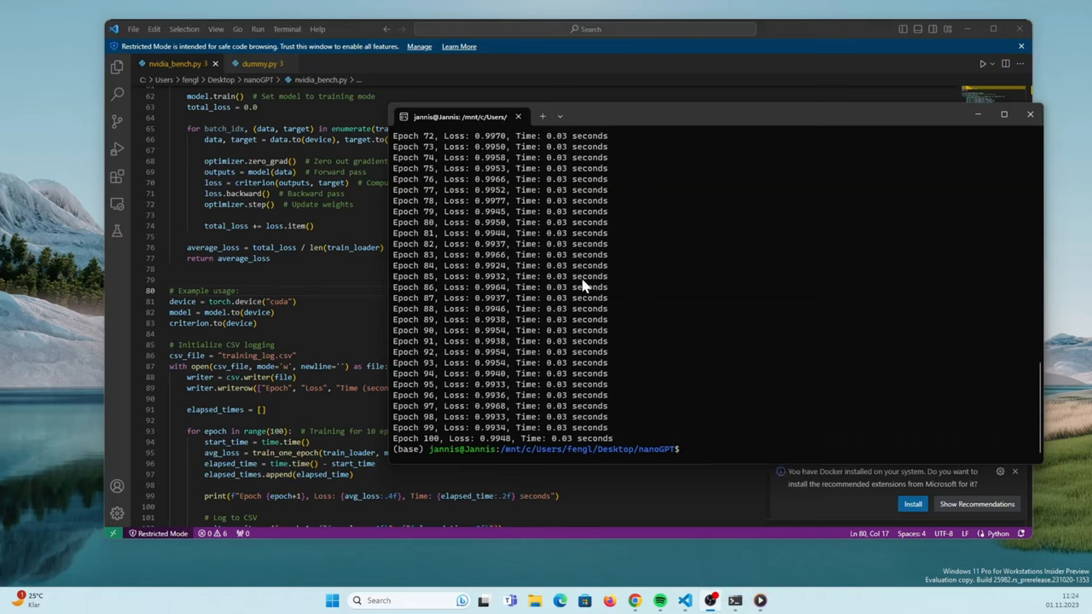
{"action": "mouse_move", "coordinate": [729, 258]}
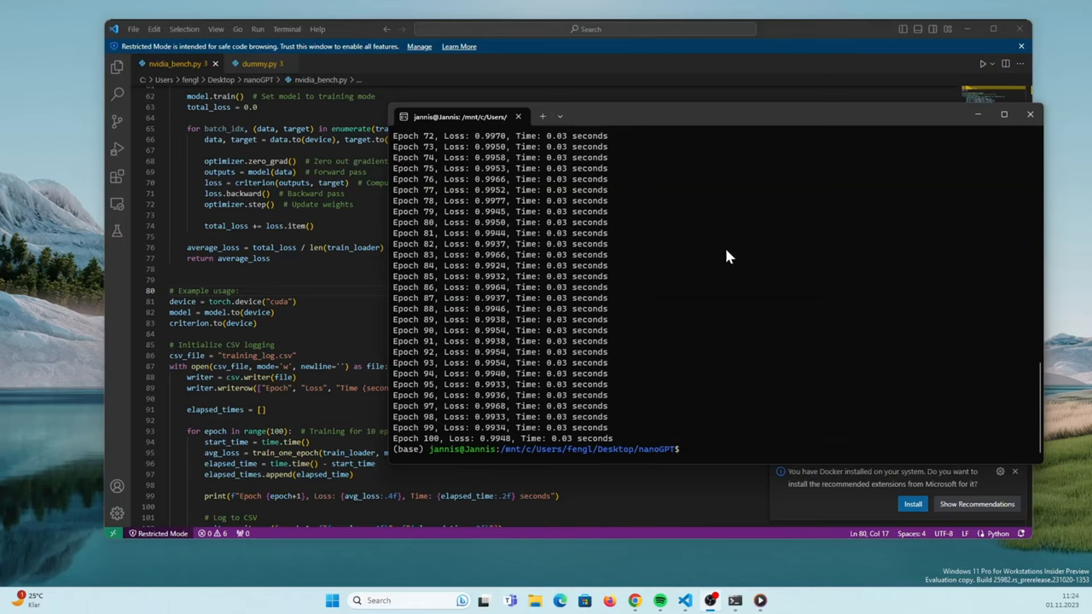
{"action": "mouse_move", "coordinate": [625, 293]}
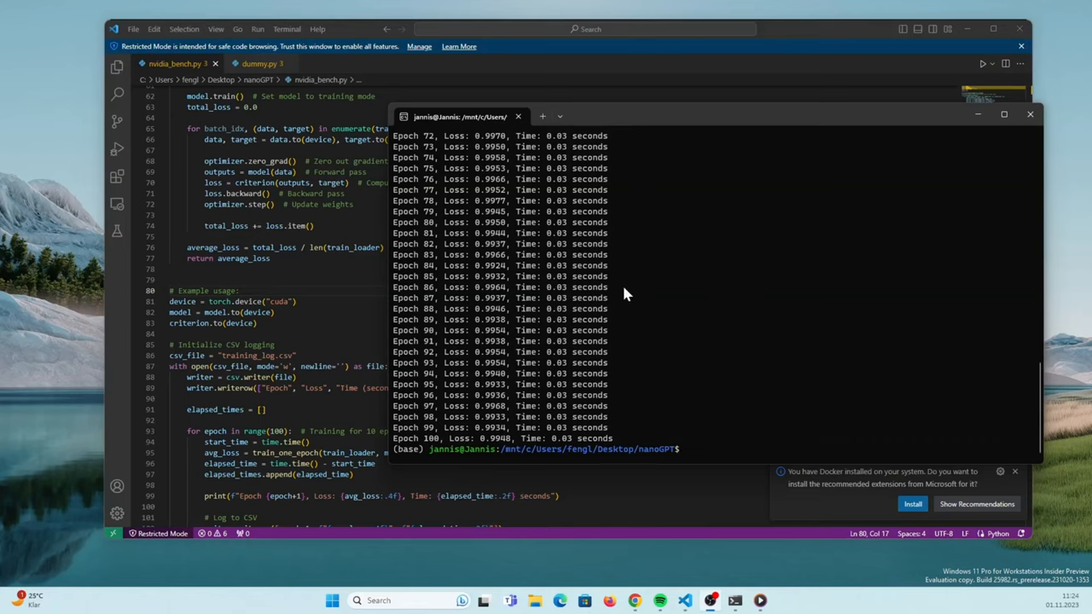
{"action": "mouse_move", "coordinate": [689, 299]}
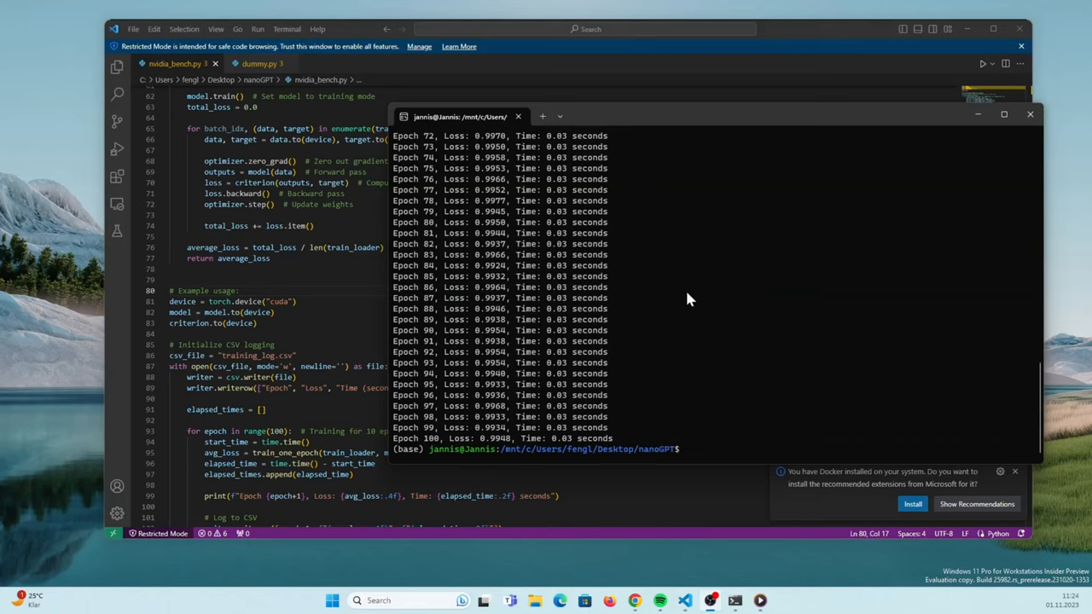
{"action": "mouse_move", "coordinate": [622, 334]}
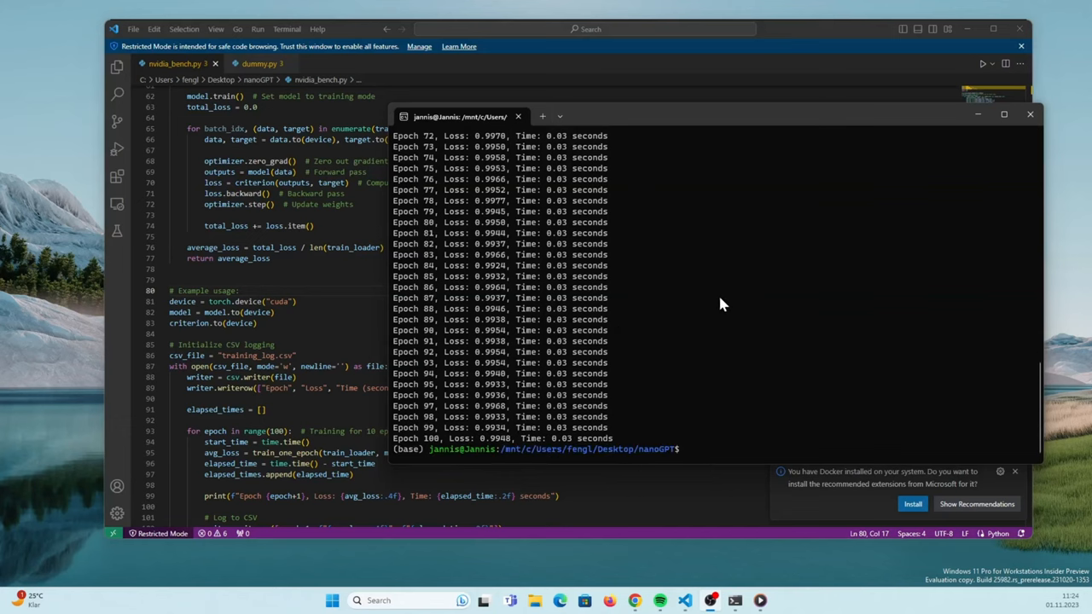
{"action": "mouse_move", "coordinate": [696, 287]}
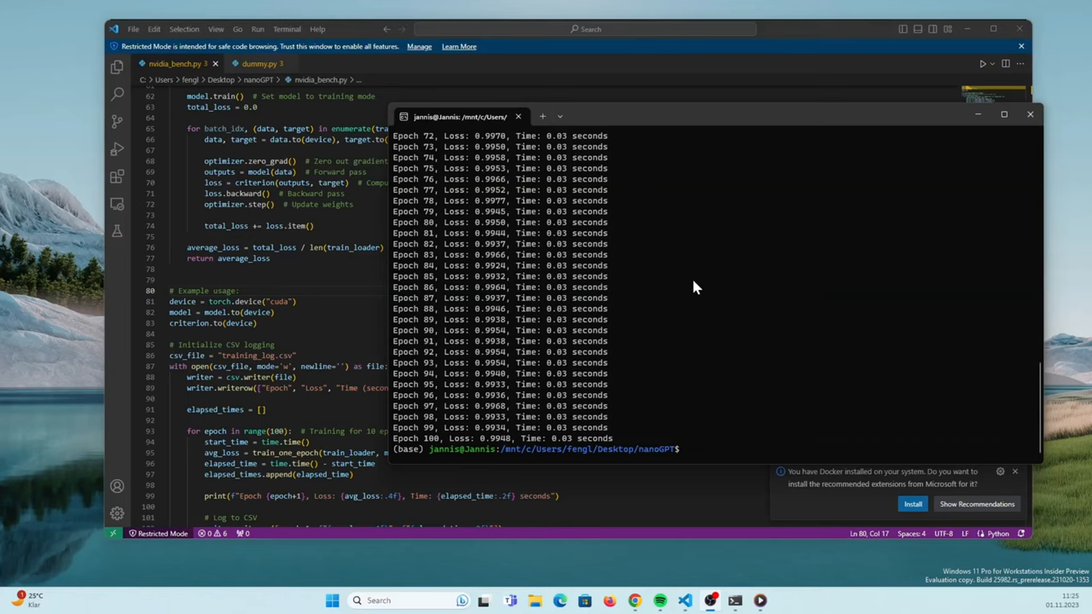
{"action": "mouse_move", "coordinate": [657, 297]}
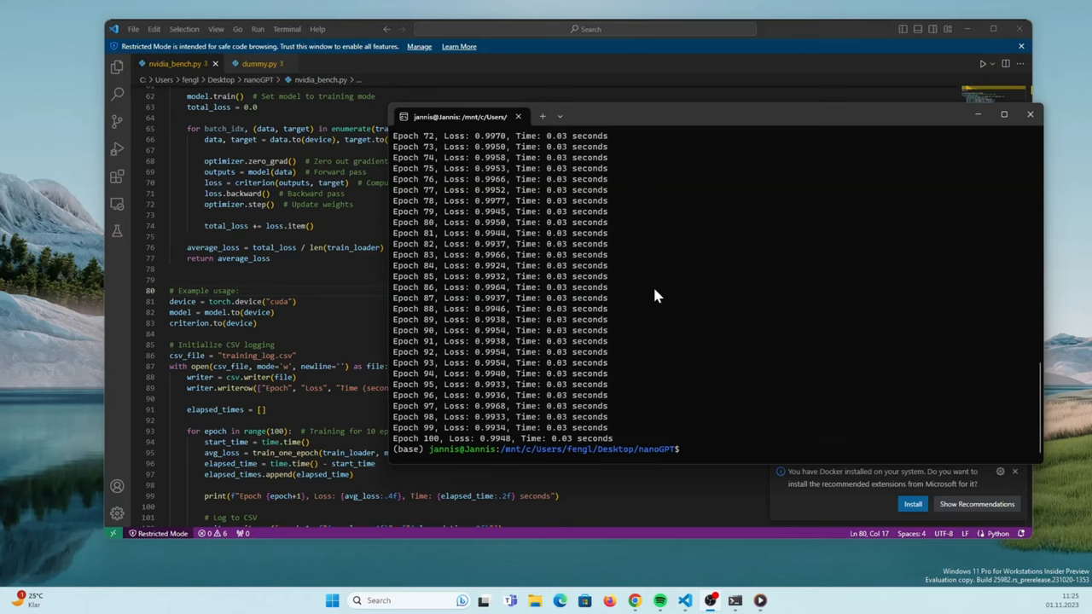
{"action": "mouse_move", "coordinate": [645, 325]}
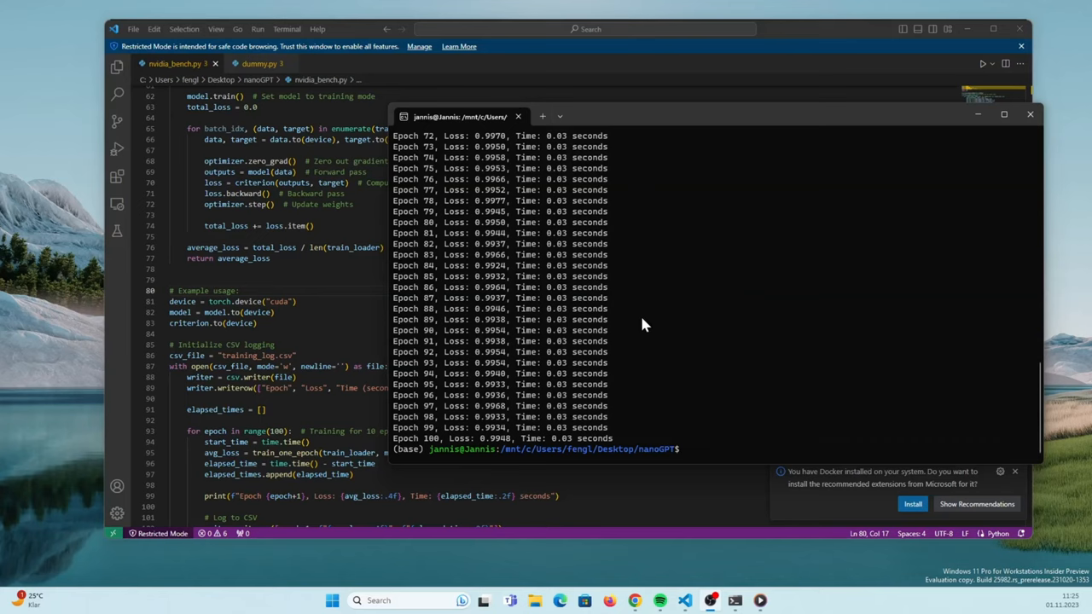
{"action": "mouse_move", "coordinate": [635, 348]}
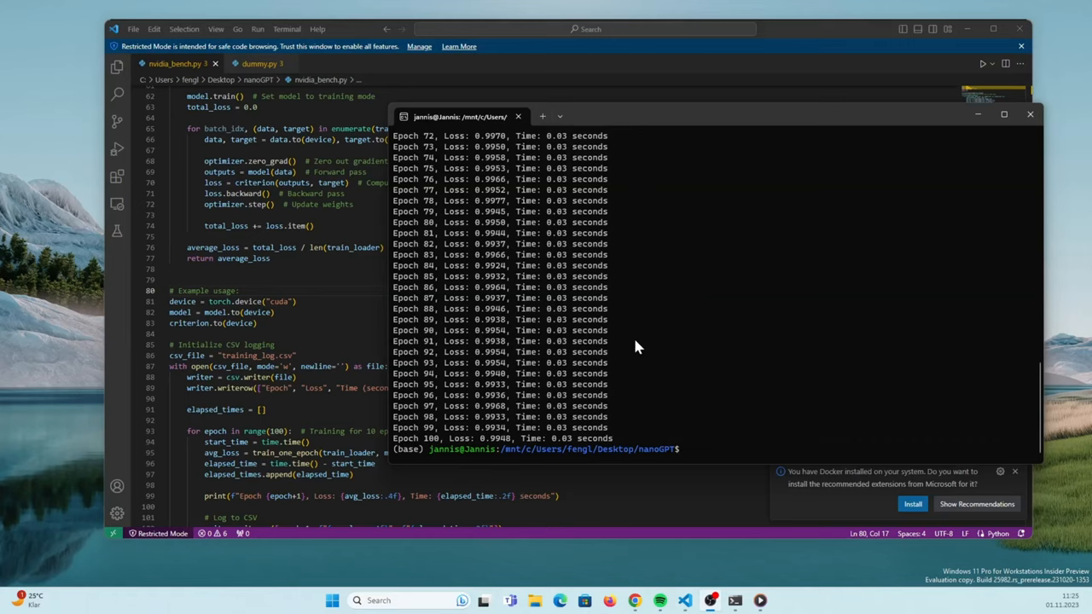